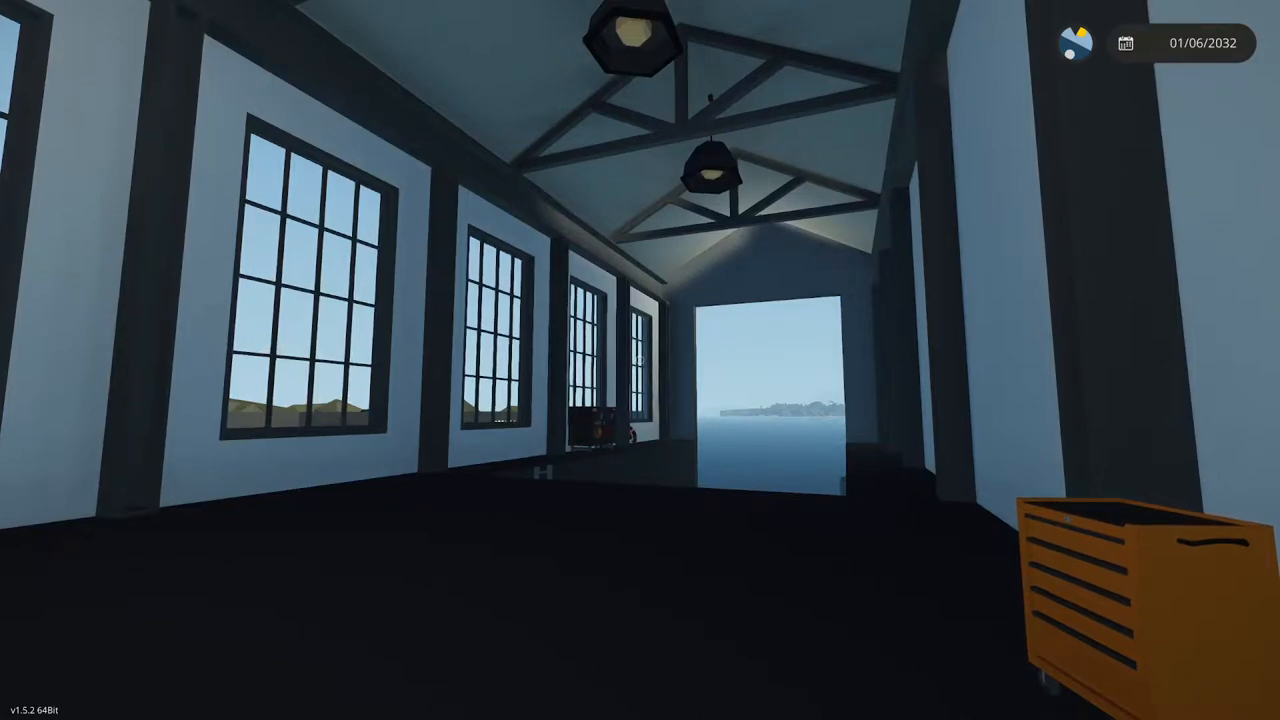
mouse_move(640, 360)
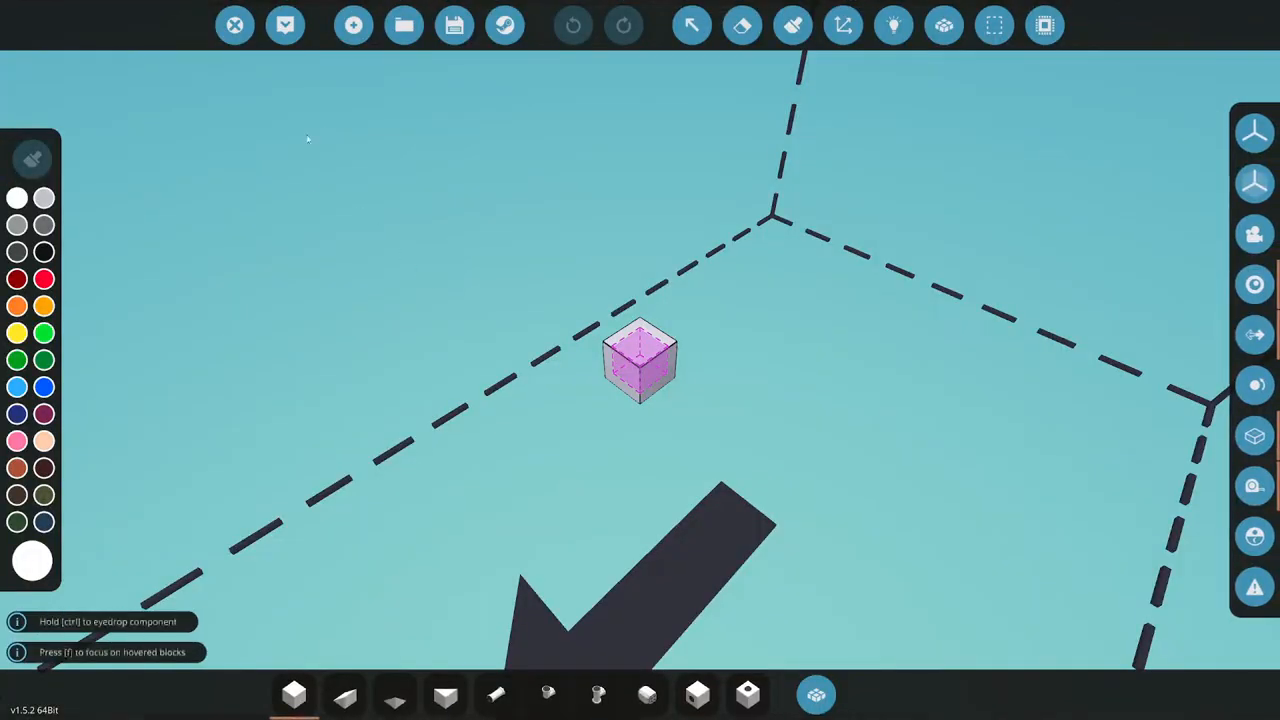
Find Brizo Career 63 in the saved vehicles list and load it into the editor
click(404, 25)
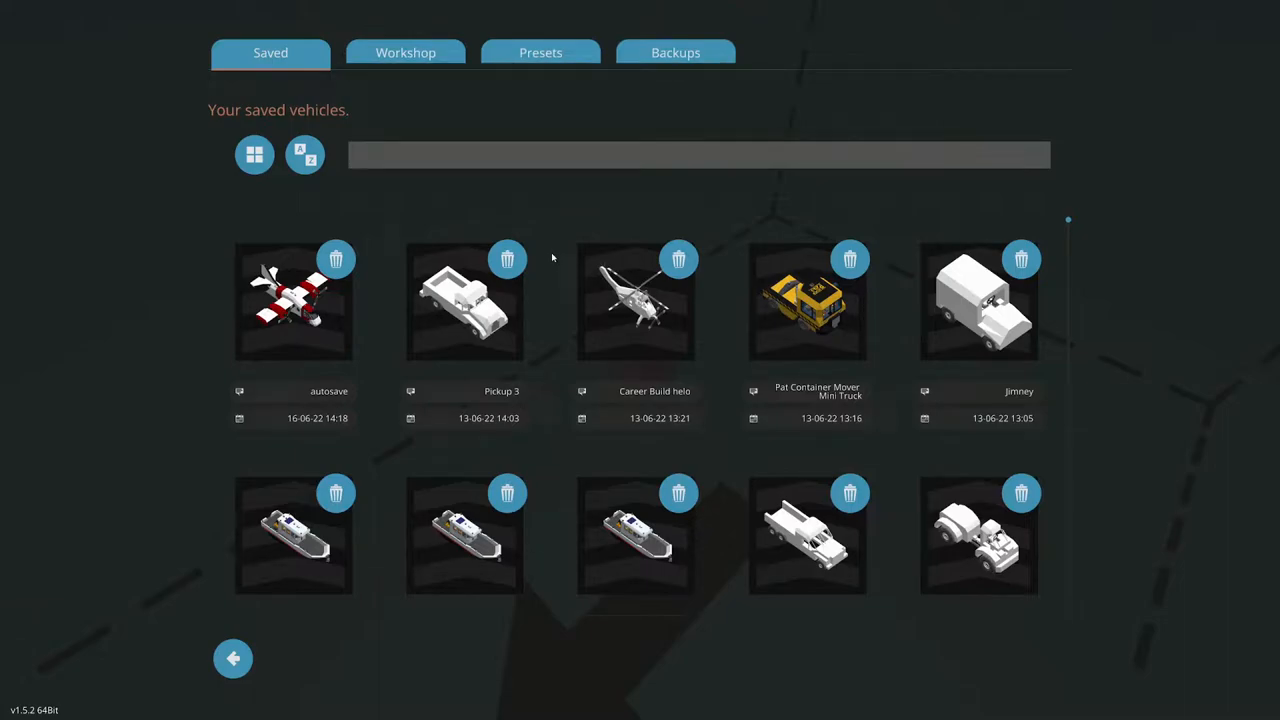
click(293, 300)
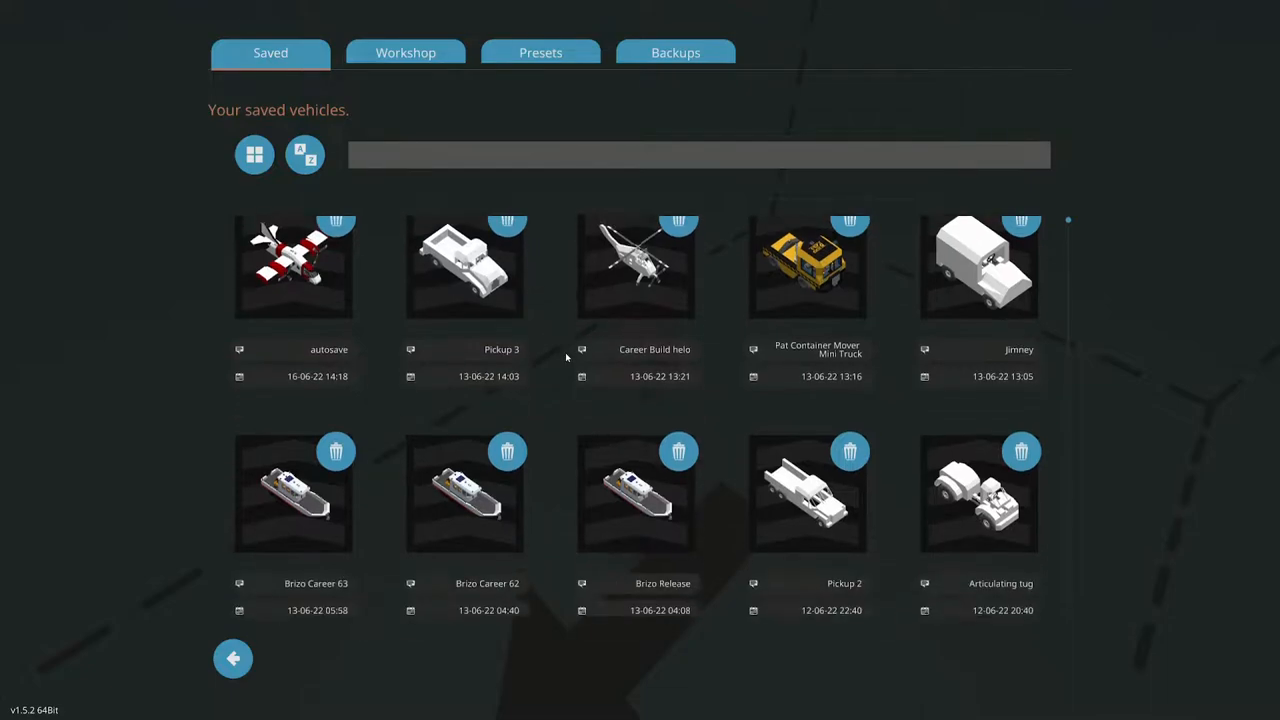
click(698, 155)
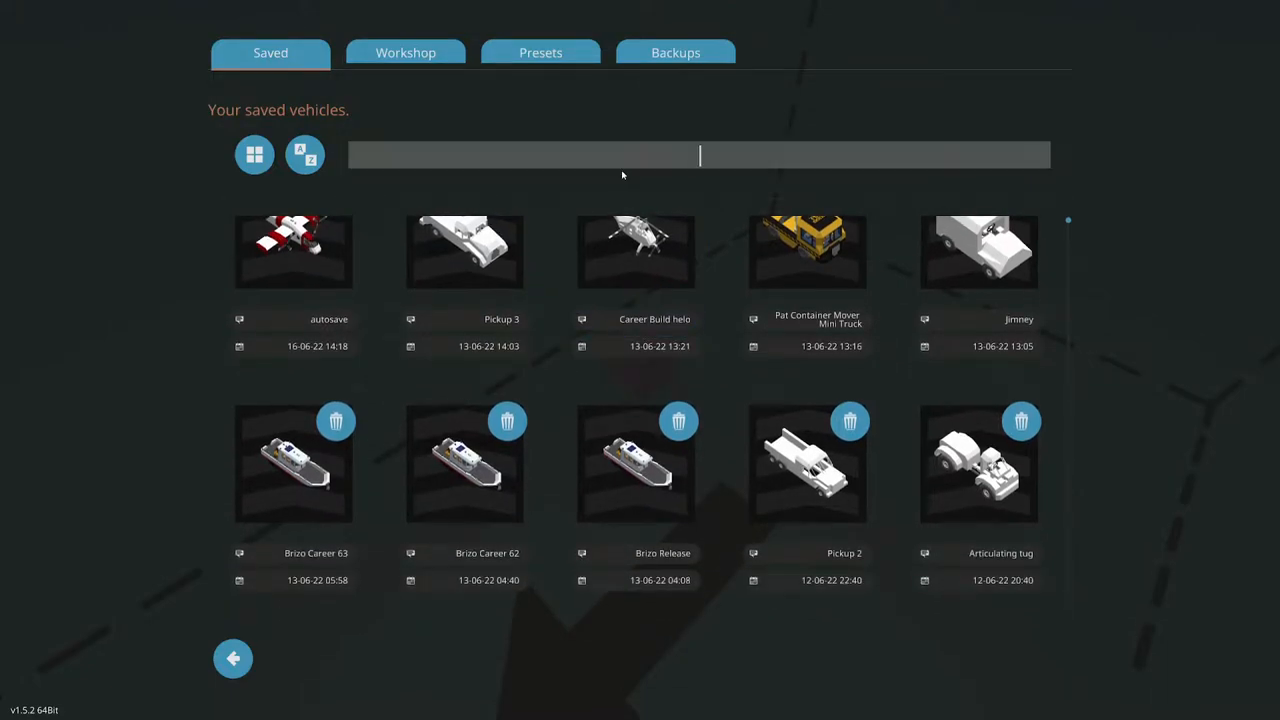
text(hom)
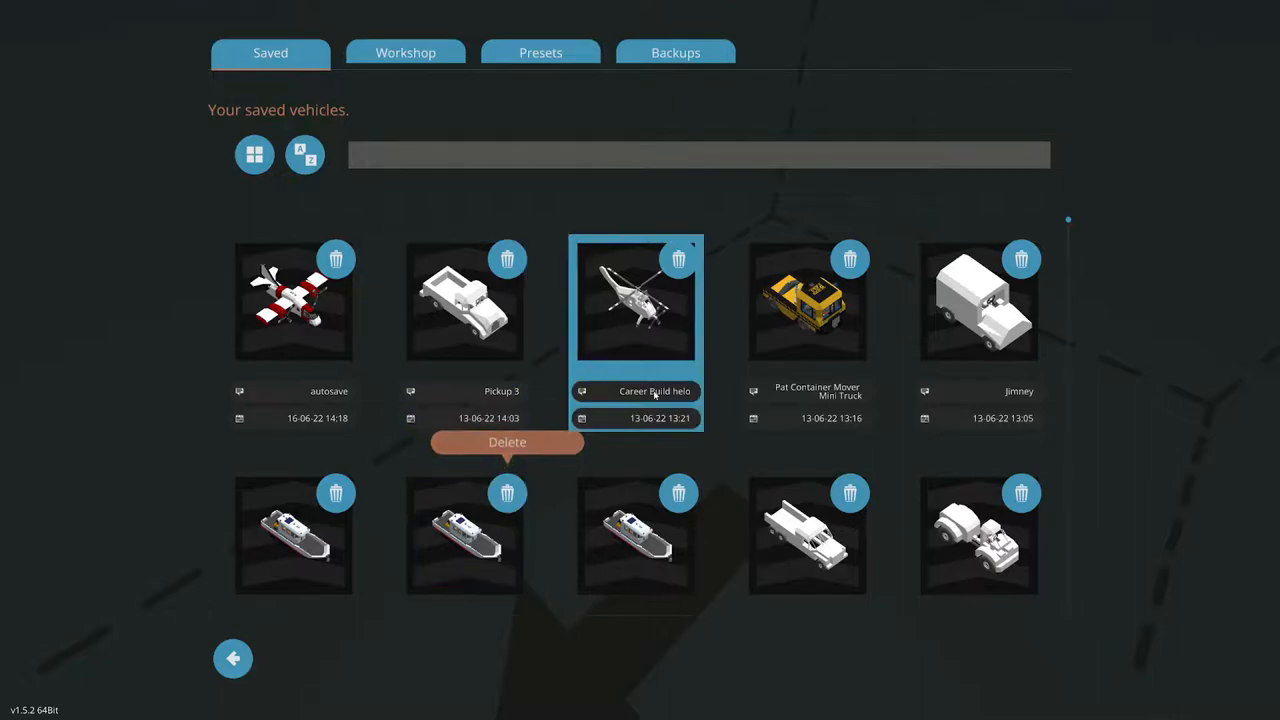
click(293, 535)
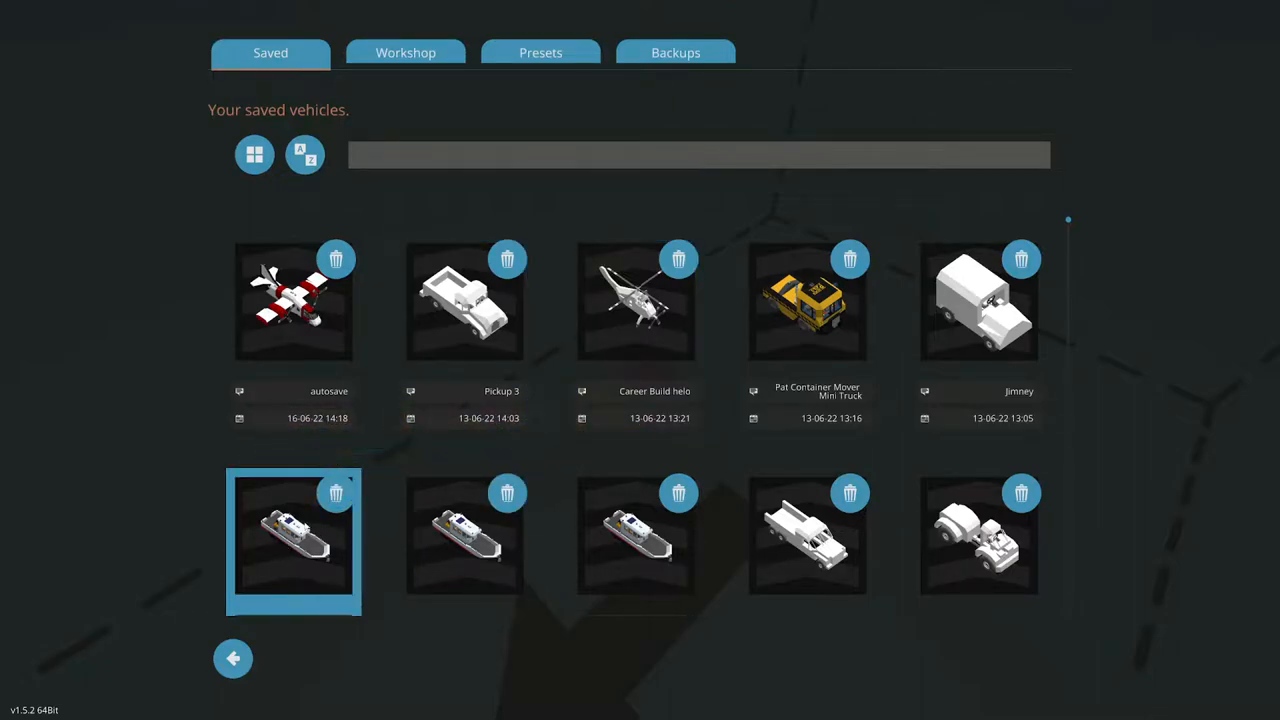
scroll(down, 3)
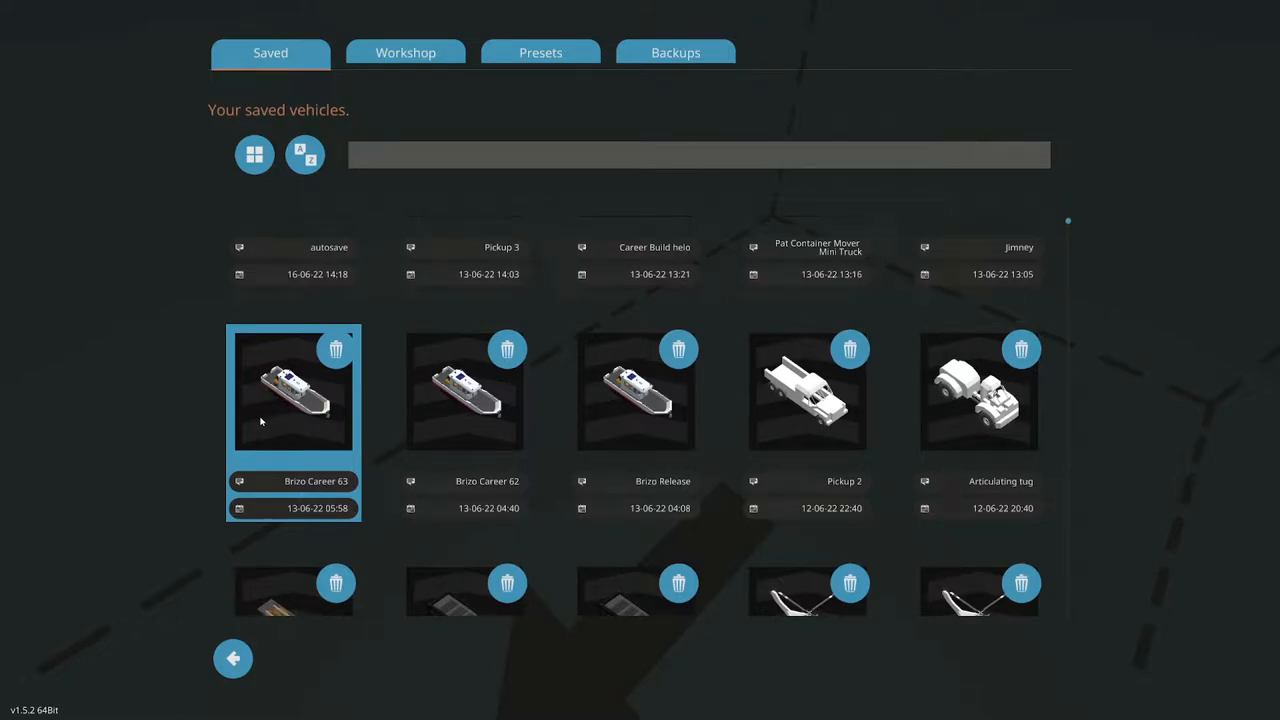
double_click(293, 390)
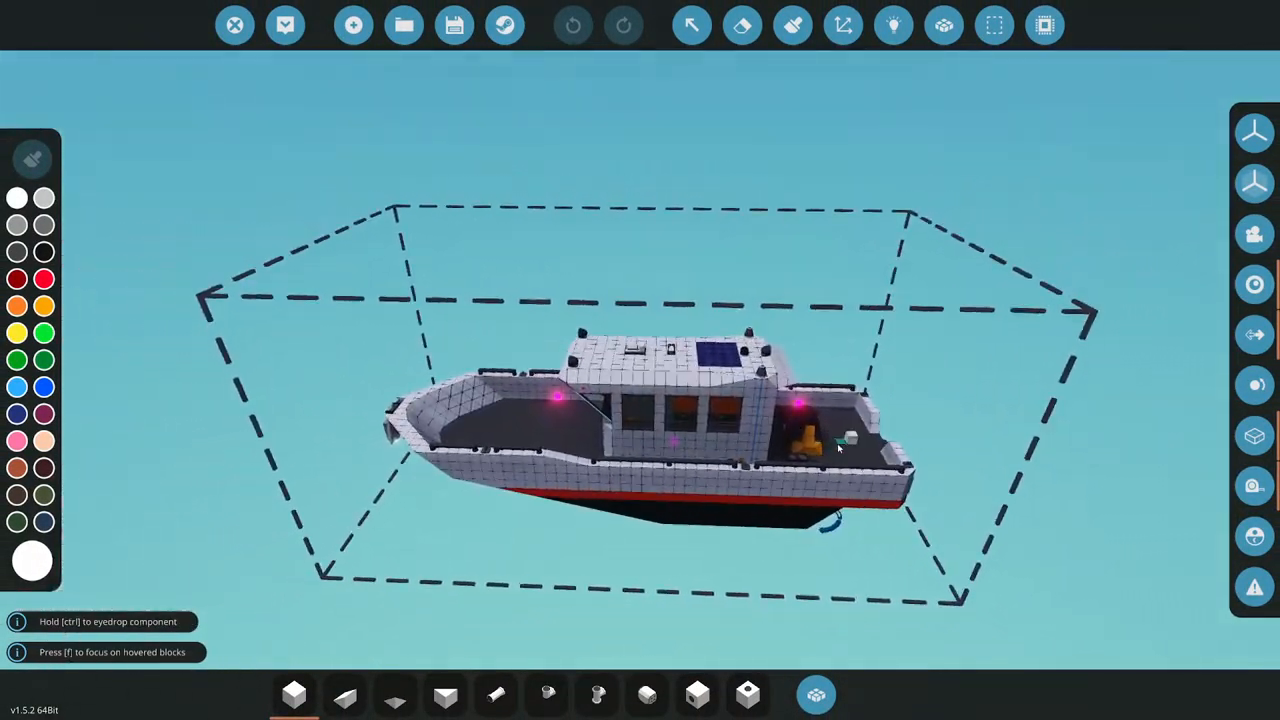
mouse_move(285, 25)
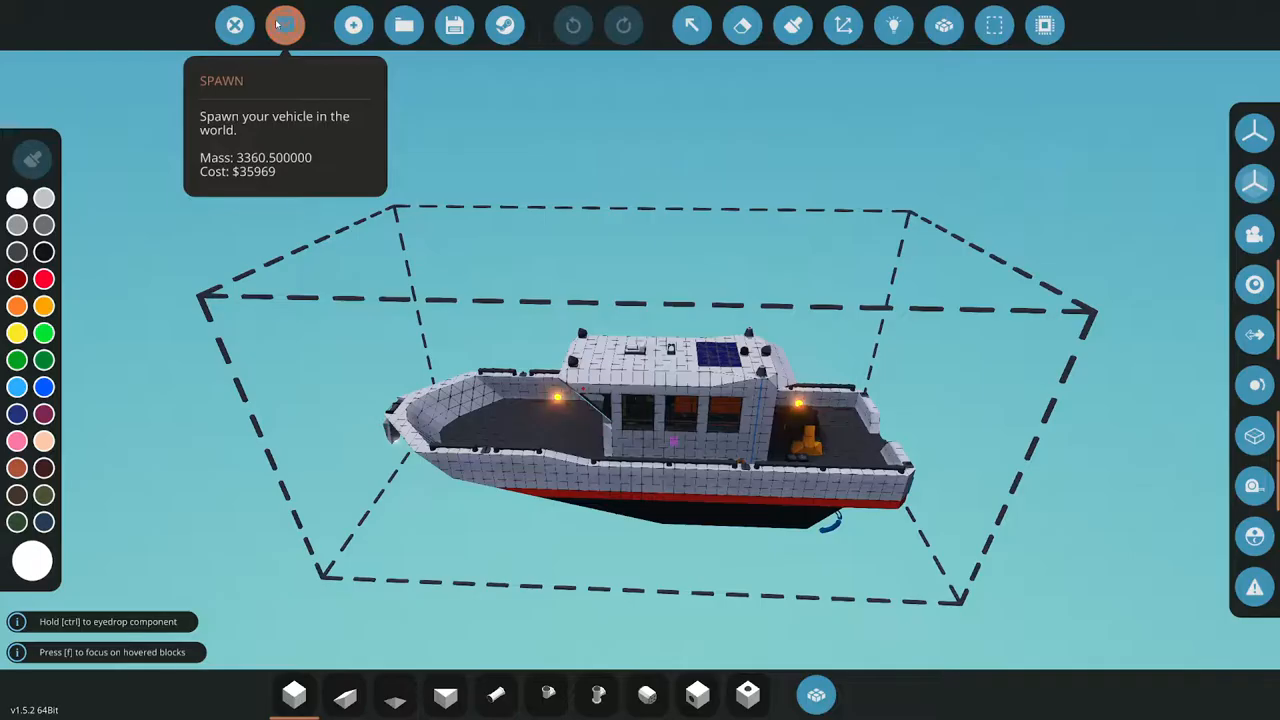
Spawn the Brizo Career 63 boat into the world from the toolbar
click(284, 25)
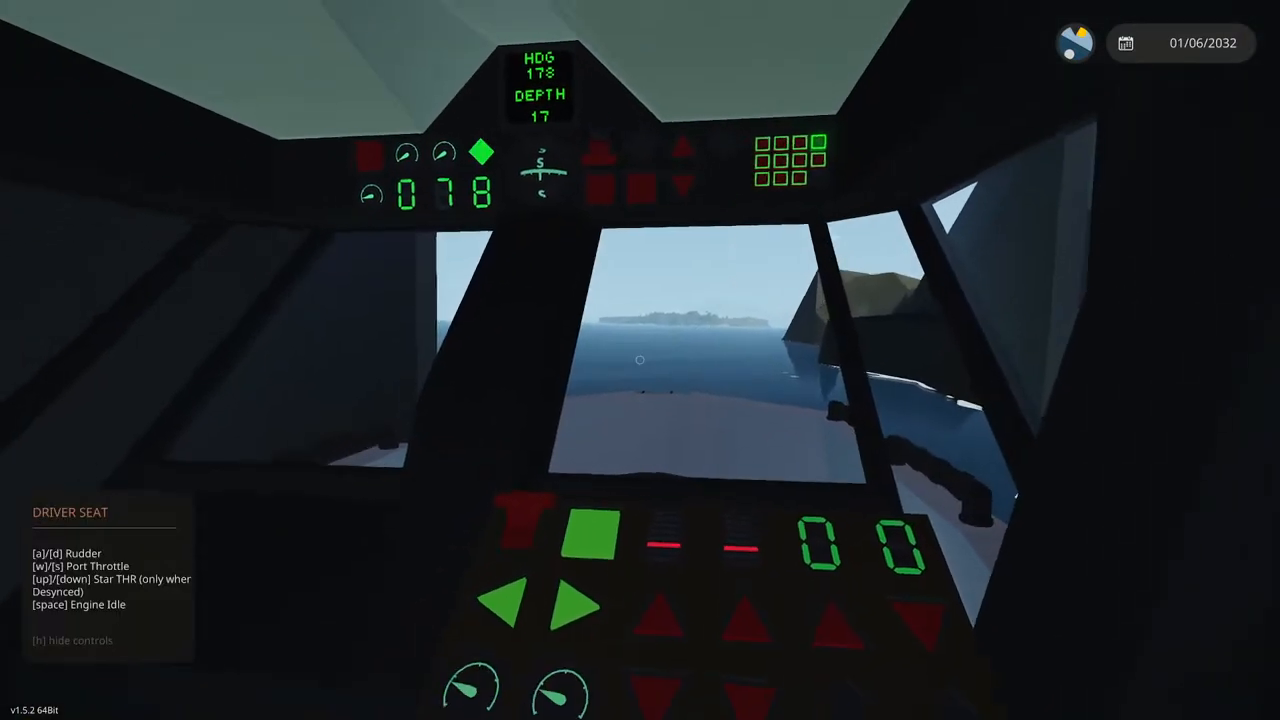
Exit the boat's driver seat and climb the boathouse ladder out of the water
key(h)
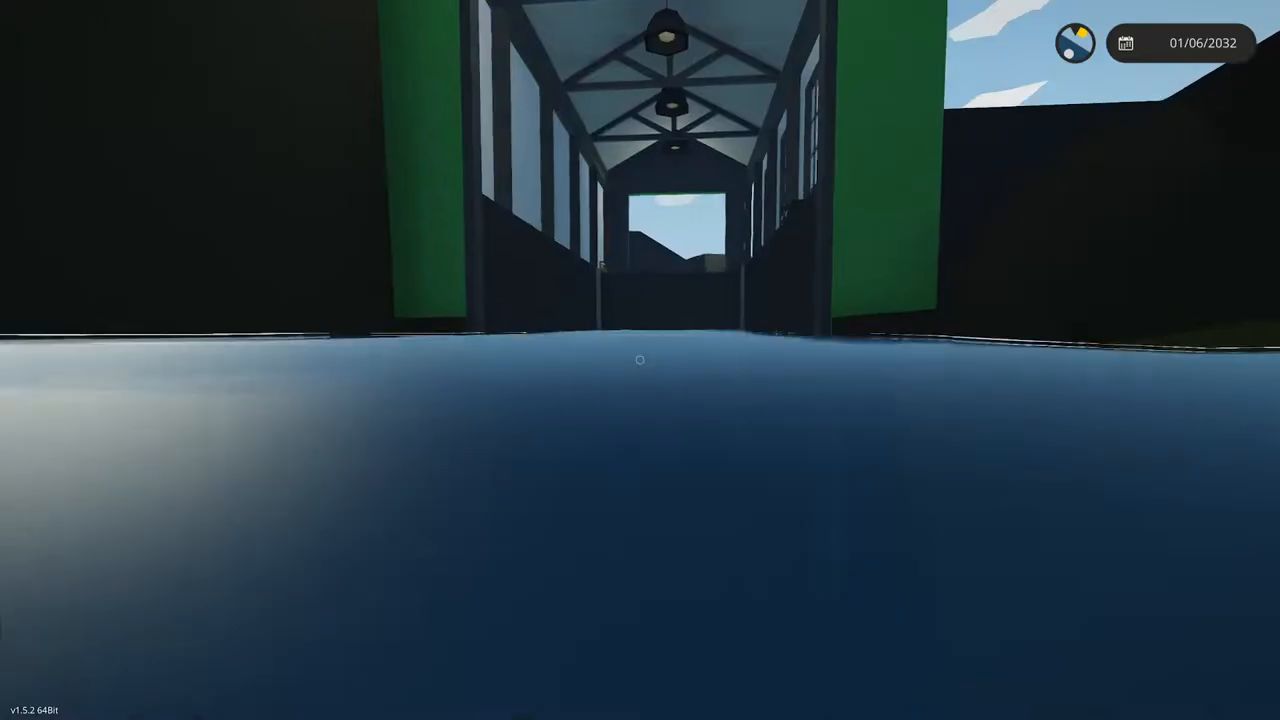
key(w)
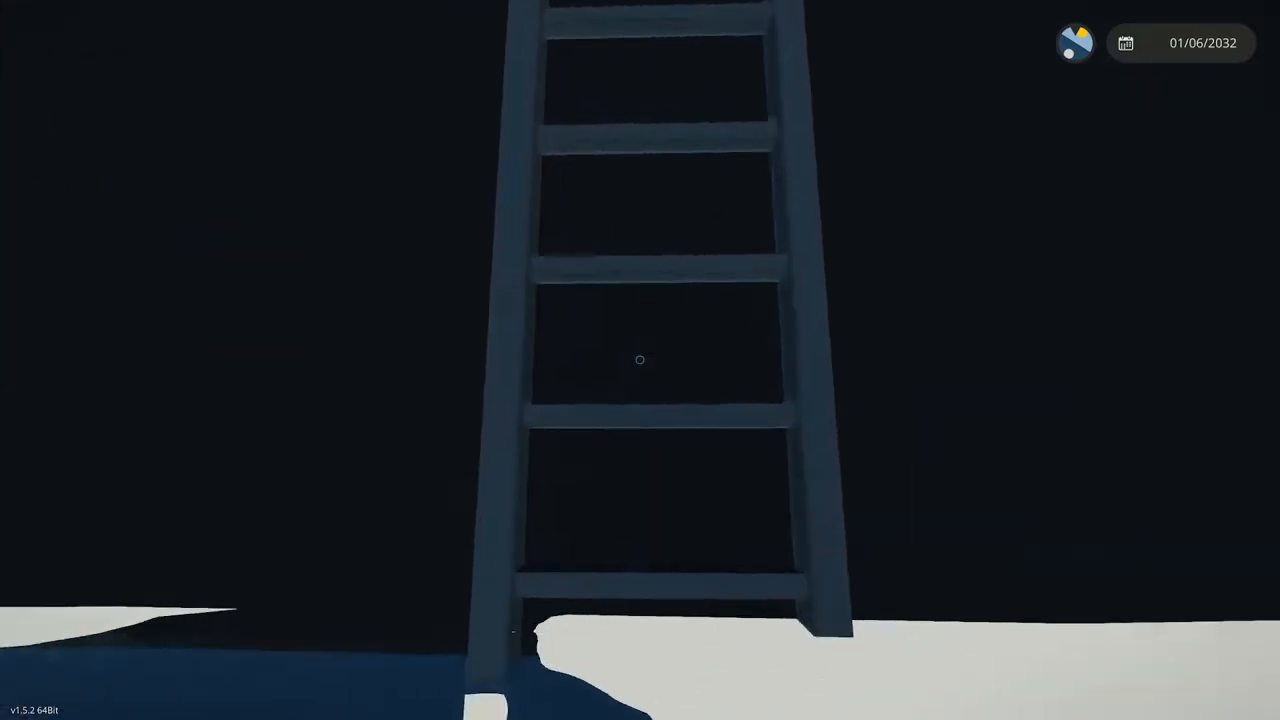
mouse_move(640, 360)
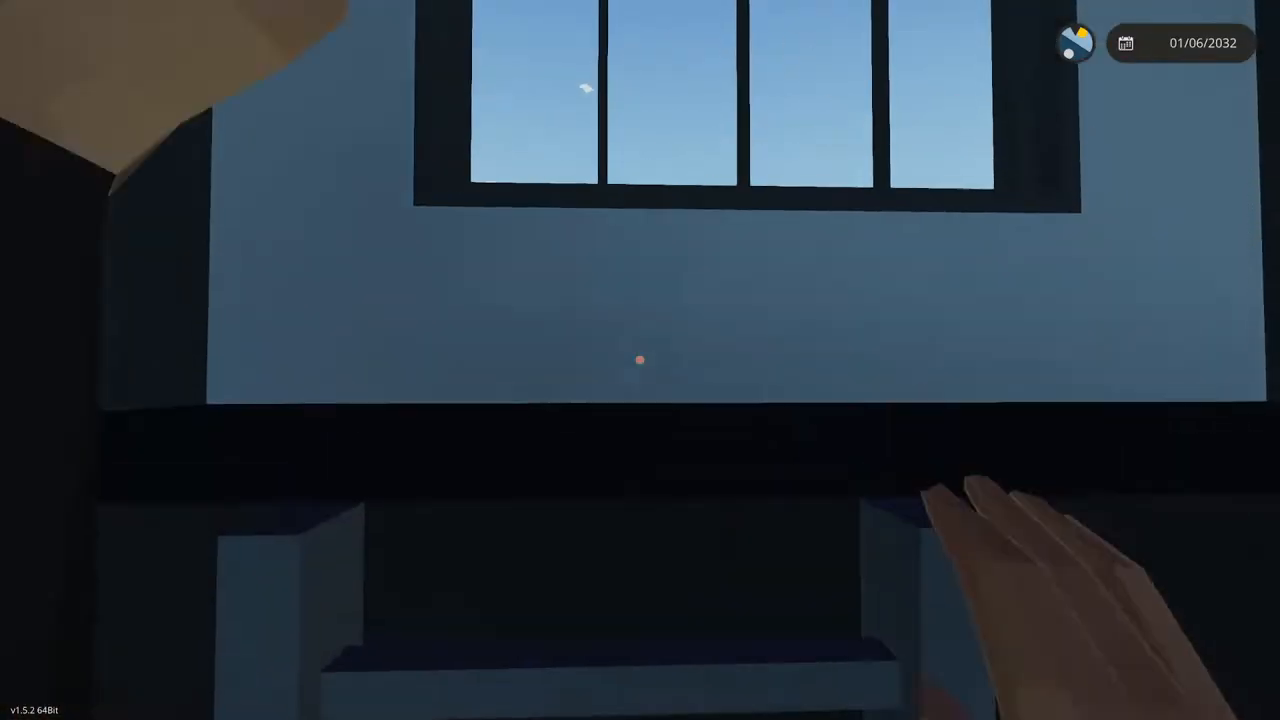
mouse_move(640, 360)
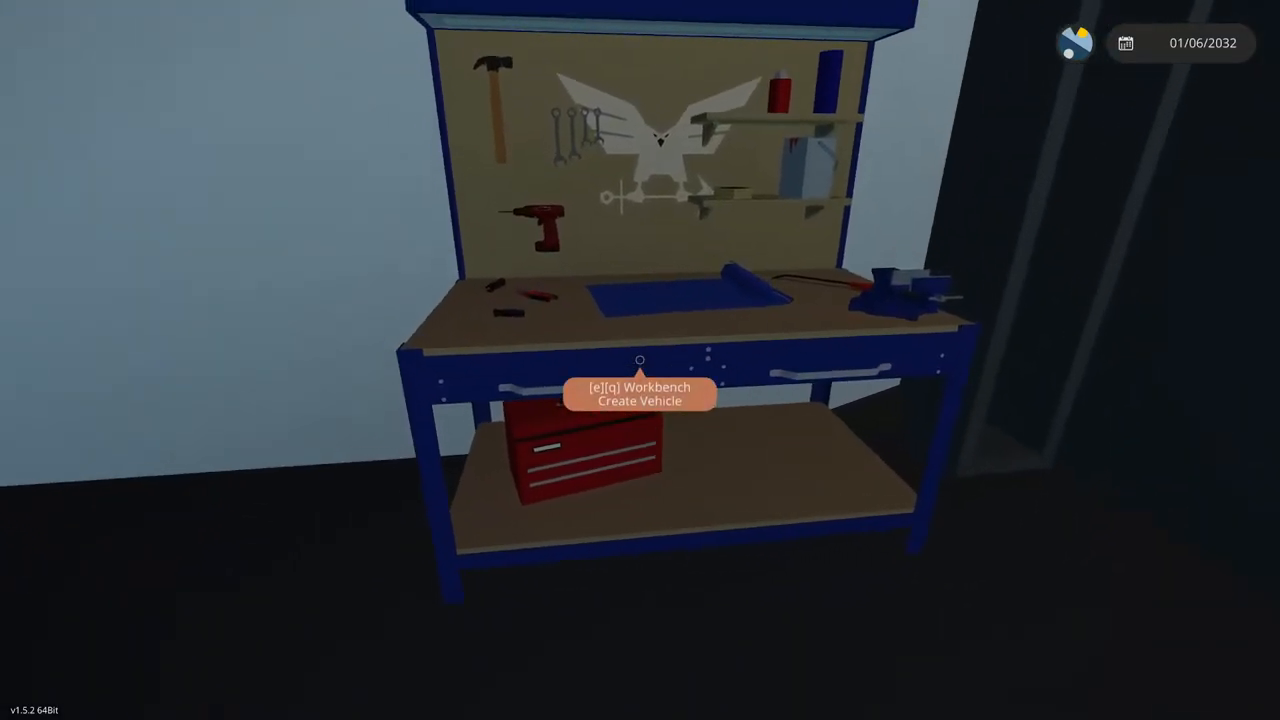
Open the workbench's saved vehicles and search for the walled barge build
key(e)
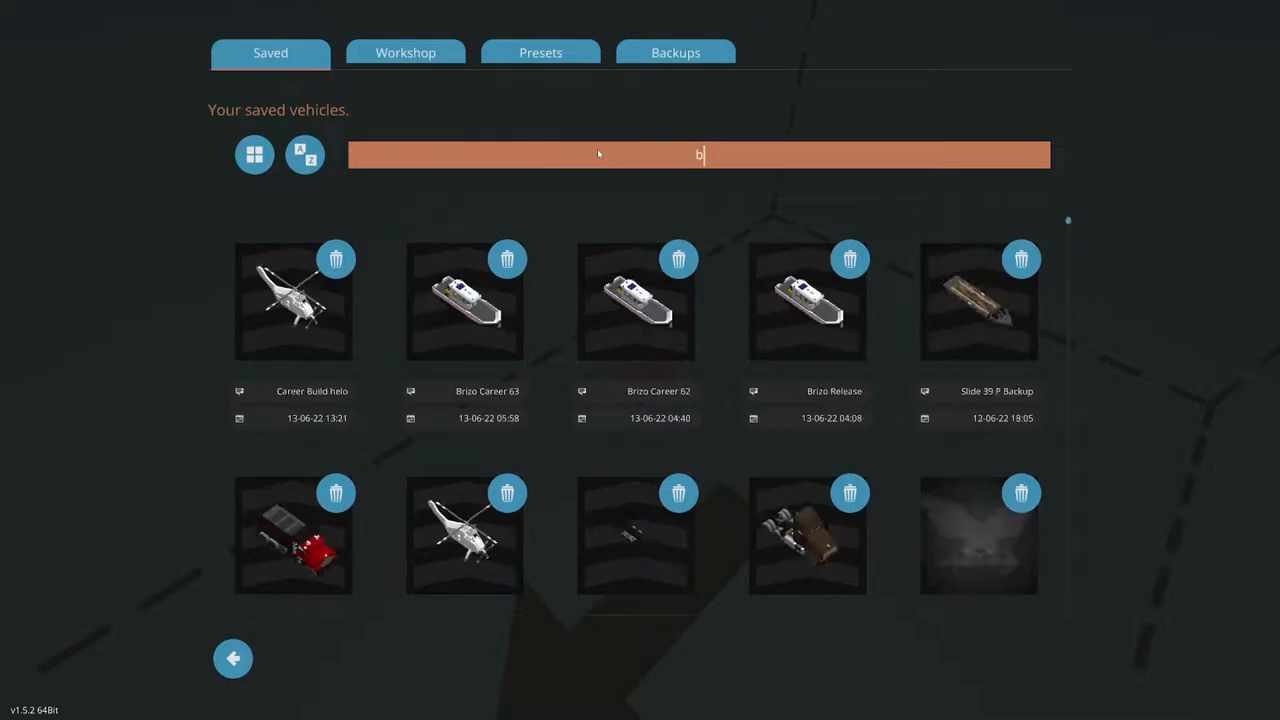
text(ar)
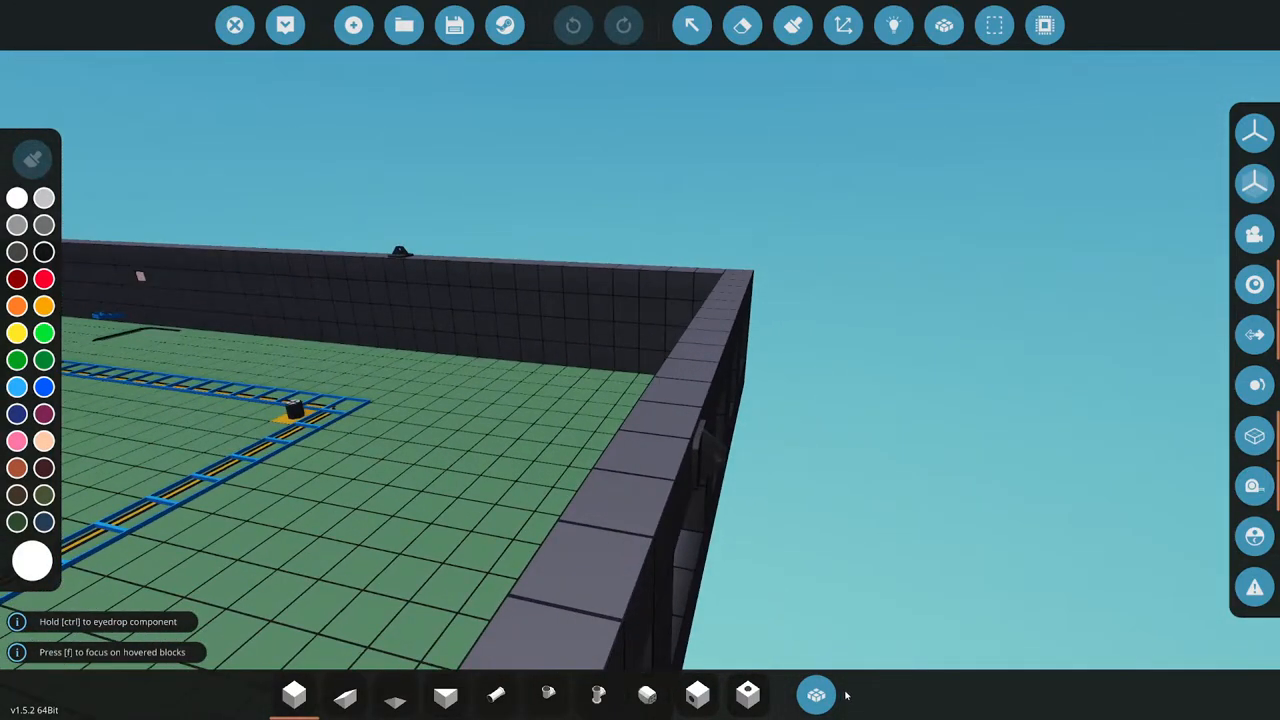
Search the component inventory for winch and connector parts to rework the side wall
click(815, 694)
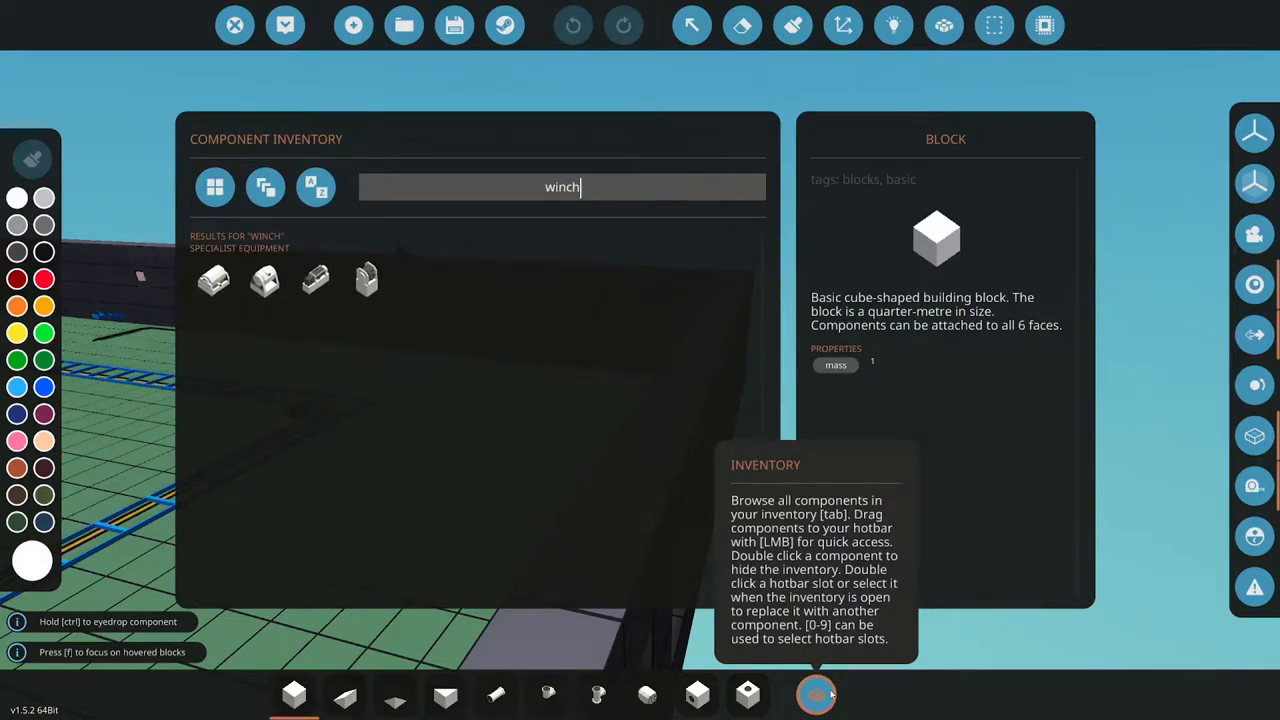
mouse_move(315, 278)
text(c)
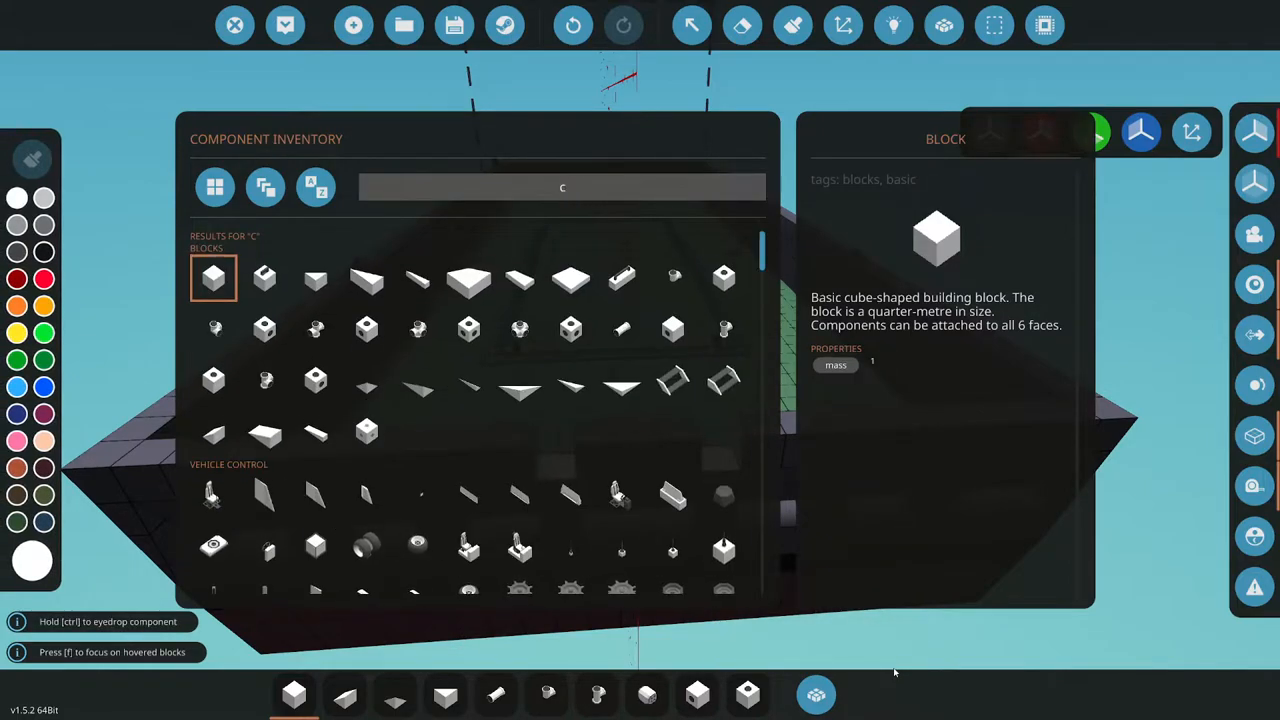
text(o)
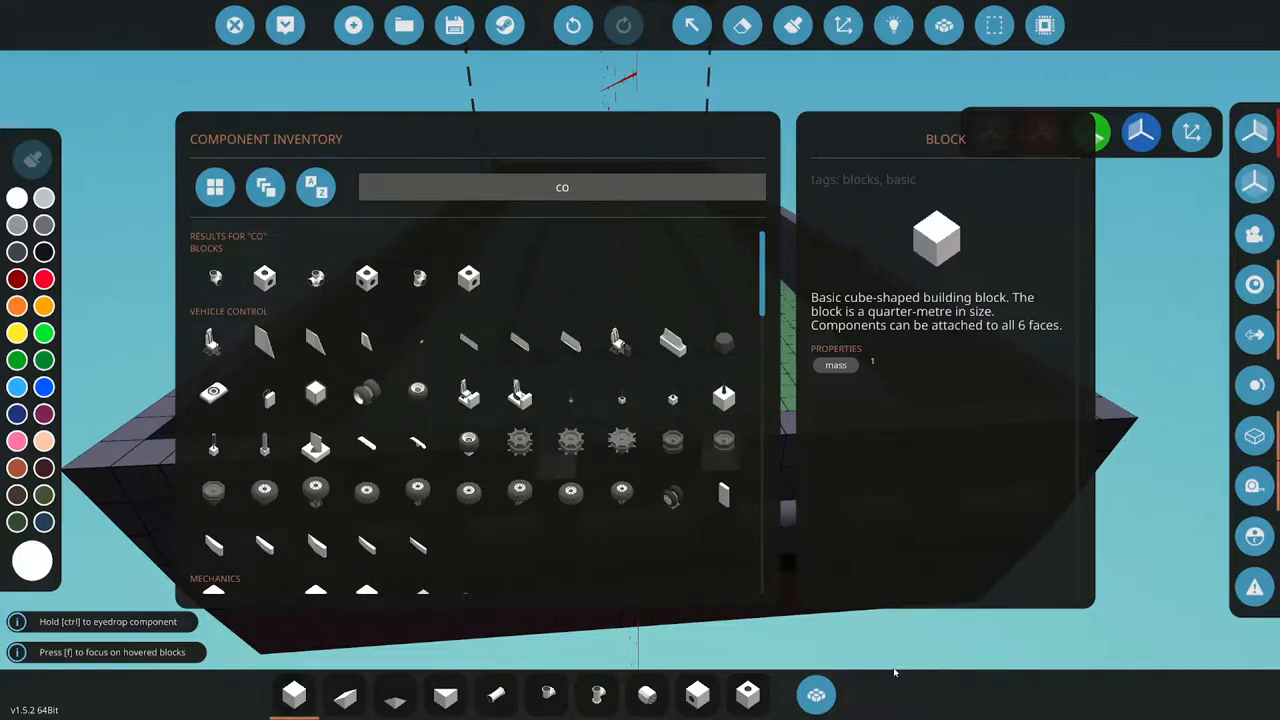
text(conn)
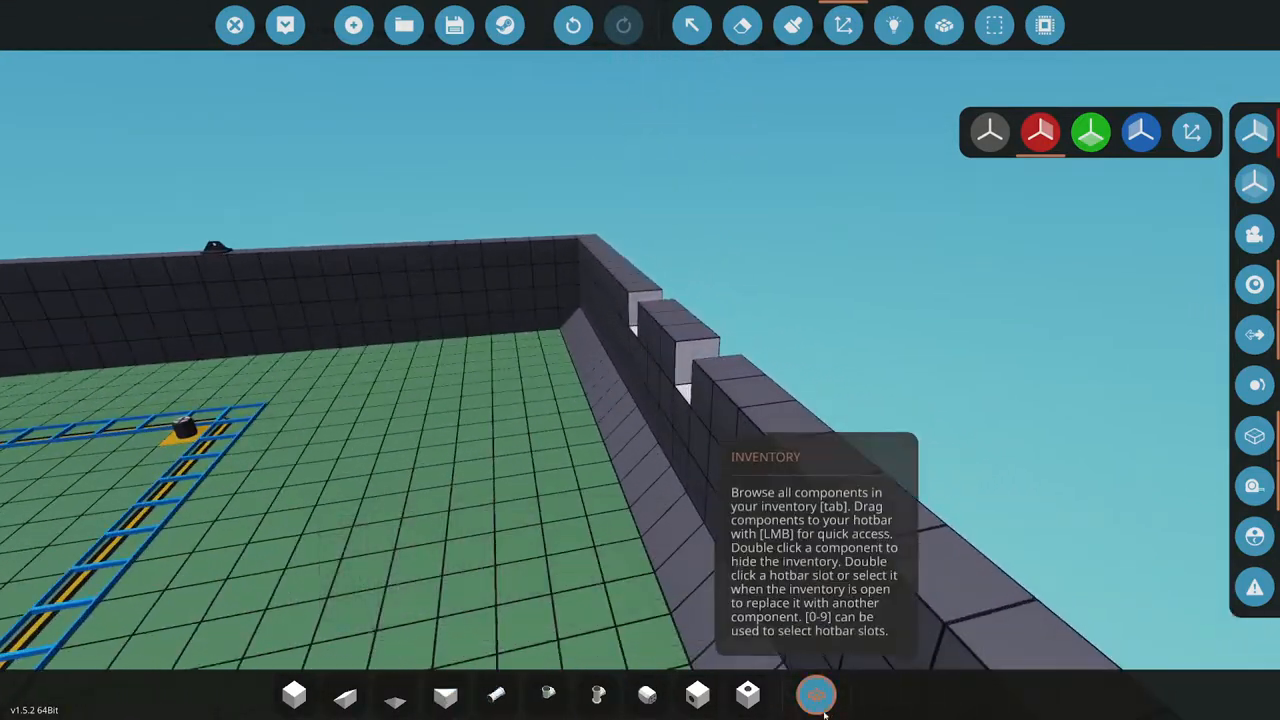
Select the Electric Connector from the inventory for placement on the deck floor
click(815, 694)
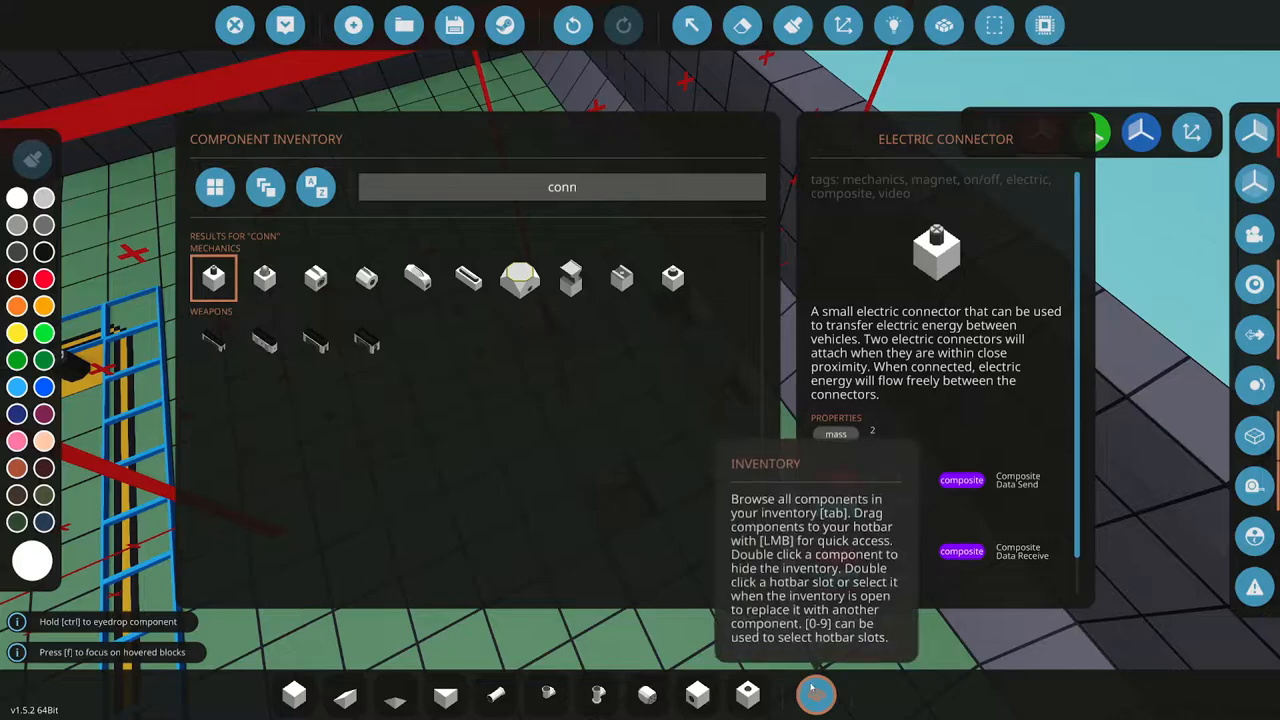
double_click(213, 278)
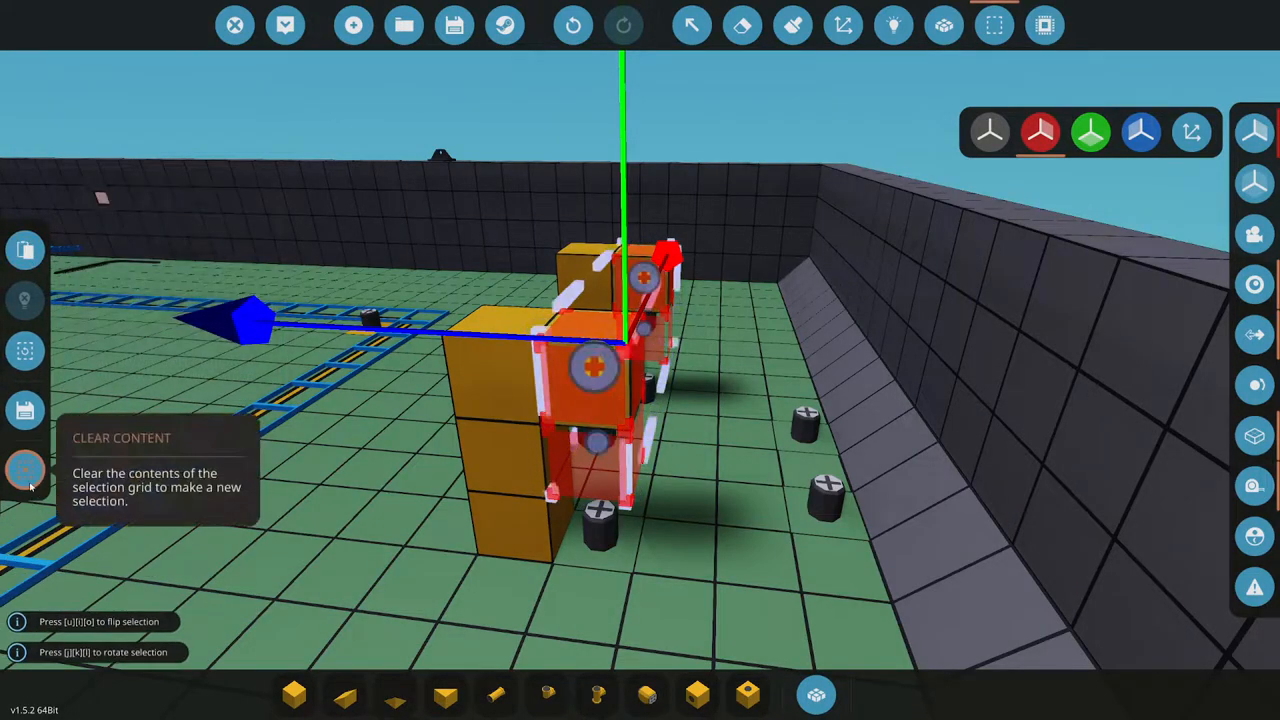
Clear the selection contents before laying the yellow block base
click(24, 470)
text(winc)
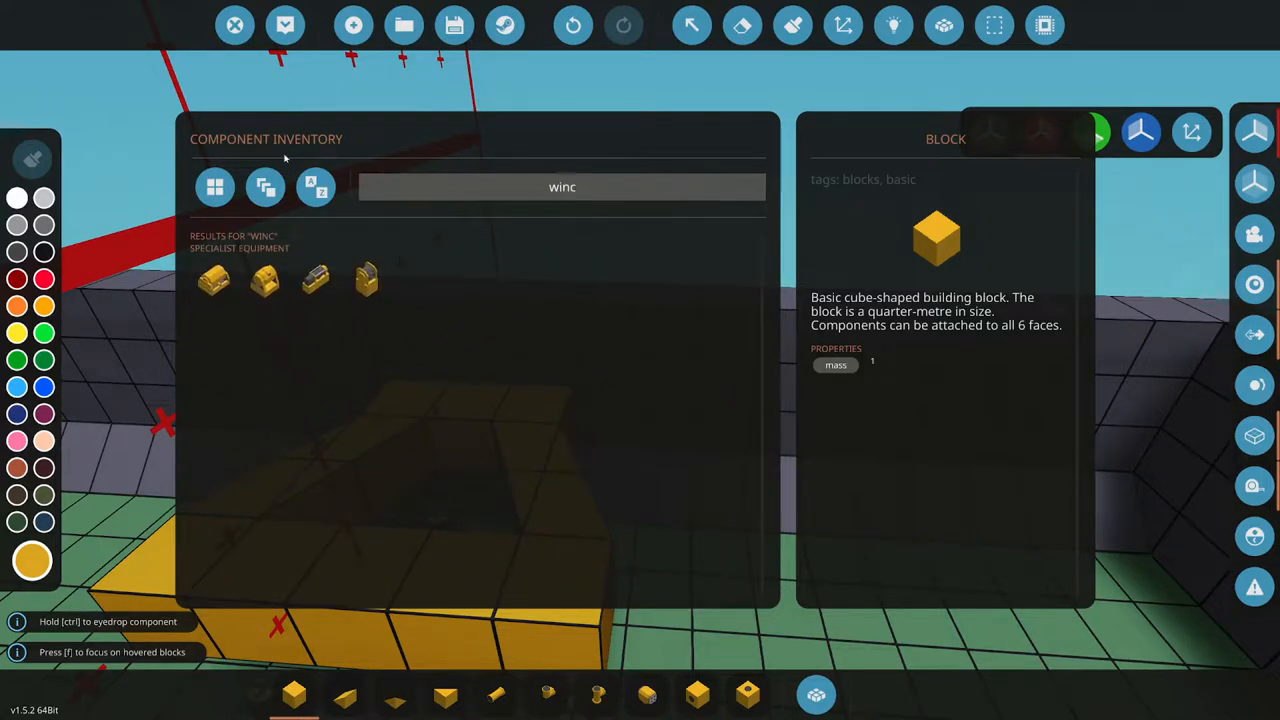
Place a large winch beside the side wall, then search the inventory for more parts
click(264, 278)
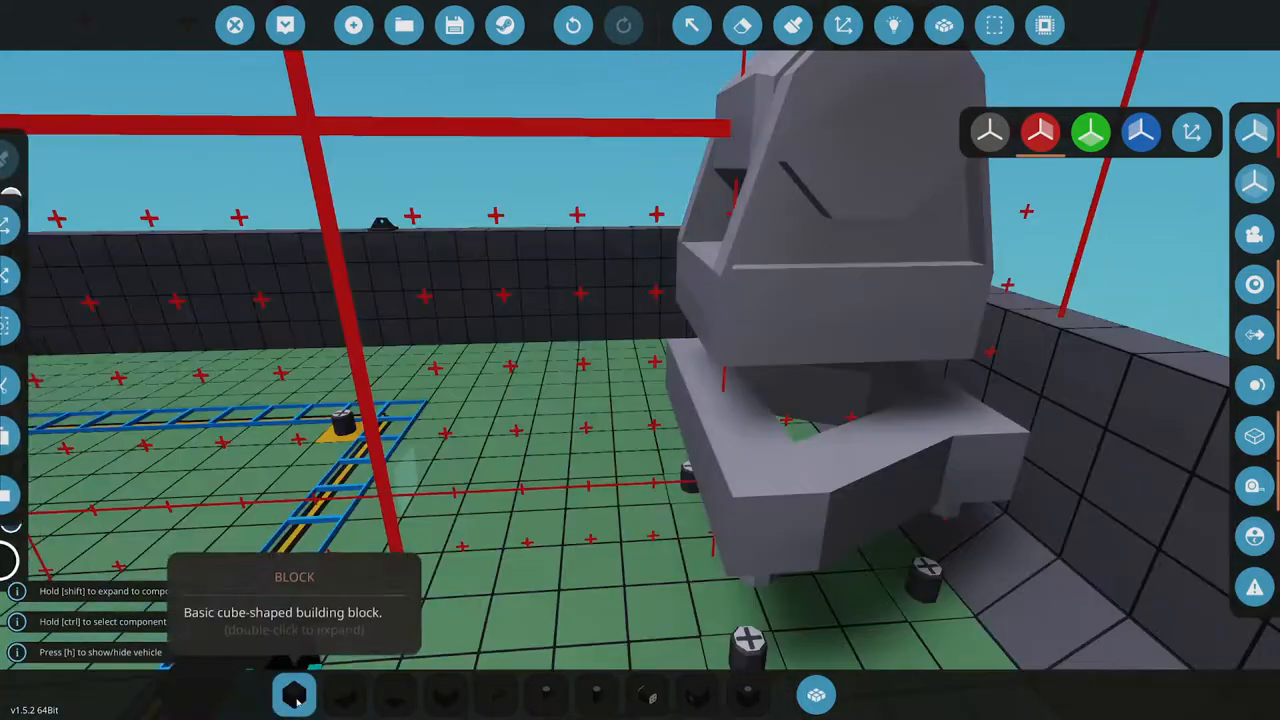
click(294, 693)
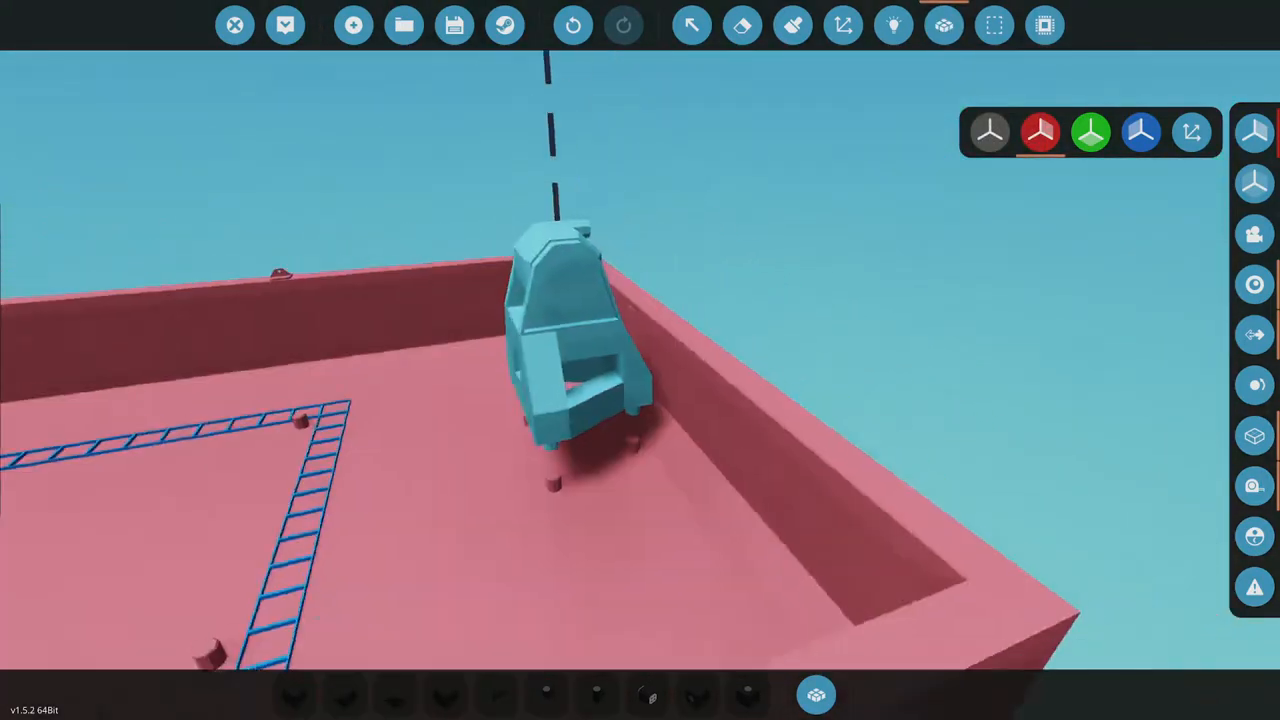
click(815, 694)
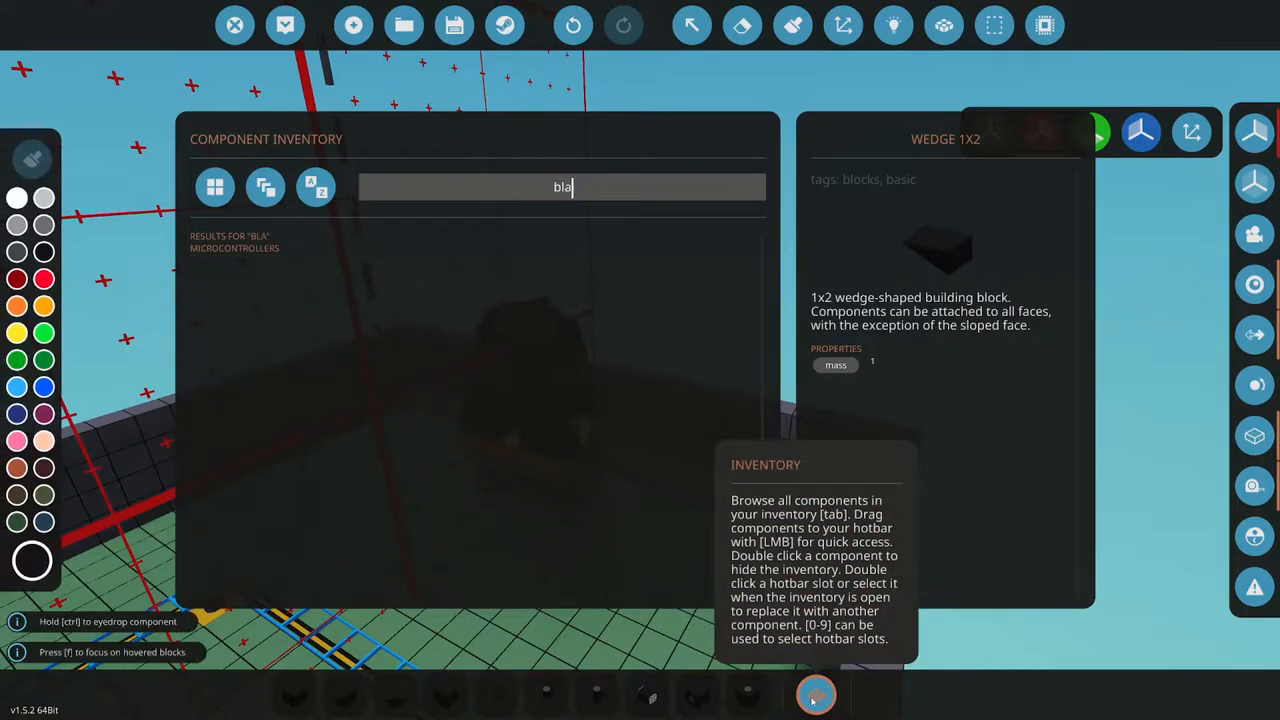
text(nk)
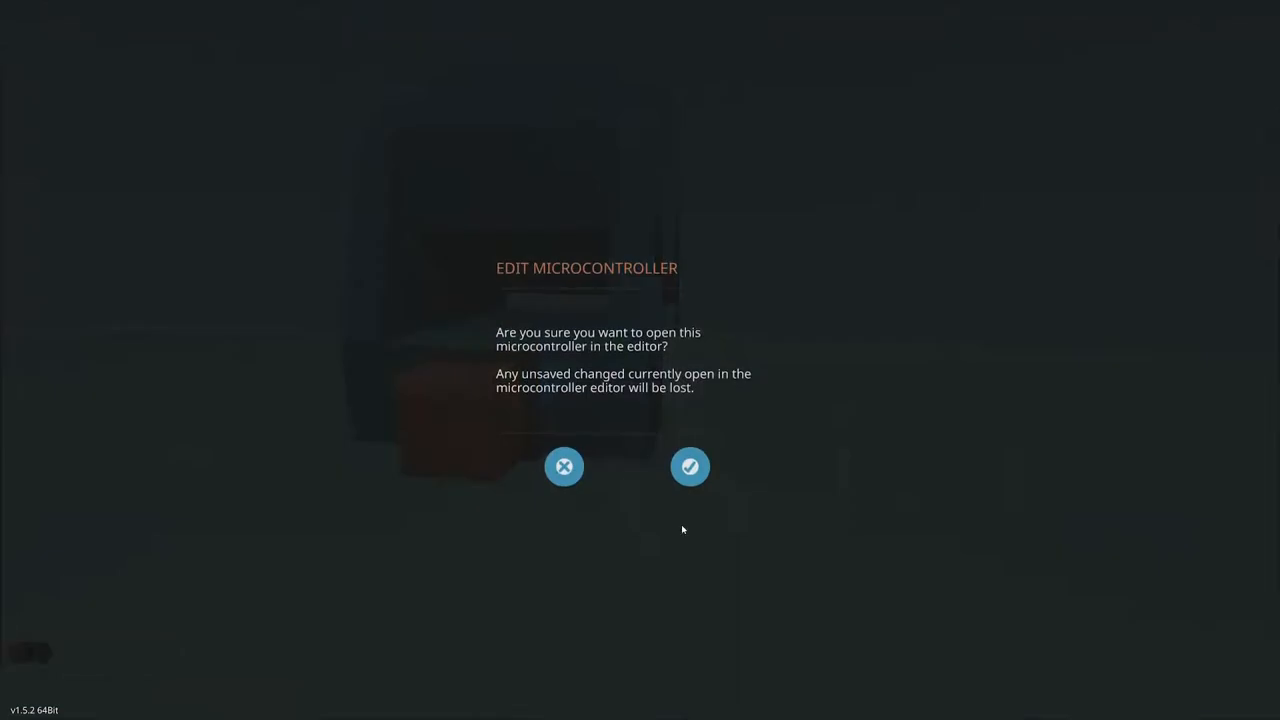
Confirm editing the microcontroller and name it 'Barge Winch Module'
click(690, 466)
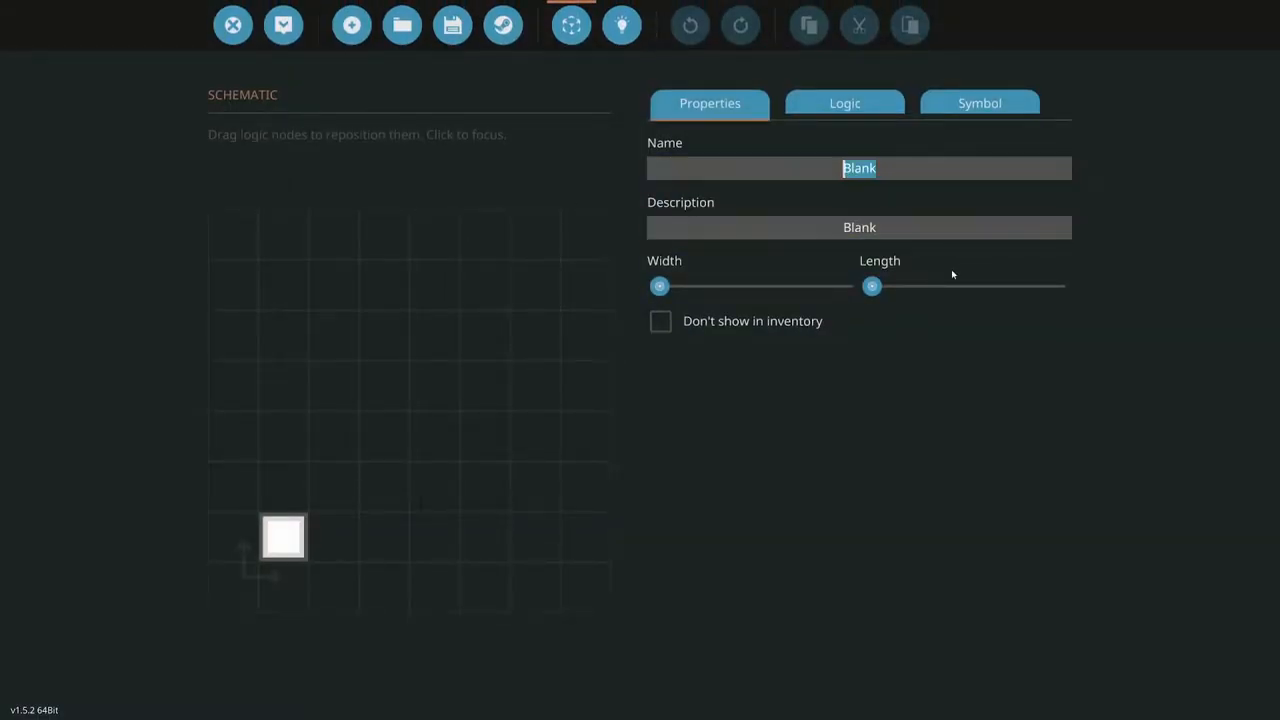
text(Winch)
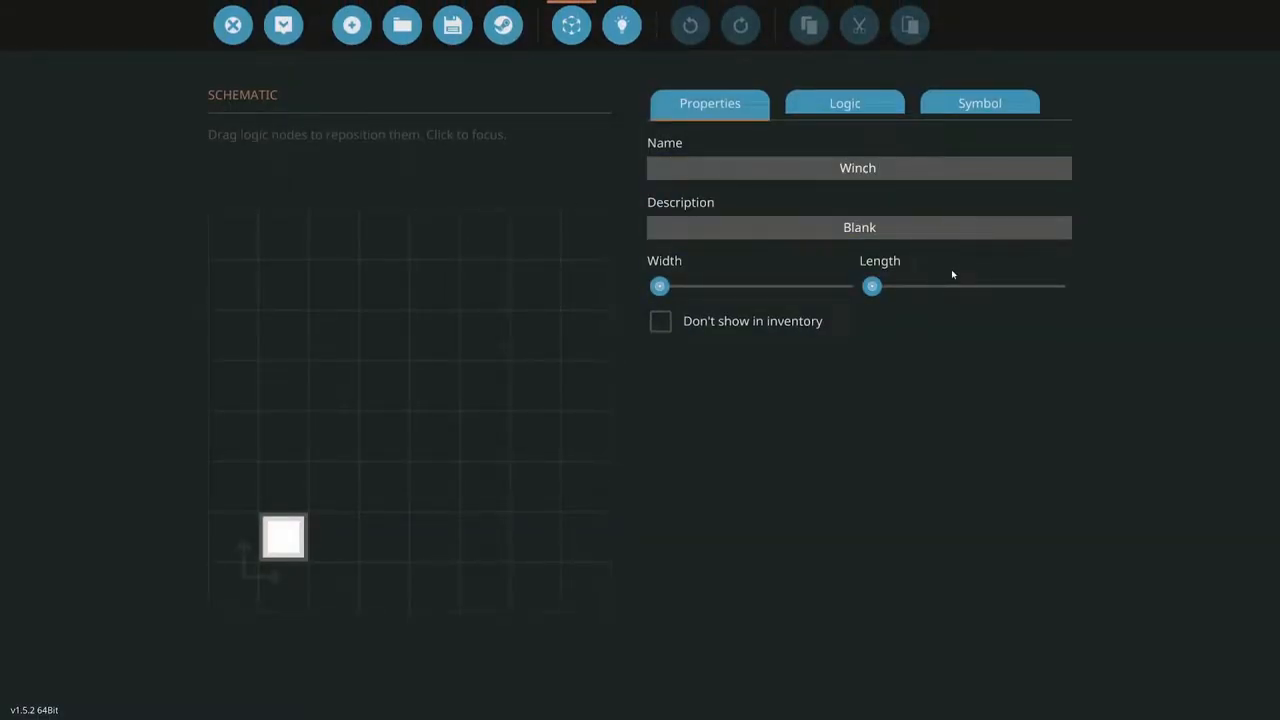
text(B)
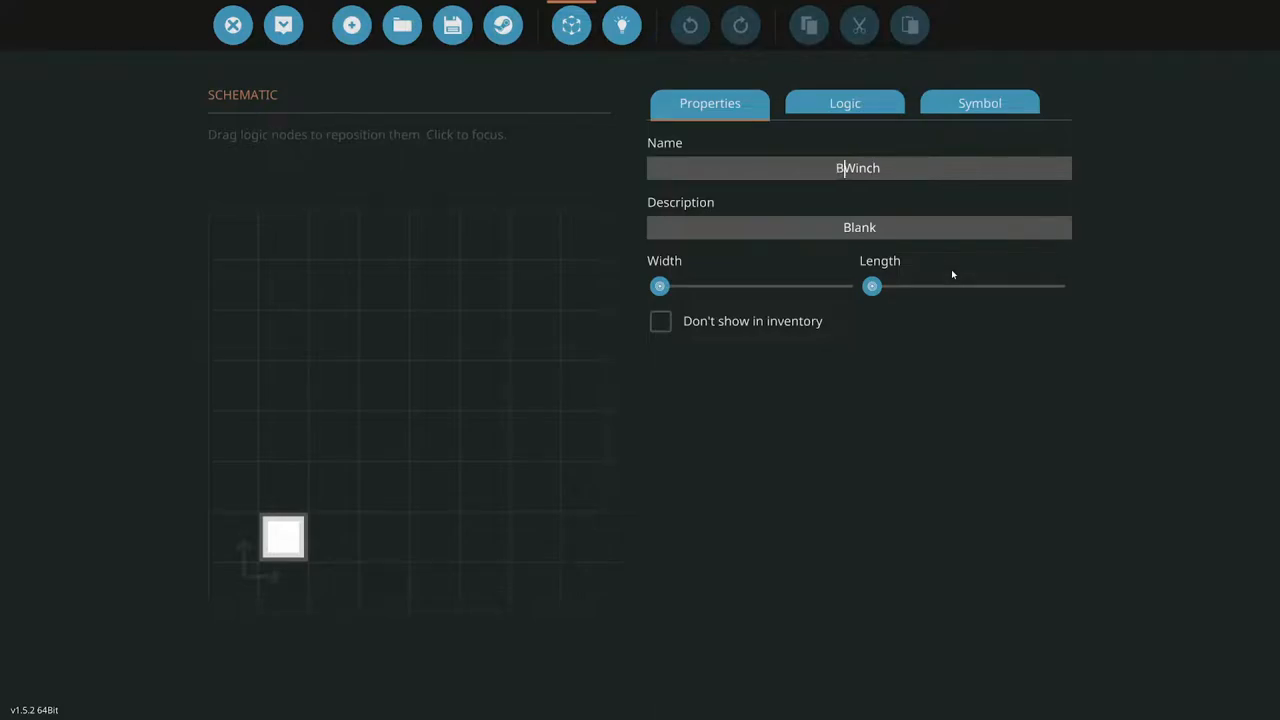
text(arge)
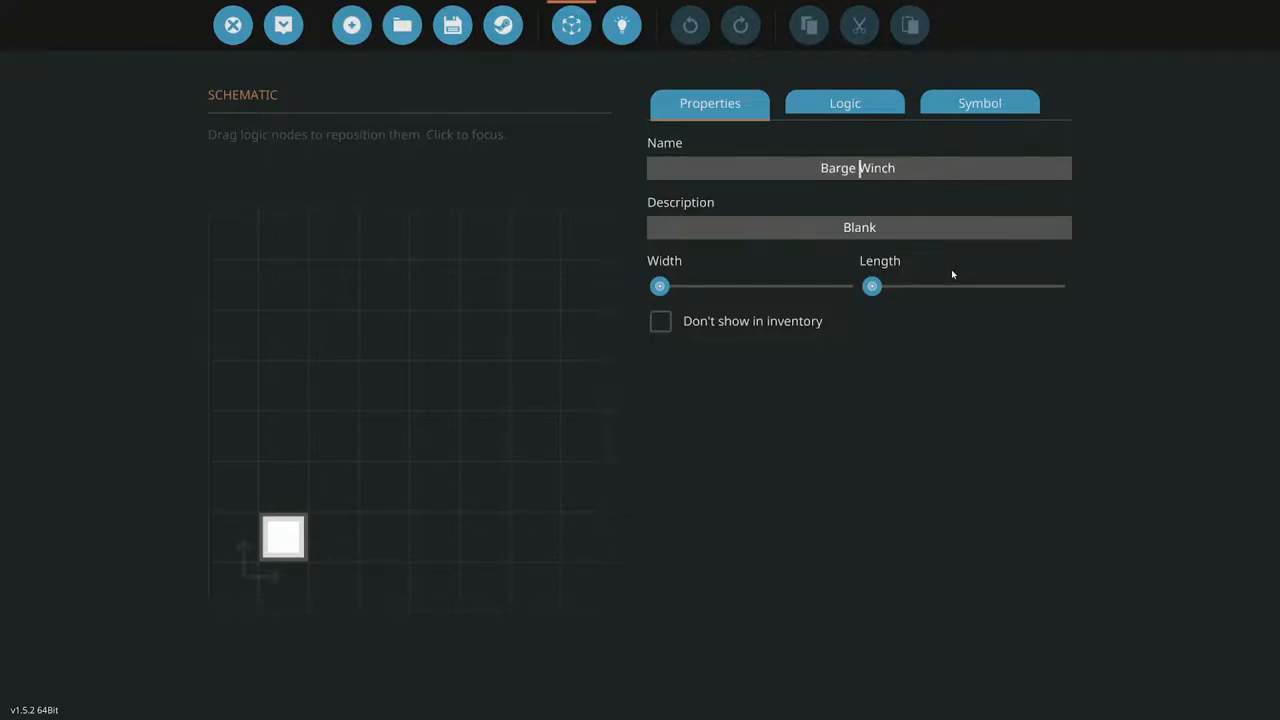
text(Mod)
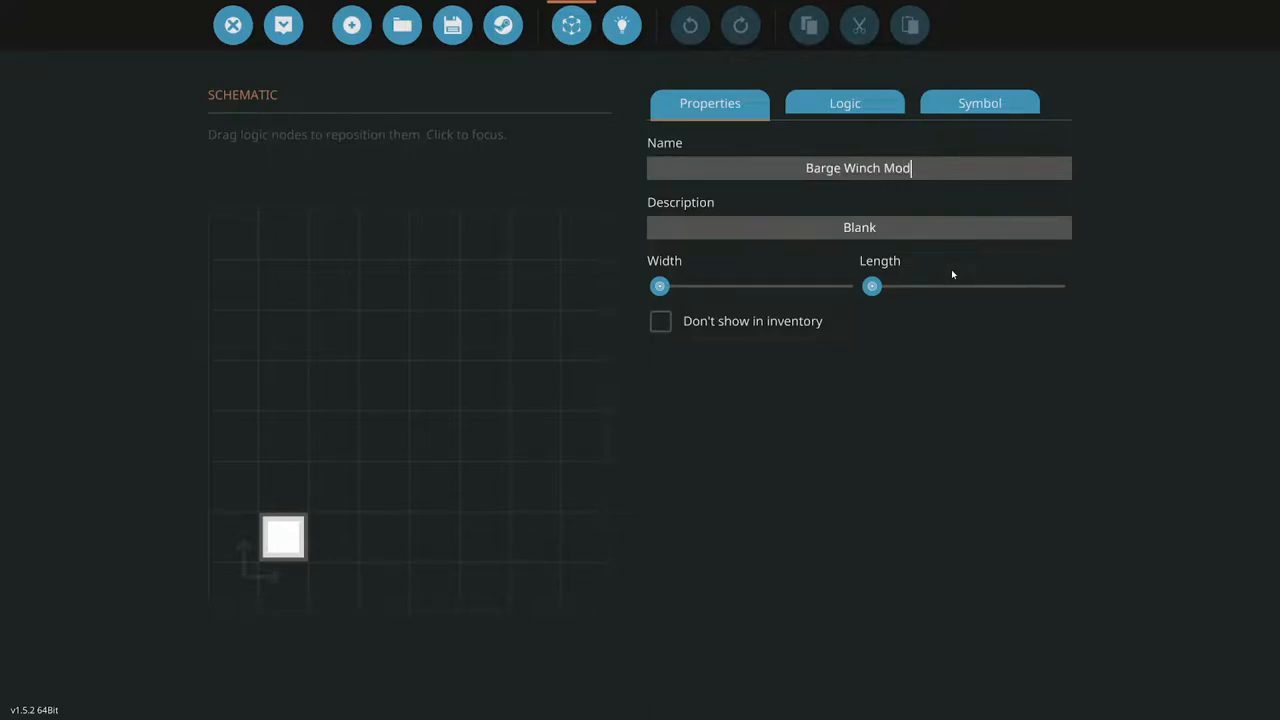
Increase the microcontroller's width and length by one step each to two by two
click(844, 103)
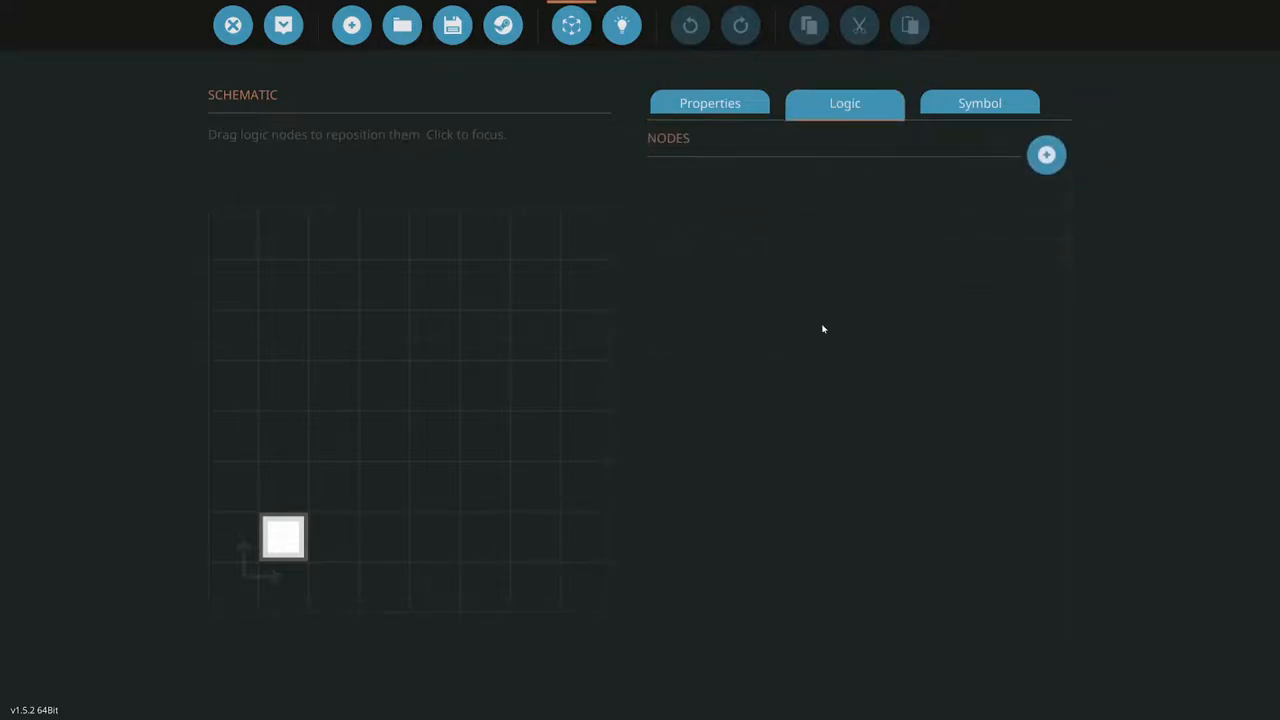
click(710, 103)
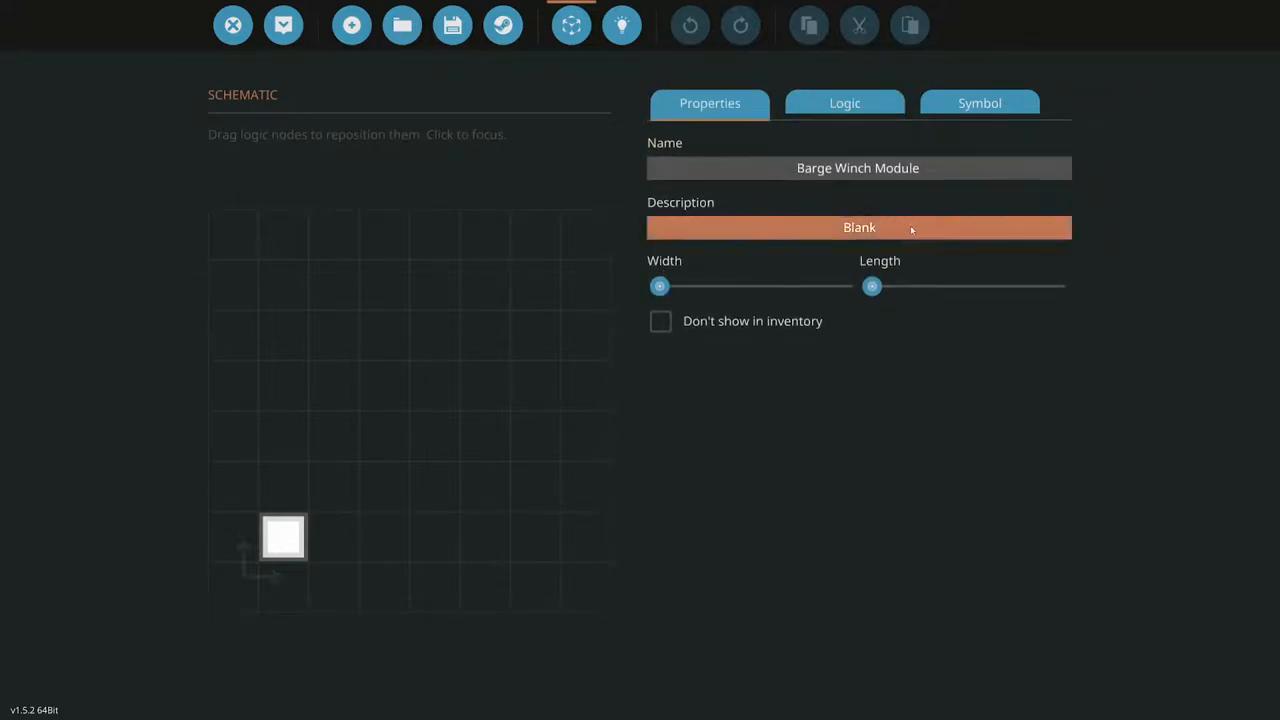
drag(659, 286, 703, 286)
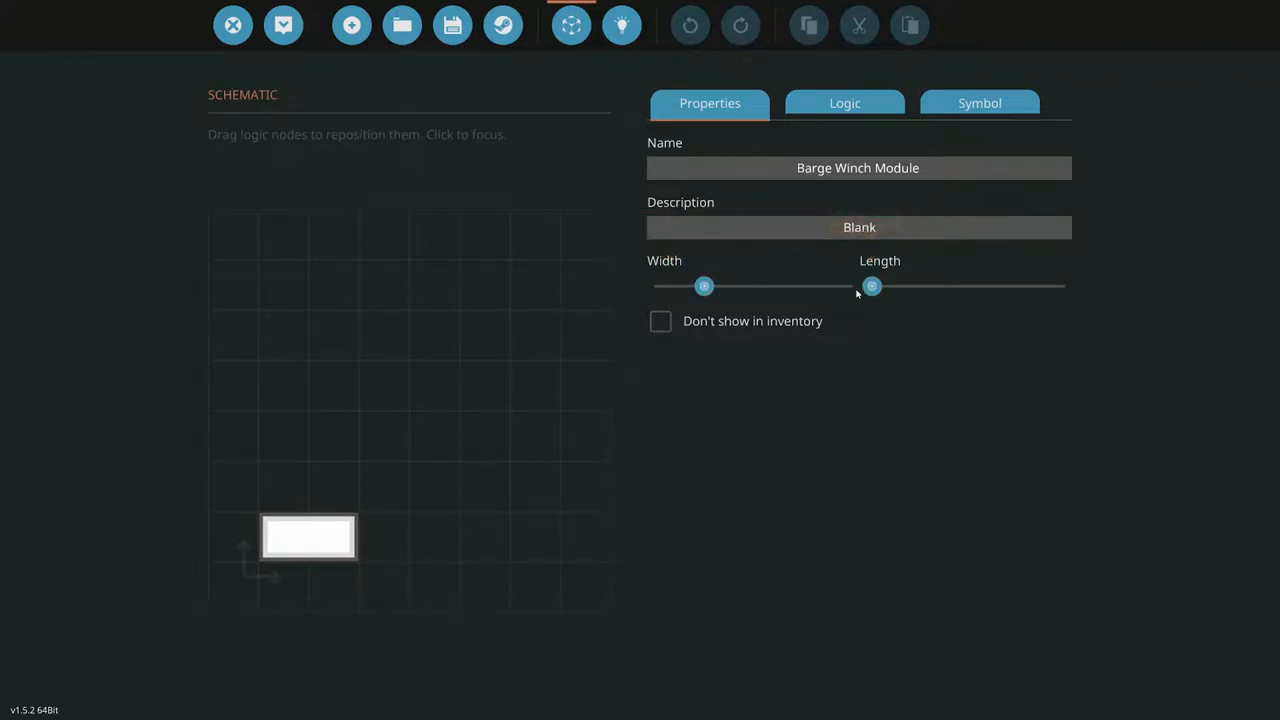
drag(871, 286, 923, 286)
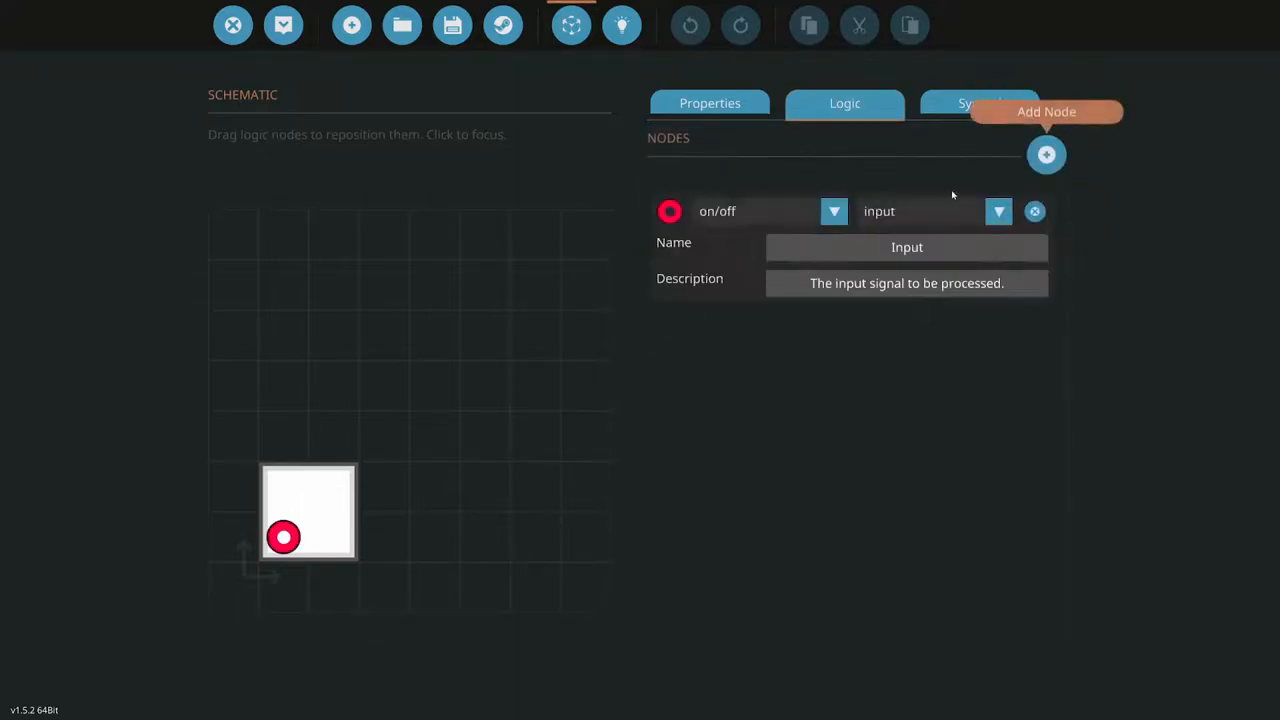
Make the first node a number input named Keypad and add a Winch OUT output
click(834, 211)
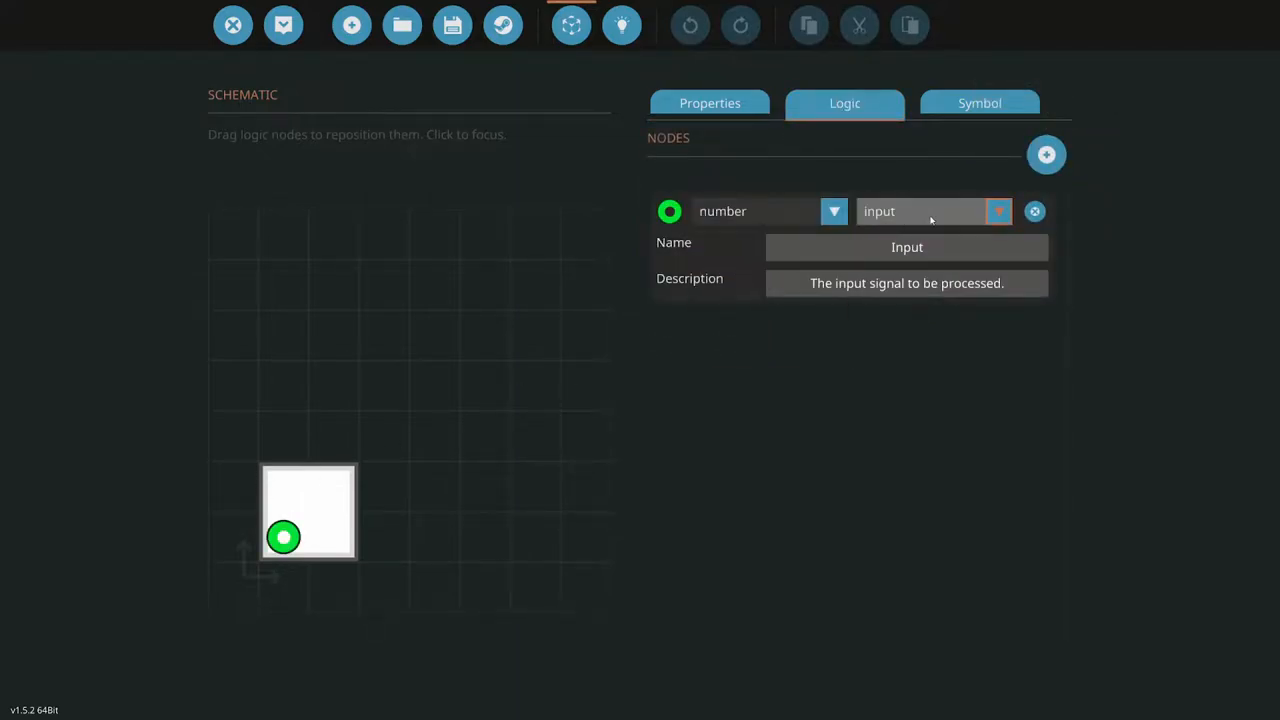
click(997, 211)
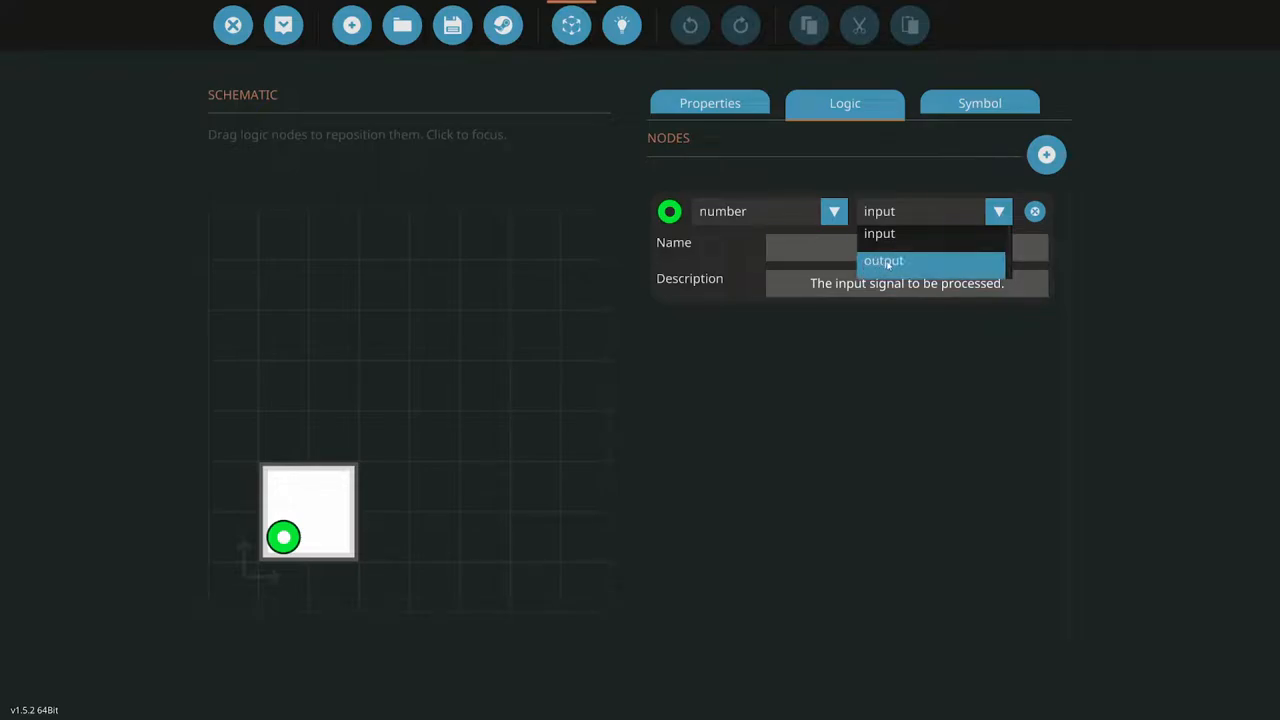
click(879, 233)
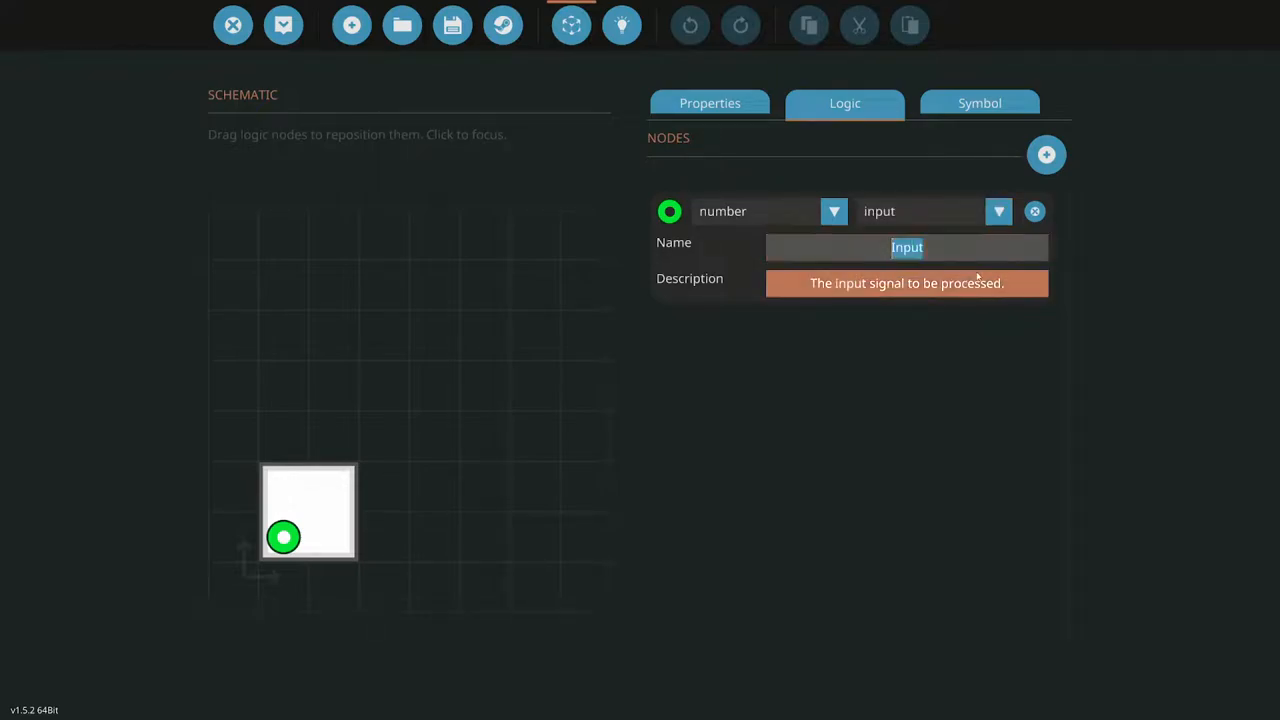
text(Keypad)
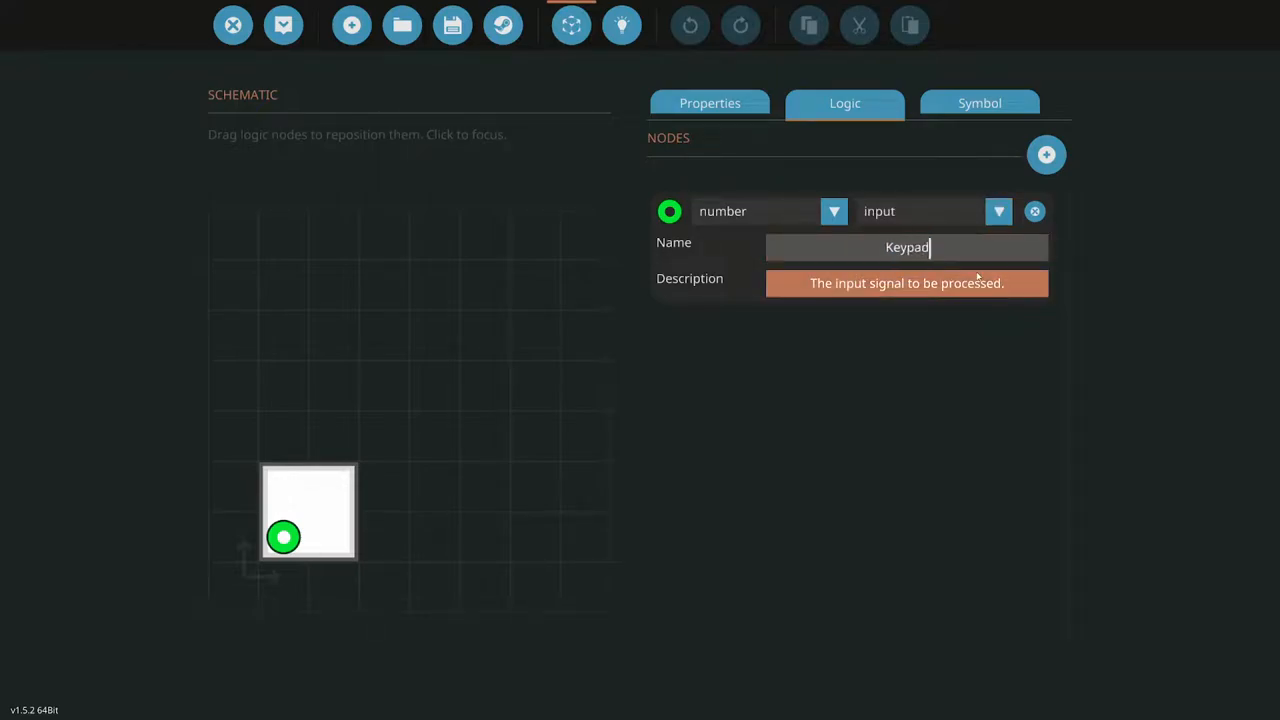
click(1046, 154)
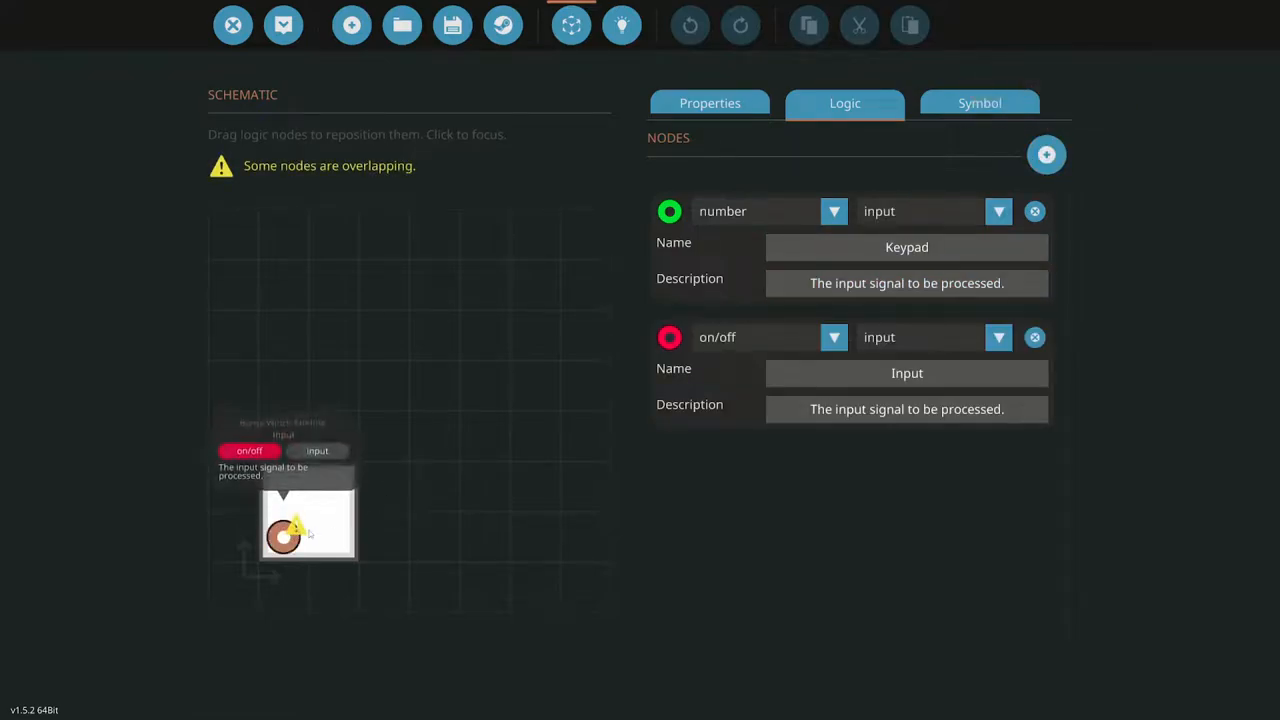
click(997, 337)
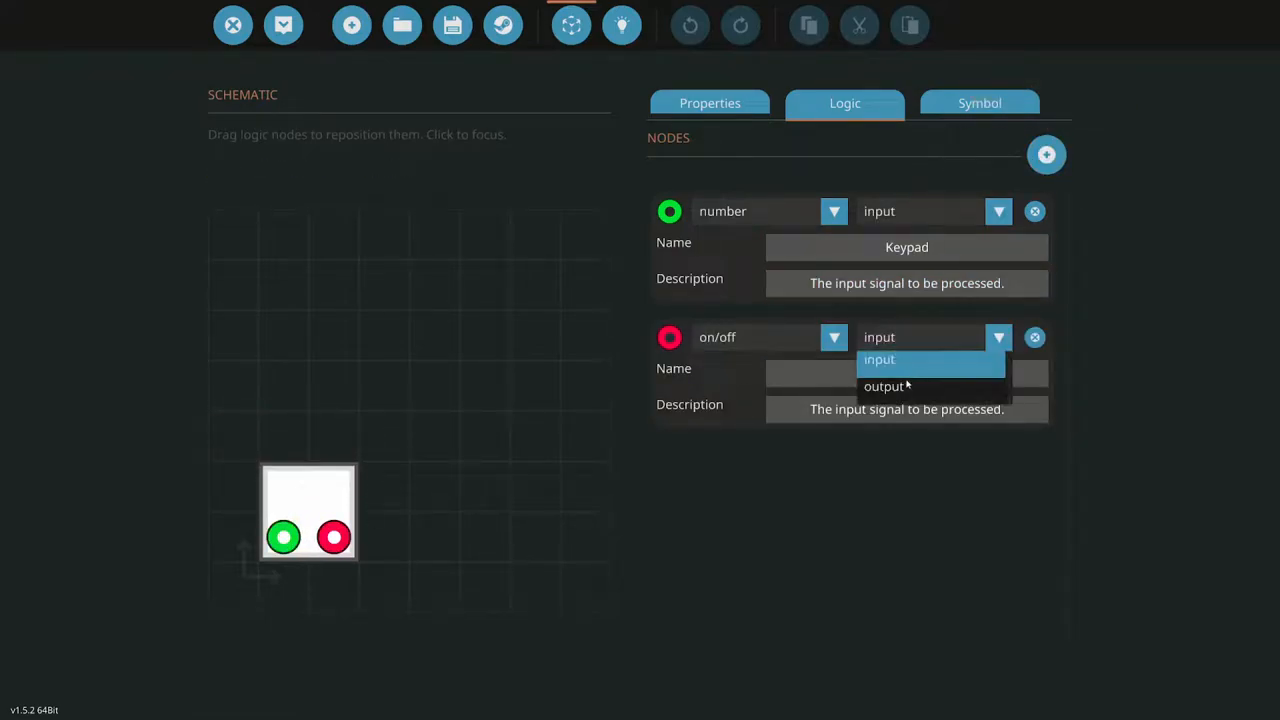
click(885, 386)
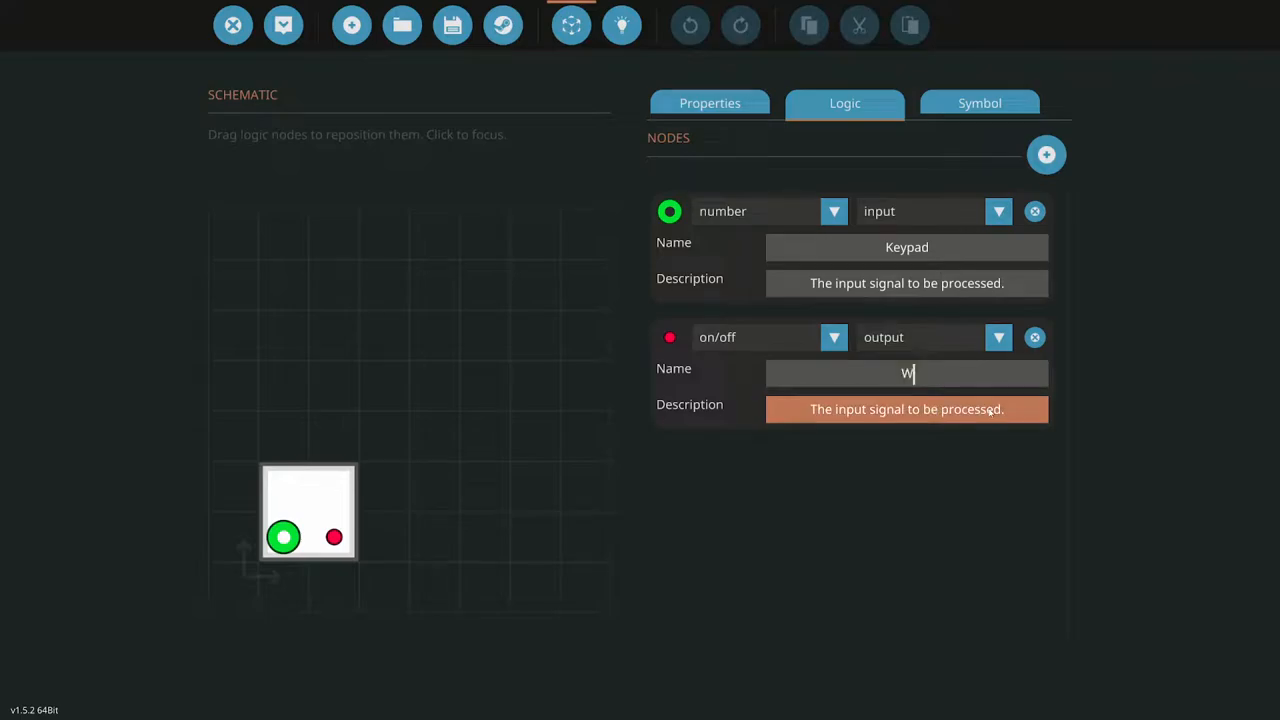
text(inch OU)
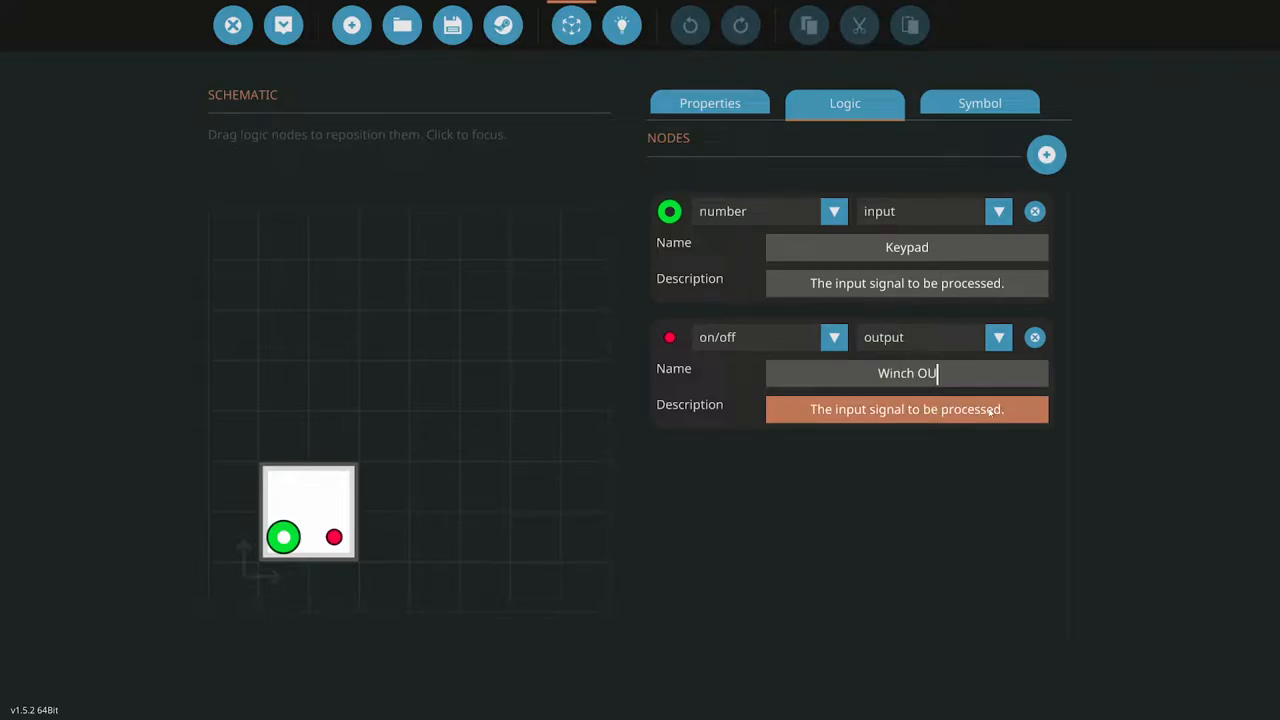
Add a Winch IN on/off output and a Cable Length number input node
click(1046, 154)
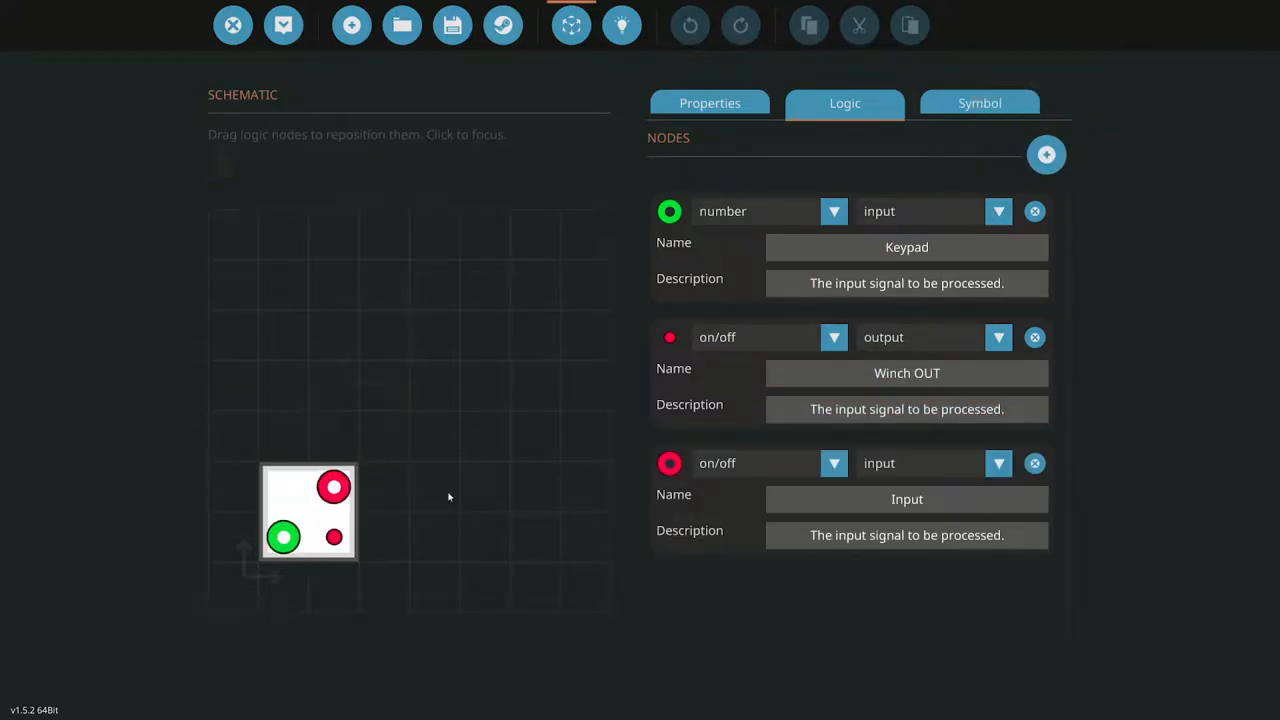
click(998, 463)
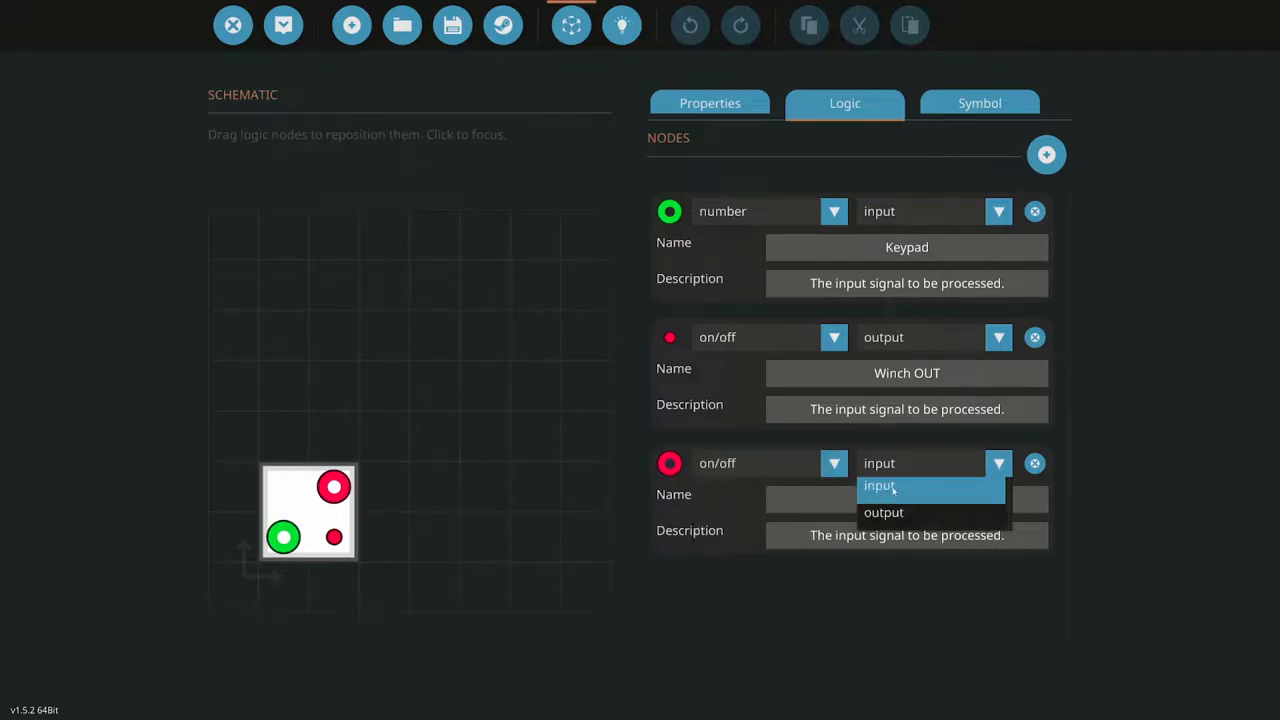
click(883, 512)
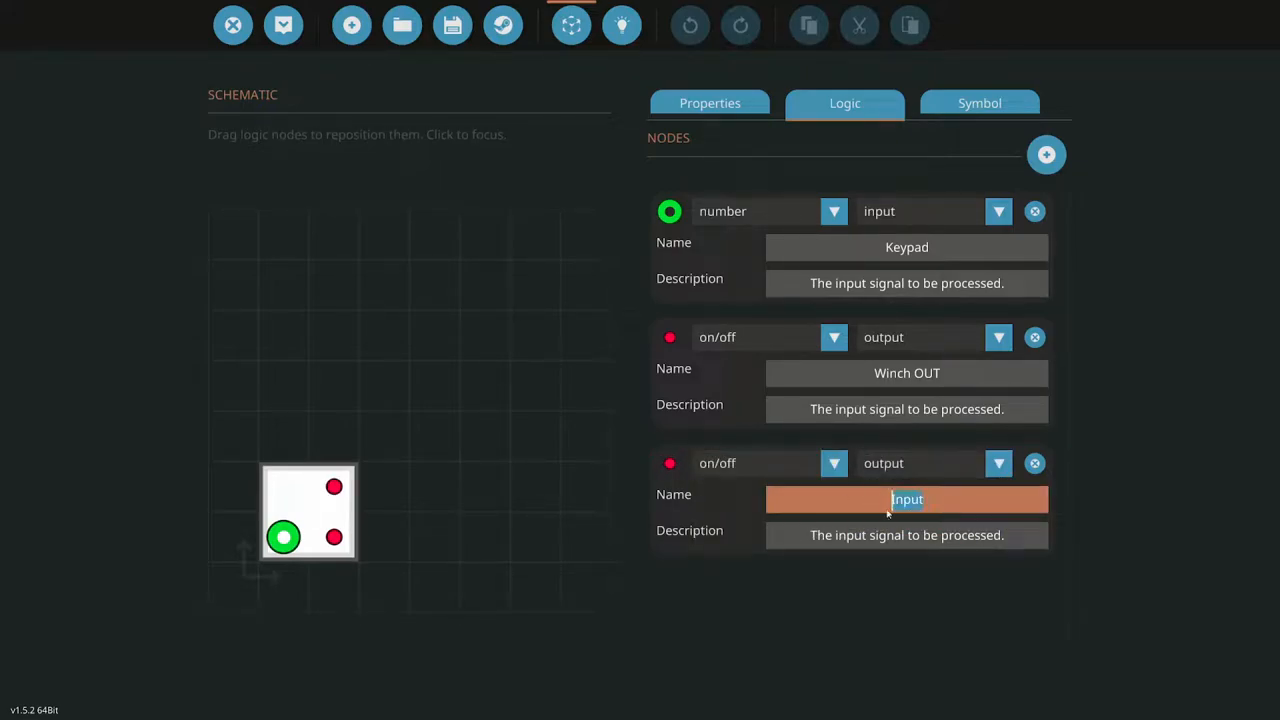
text(Winch IN)
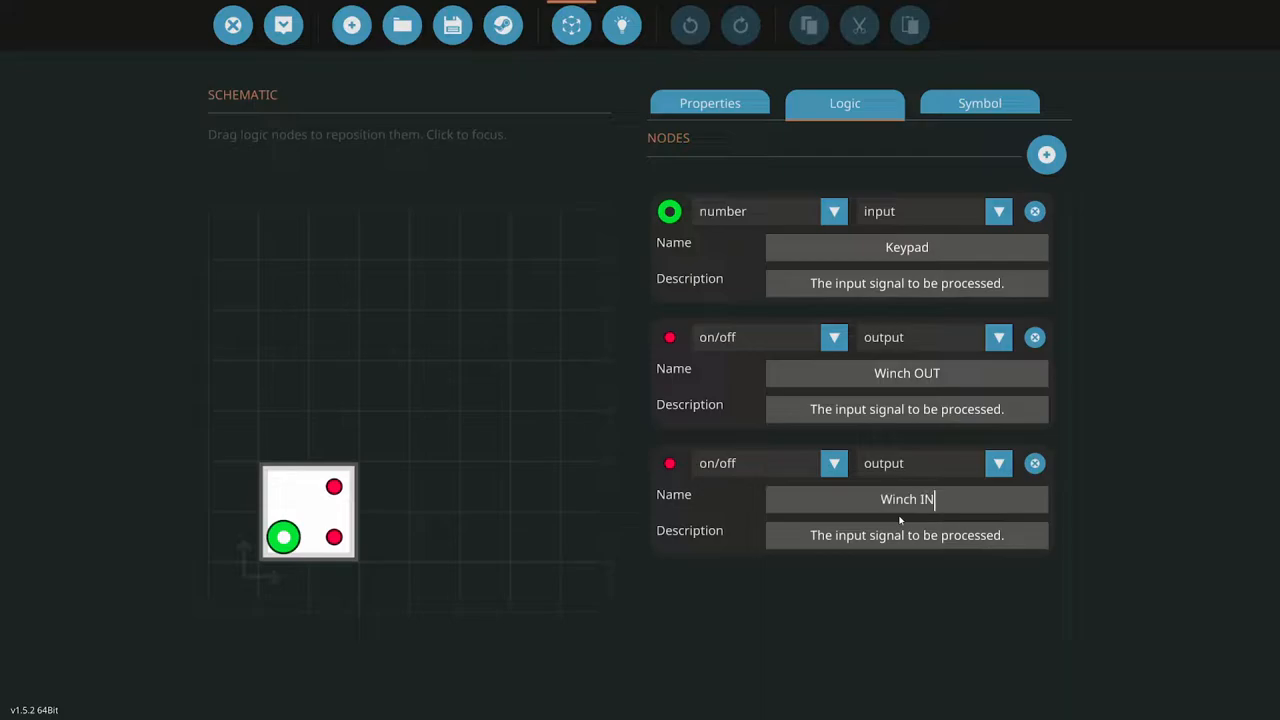
click(1046, 154)
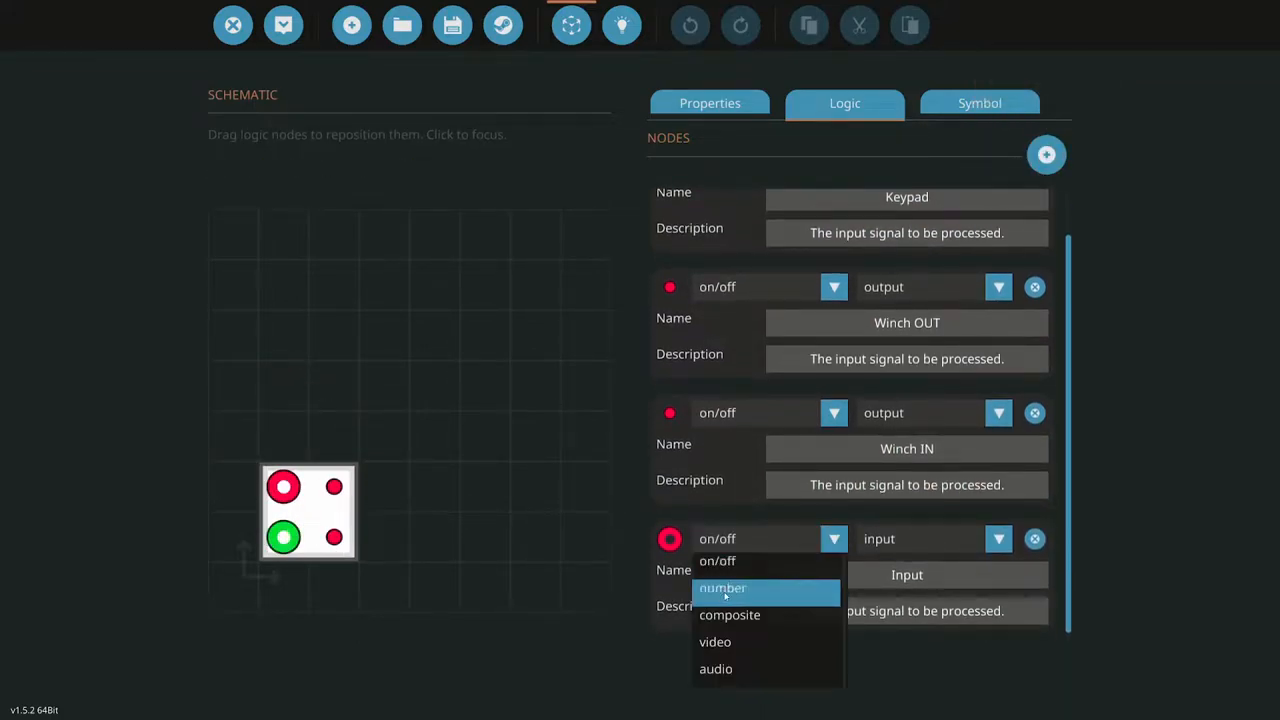
click(722, 588)
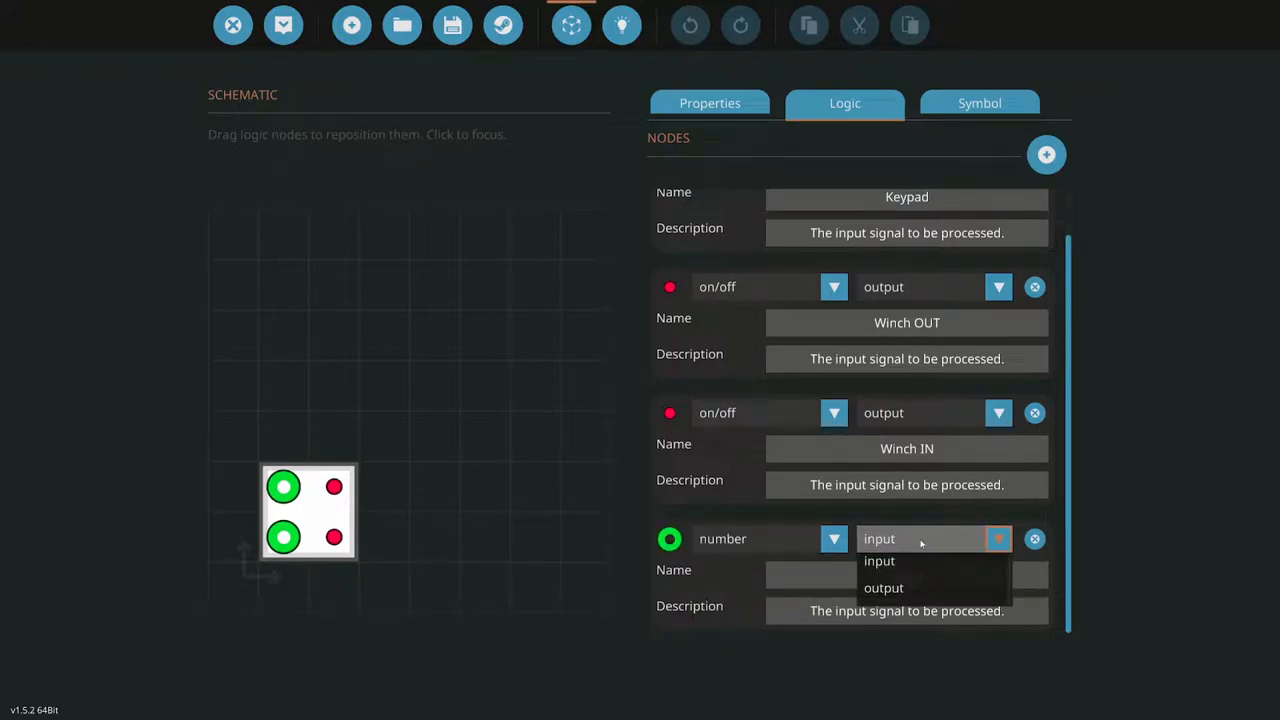
click(879, 561)
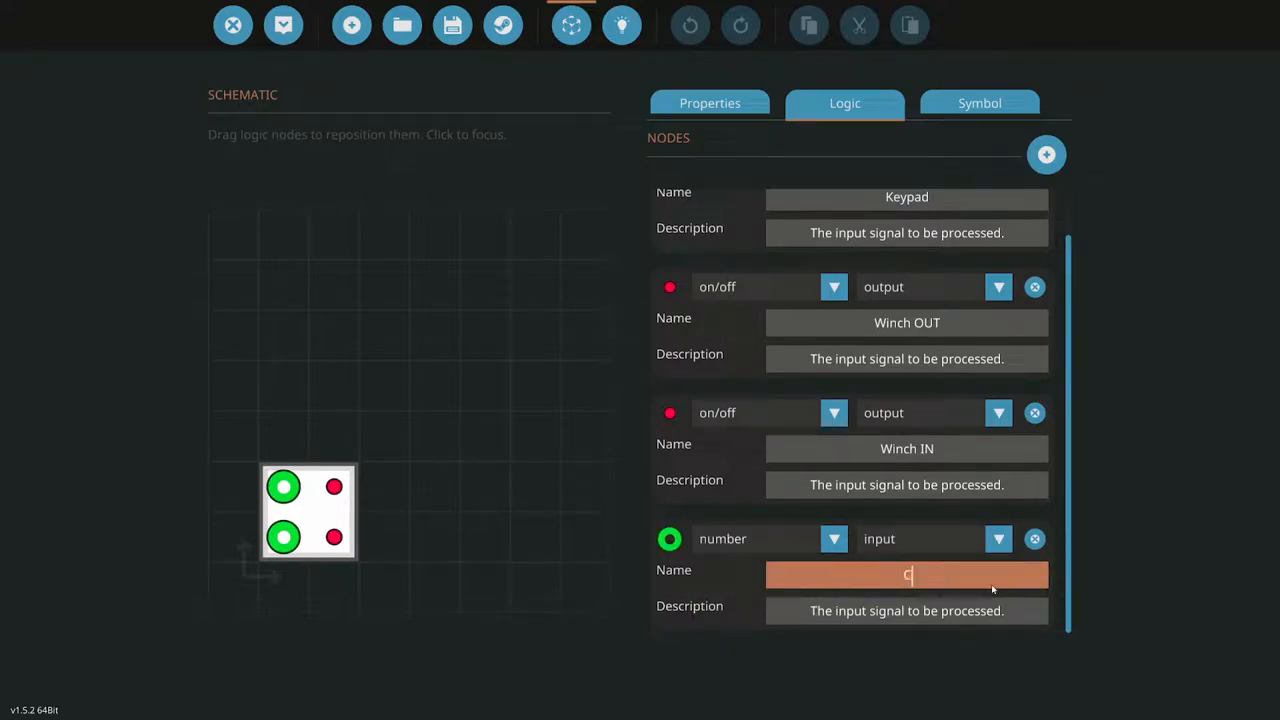
text(Cable Len)
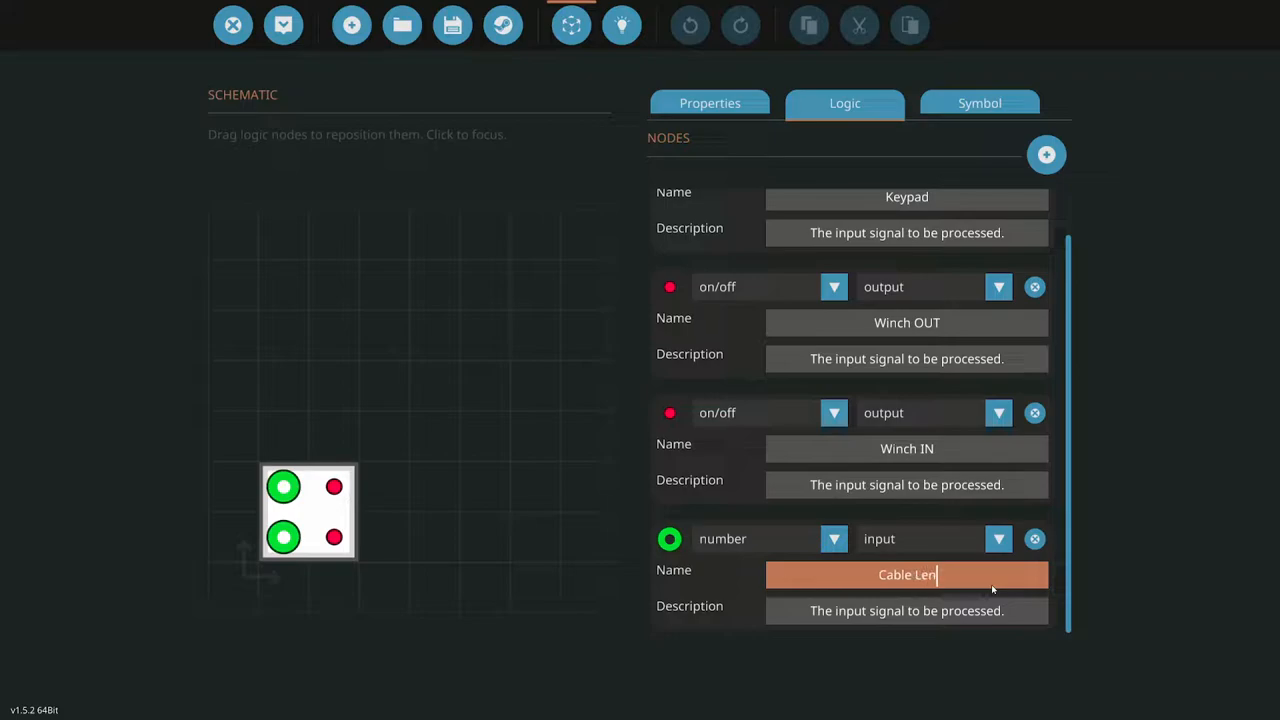
text(gth)
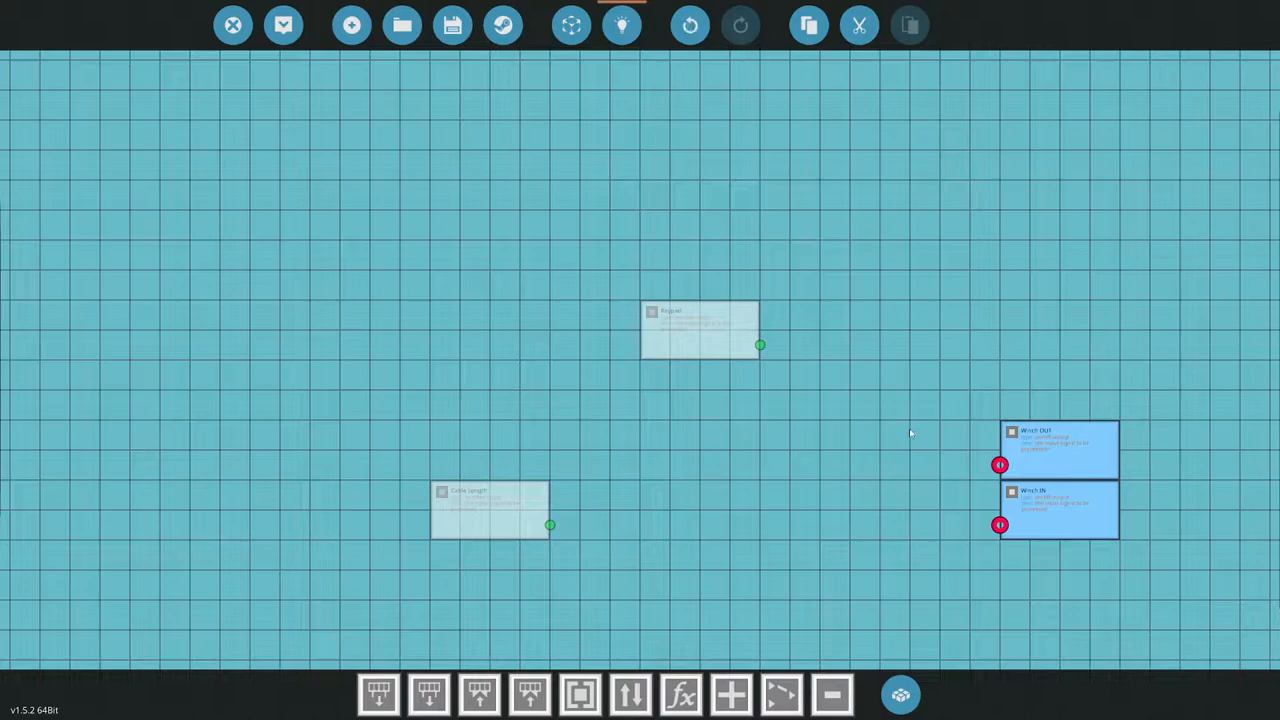
mouse_move(877, 415)
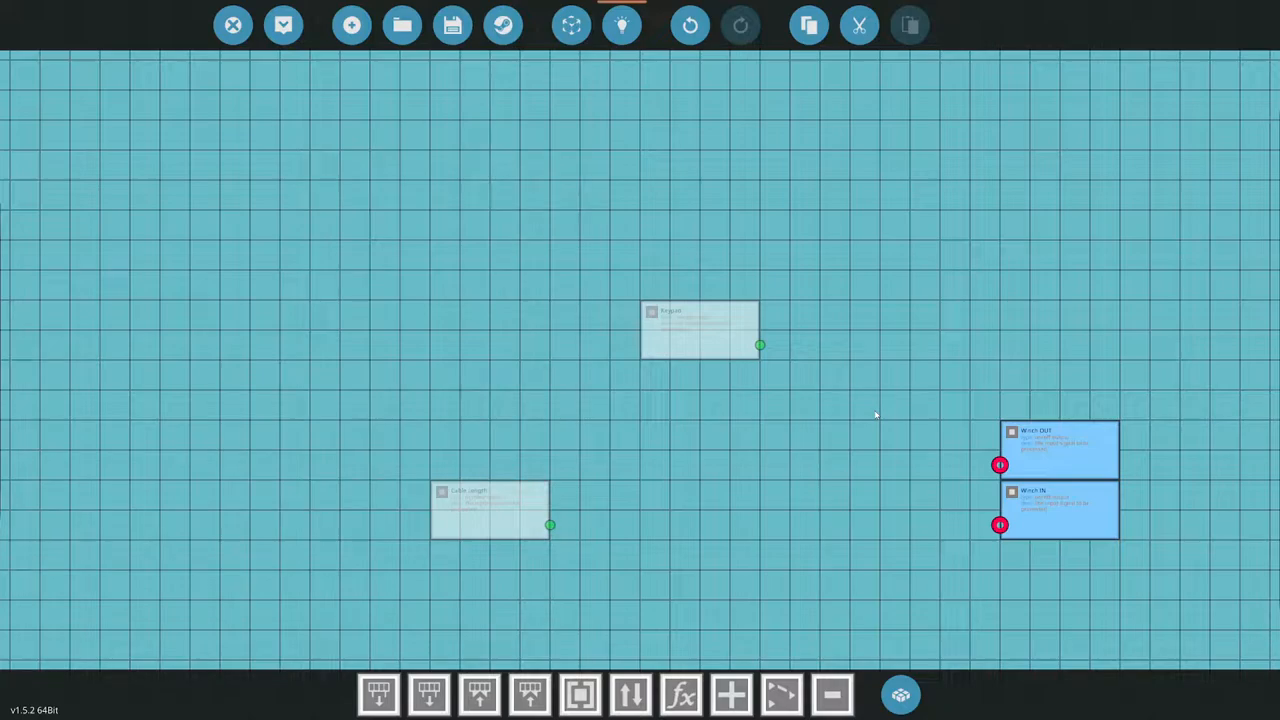
mouse_move(878, 439)
text(floor x)
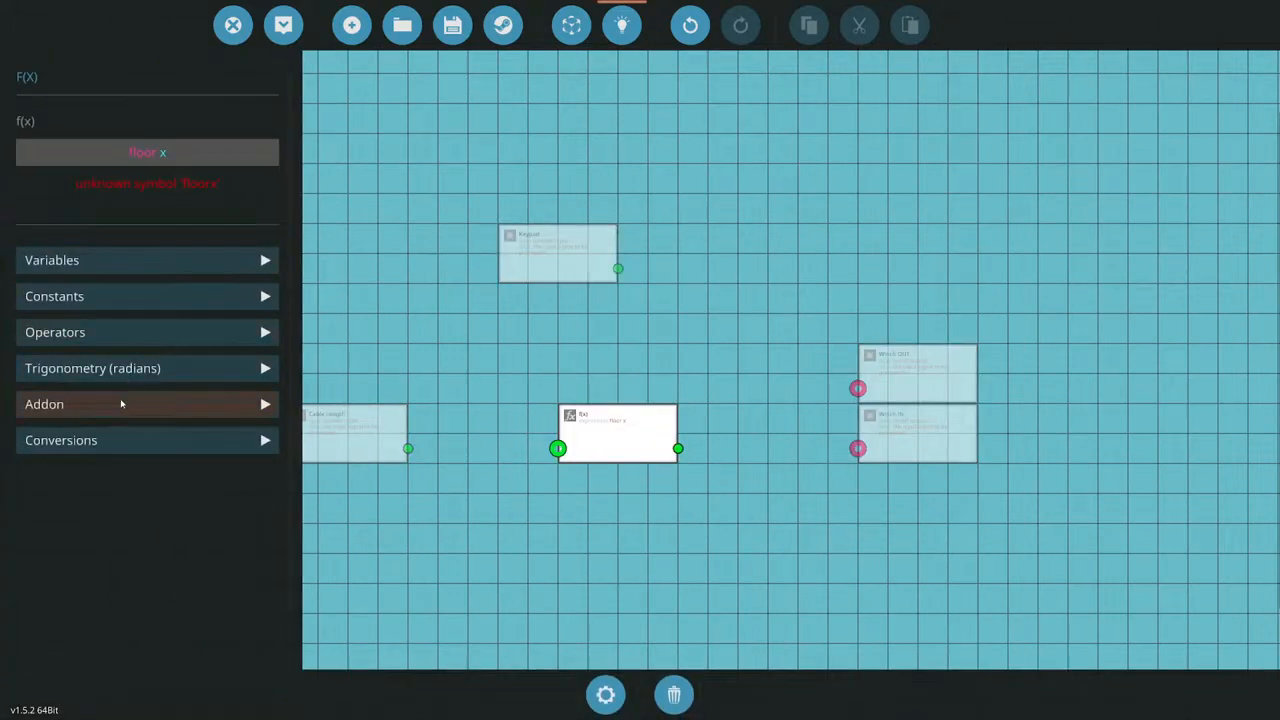
Finish the floor(x) node, wire the Keypad number into it, and place Cable Length below
click(147, 403)
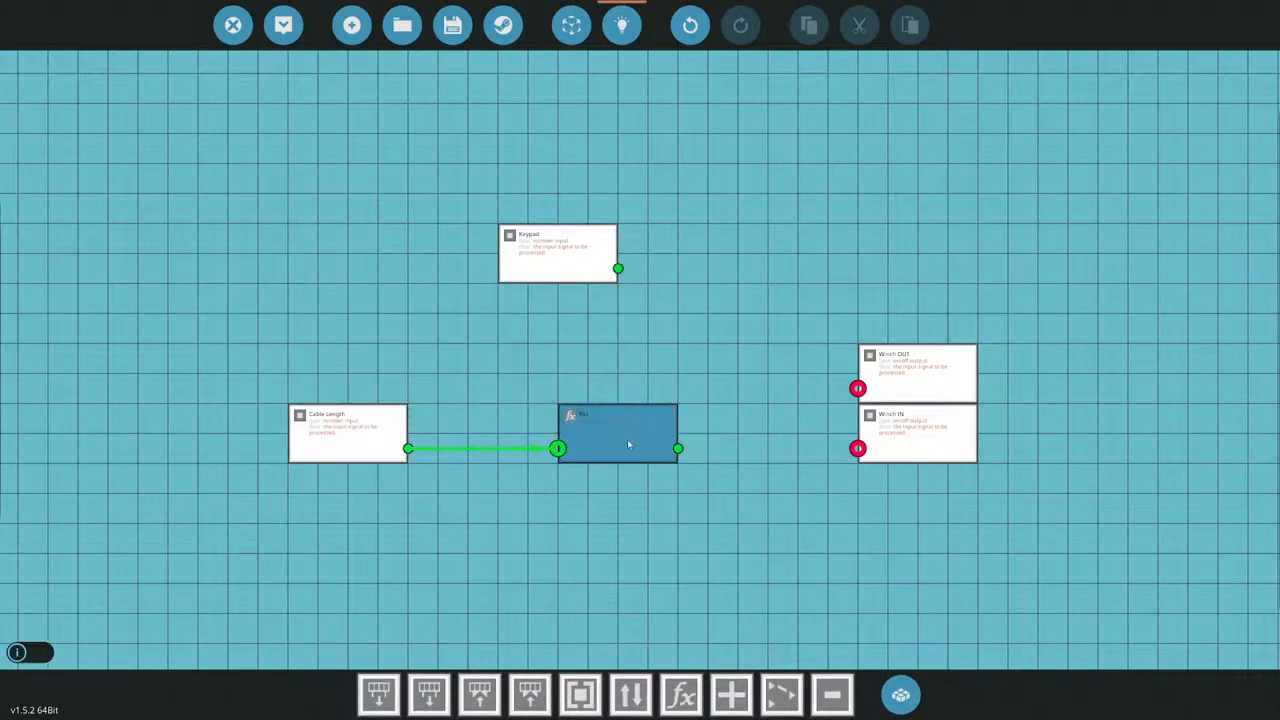
drag(617, 432, 557, 432)
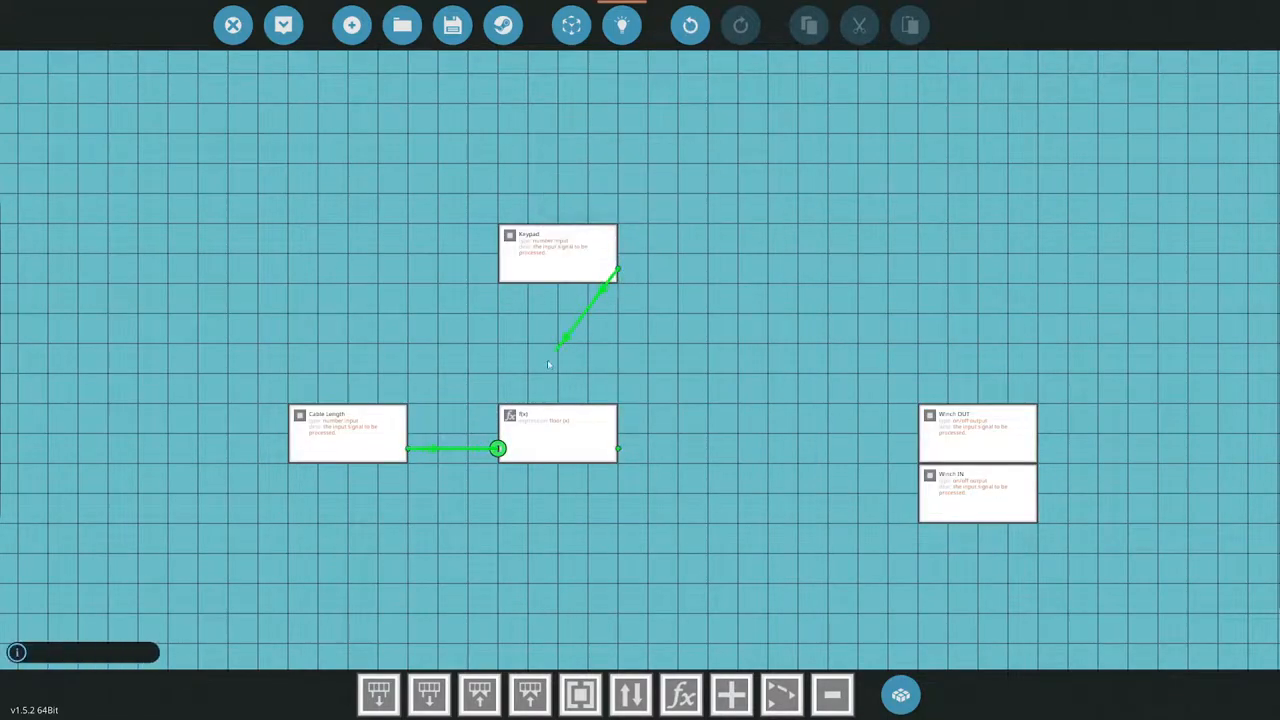
drag(558, 253, 438, 310)
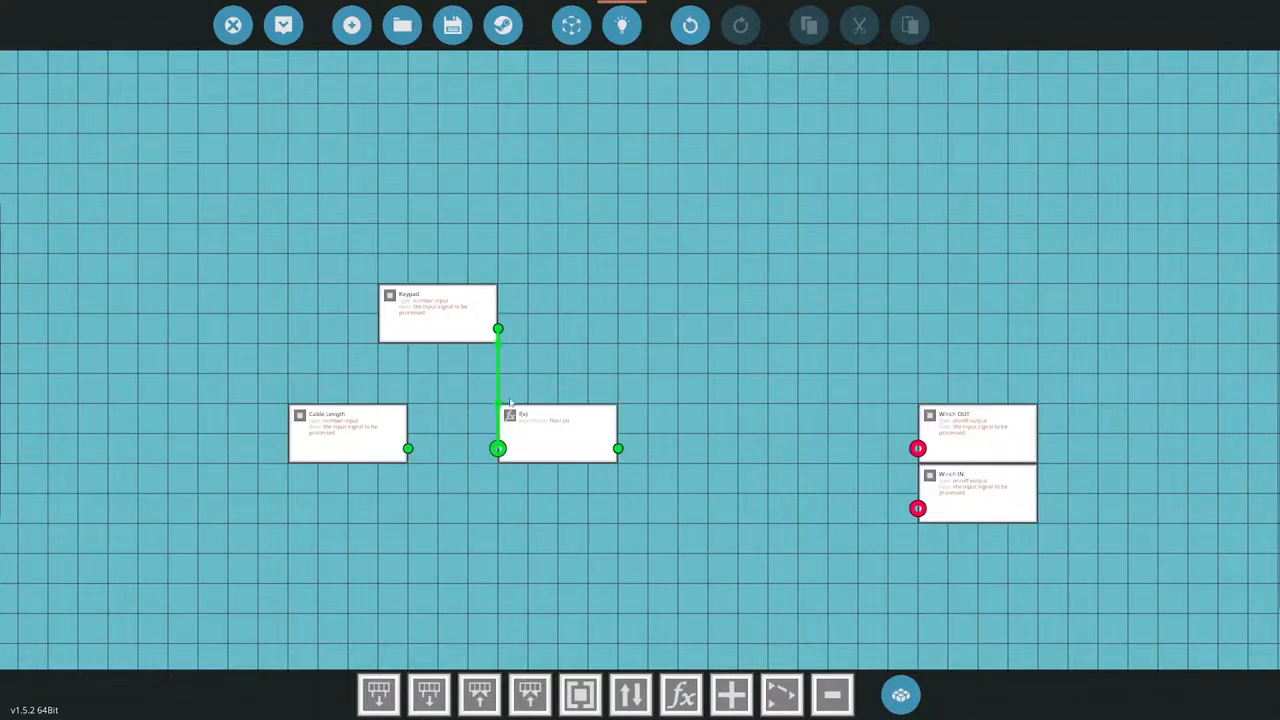
drag(345, 430, 558, 520)
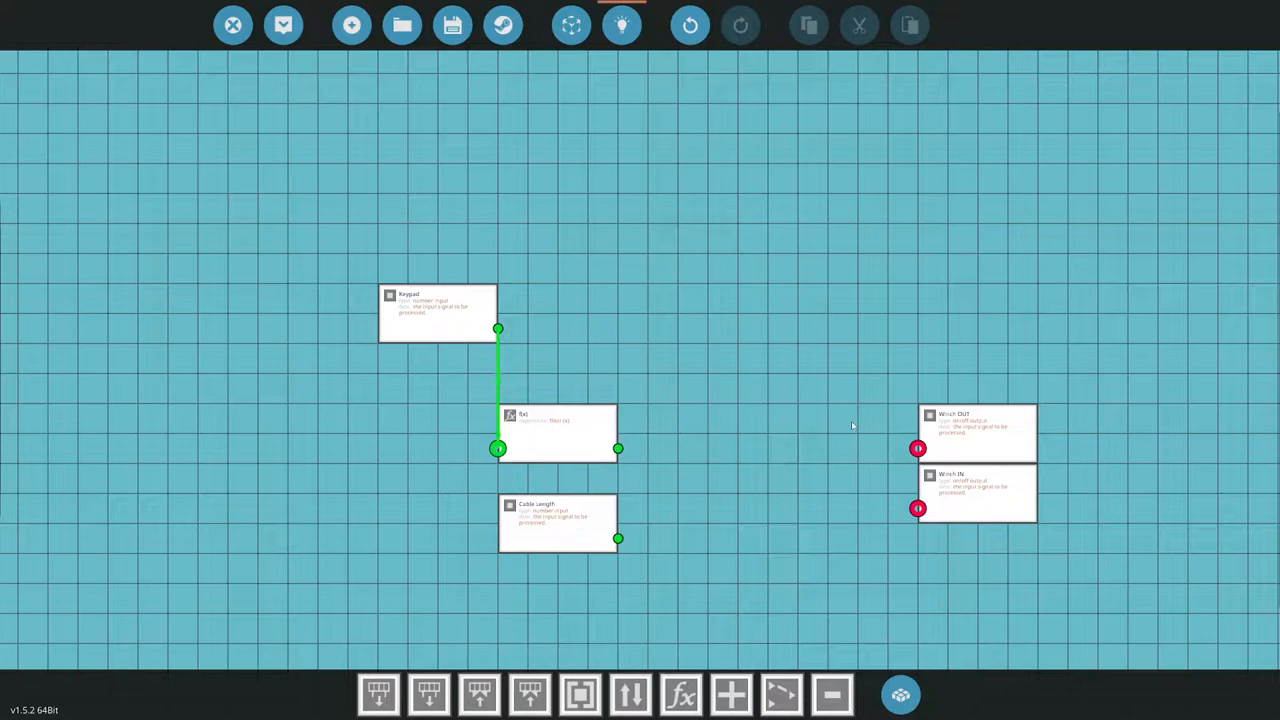
Add Less Than and Greater Than gates driving Winch IN and OUT, then apply the schematic
click(899, 693)
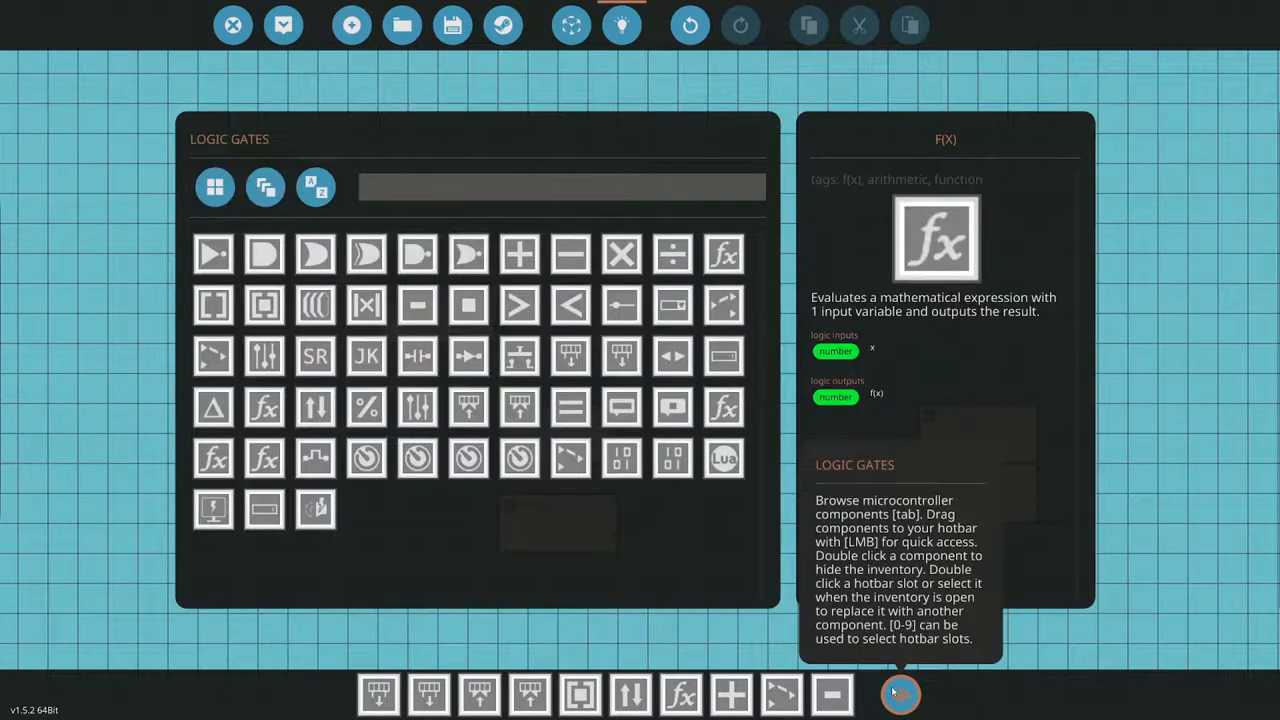
text(less)
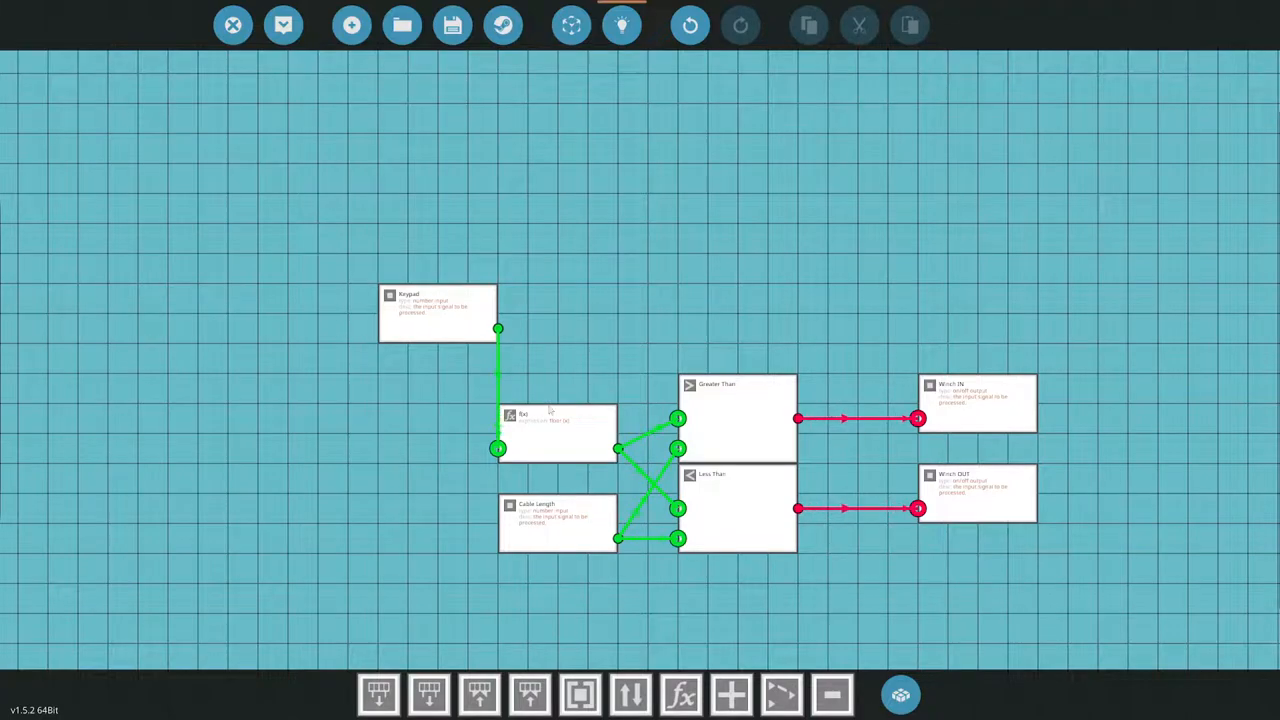
mouse_move(283, 25)
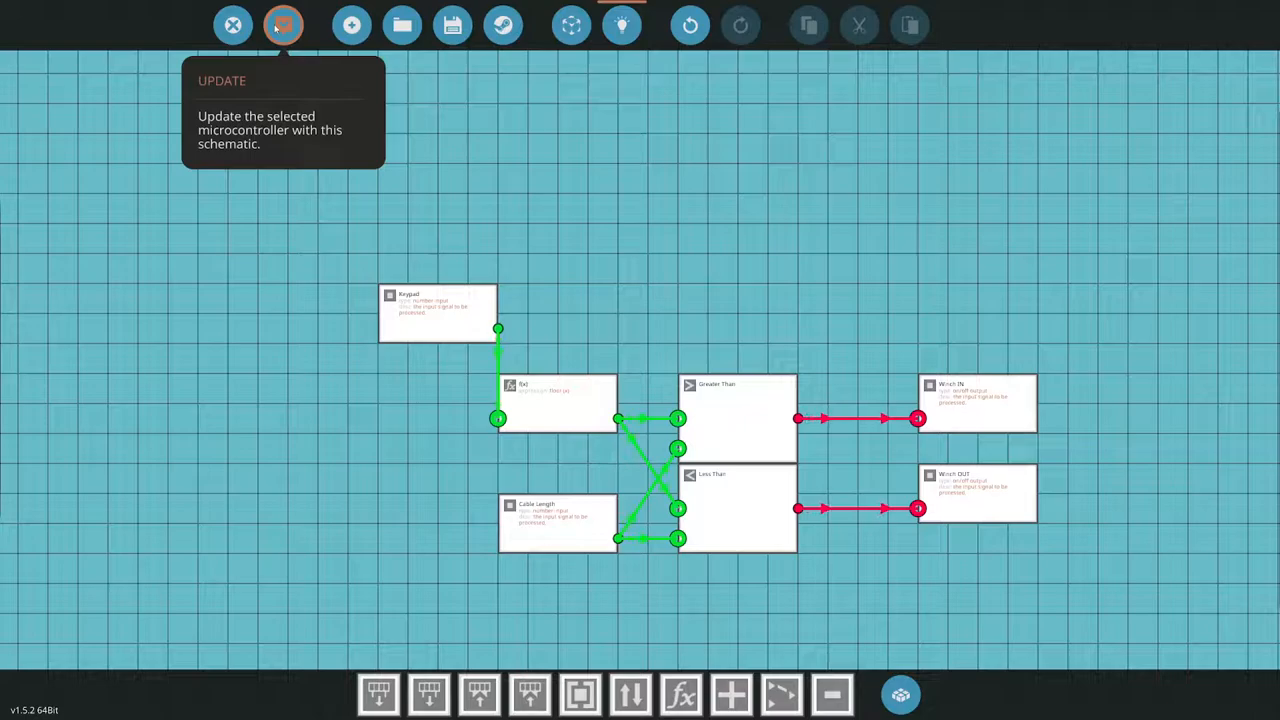
click(283, 25)
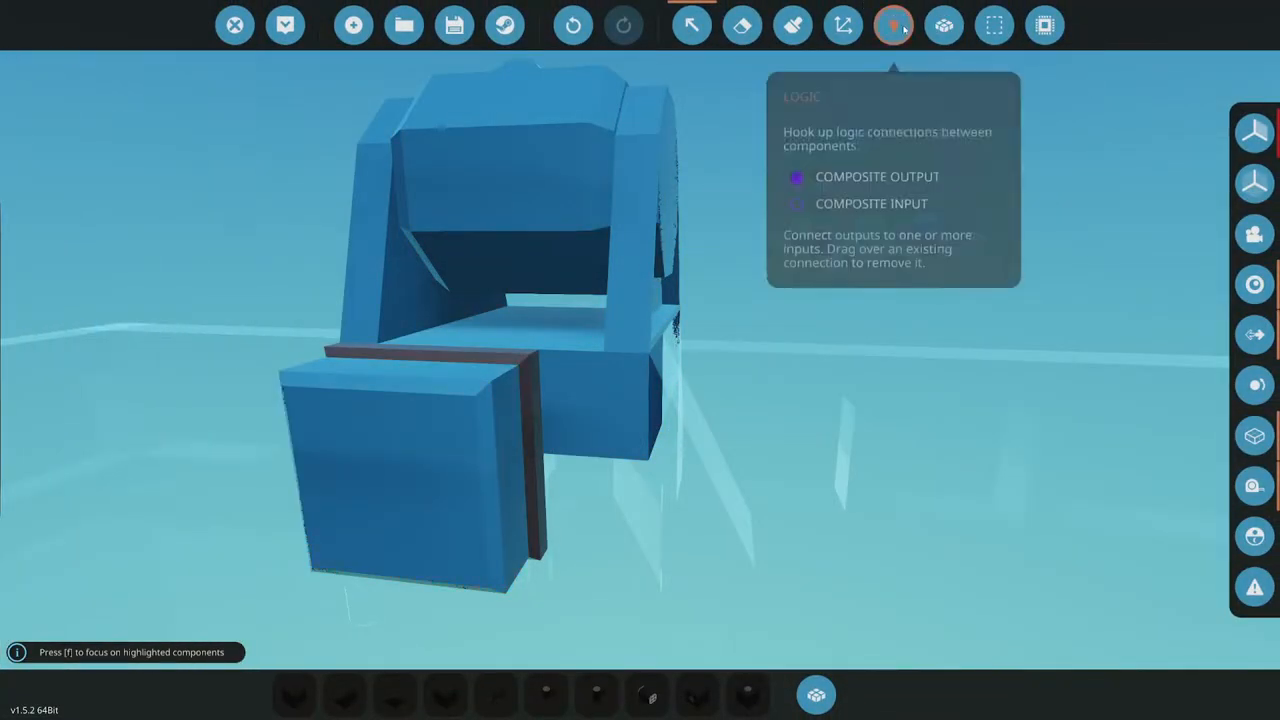
Link the microcontroller's composite connections to the winch components with the Logic tool
click(893, 25)
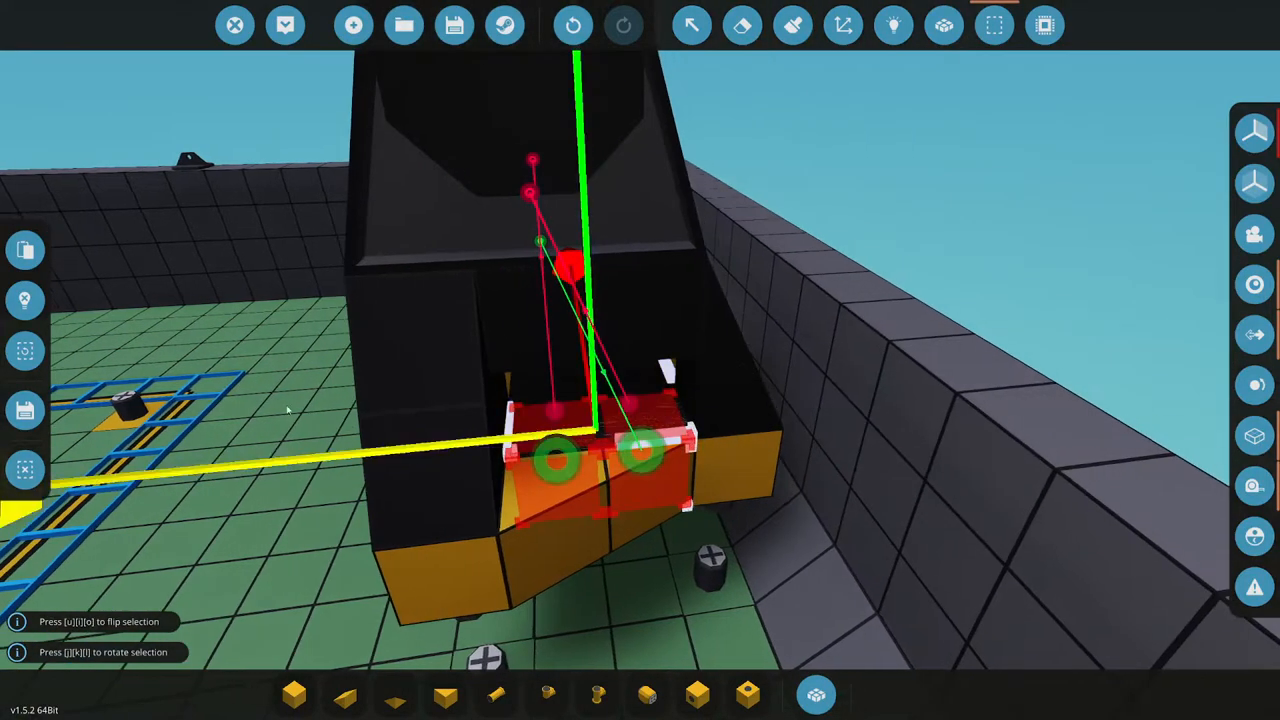
click(994, 25)
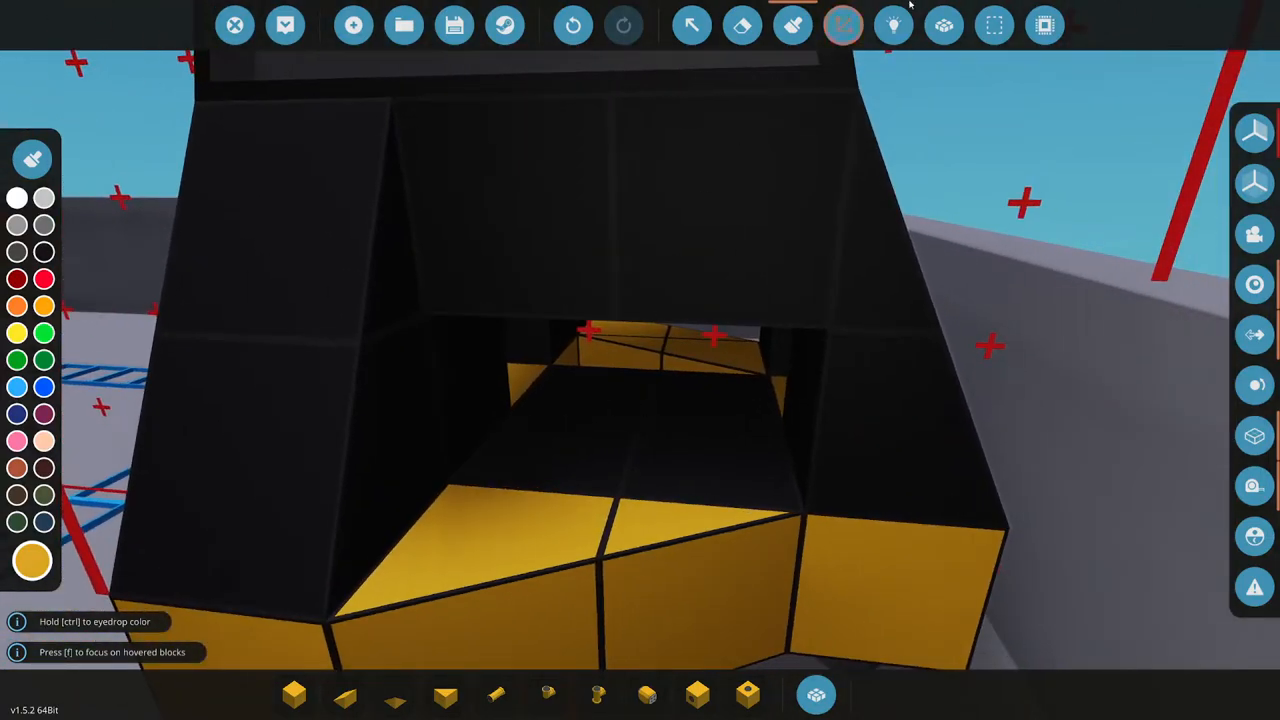
Check the Barge Winch Module's logic nodes, then show the vehicle's bodies in colour
click(844, 25)
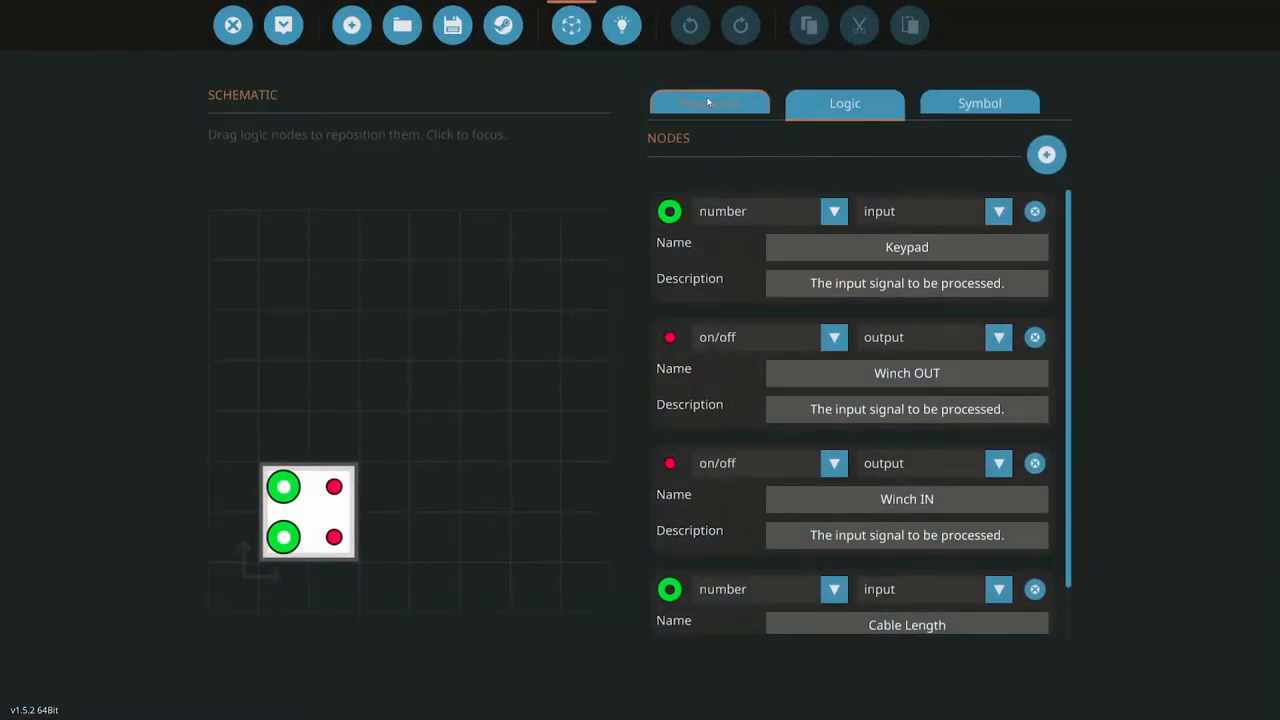
click(710, 103)
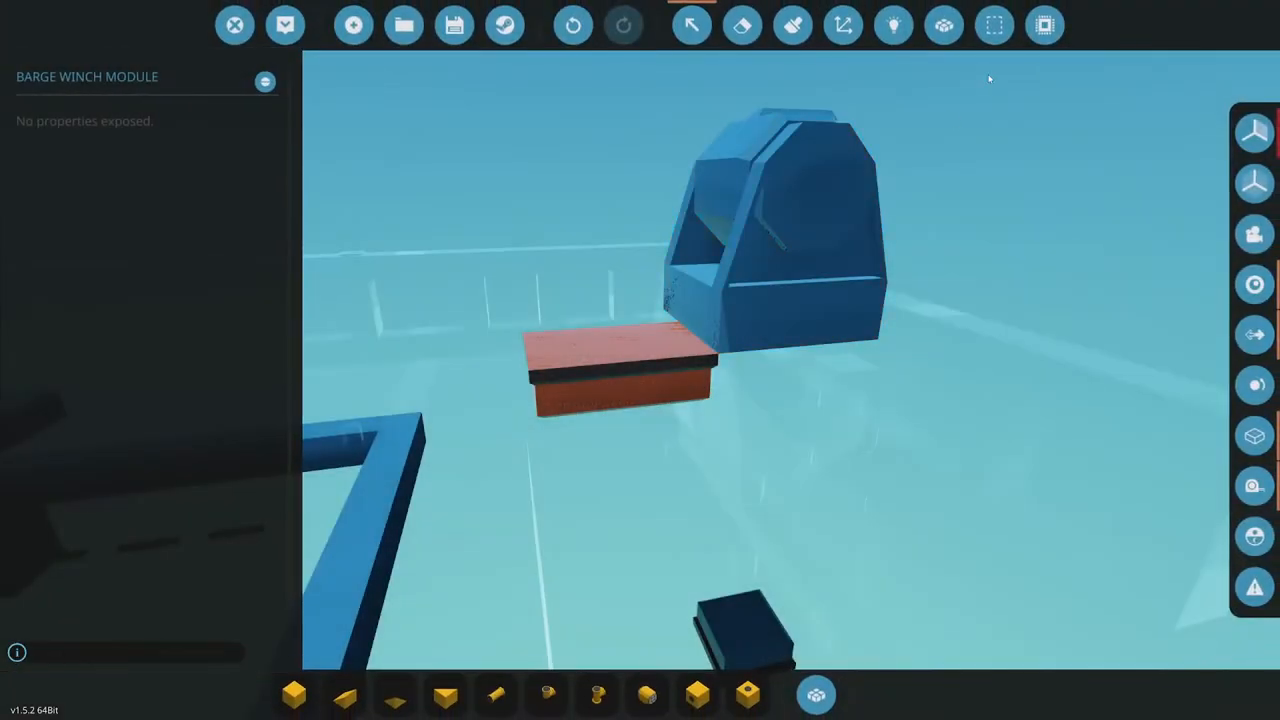
click(25, 385)
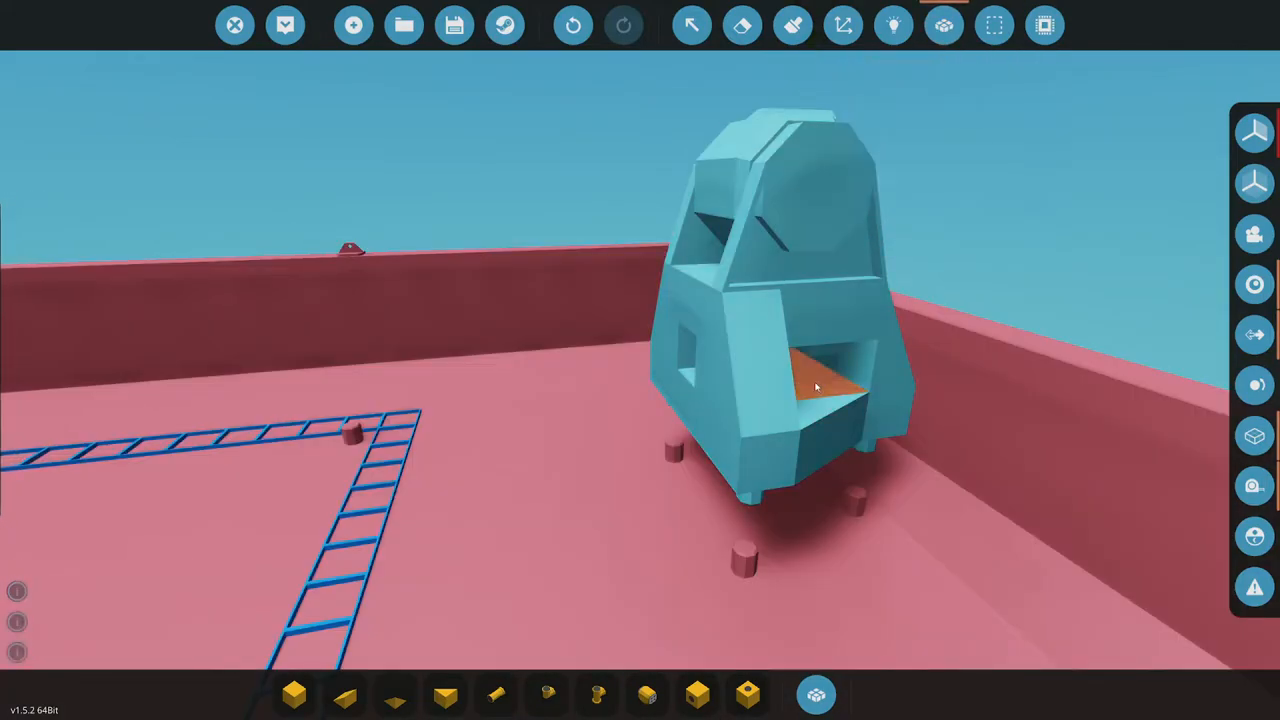
Exit the body-colour view and inspect the component at the housing's front
click(815, 694)
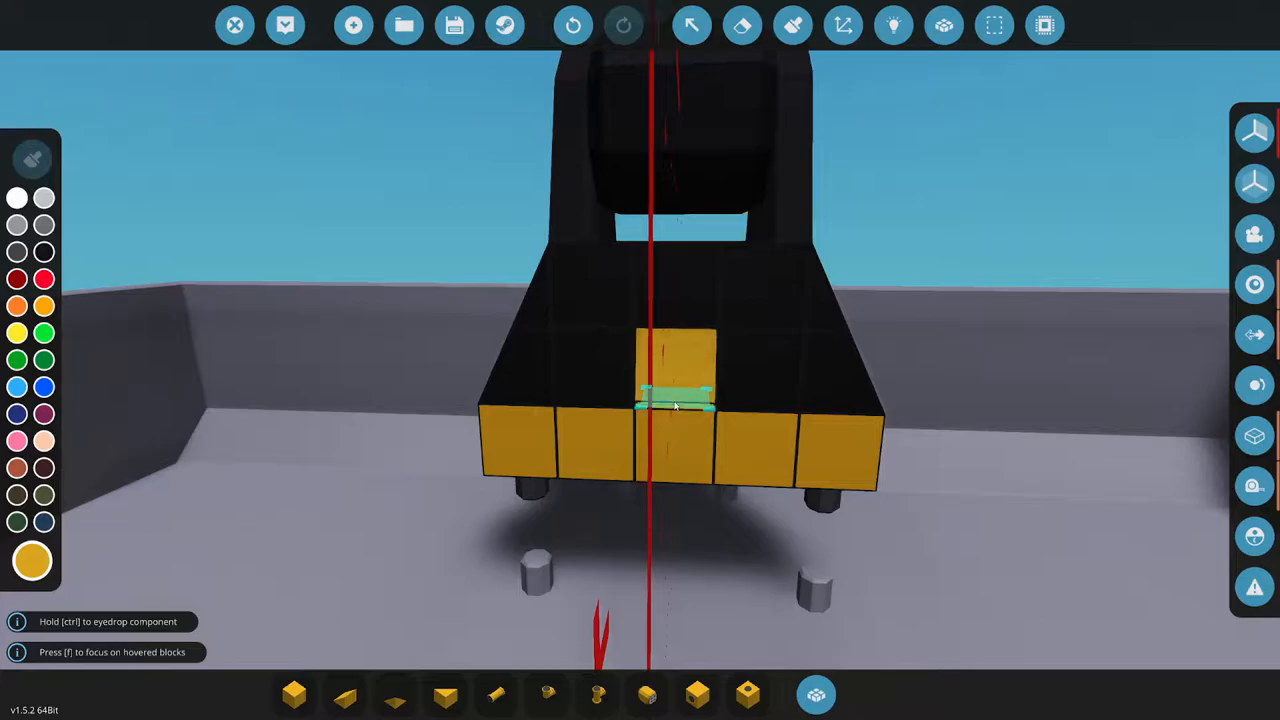
click(672, 390)
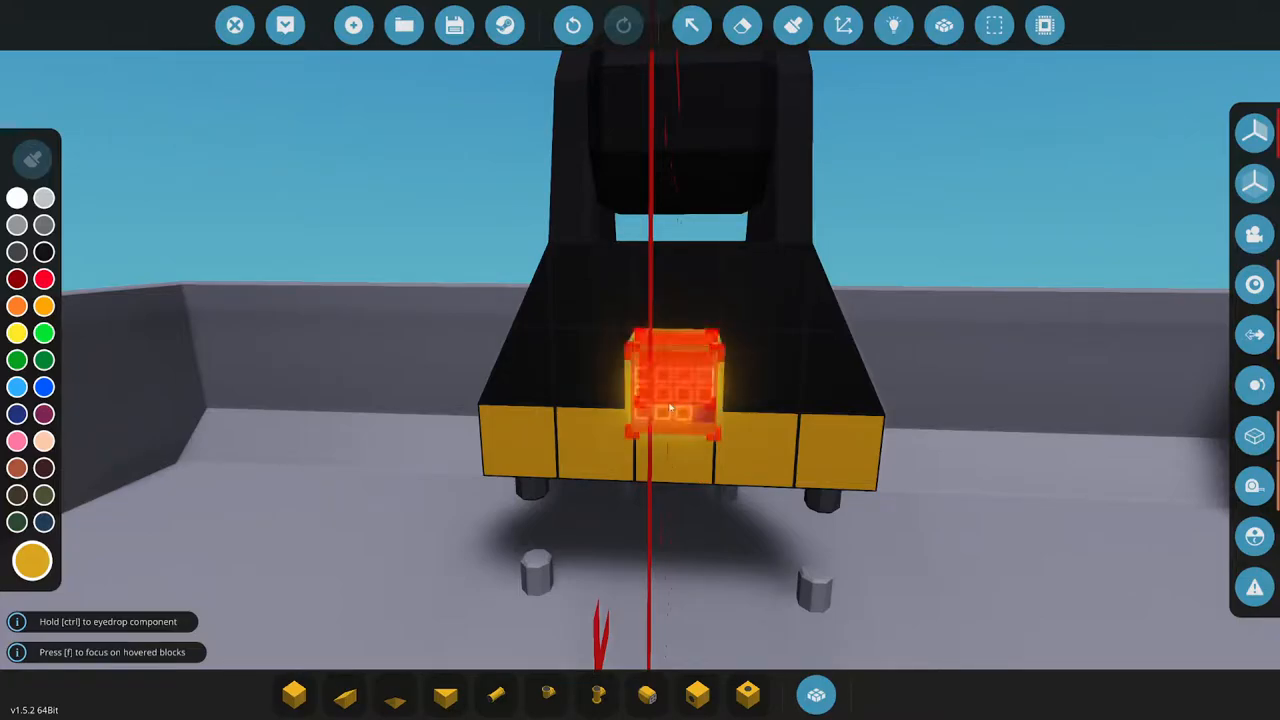
click(892, 25)
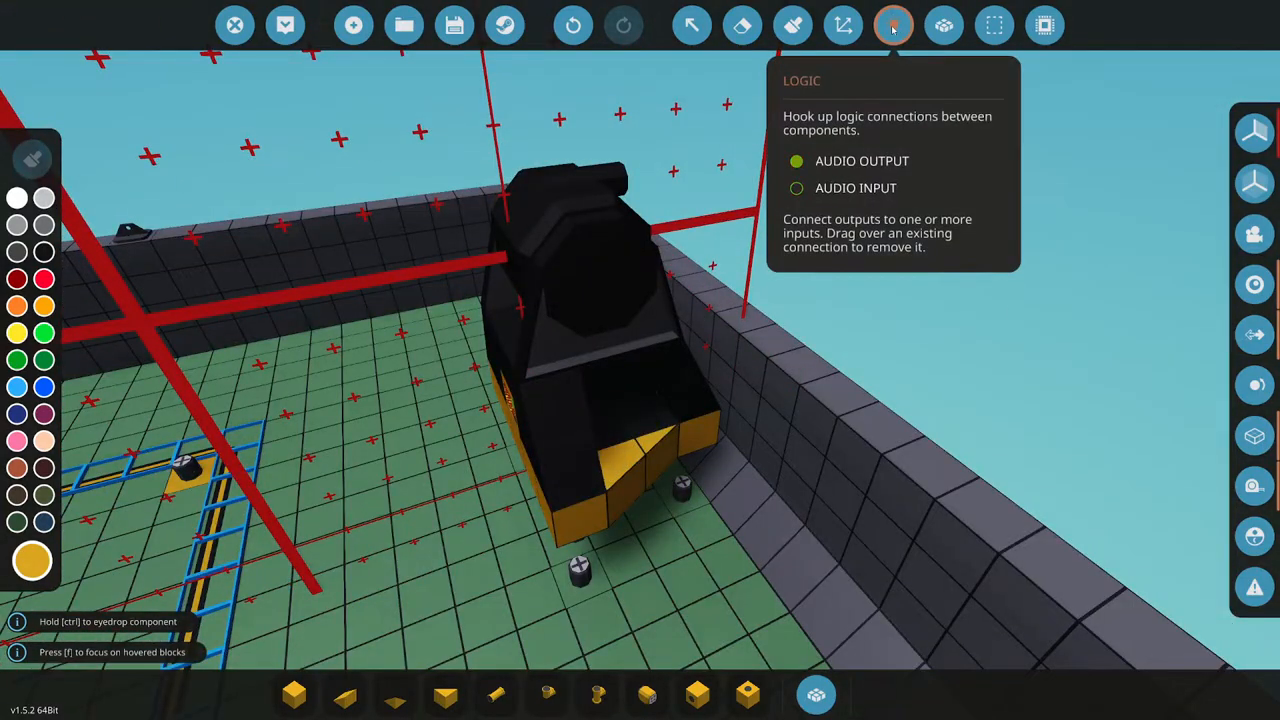
View the winch module's logic node links, then bring up the vehicle save screen
click(893, 25)
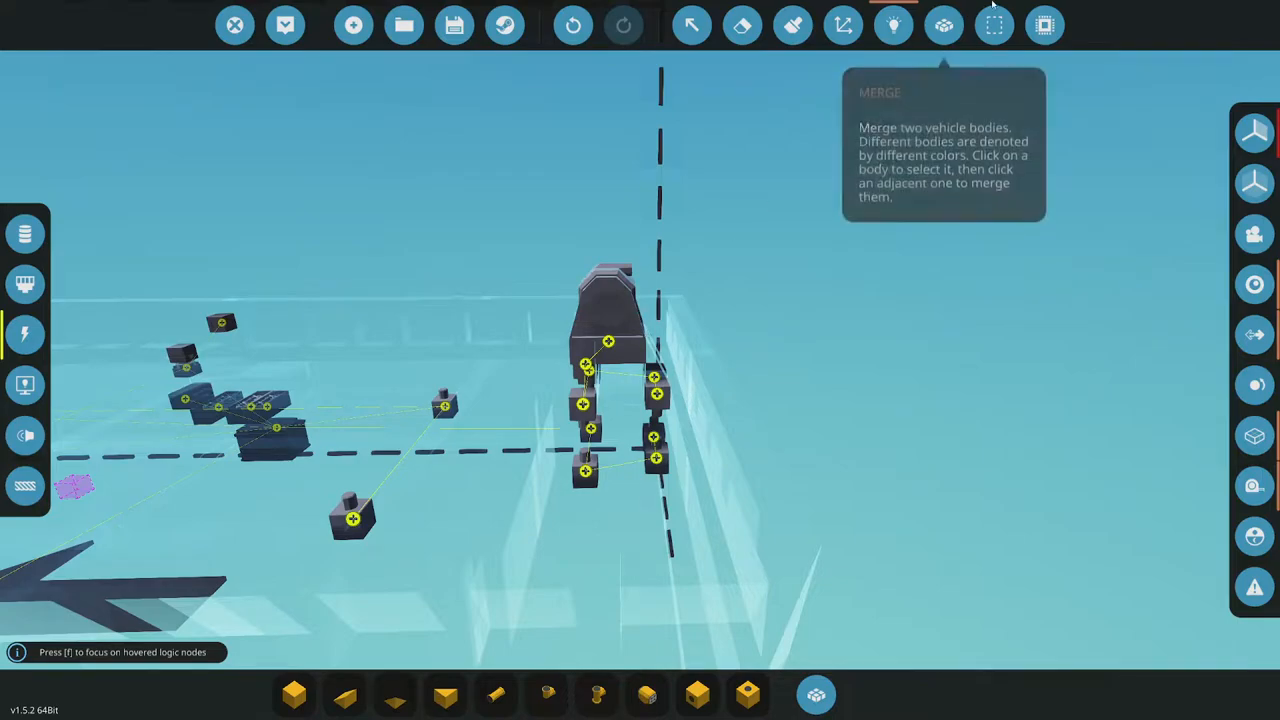
click(691, 25)
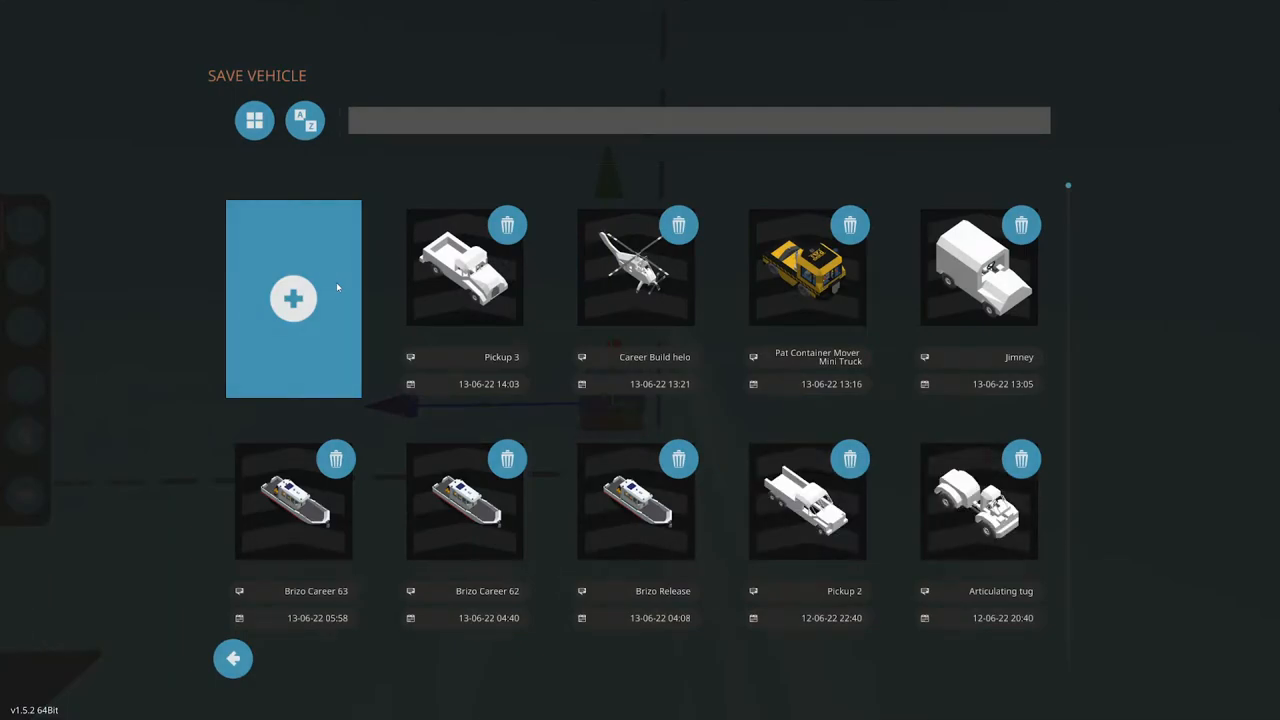
Save the build in a new slot named 'Barge with winch module'
click(293, 298)
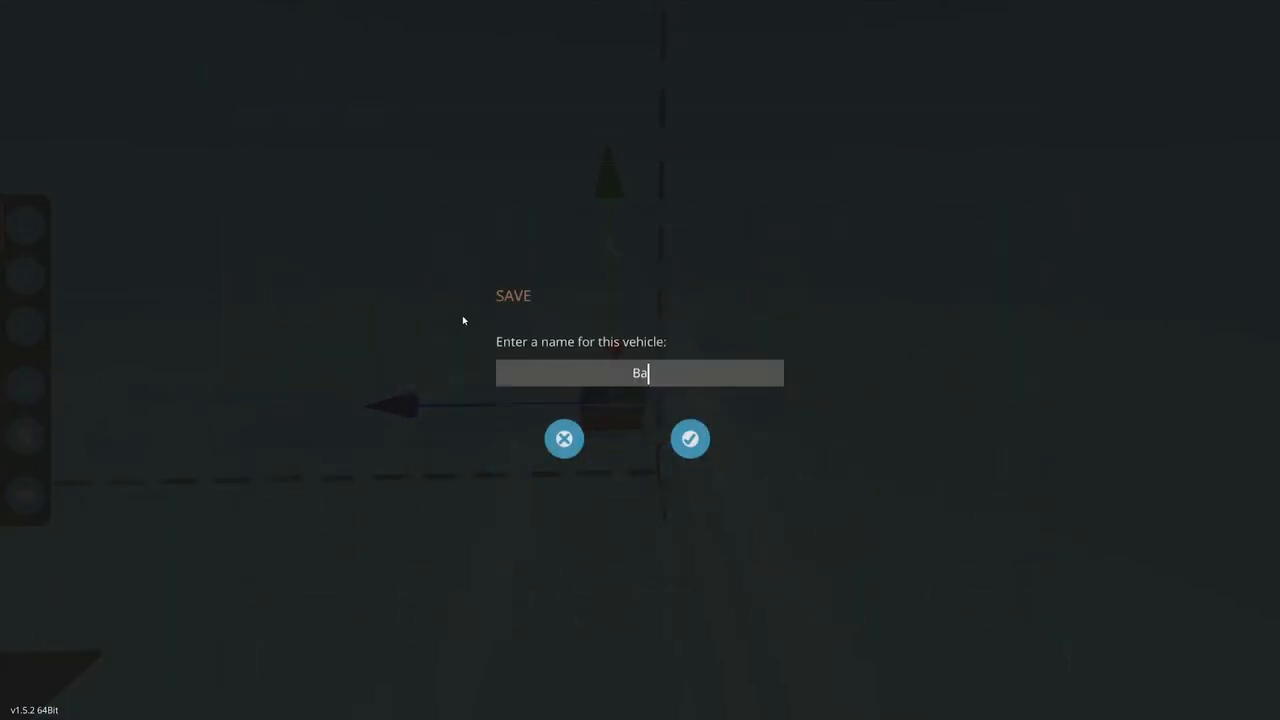
text(rge with)
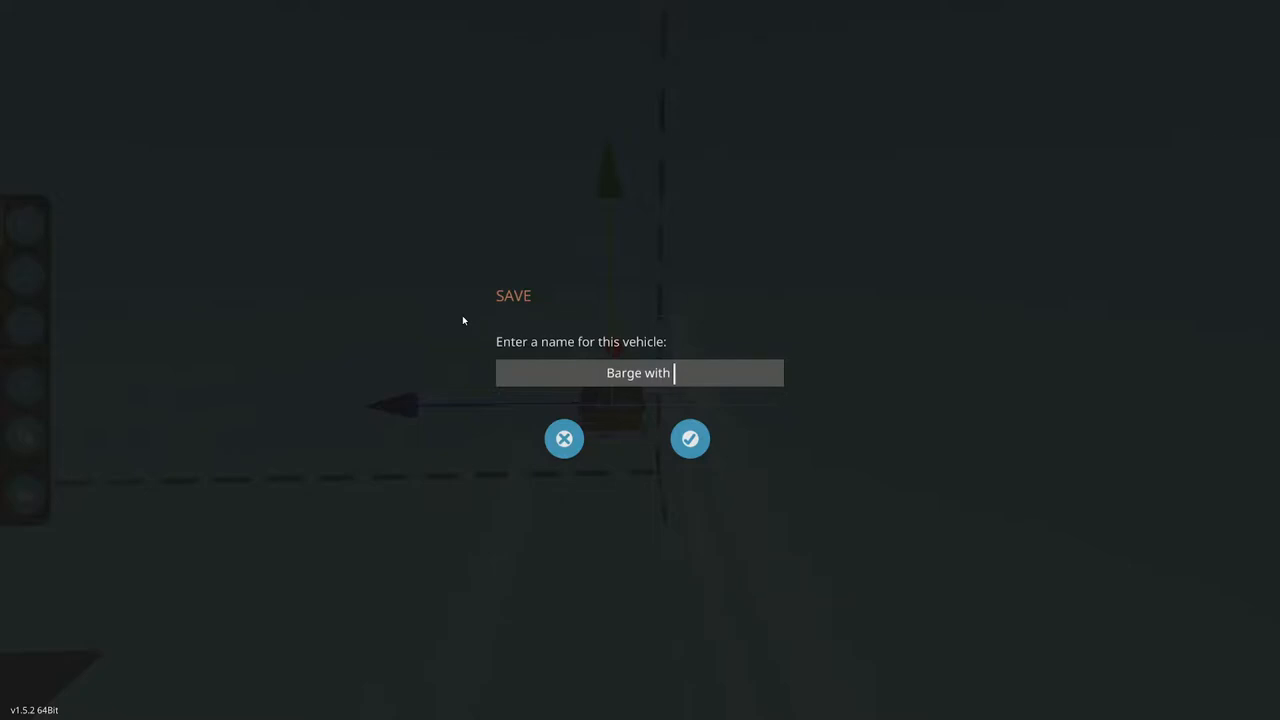
text(winch module)
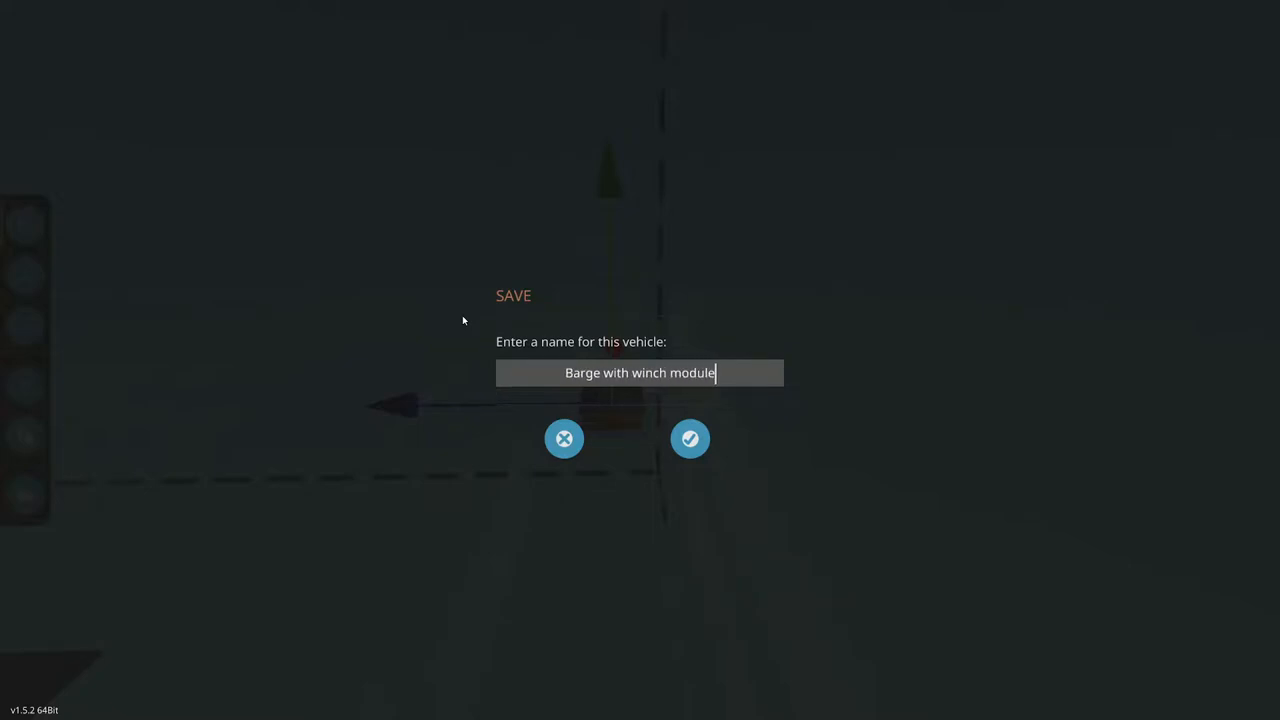
click(690, 438)
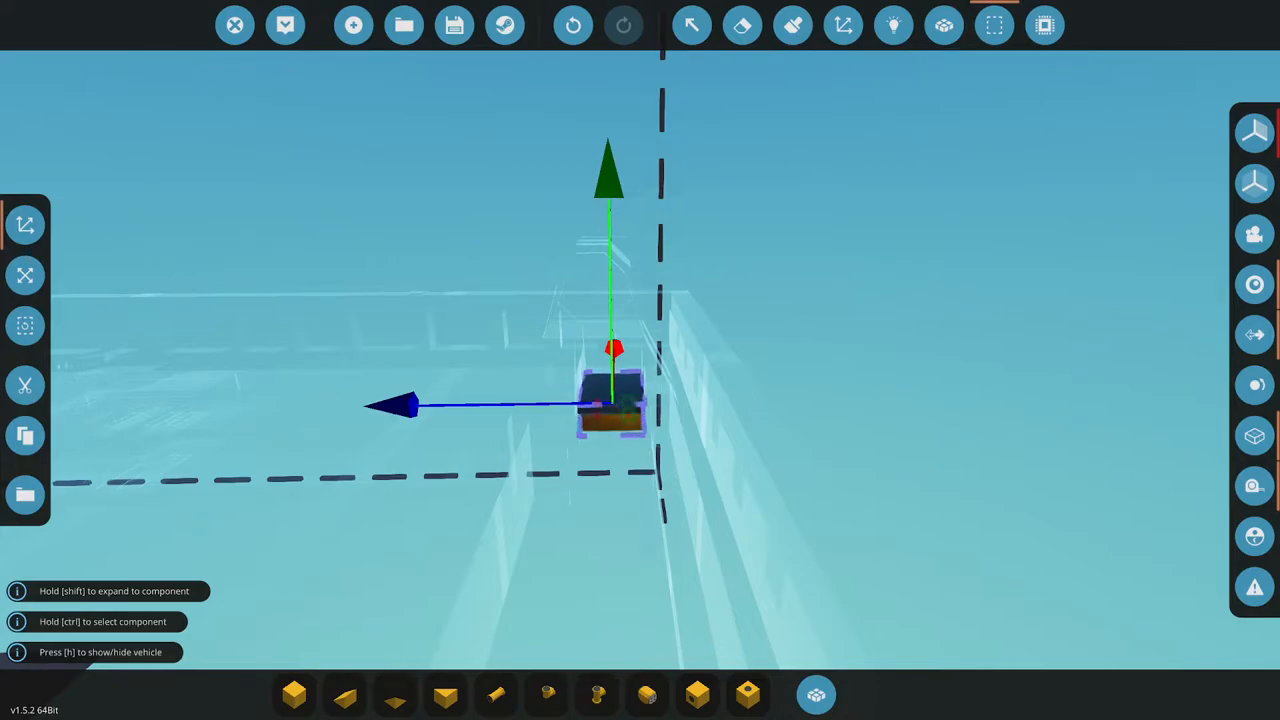
mouse_move(403, 25)
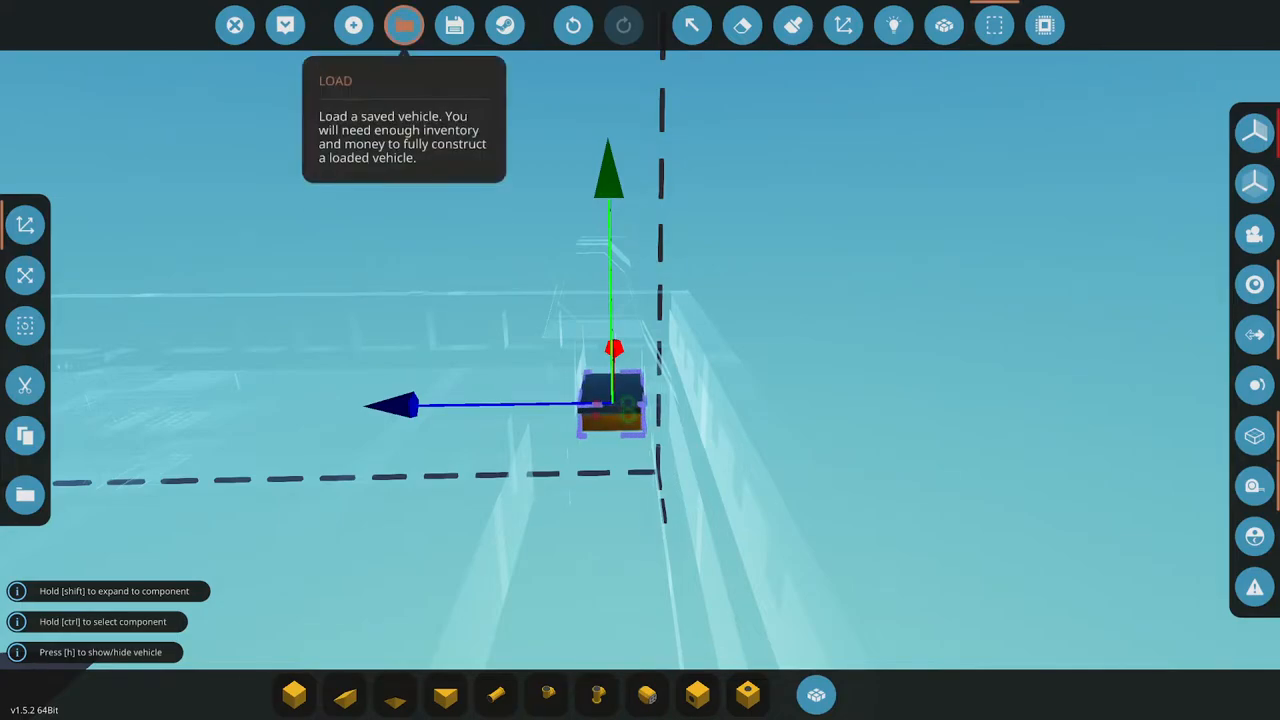
click(403, 25)
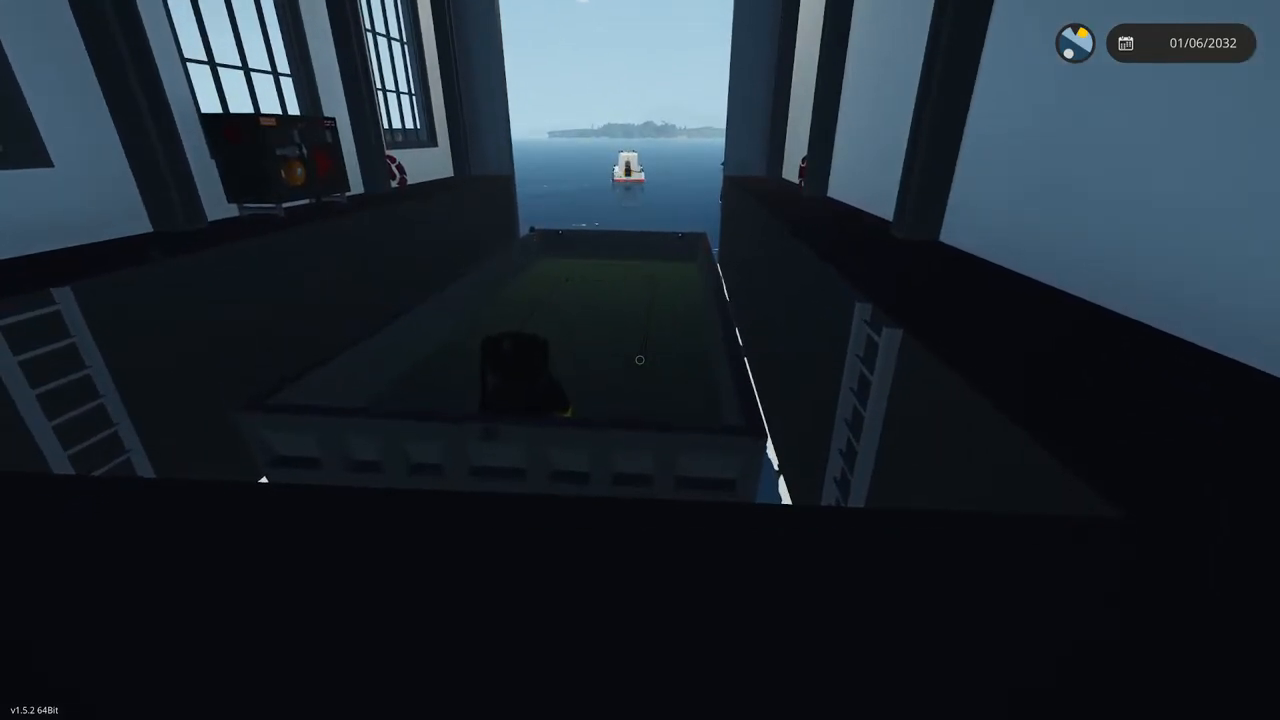
mouse_move(640, 360)
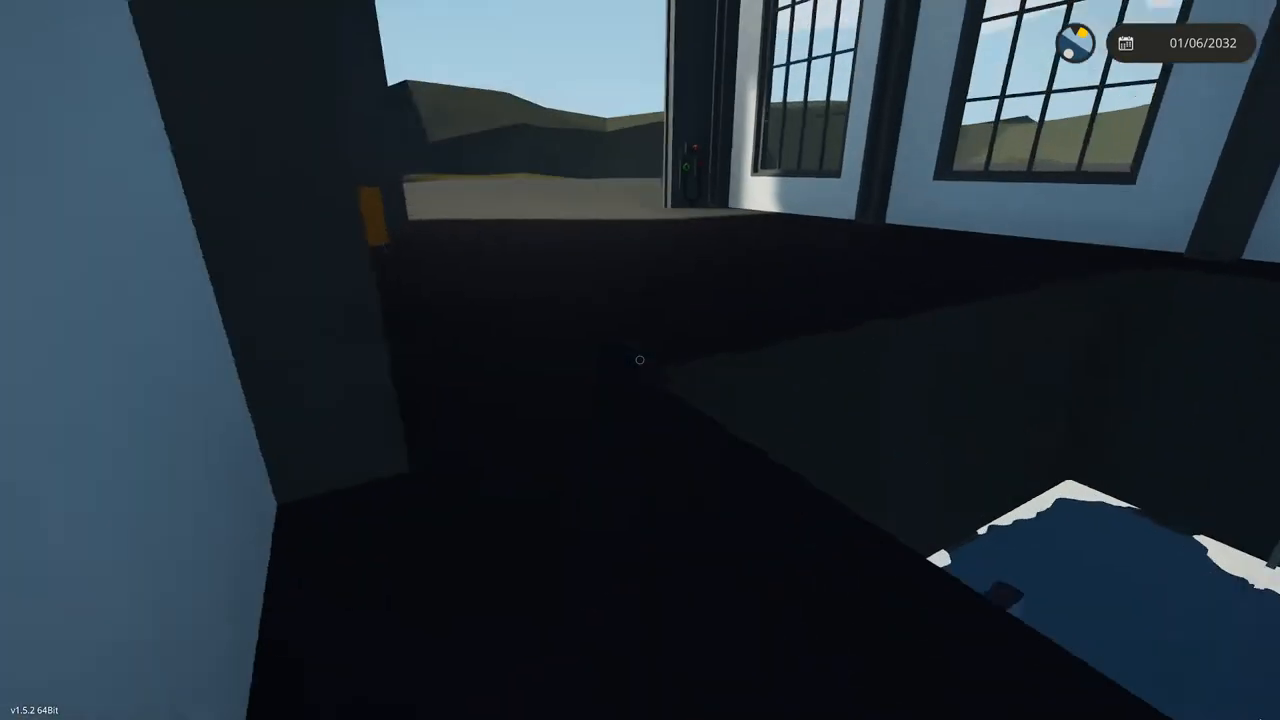
mouse_move(640, 360)
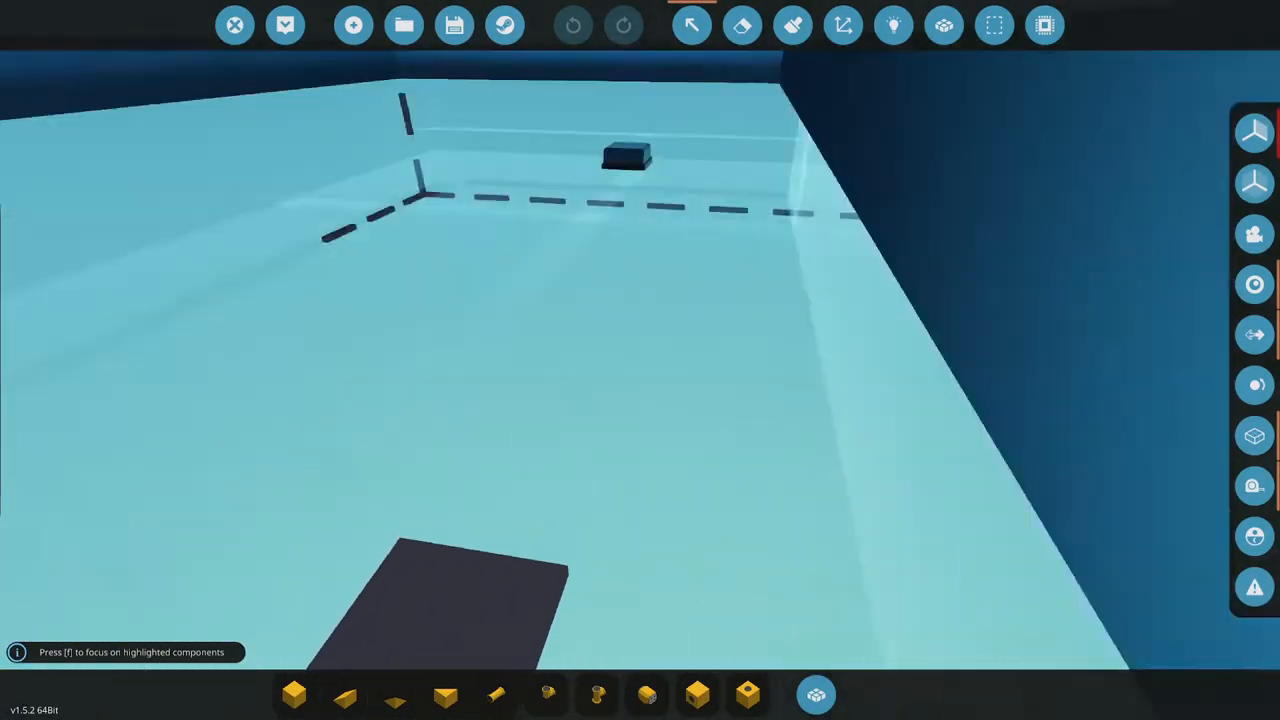
Spawn the green-decked barge into the hangar dock
click(815, 693)
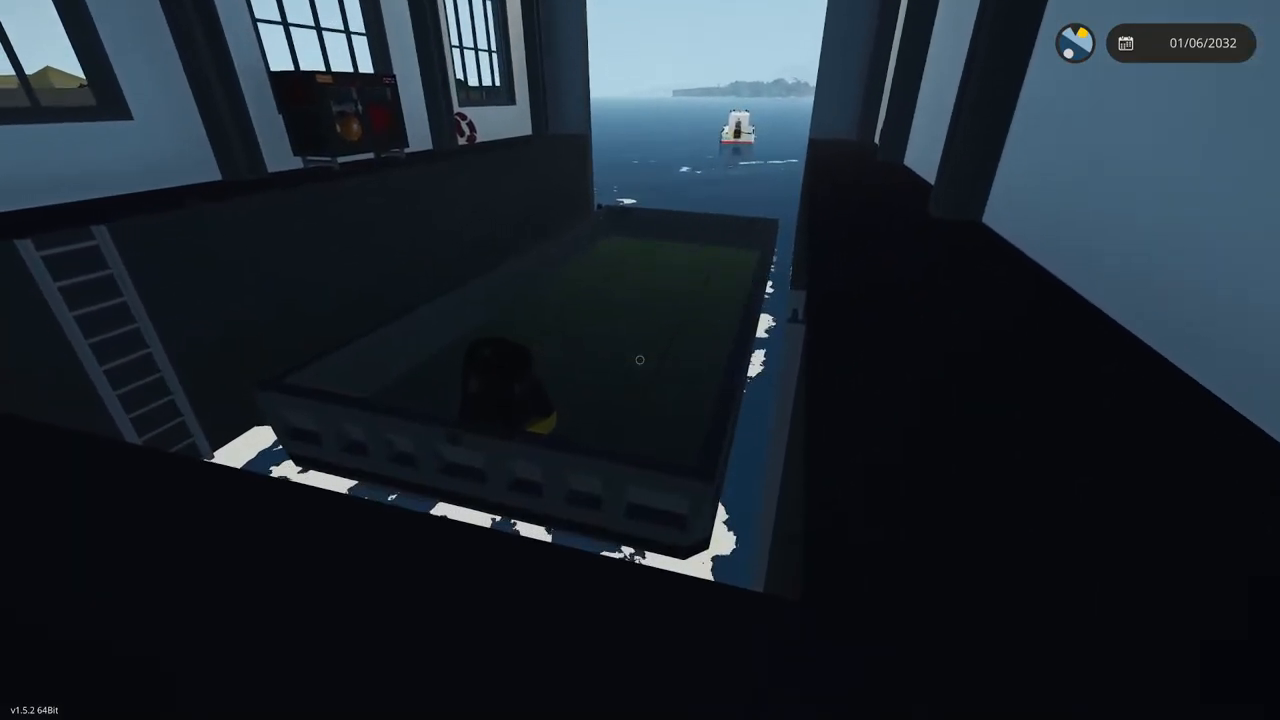
mouse_move(640, 360)
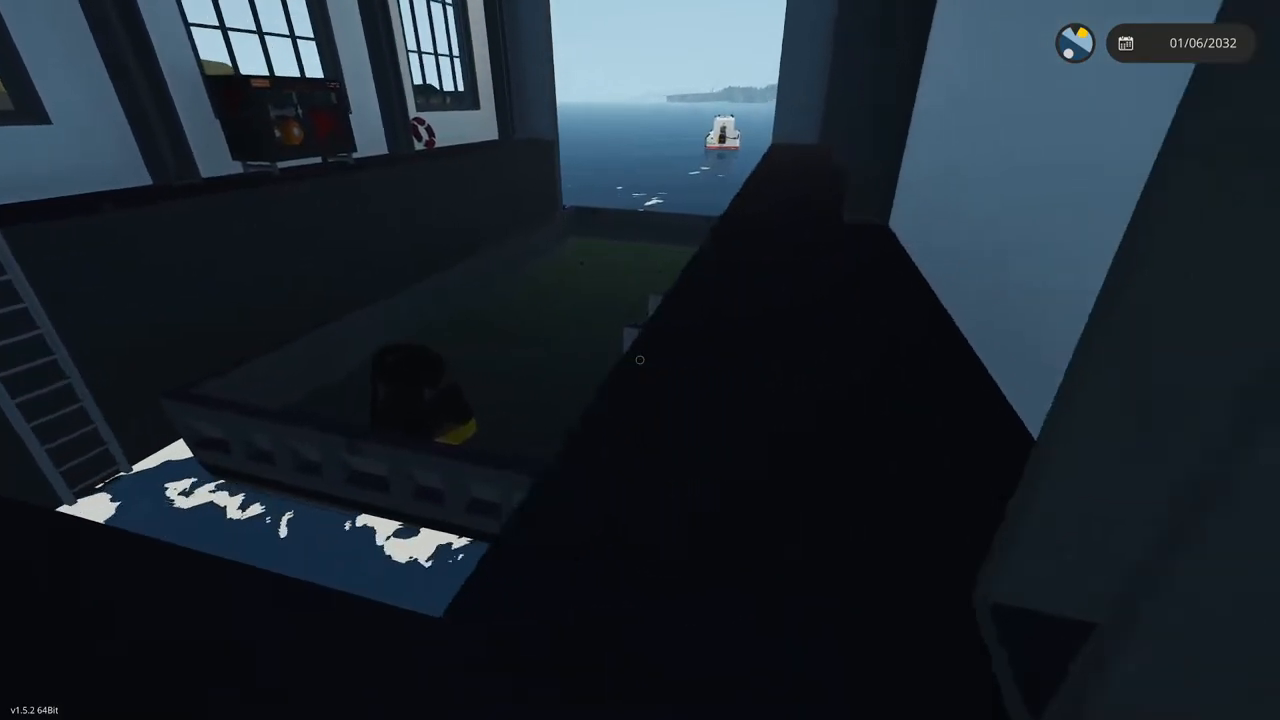
mouse_move(640, 360)
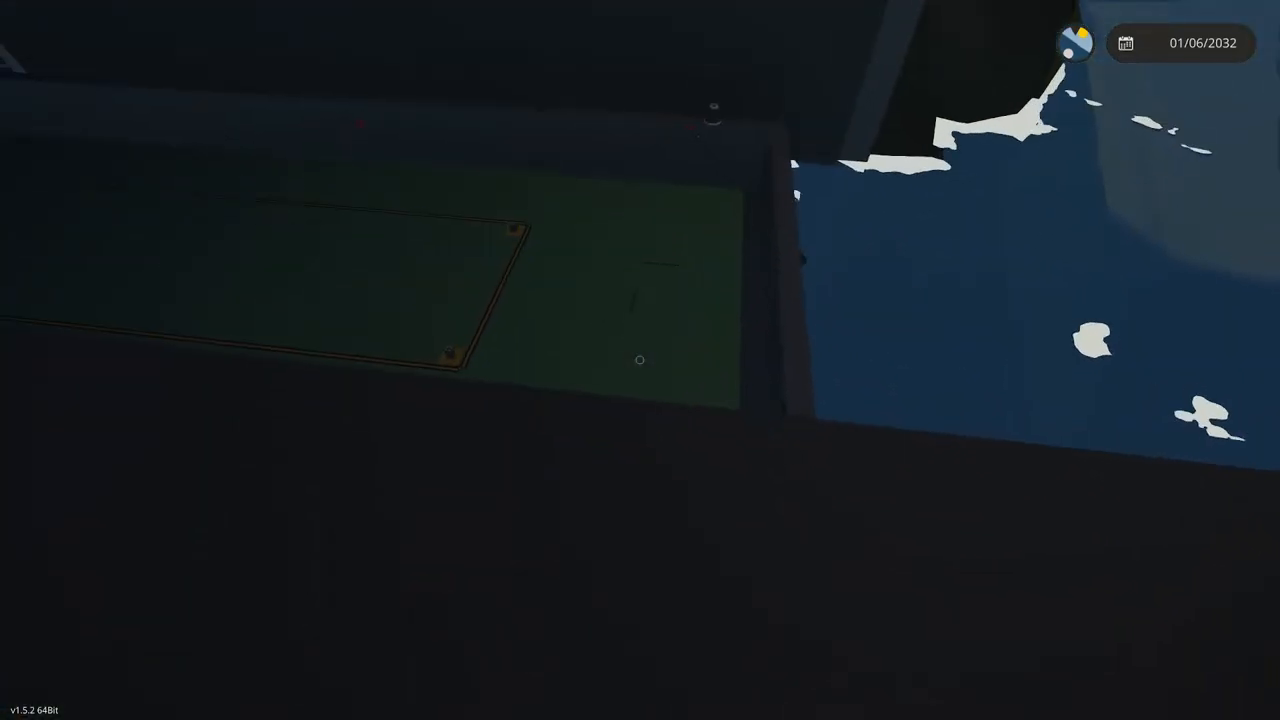
mouse_move(640, 360)
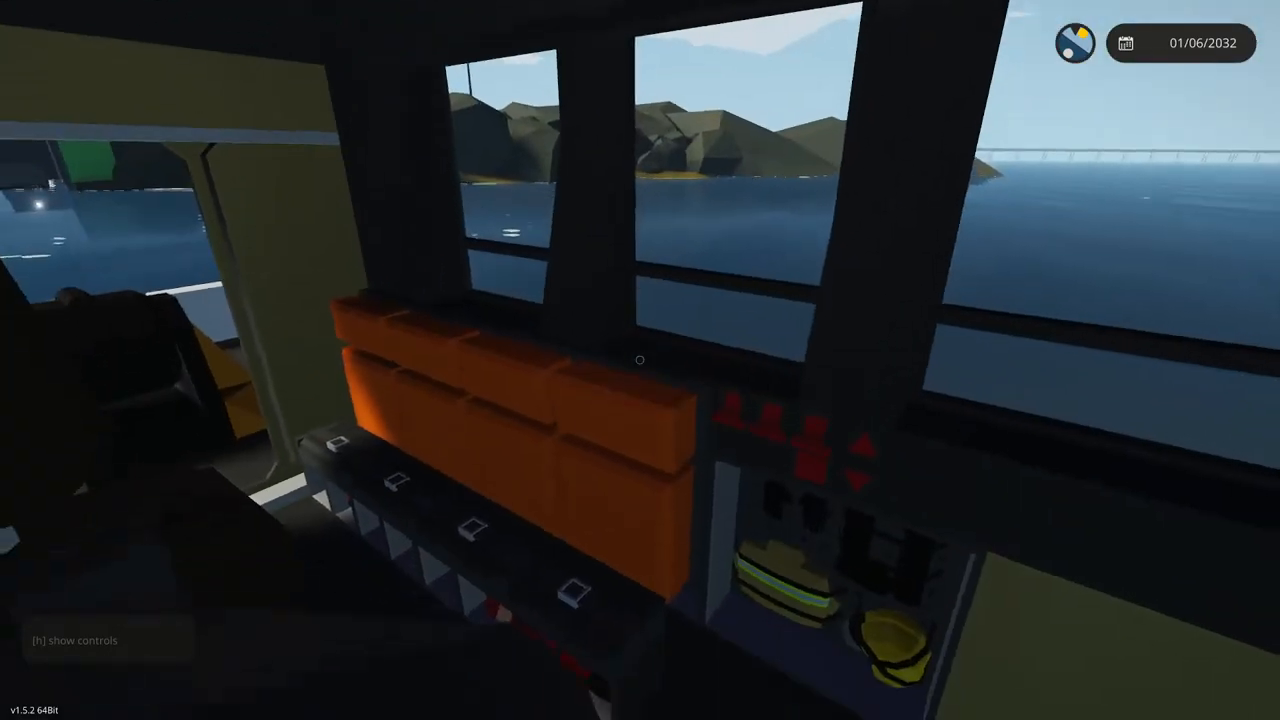
mouse_move(640, 360)
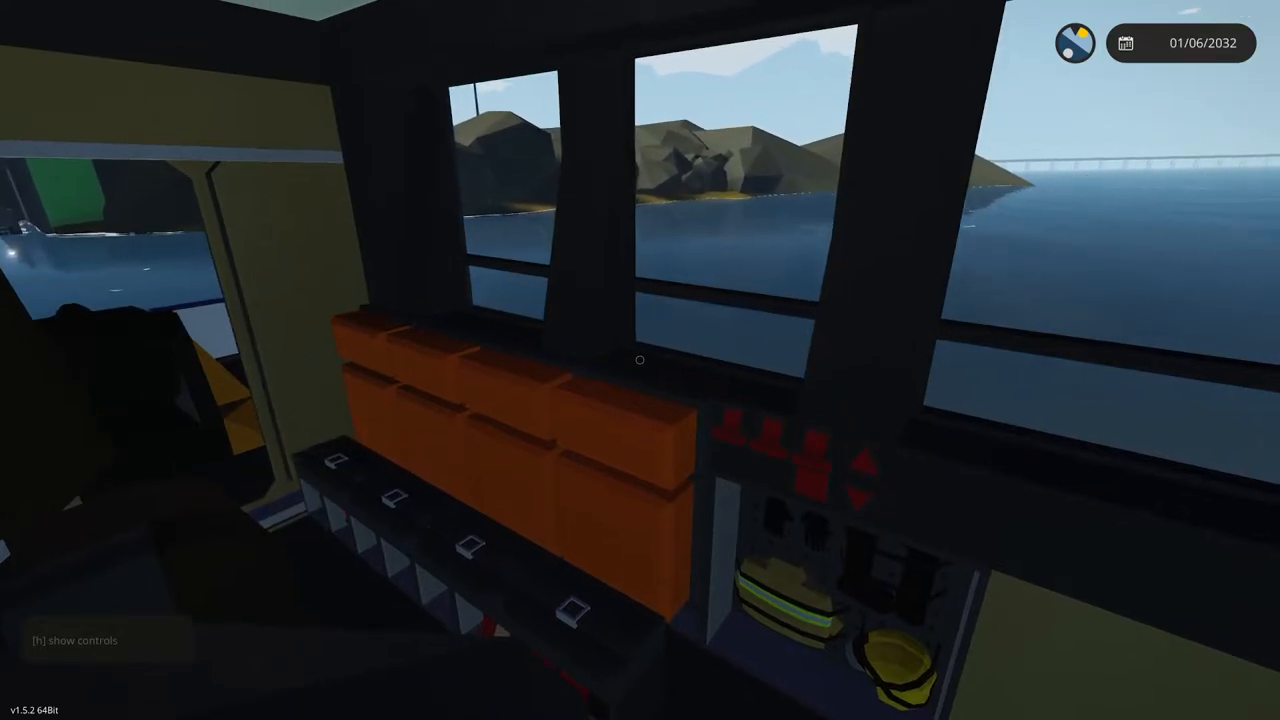
mouse_move(640, 360)
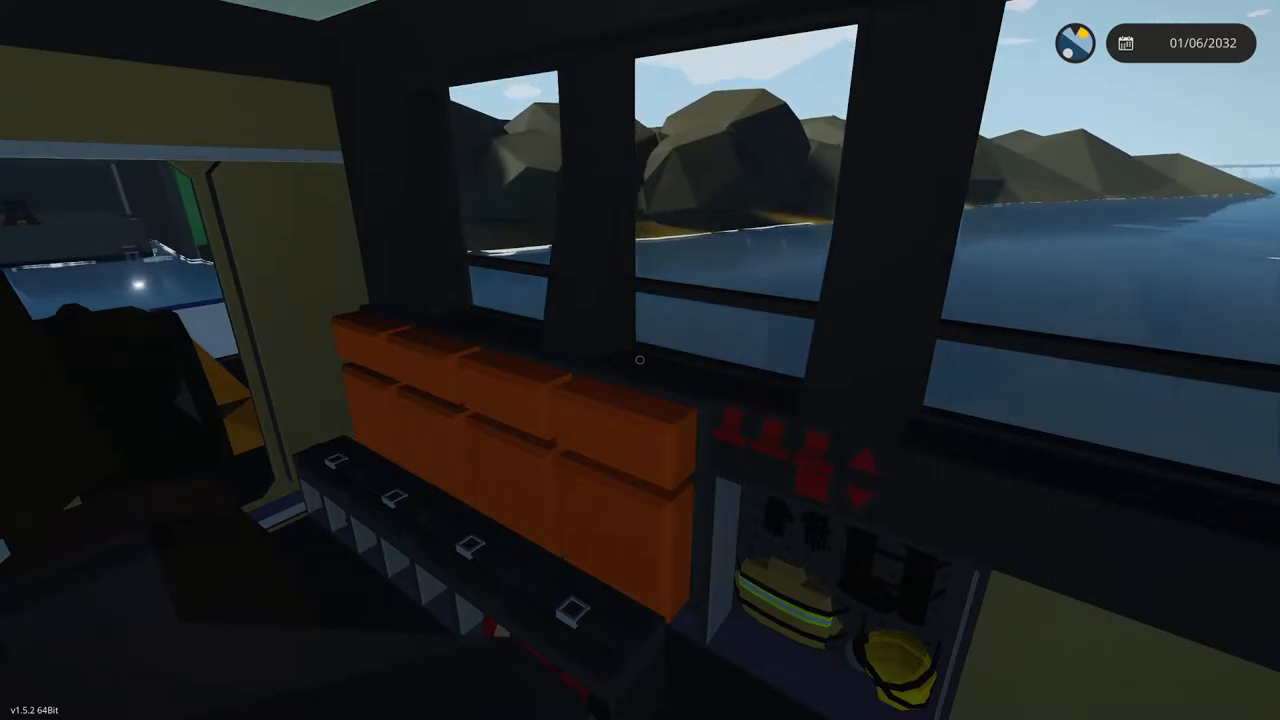
mouse_move(640, 360)
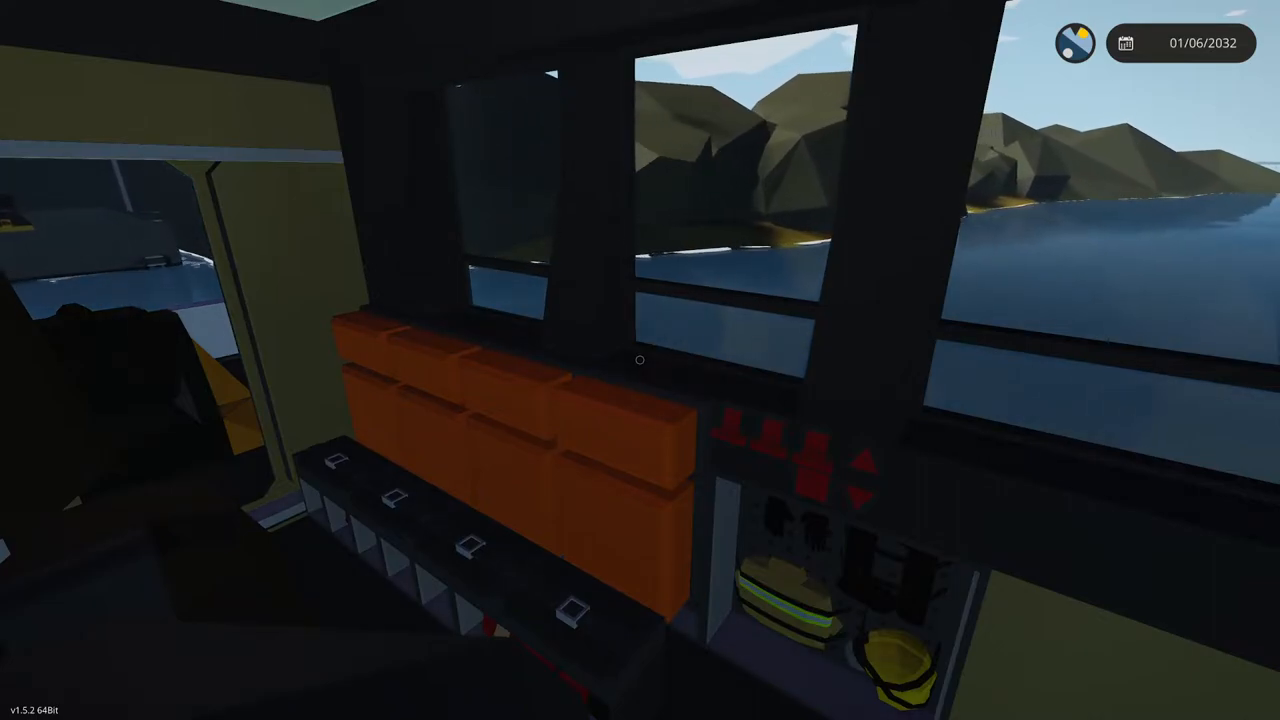
mouse_move(640, 360)
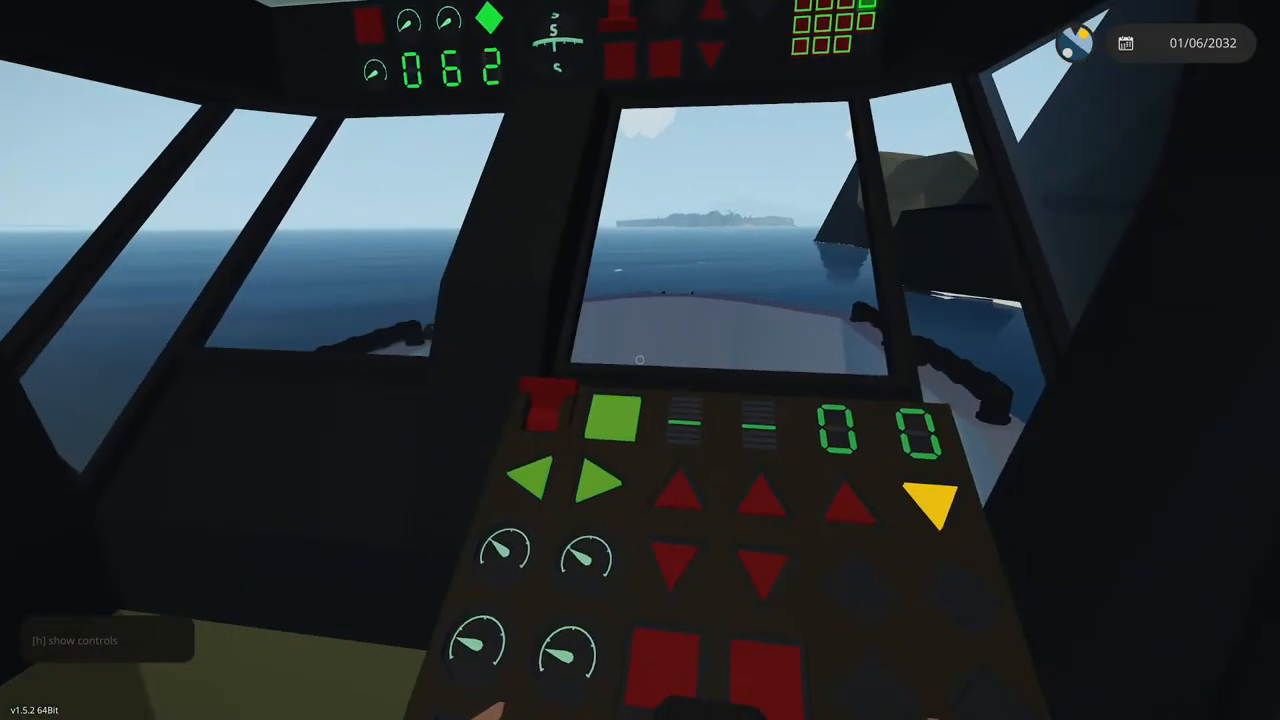
mouse_move(640, 360)
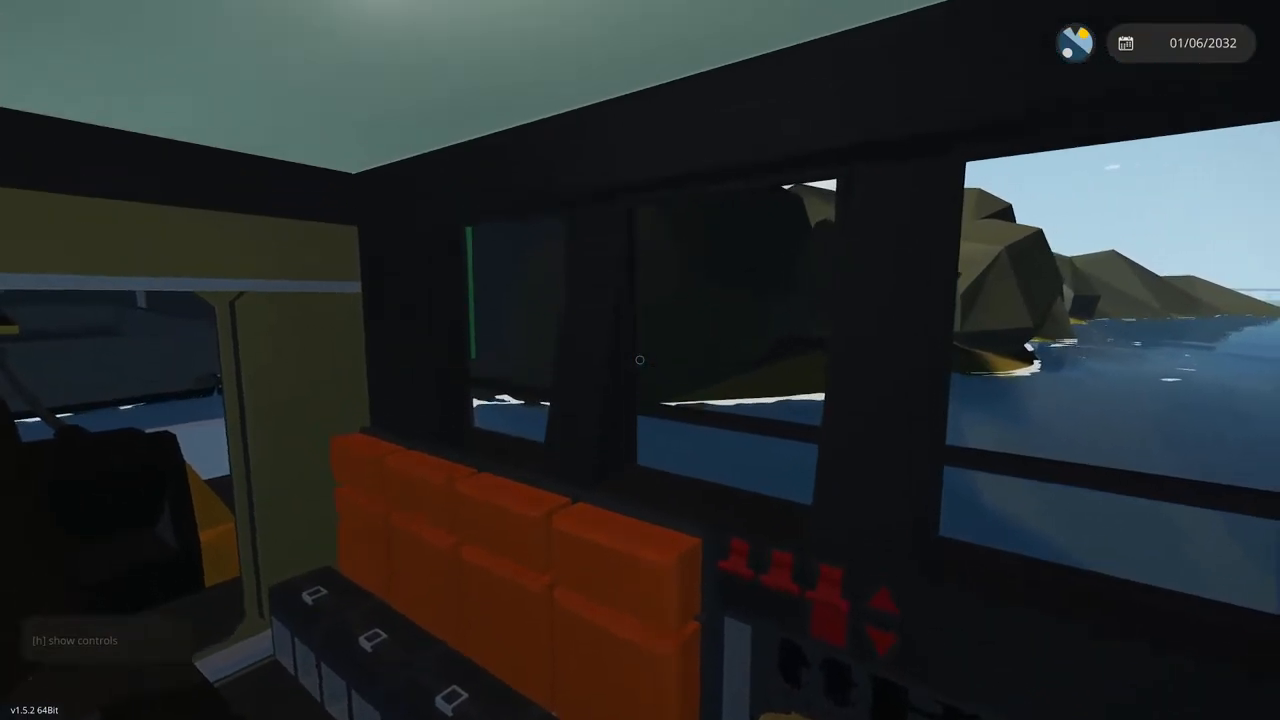
mouse_move(640, 360)
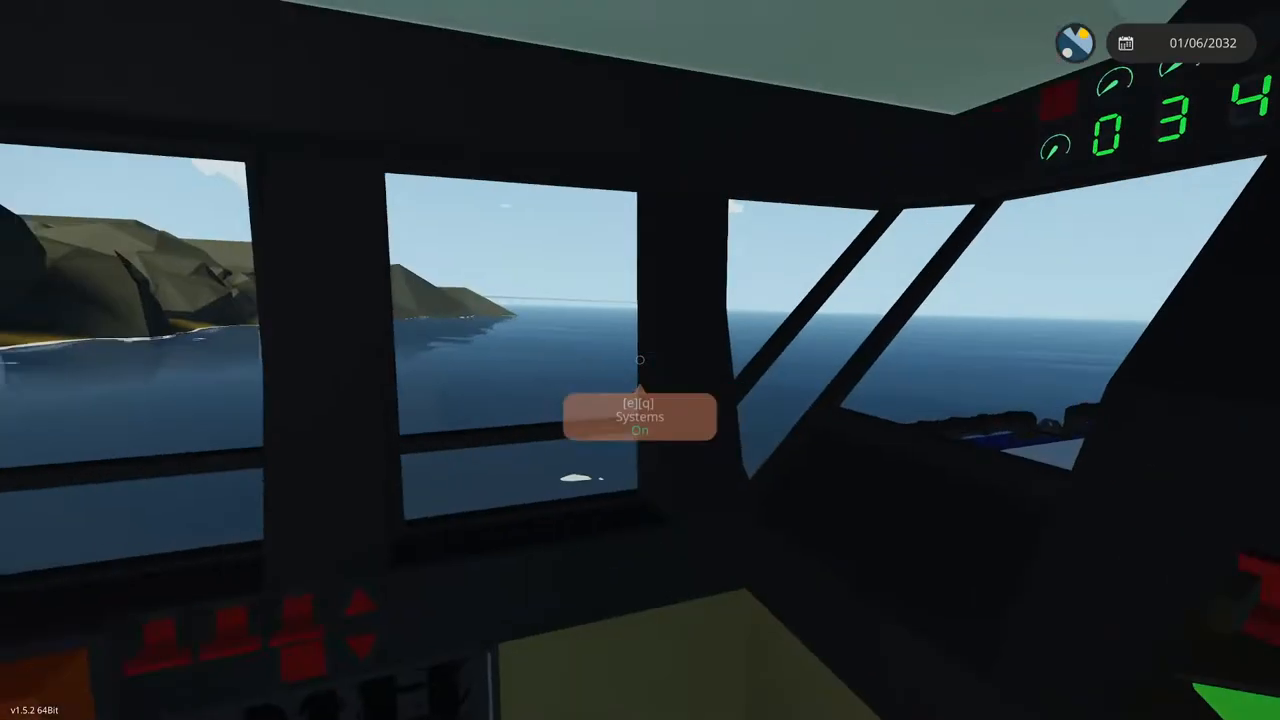
mouse_move(640, 360)
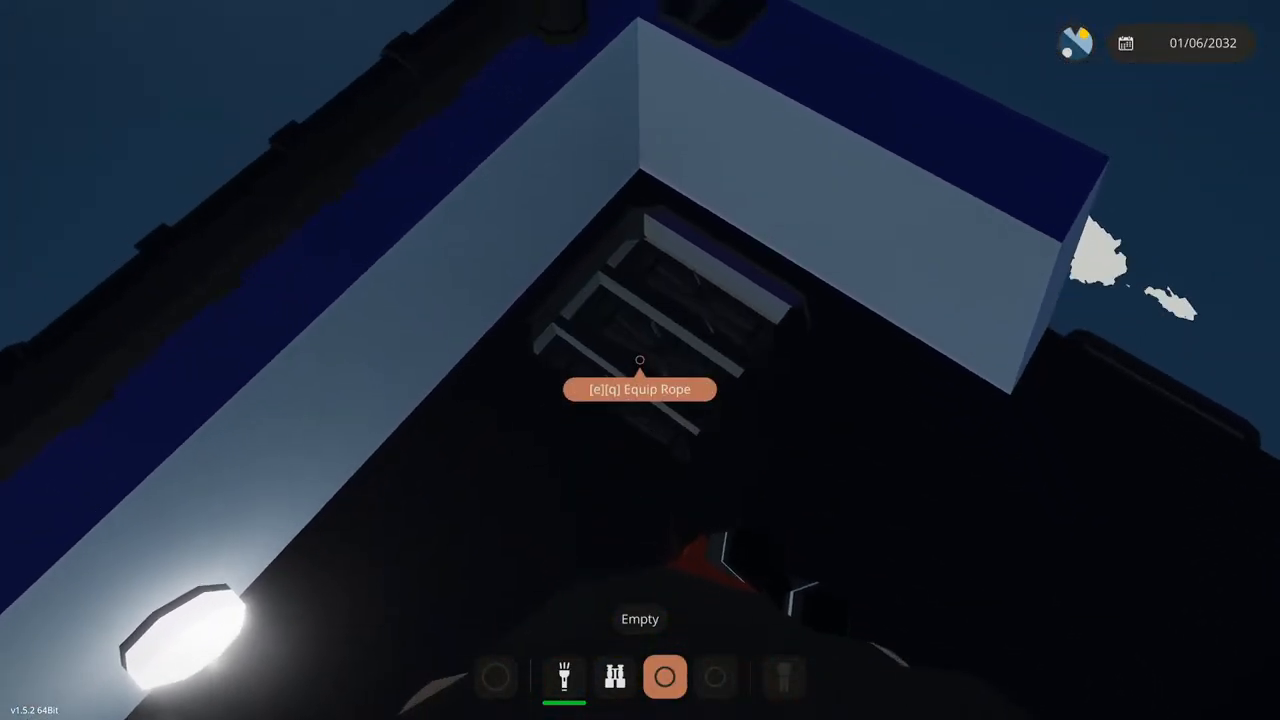
Equip the boat's rope, then load and spawn the second barge into the hangar
key(e)
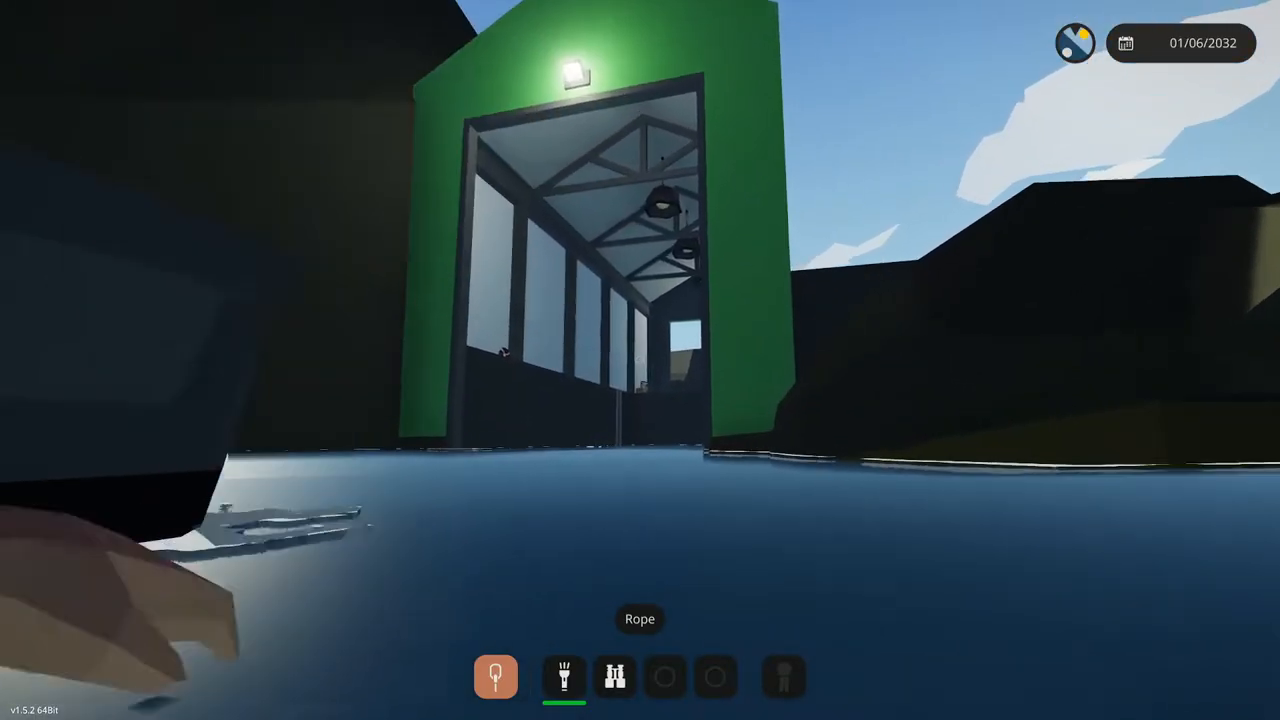
mouse_move(640, 360)
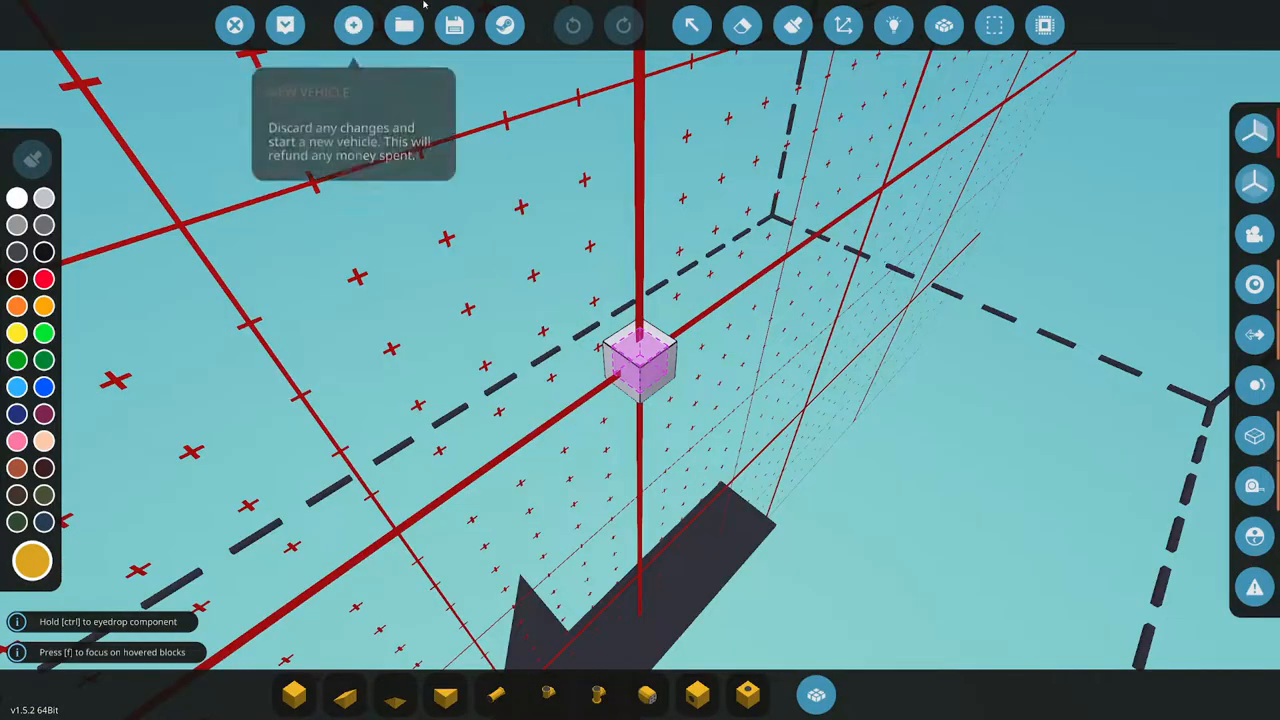
click(404, 25)
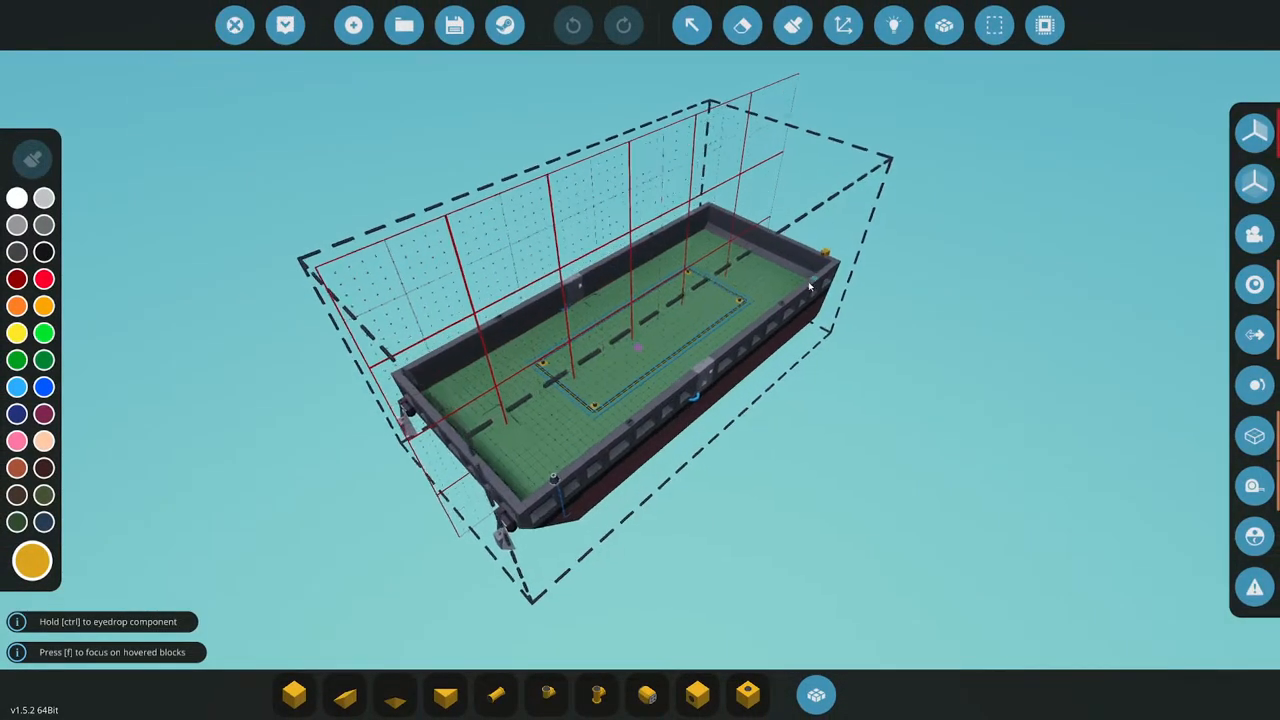
click(816, 694)
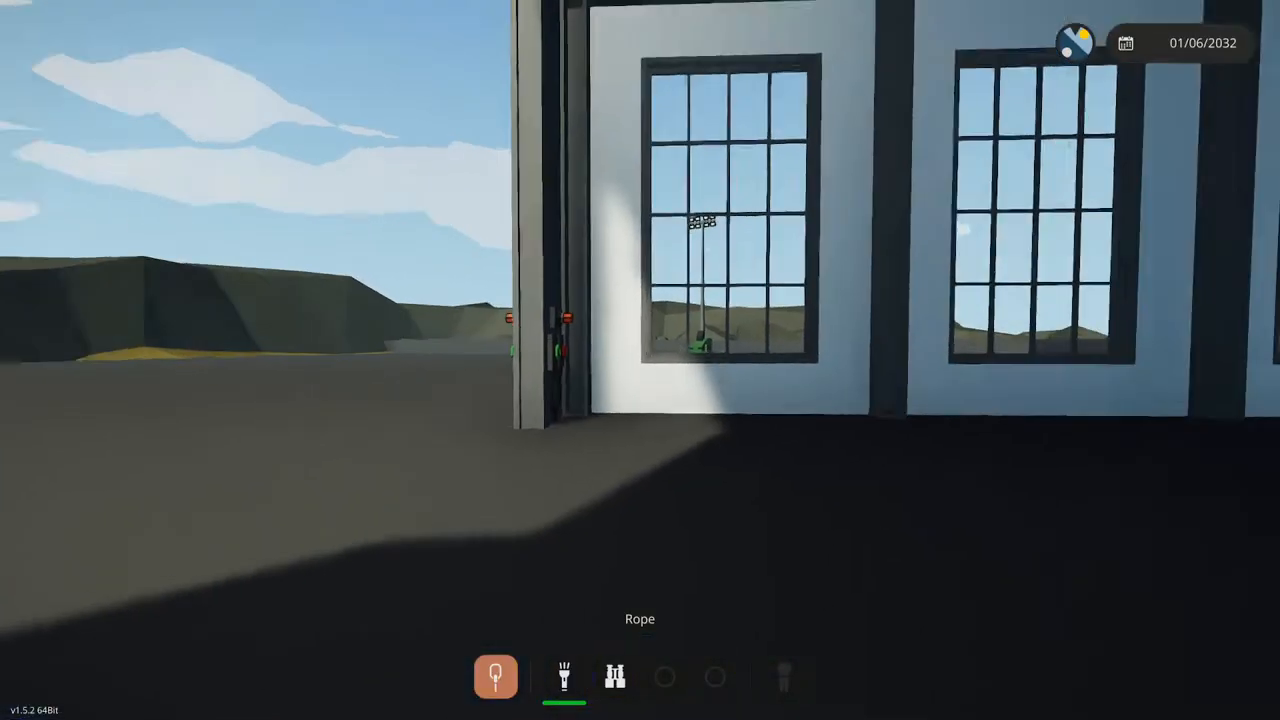
mouse_move(640, 360)
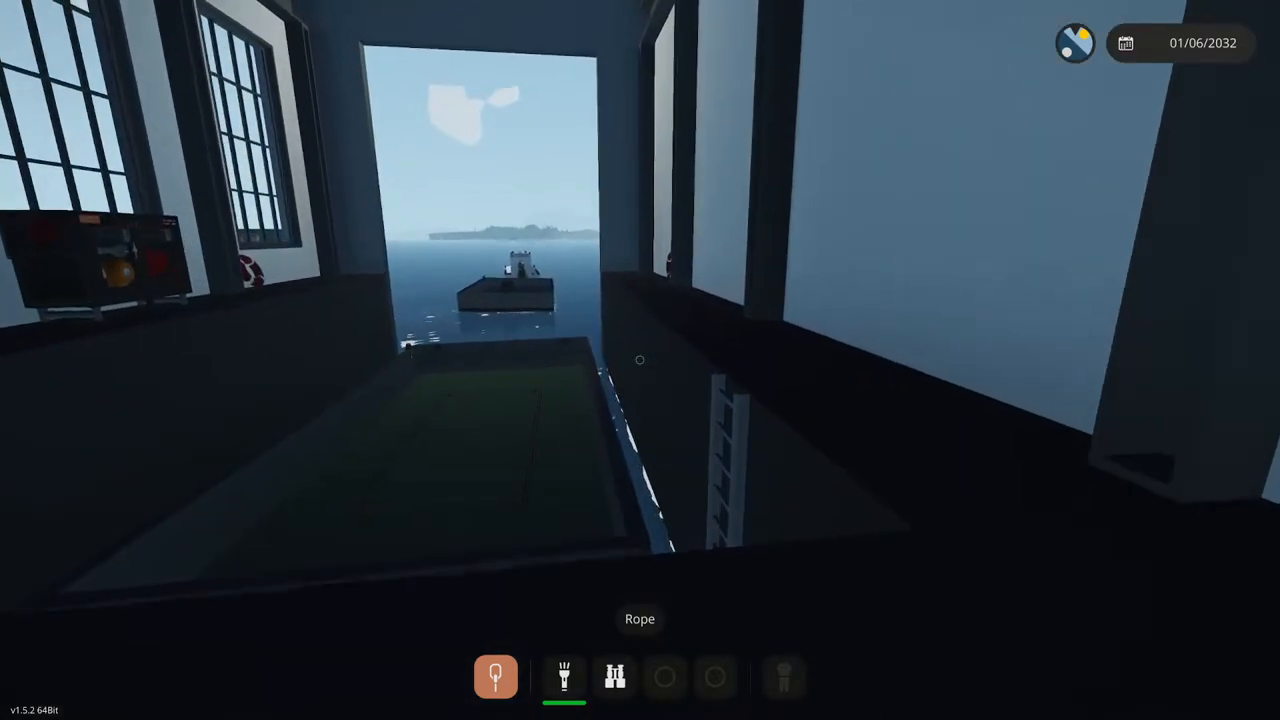
mouse_move(640, 360)
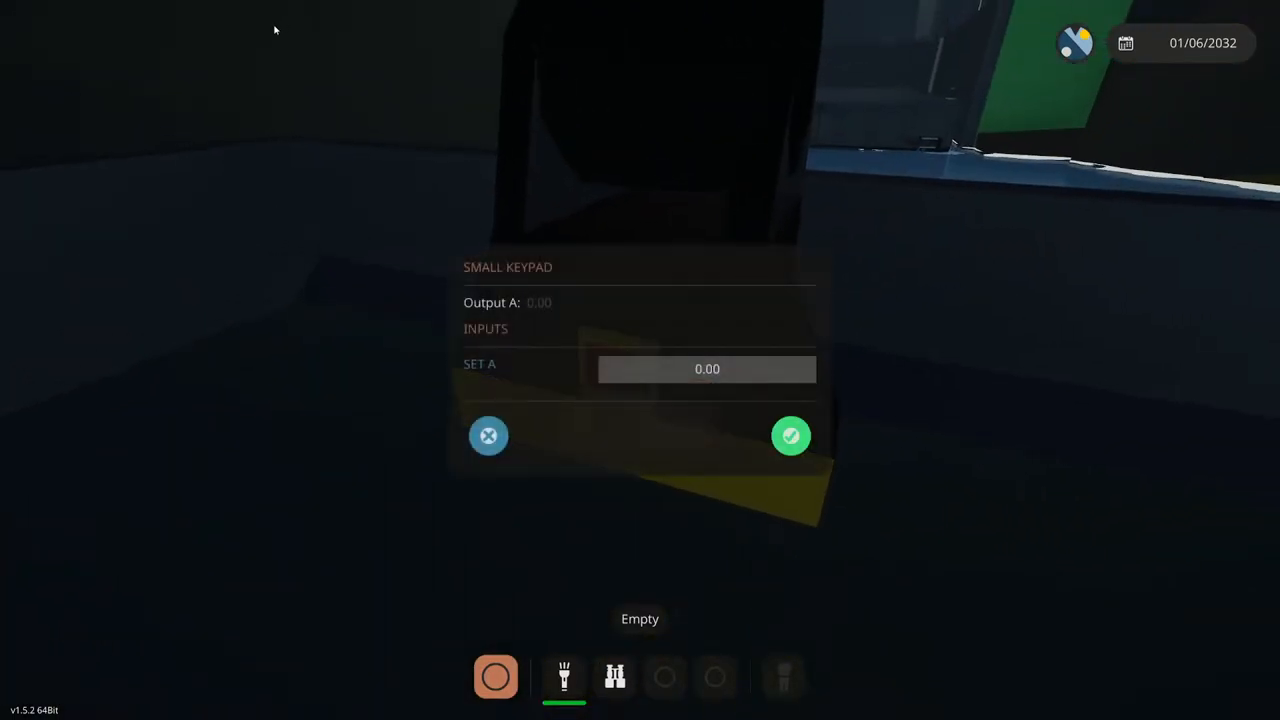
Enter 50 on the barge's winch keypad, then reopen it and replace it with -50
text(5)
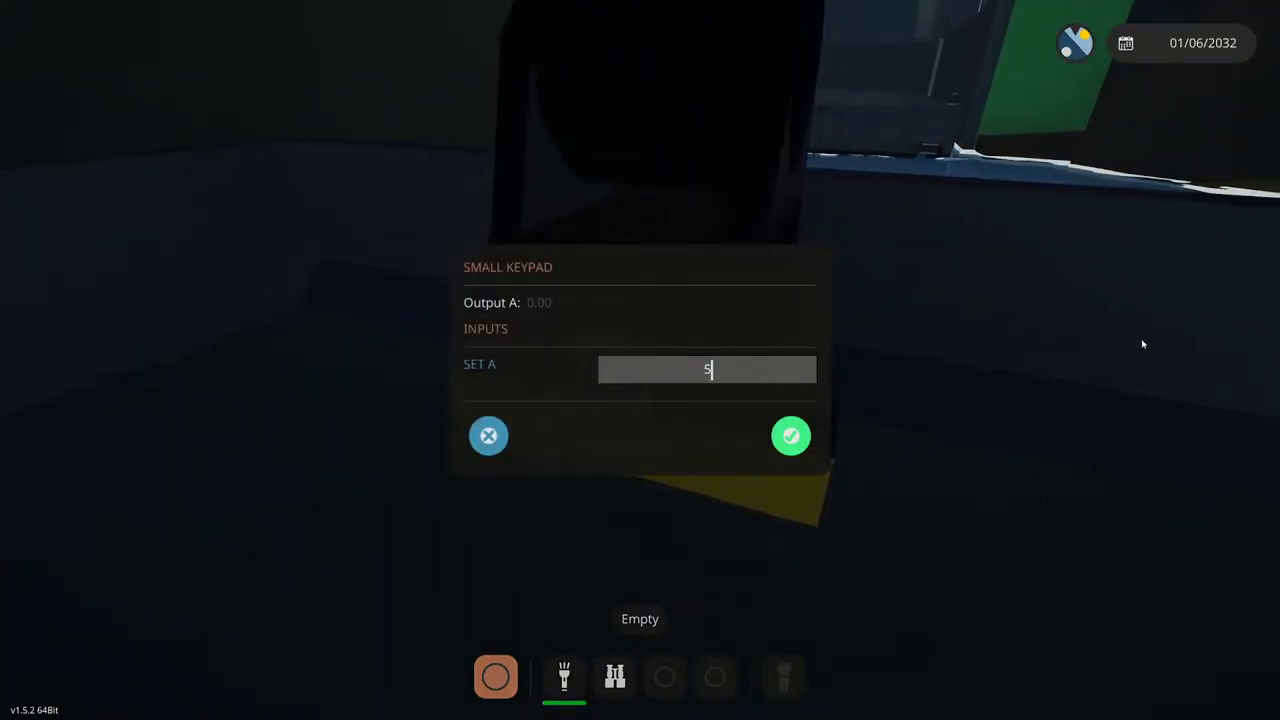
click(790, 435)
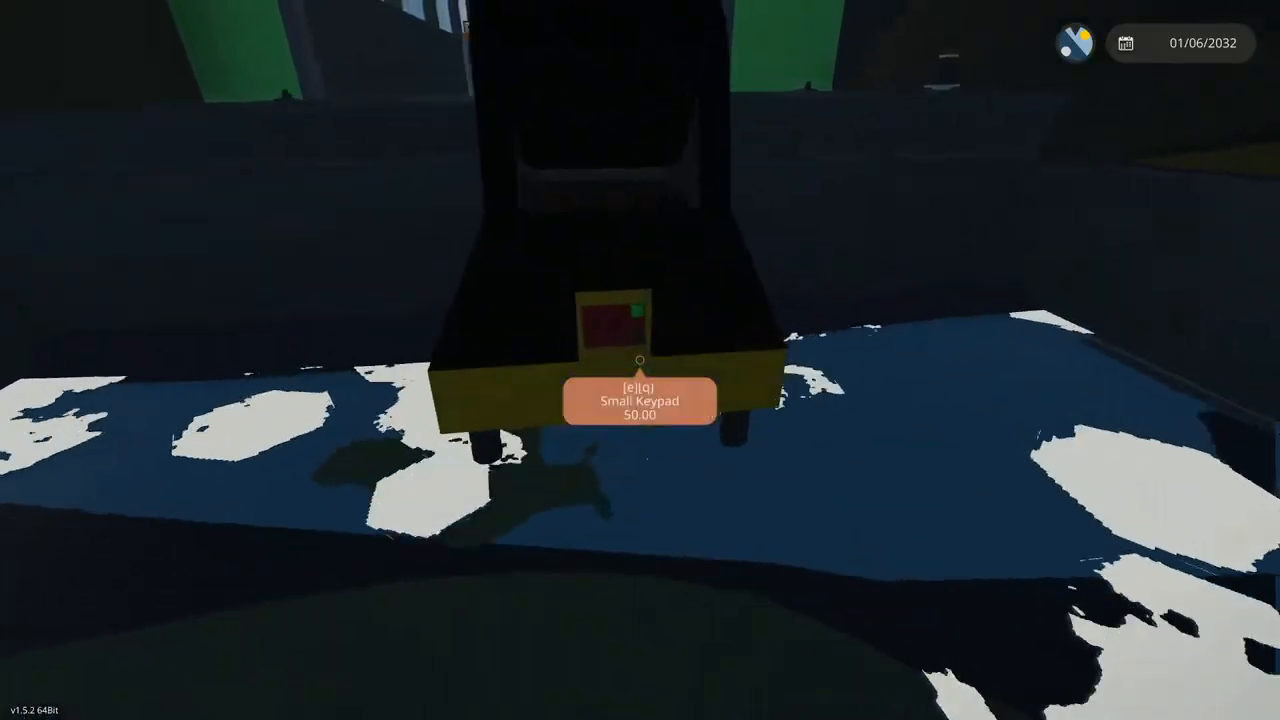
key(e)
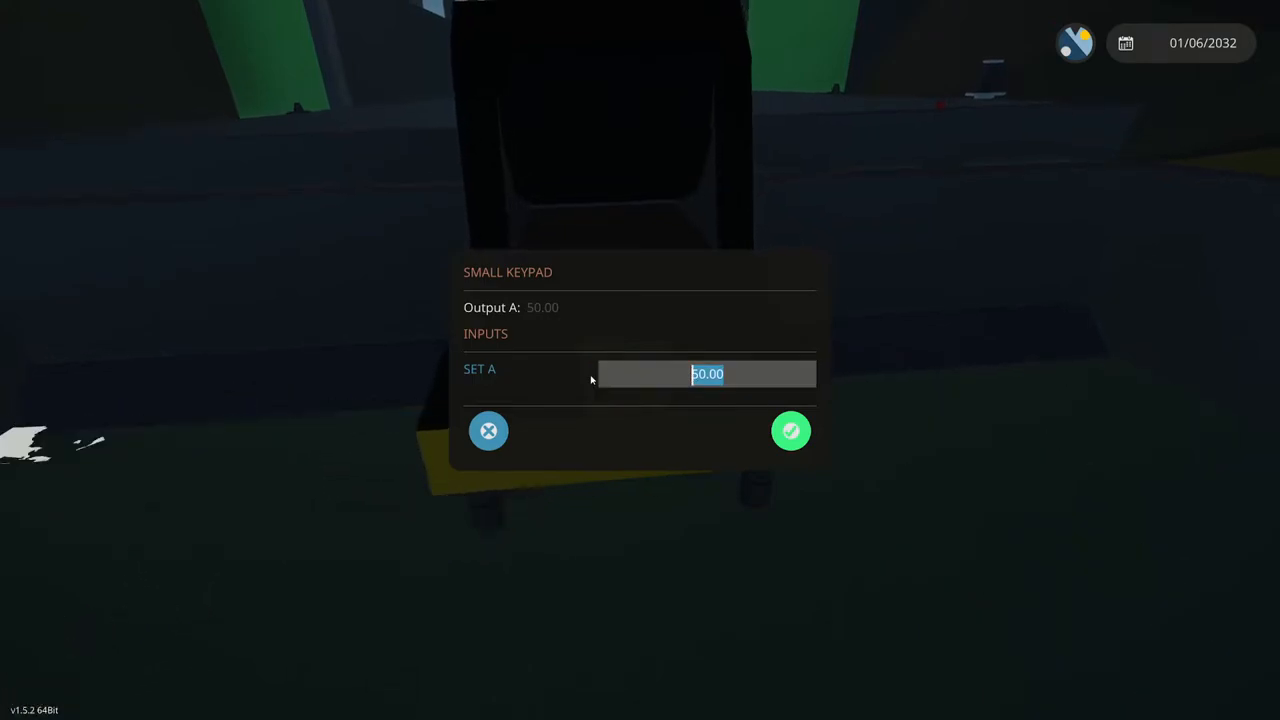
click(791, 430)
text(-5)
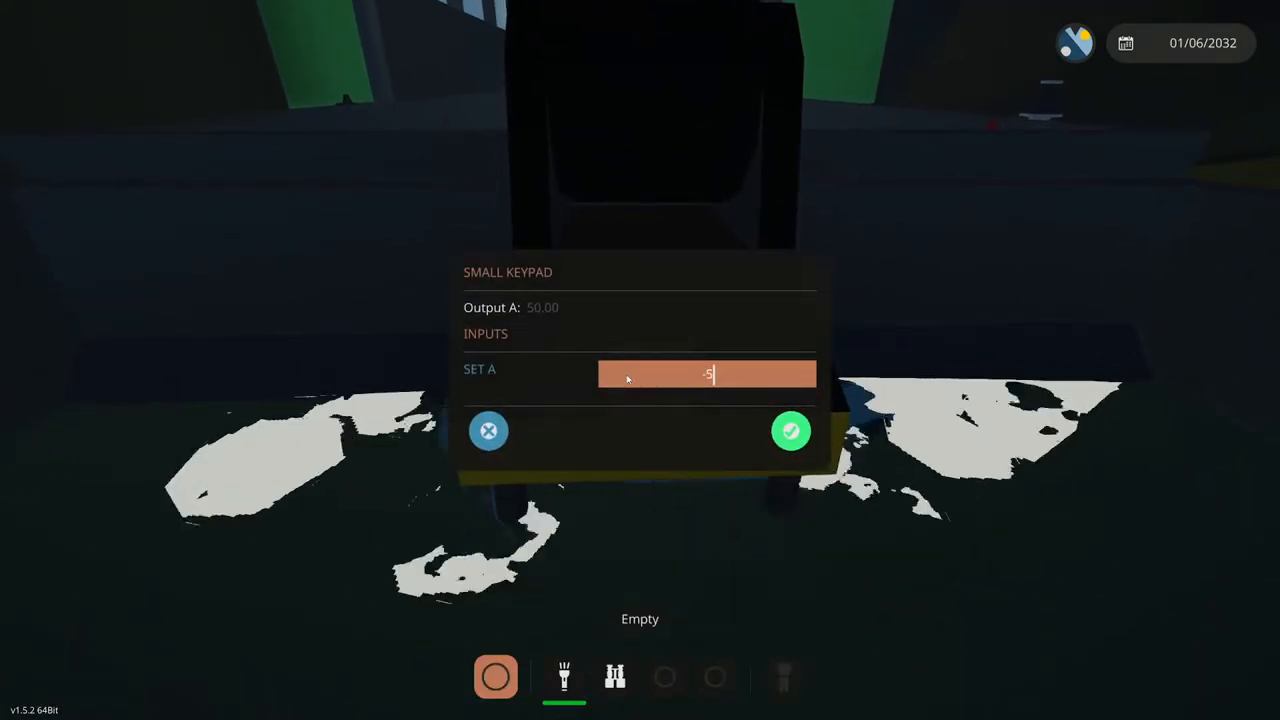
click(790, 430)
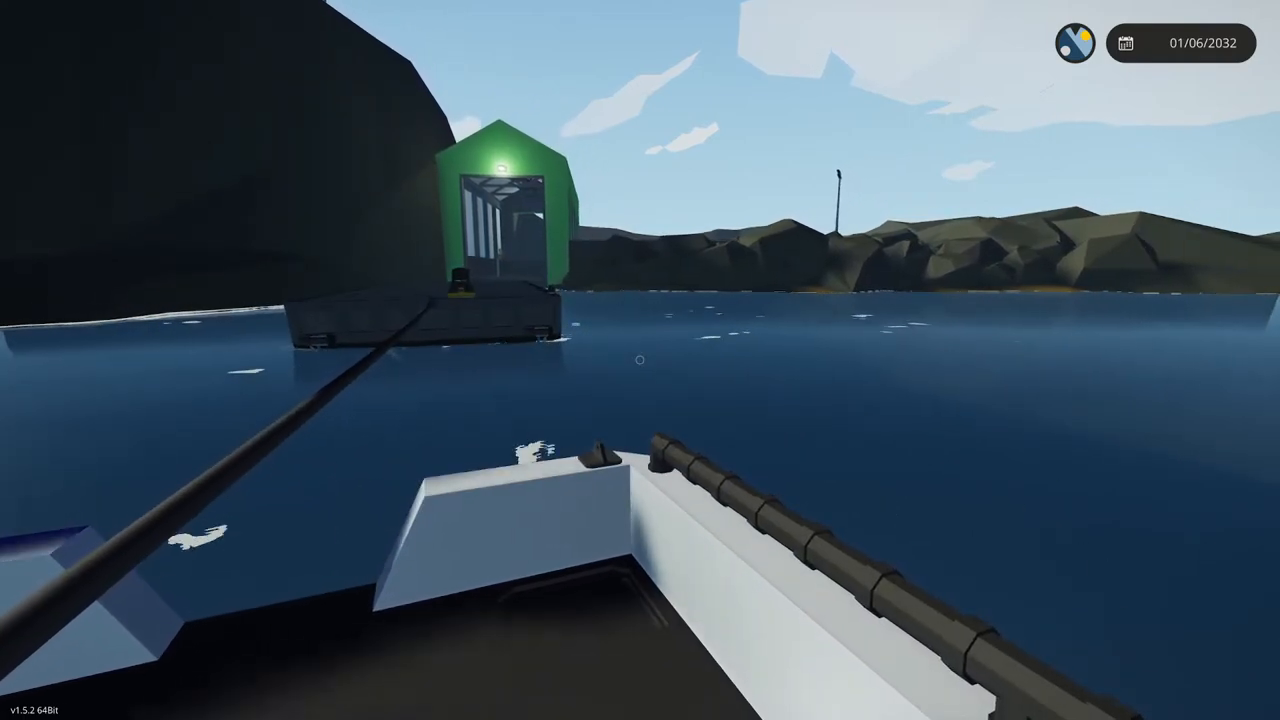
mouse_move(640, 360)
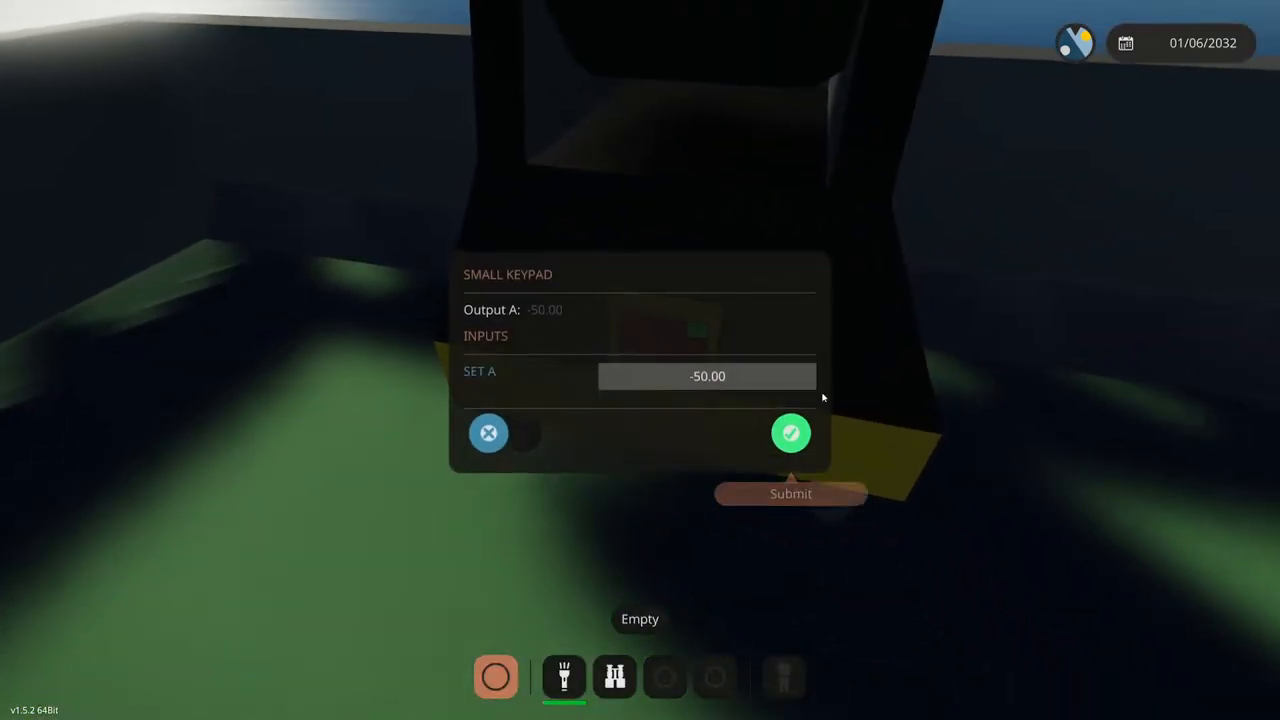
Enter -20 as the winch keypad value and submit it
text(-20)
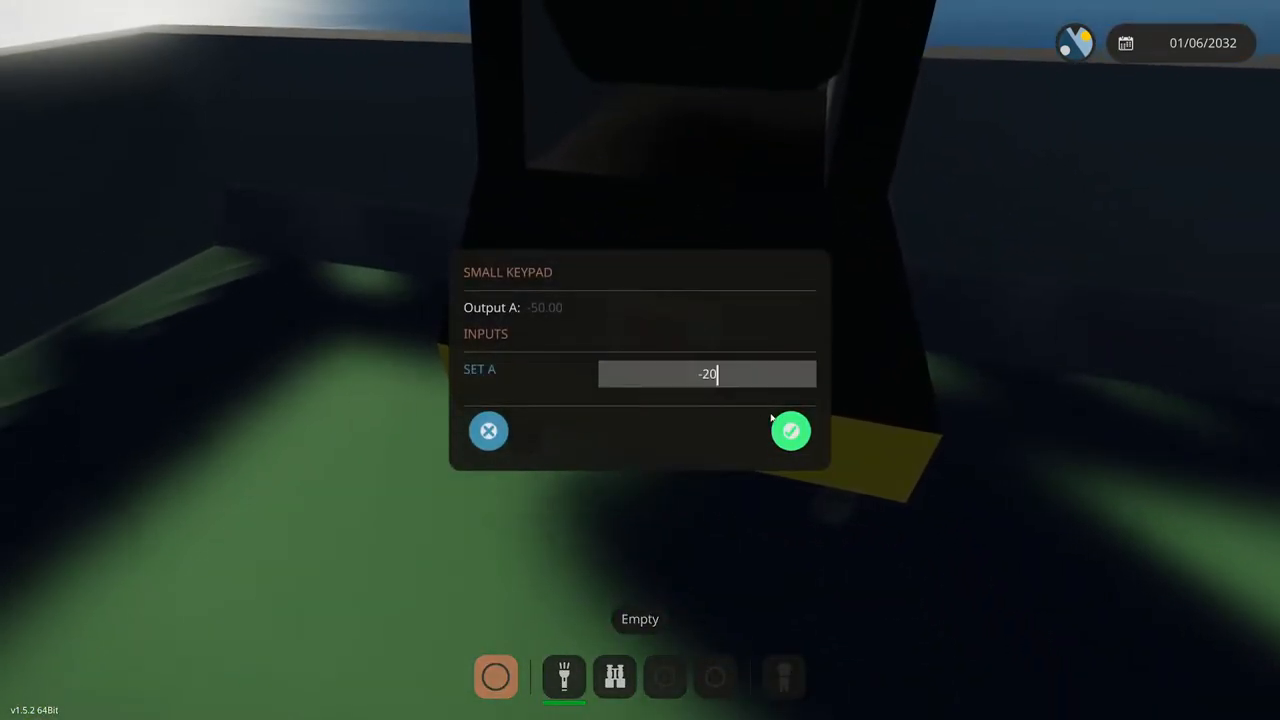
click(790, 430)
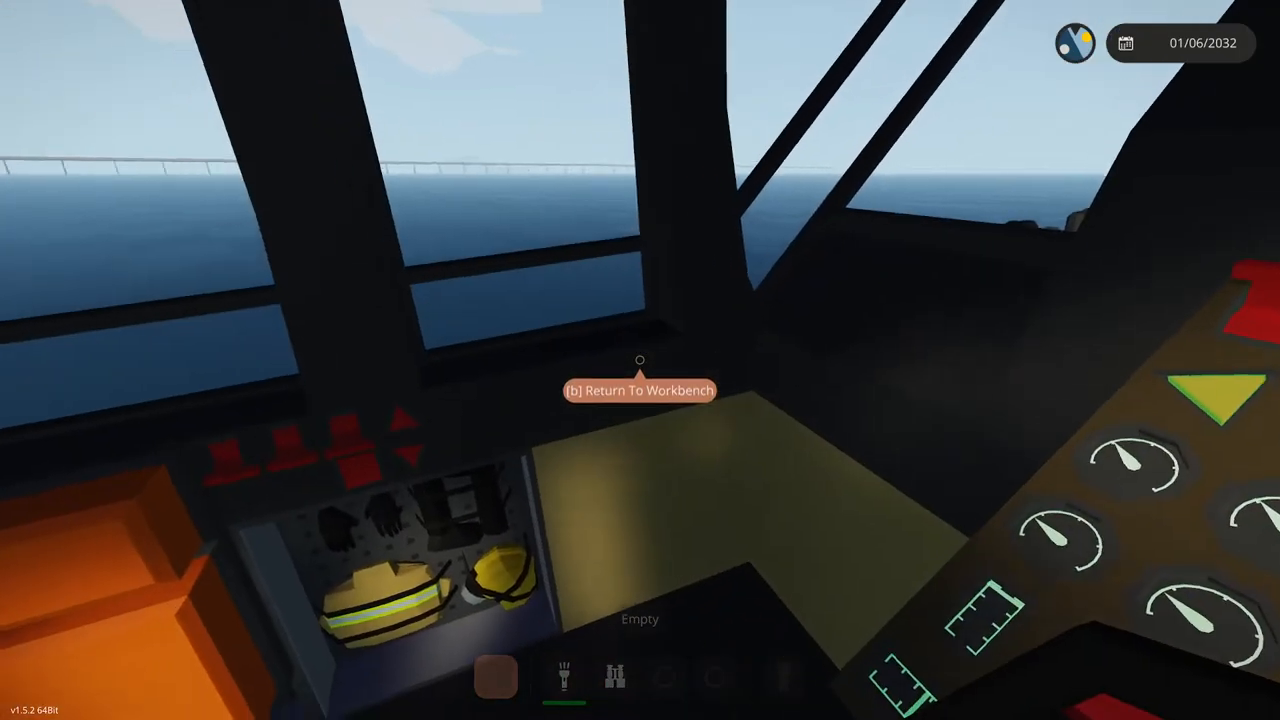
Leave the cabin seat to watch the boat tow the barge from outside
key(b)
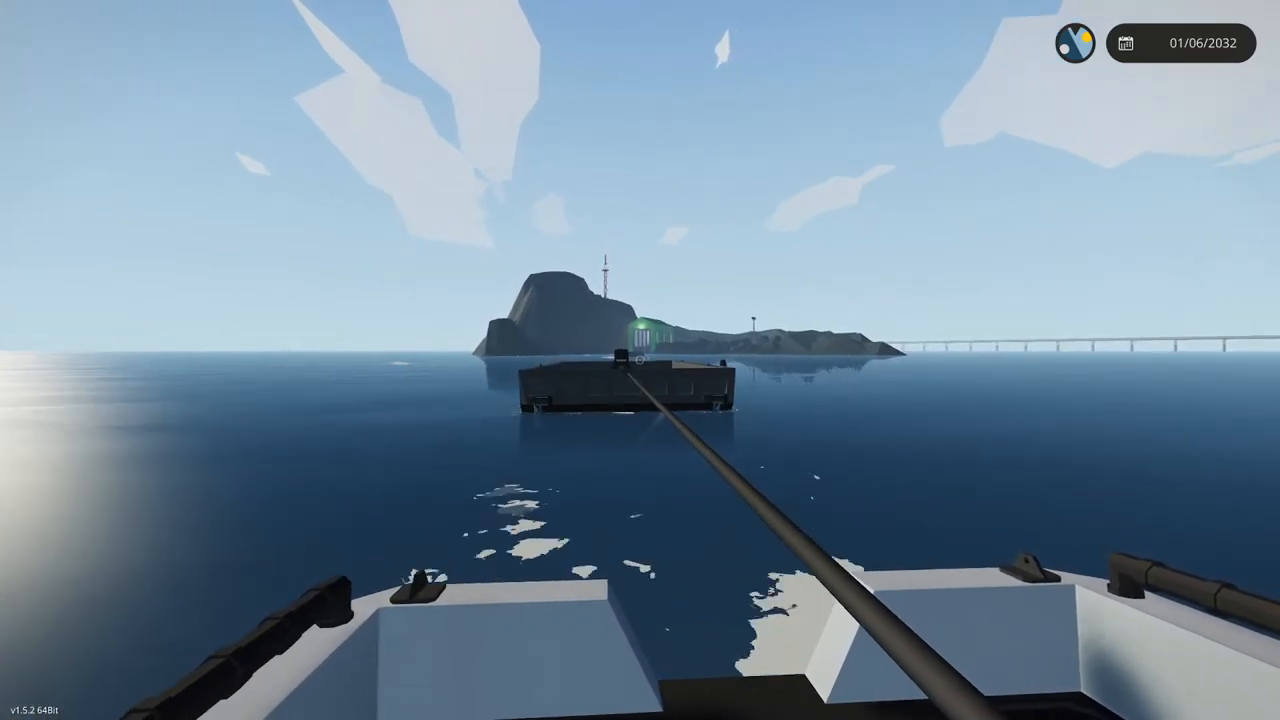
mouse_move(640, 360)
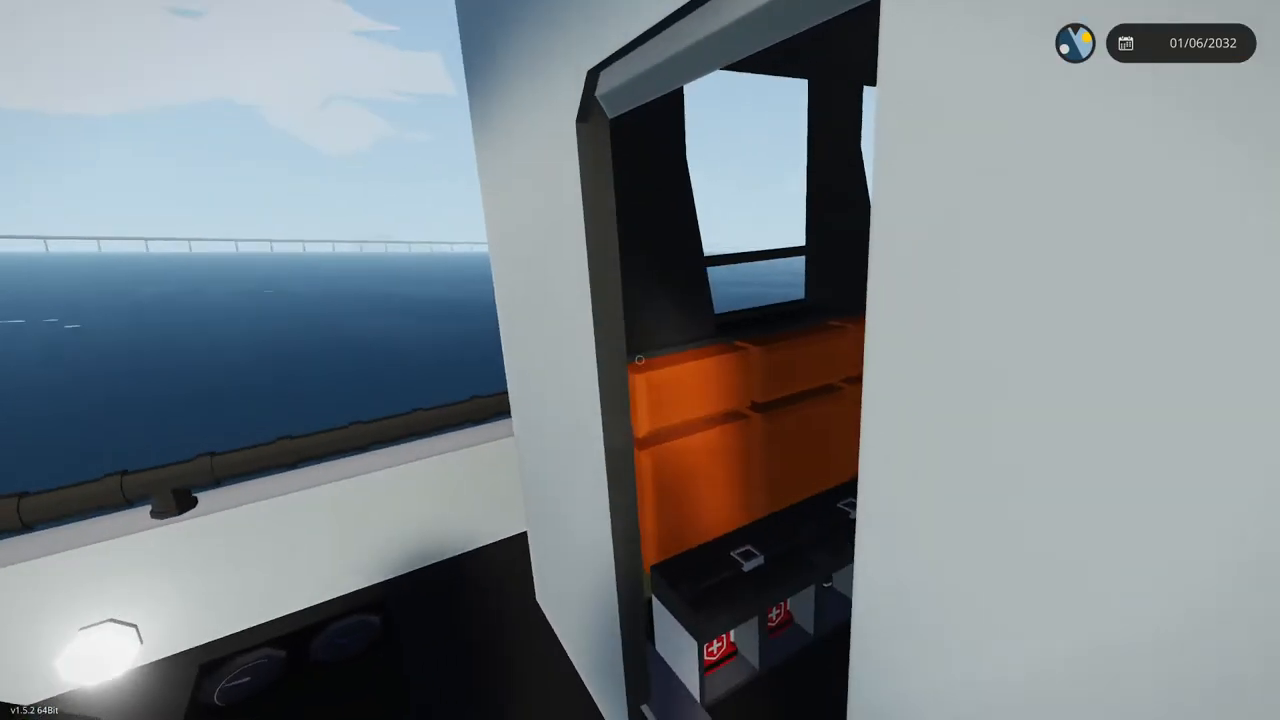
mouse_move(640, 360)
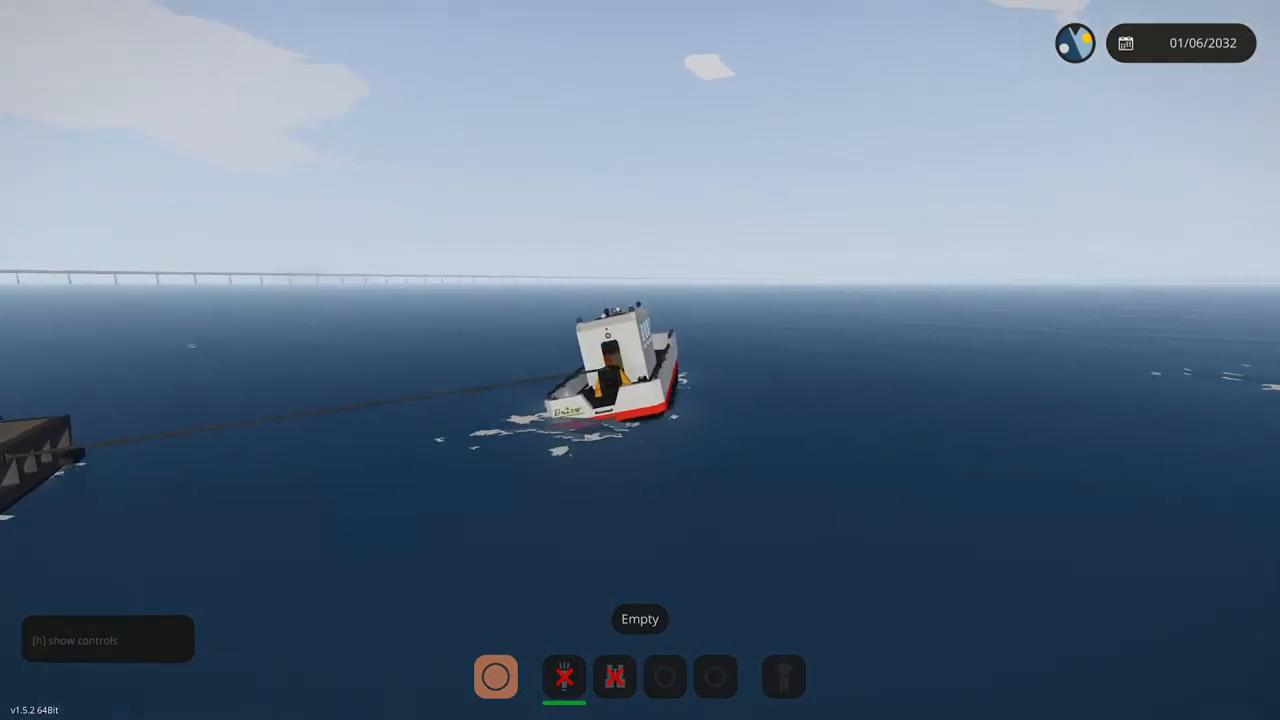
mouse_move(640, 360)
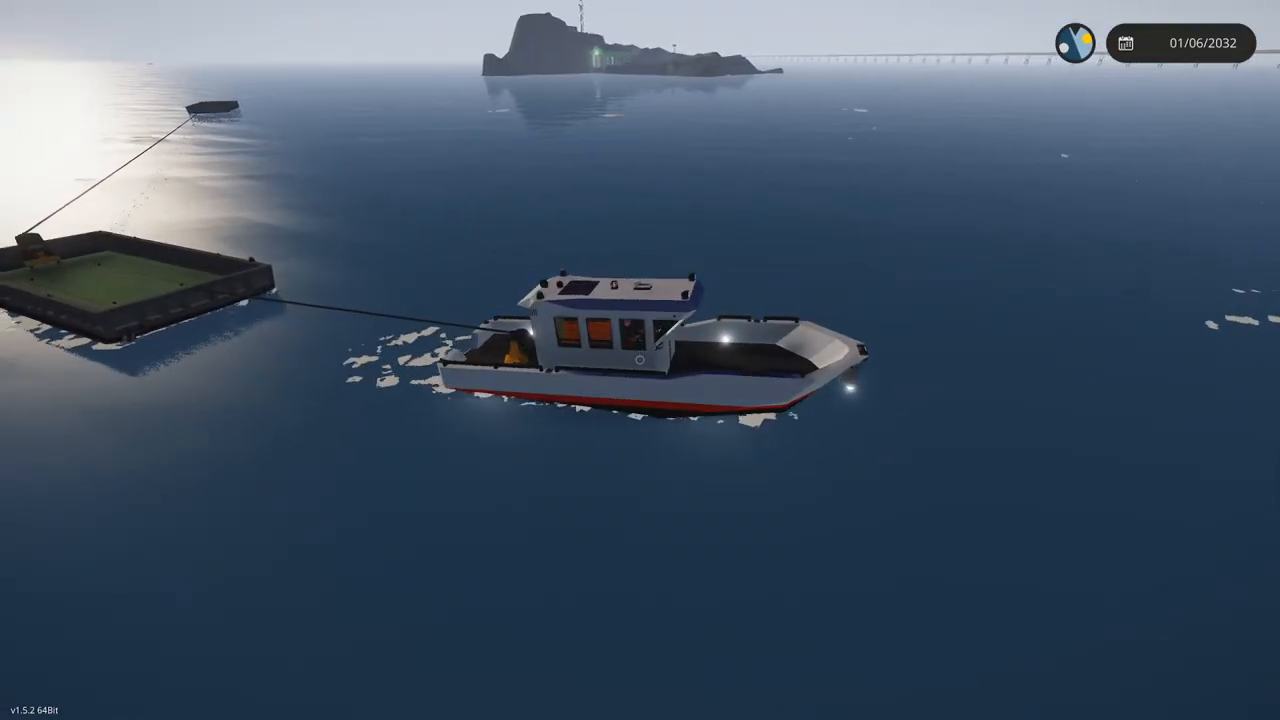
Tow both barges toward the island, then bring up the island map
click(1076, 43)
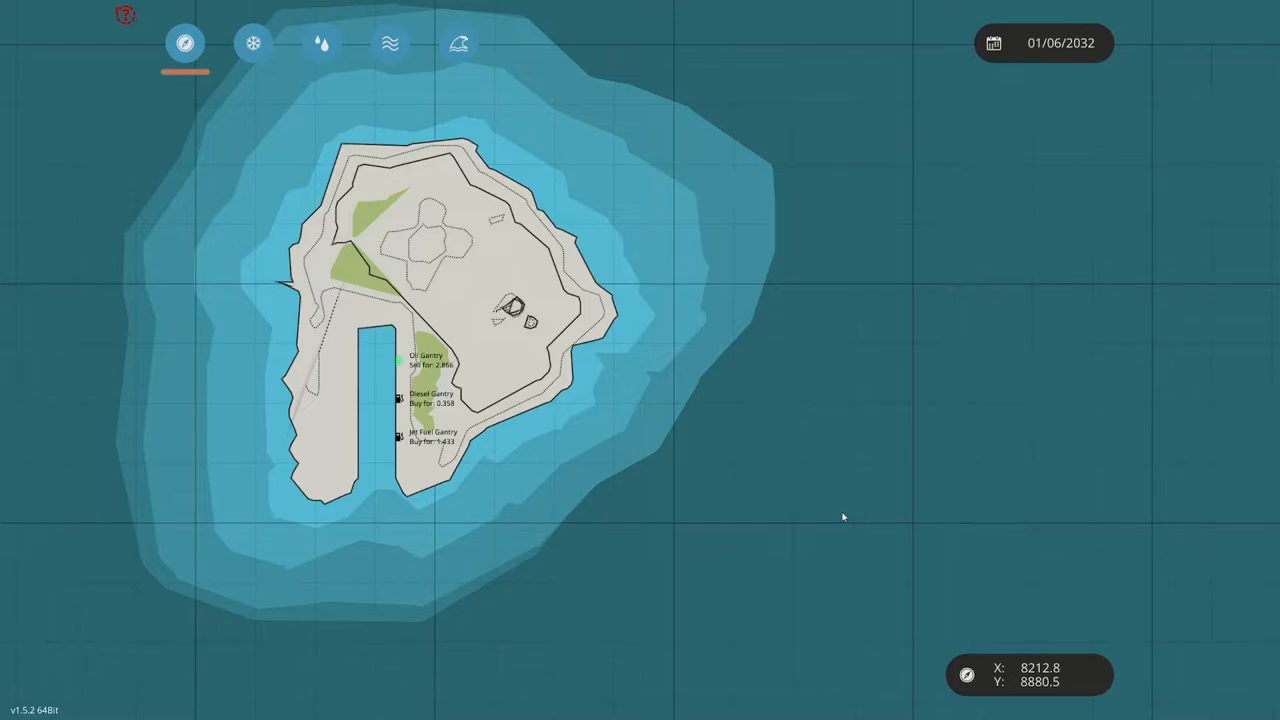
Zoom the map out and back in on the Oil Gantry island
scroll(down, 3)
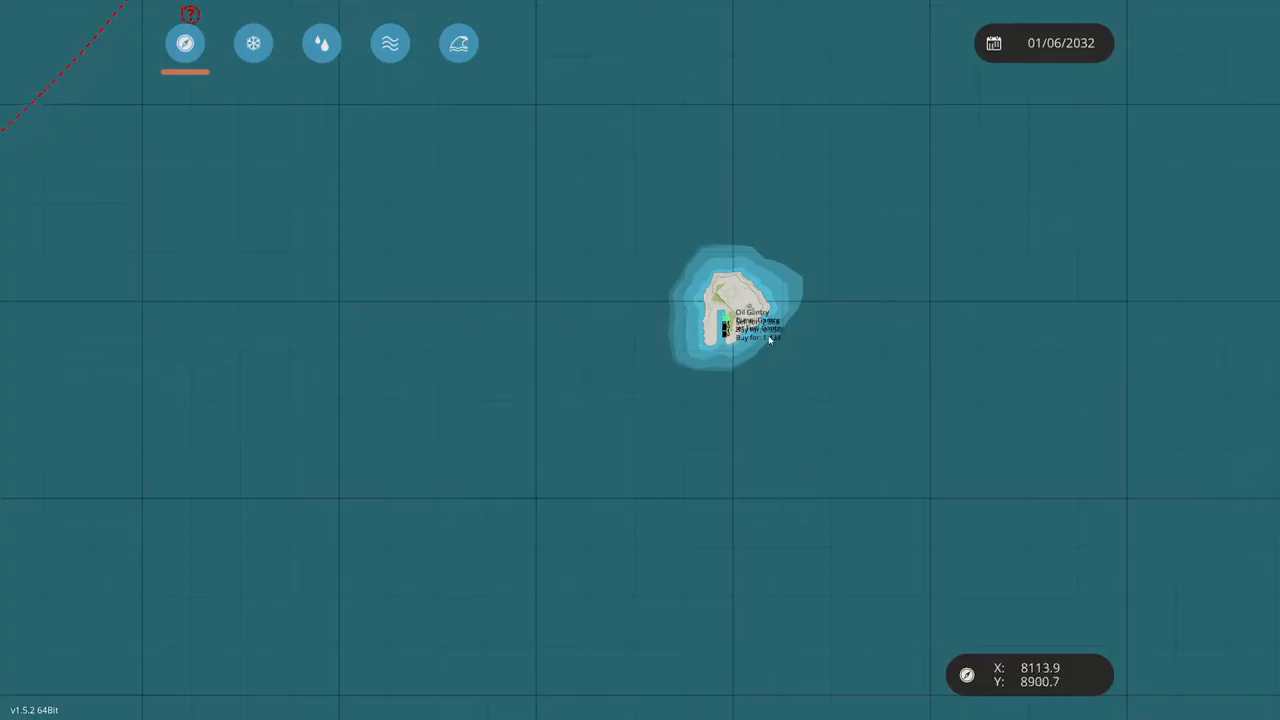
scroll(up, 3)
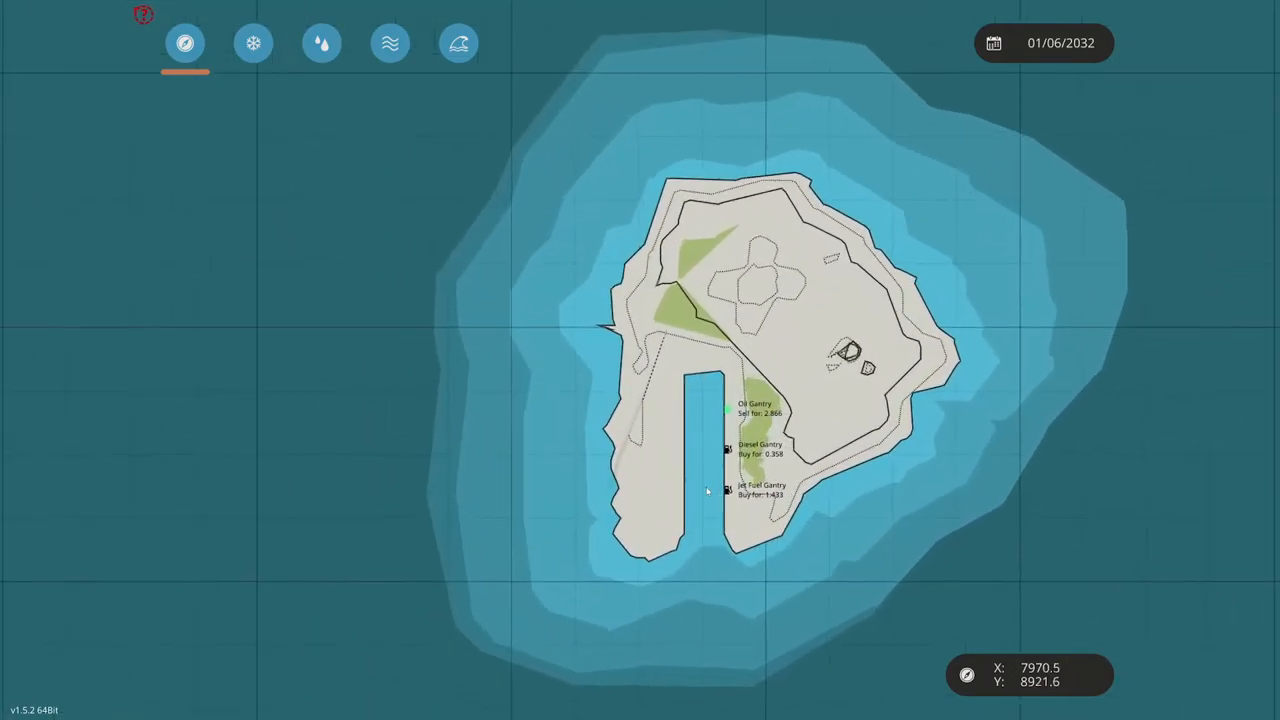
scroll(up, 3)
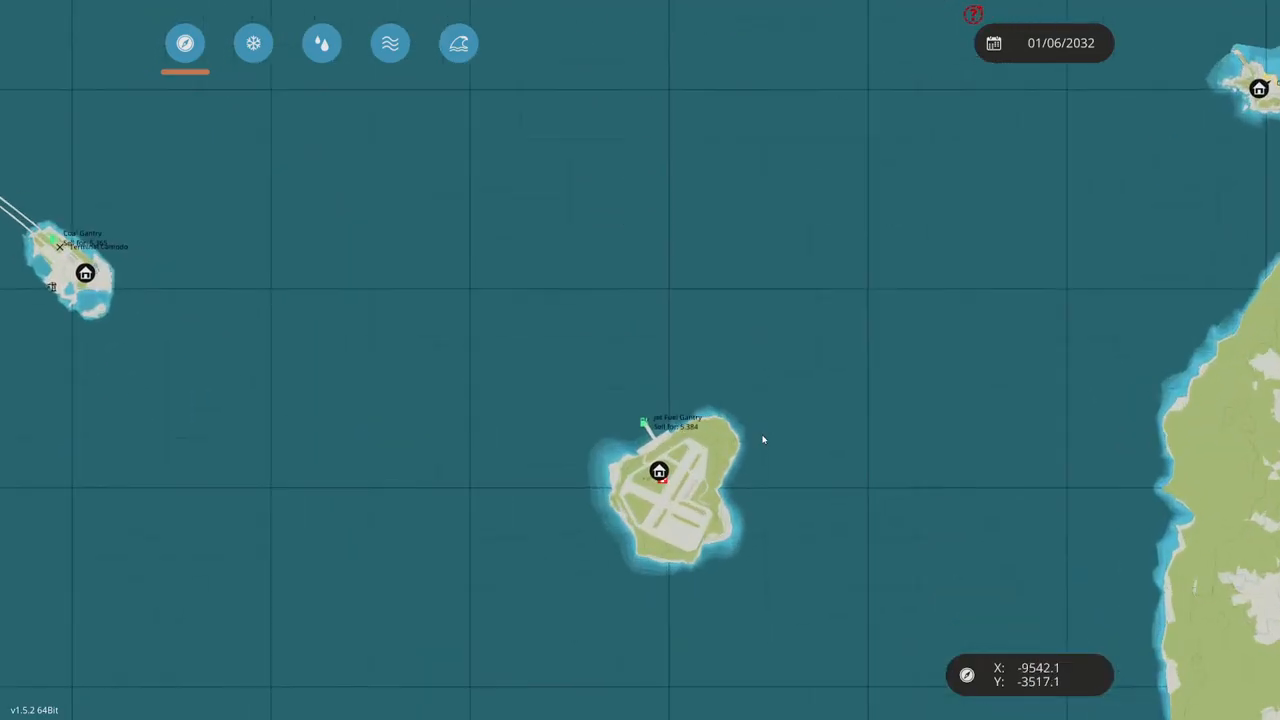
Zoom the map toward the airfield island before pausing the game
scroll(up, 3)
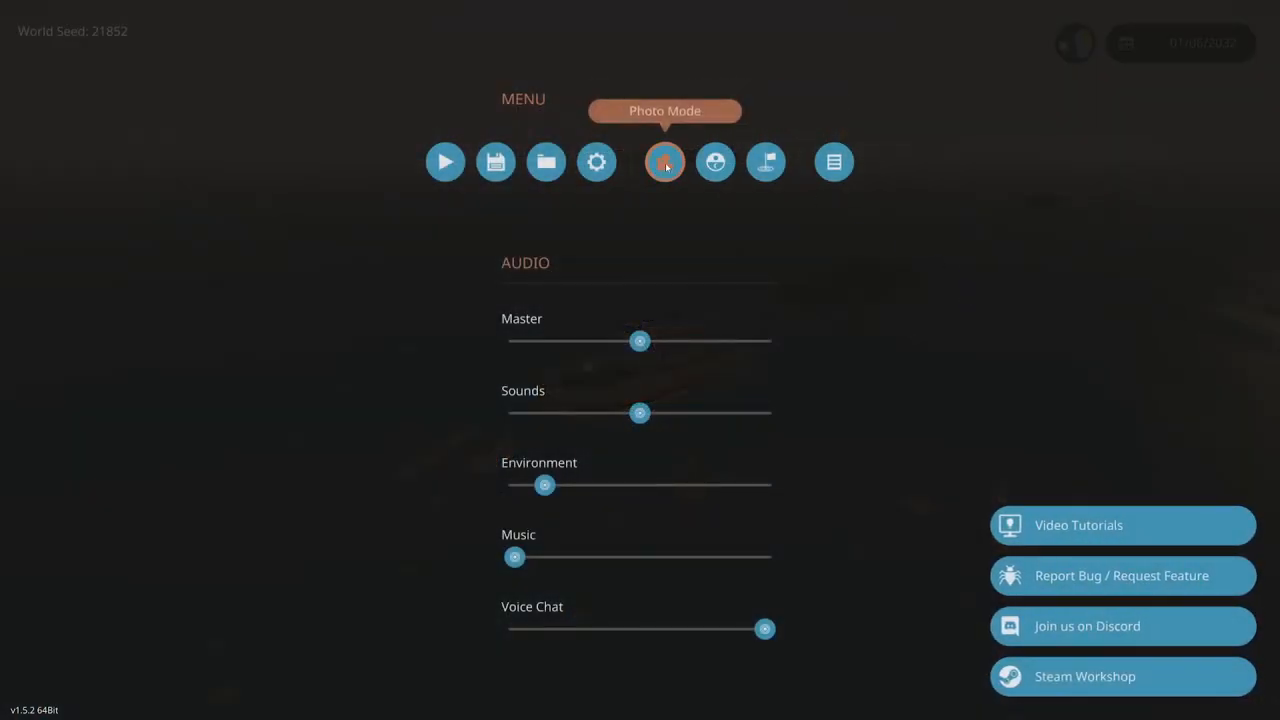
Take a photo-mode shot of the boat towing both barges
click(664, 162)
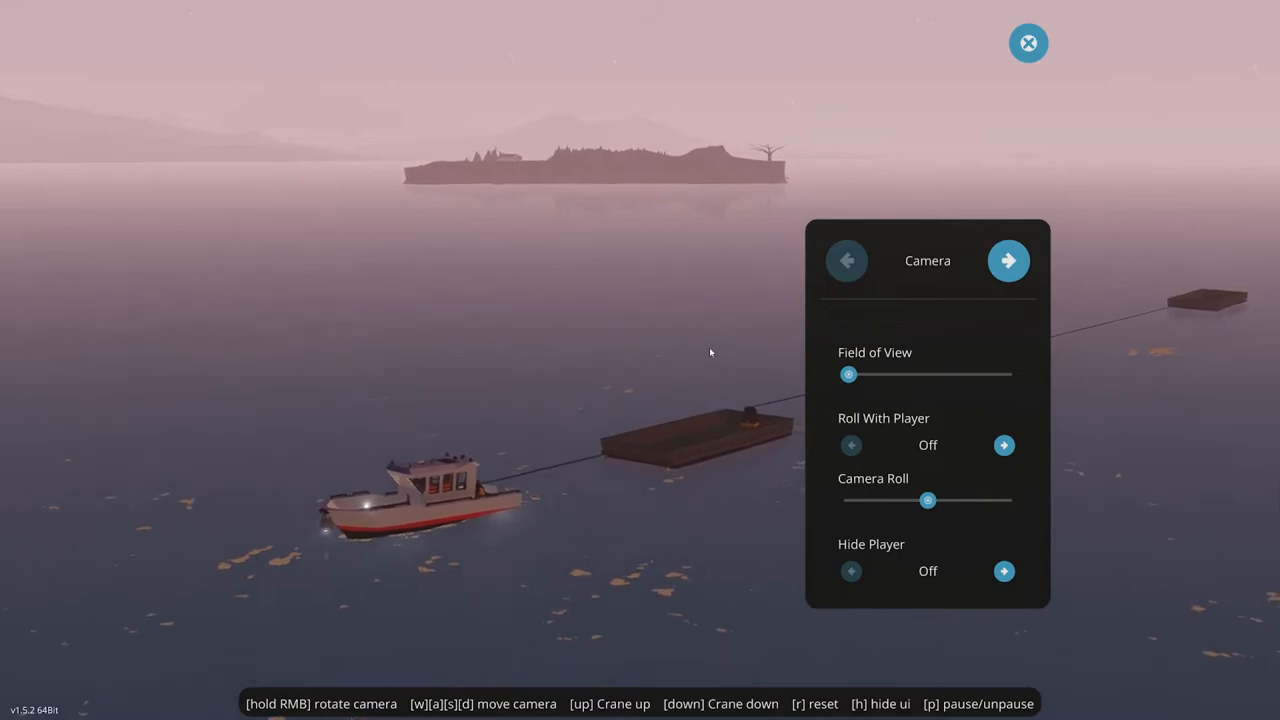
click(1028, 43)
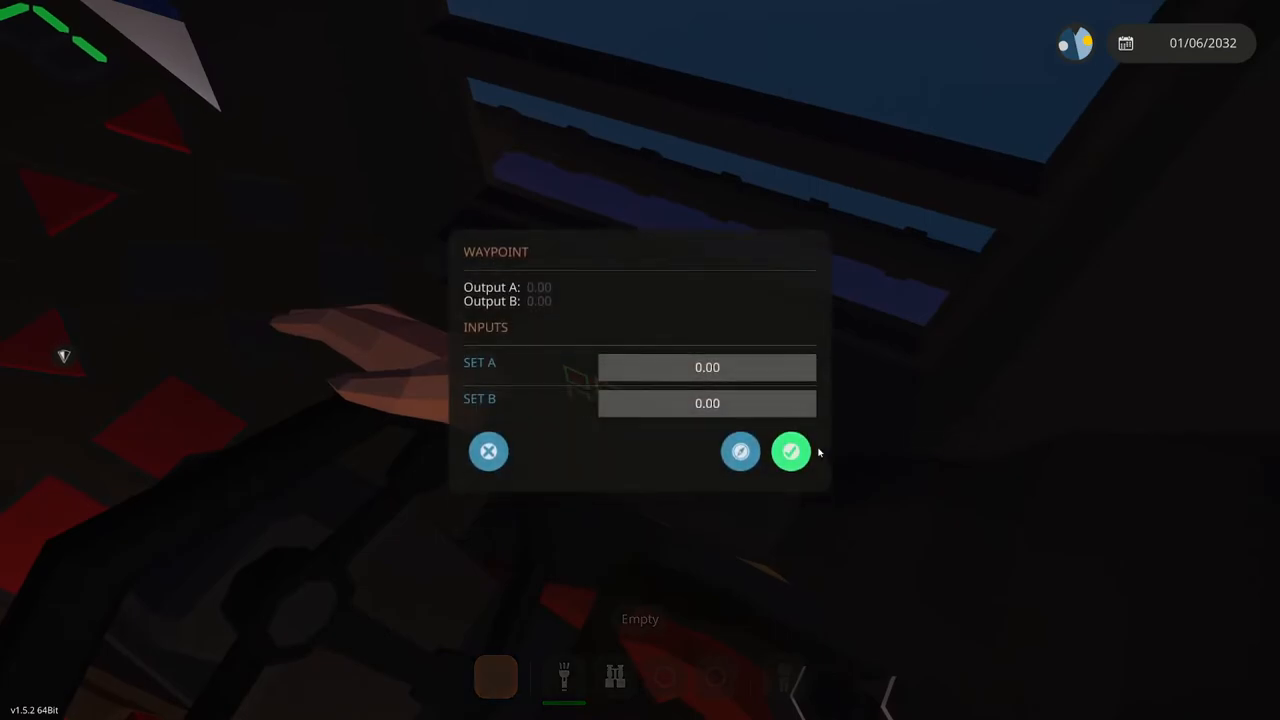
Open the world map from the waypoint panel to pick a location
click(790, 451)
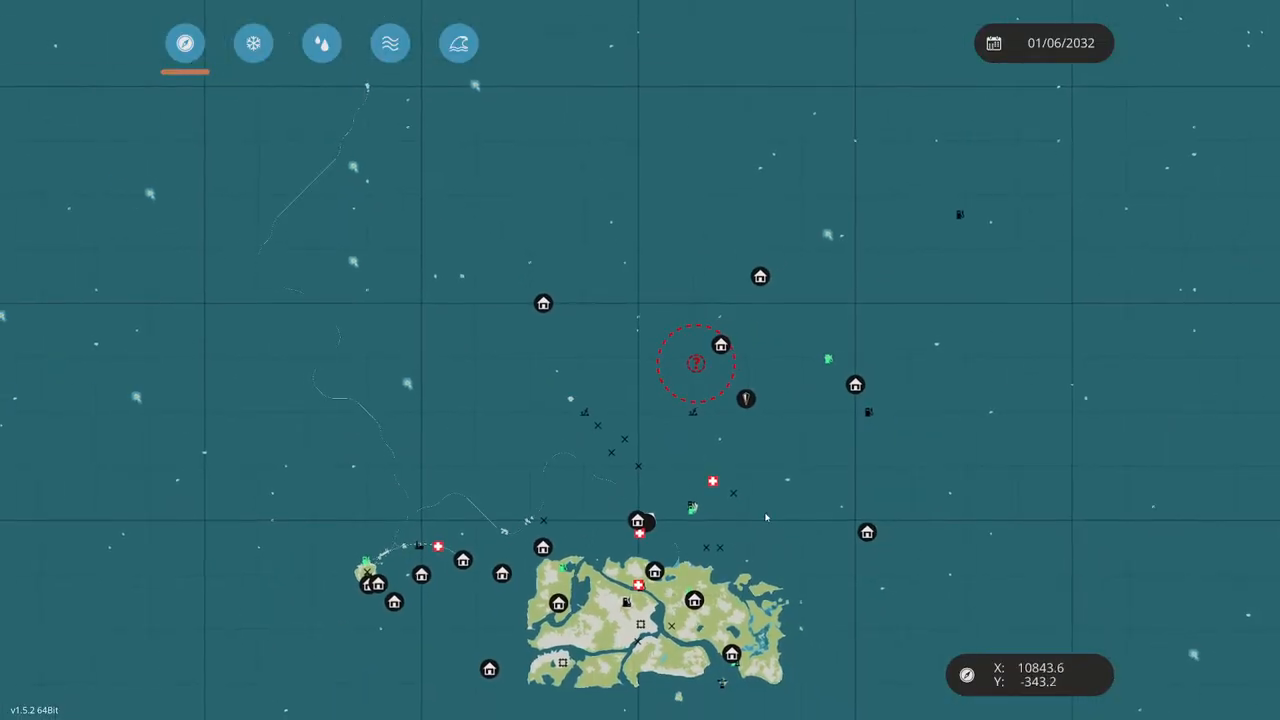
mouse_move(720, 345)
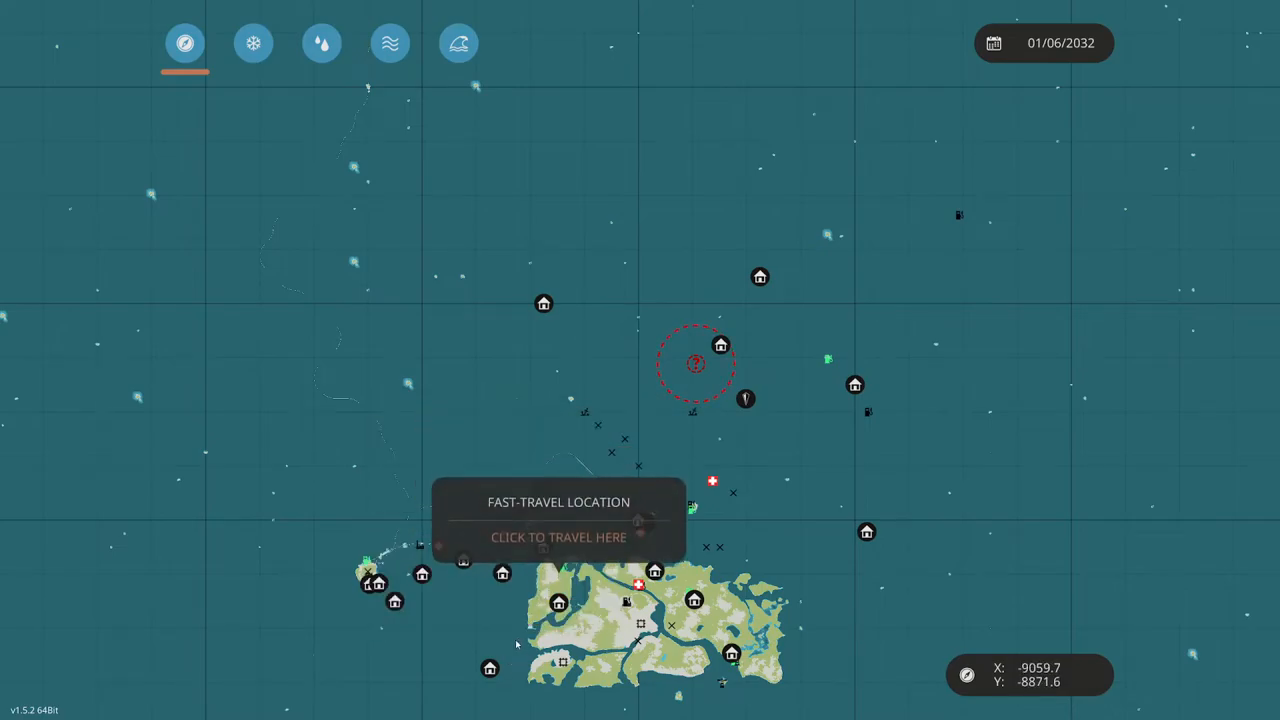
mouse_move(808, 470)
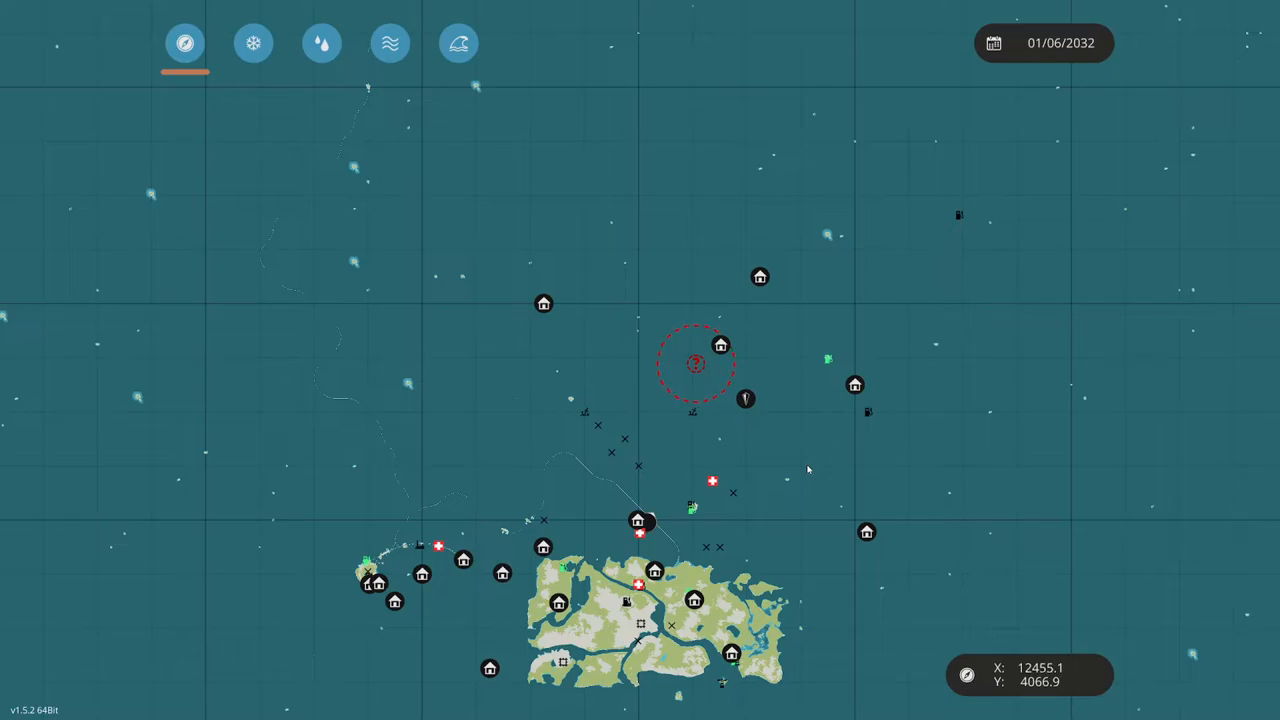
mouse_move(640, 522)
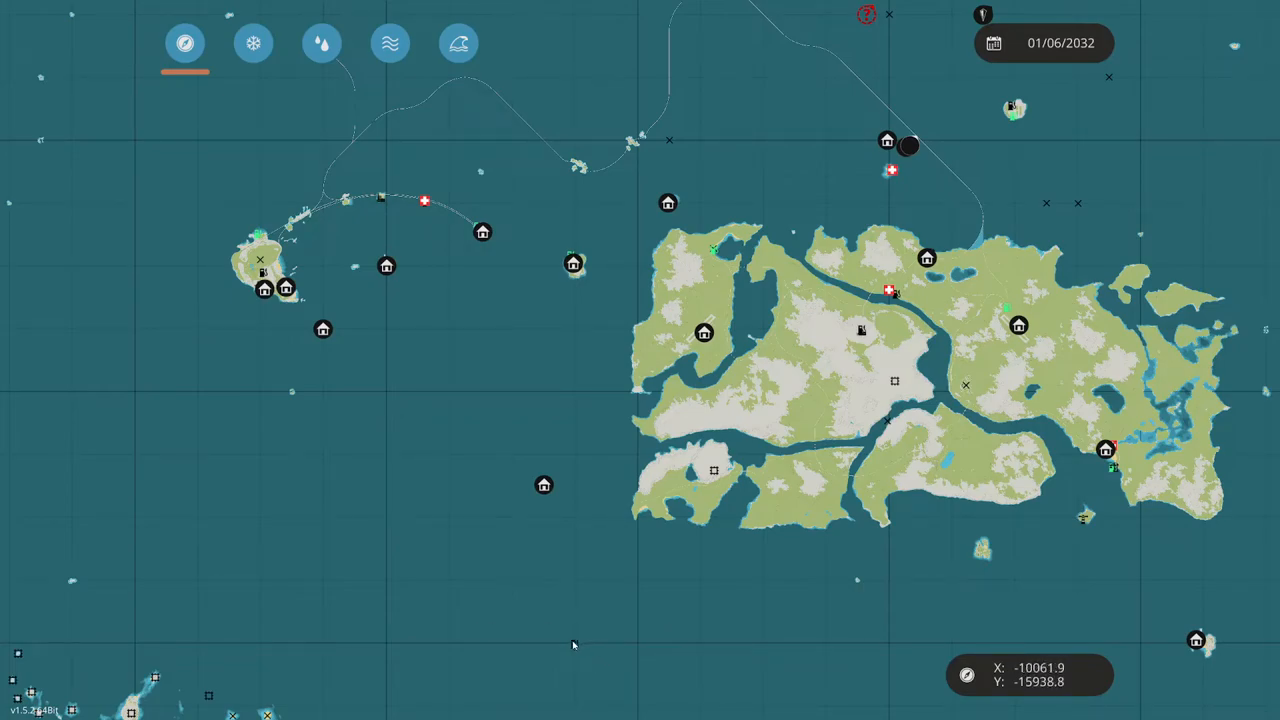
mouse_move(567, 561)
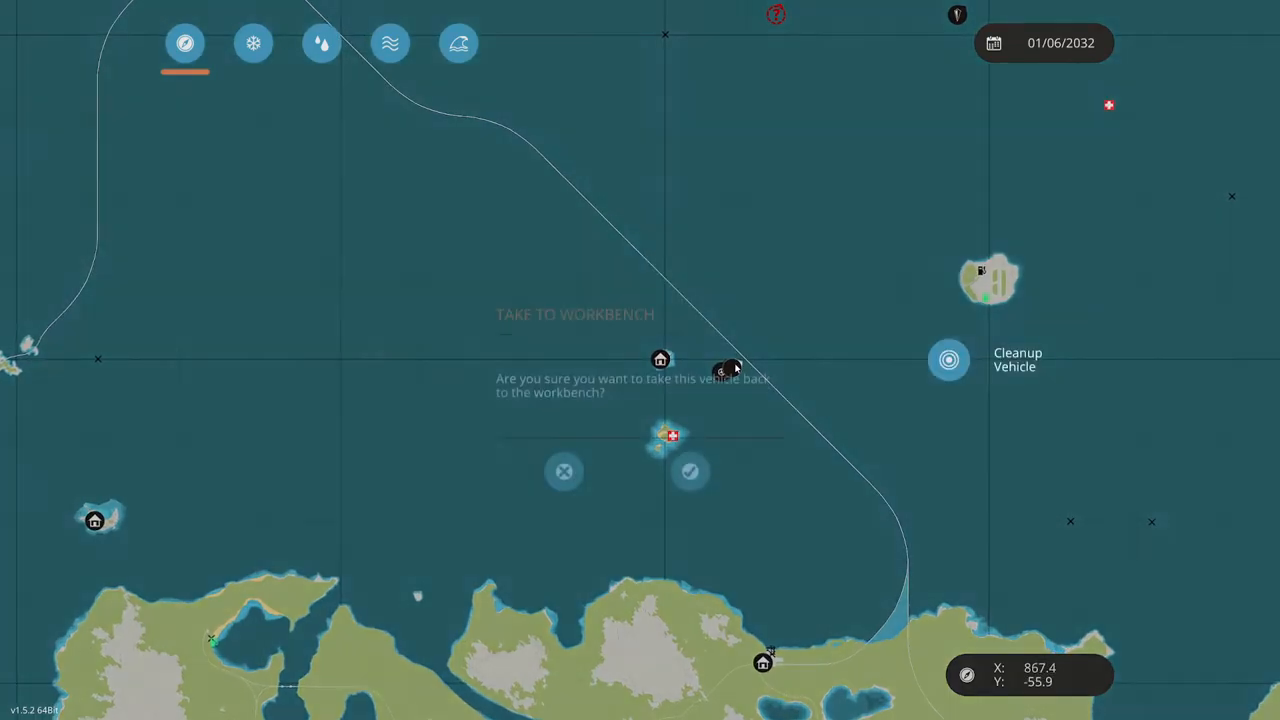
Exit the barge editor, keep the vehicle in the world, and return to the deck
click(690, 471)
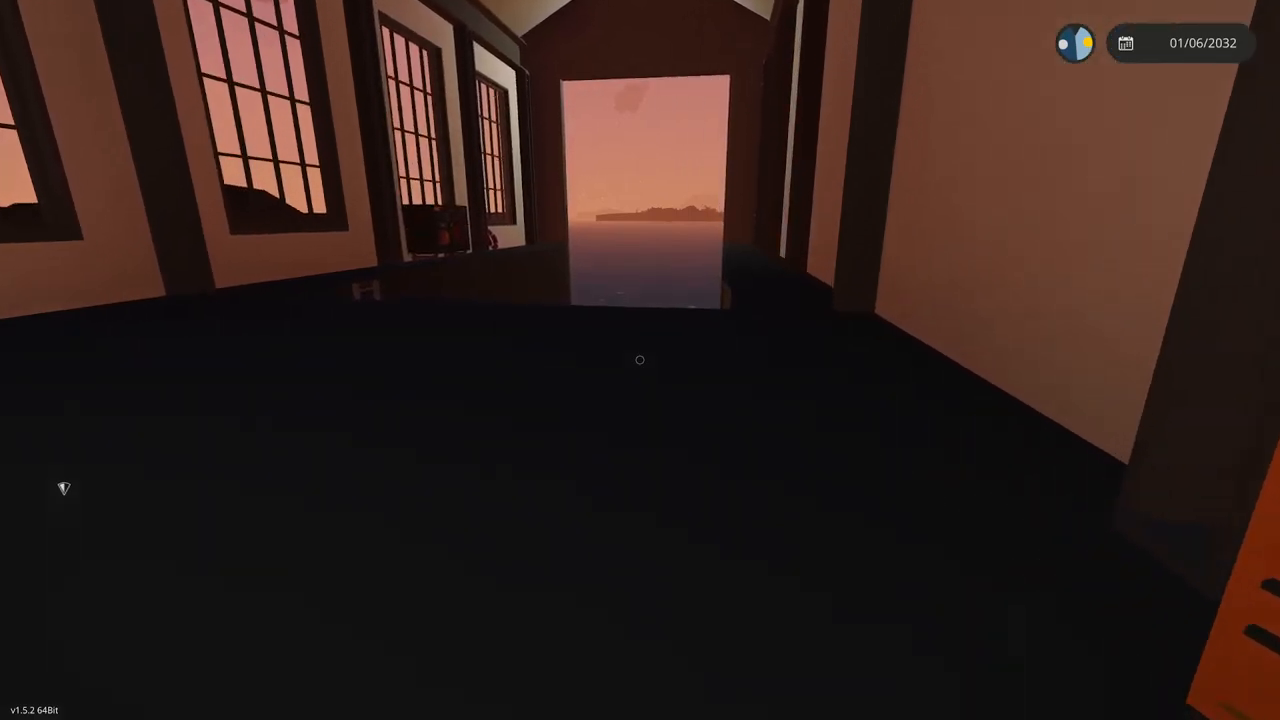
mouse_move(640, 360)
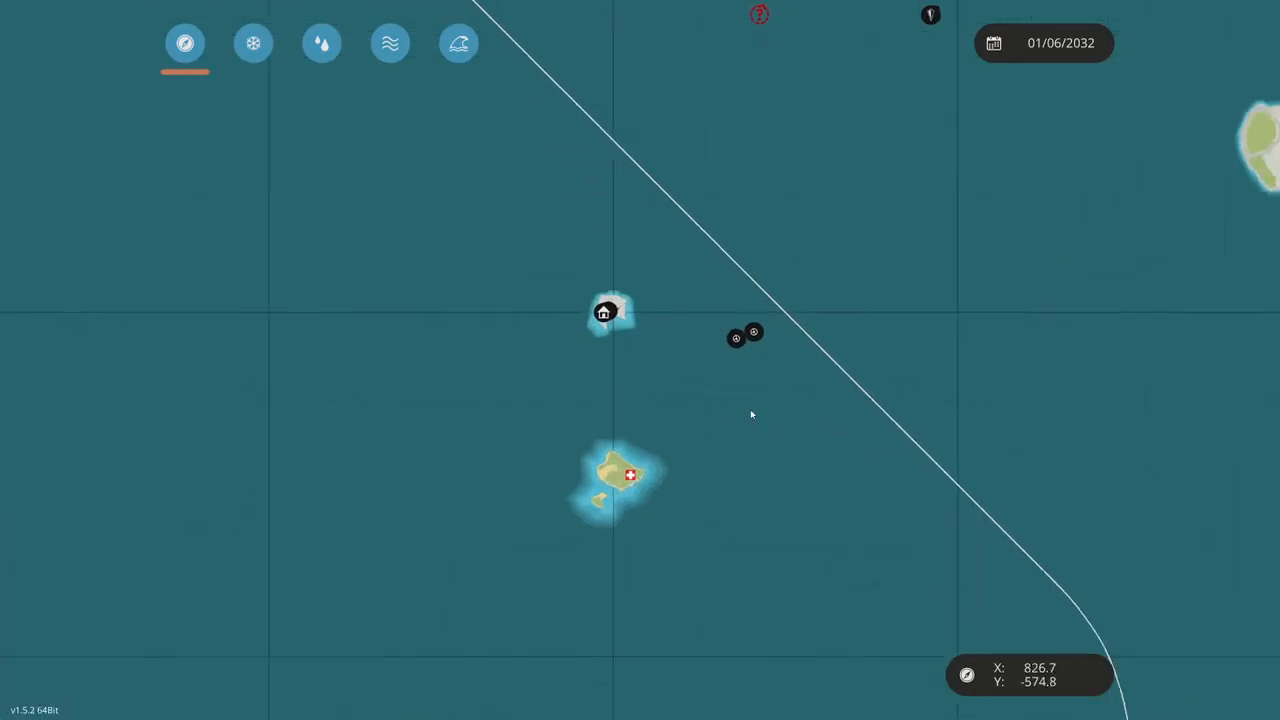
click(629, 475)
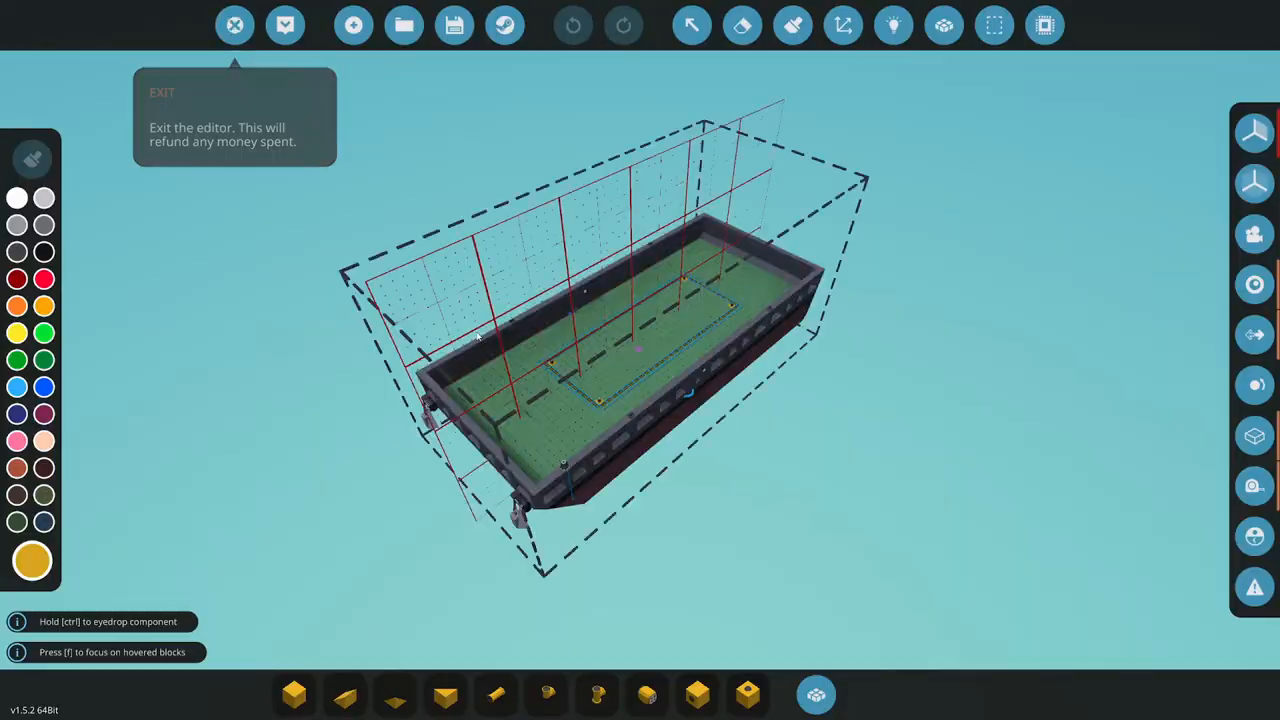
click(234, 25)
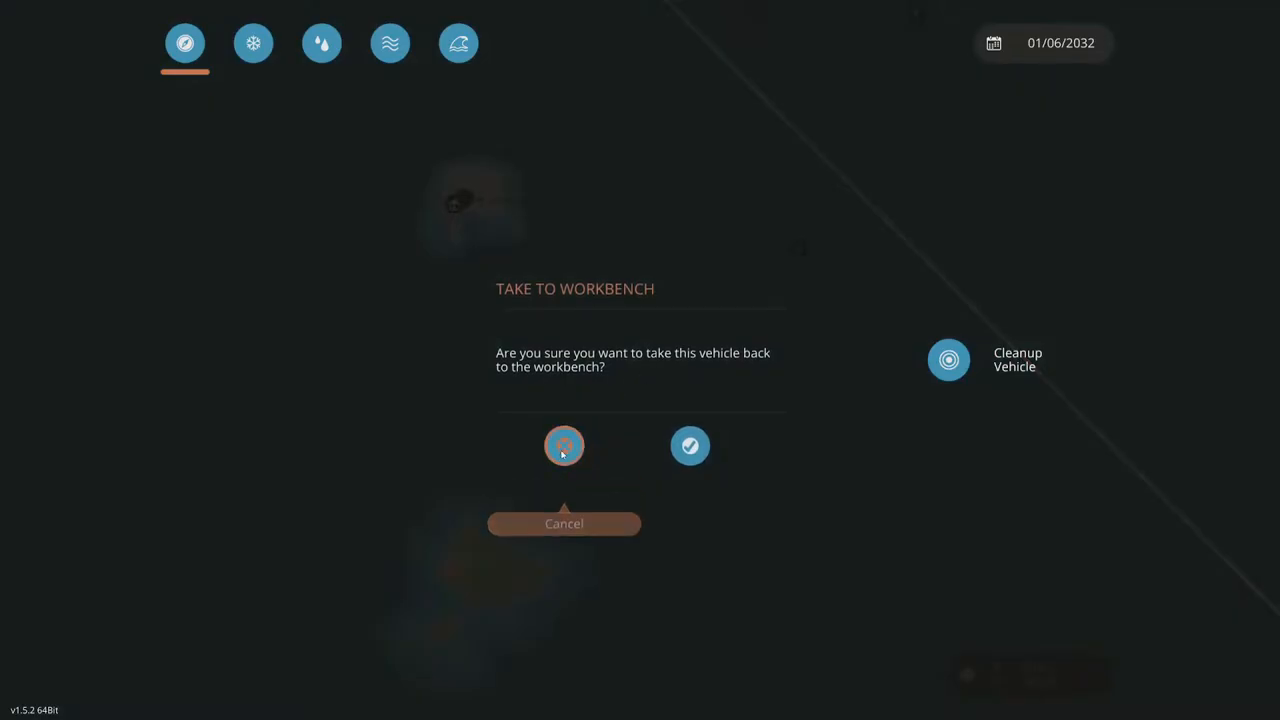
click(690, 446)
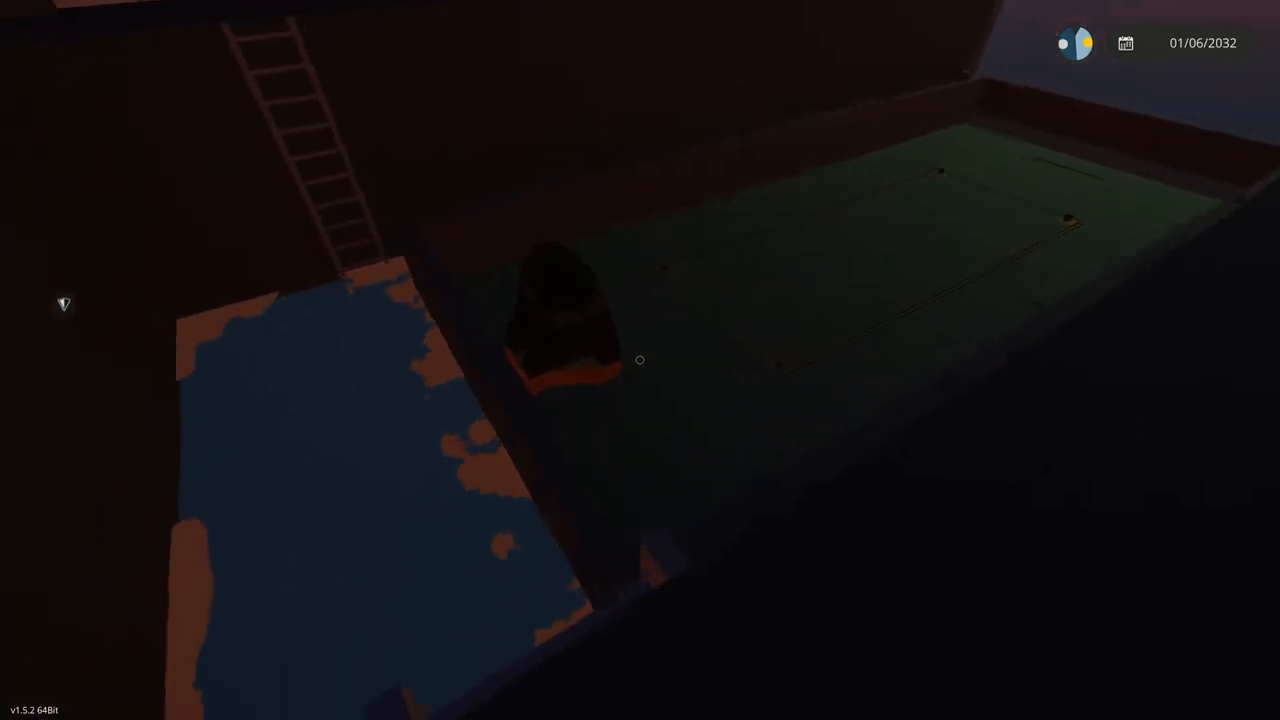
mouse_move(640, 360)
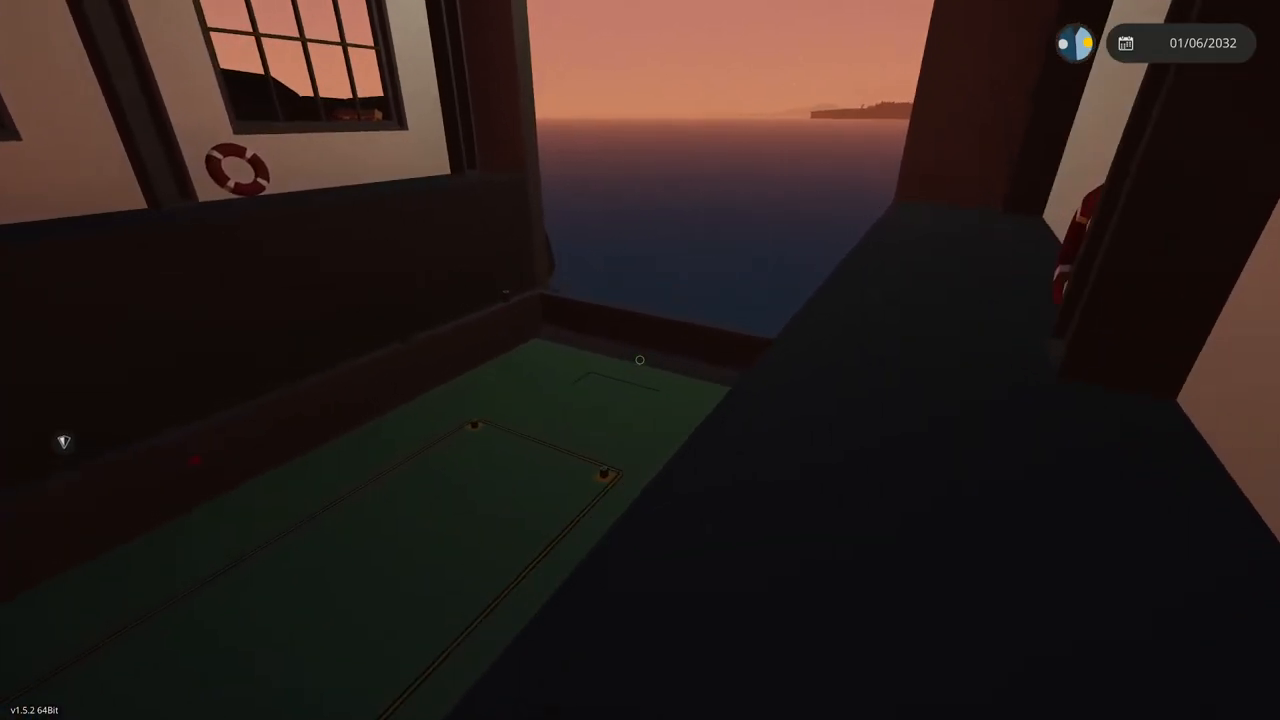
mouse_move(640, 360)
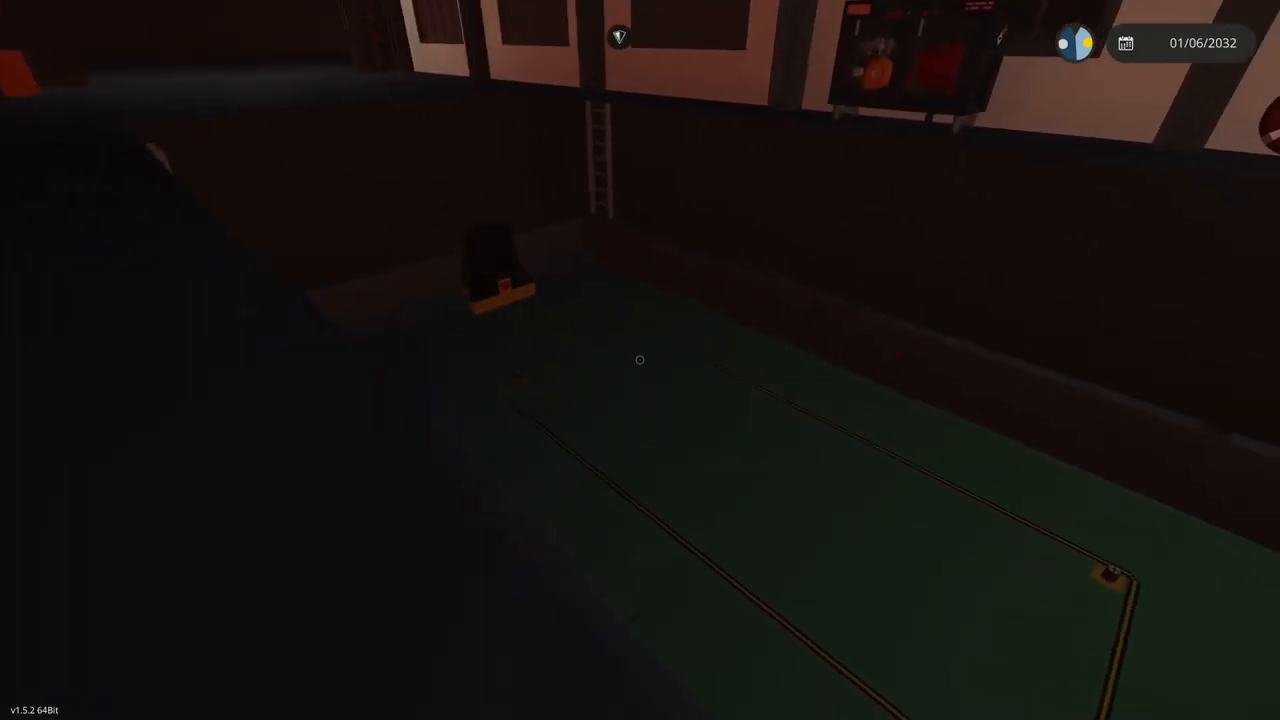
mouse_move(640, 360)
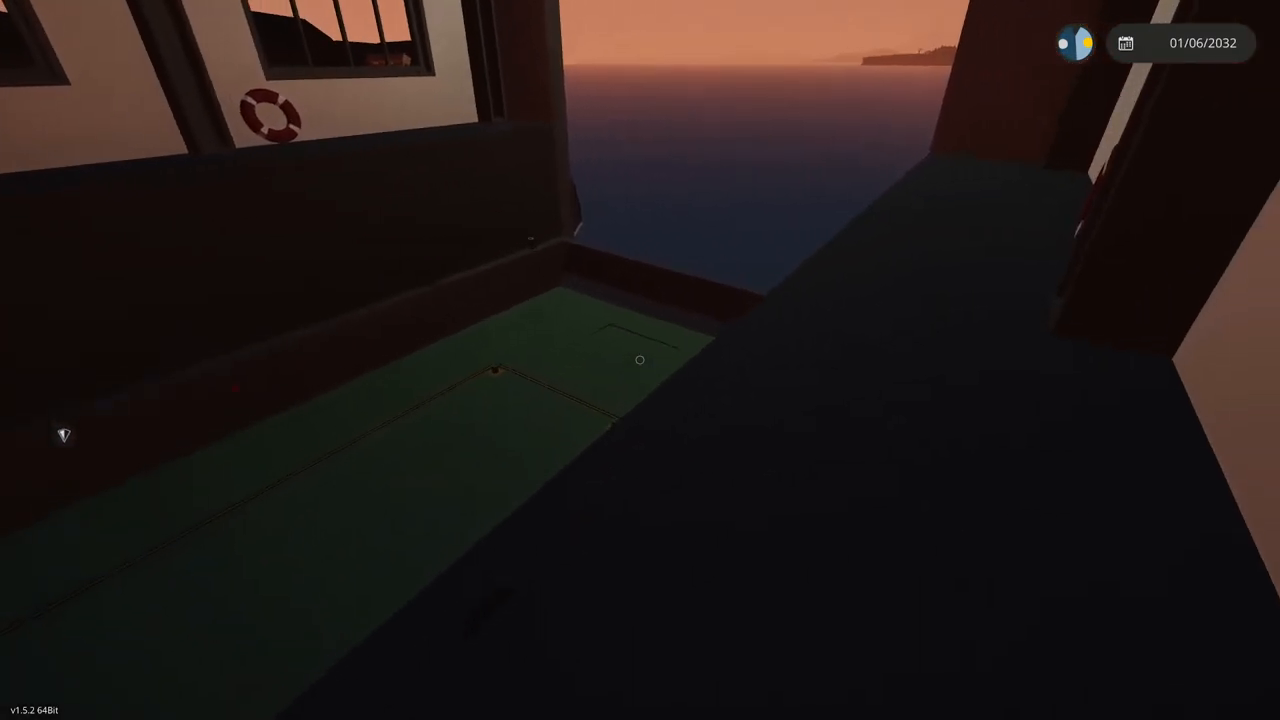
mouse_move(640, 360)
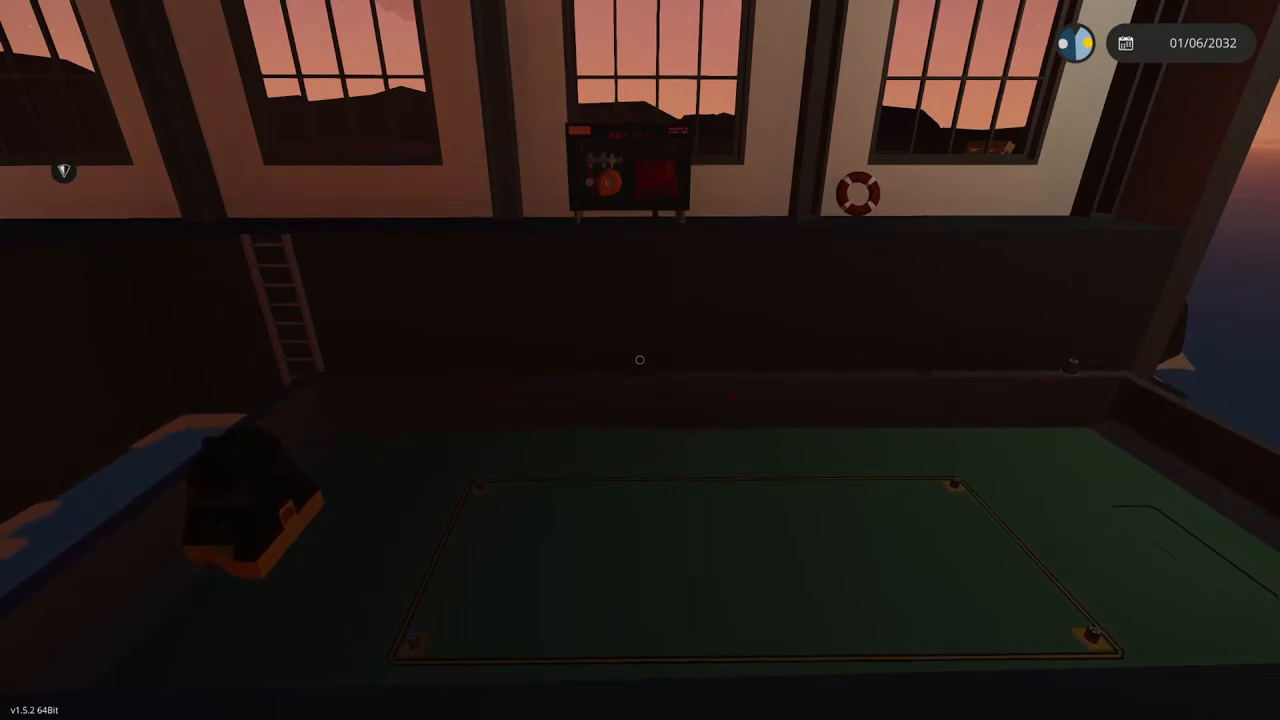
mouse_move(640, 360)
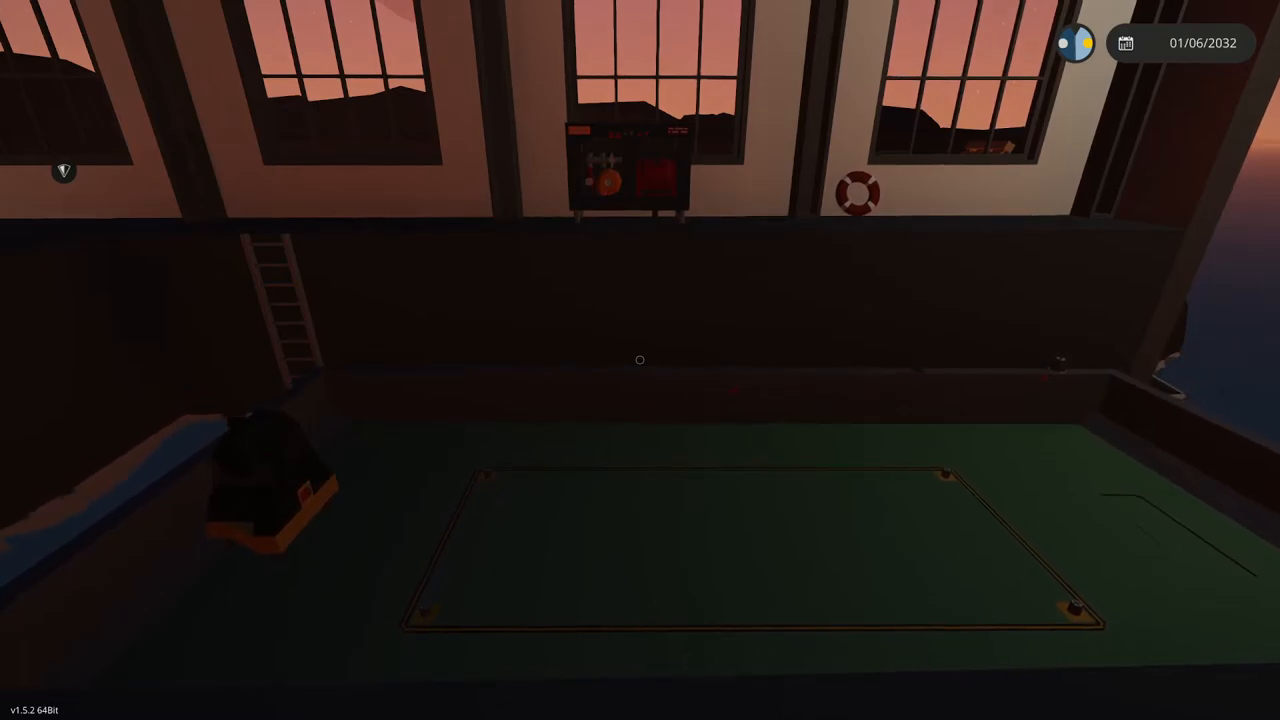
mouse_move(640, 360)
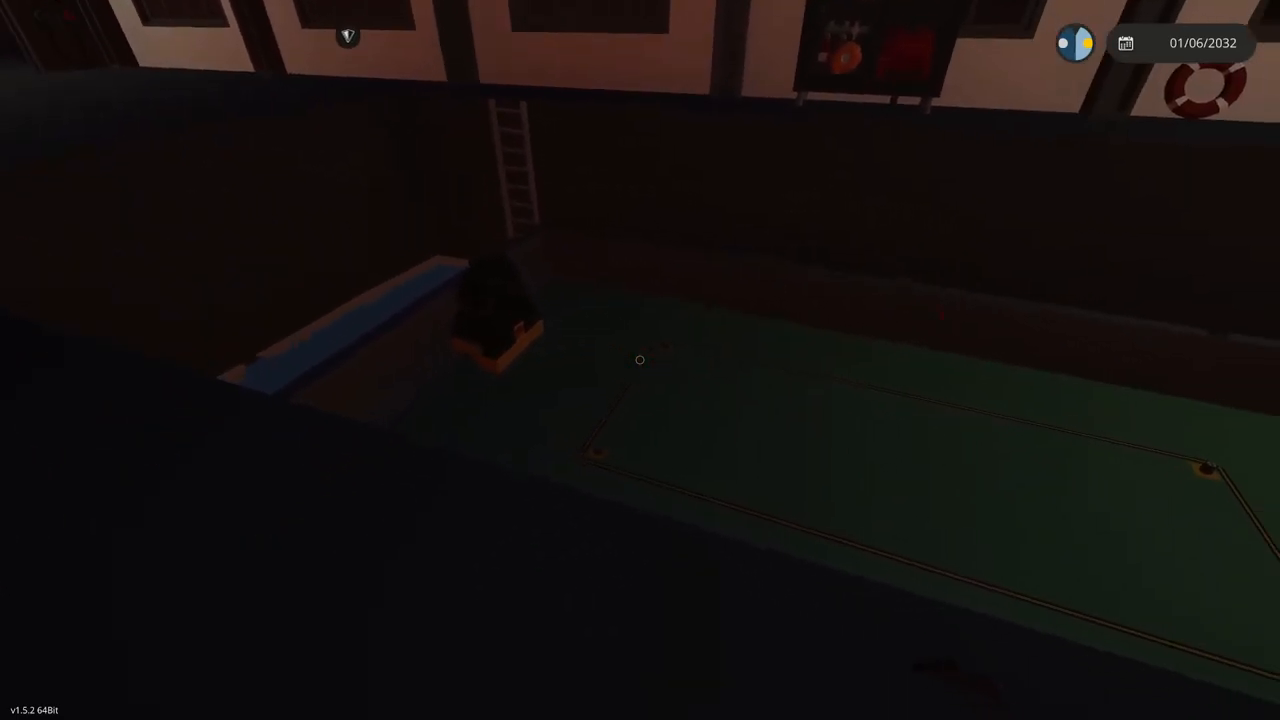
mouse_move(640, 360)
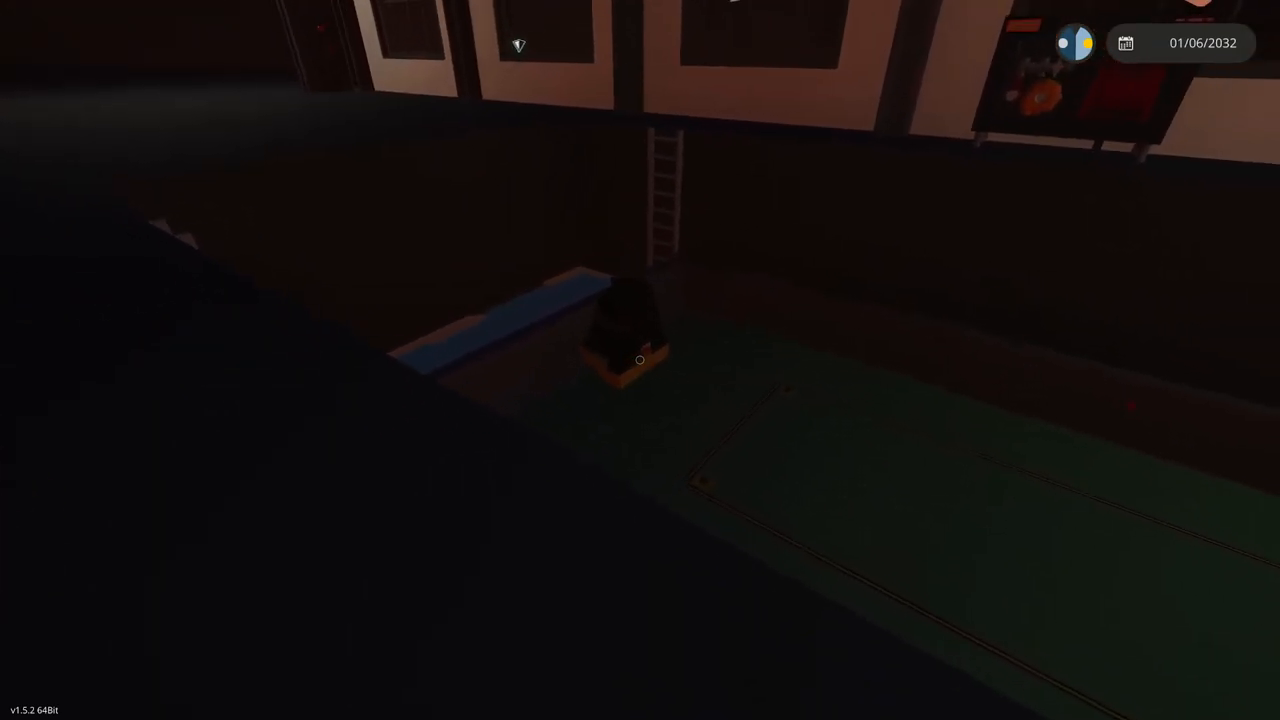
mouse_move(640, 360)
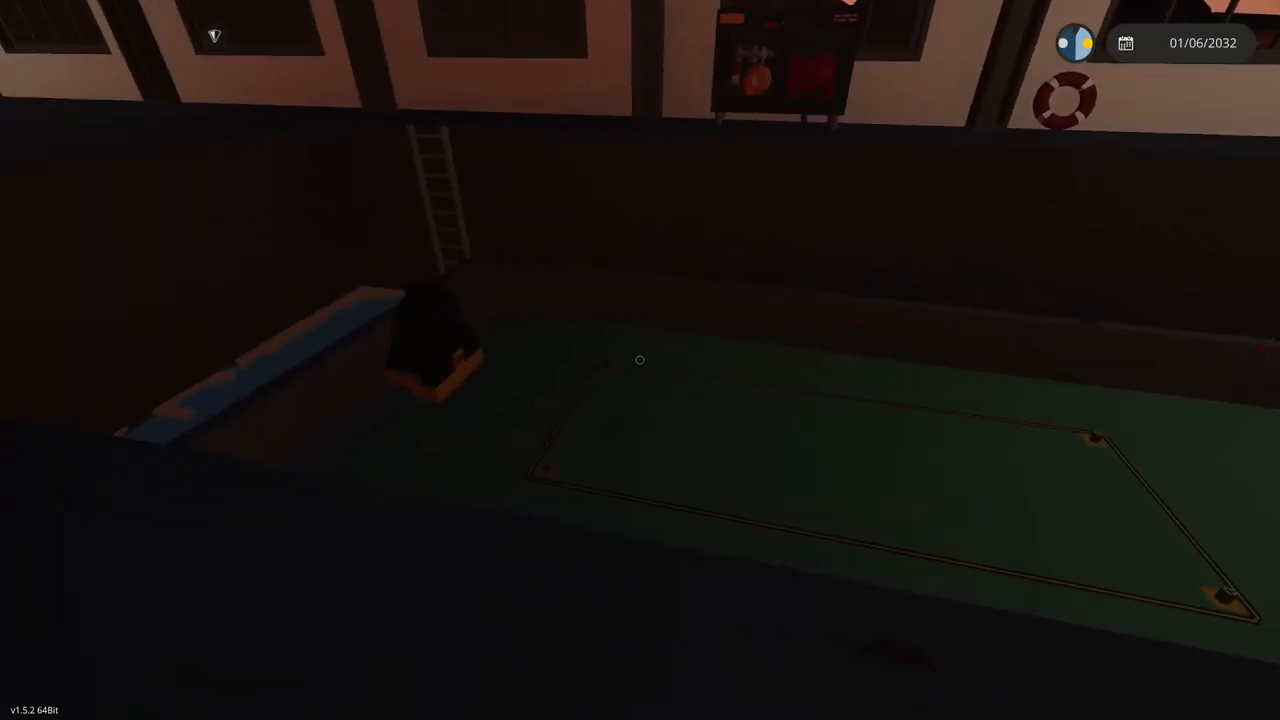
mouse_move(640, 360)
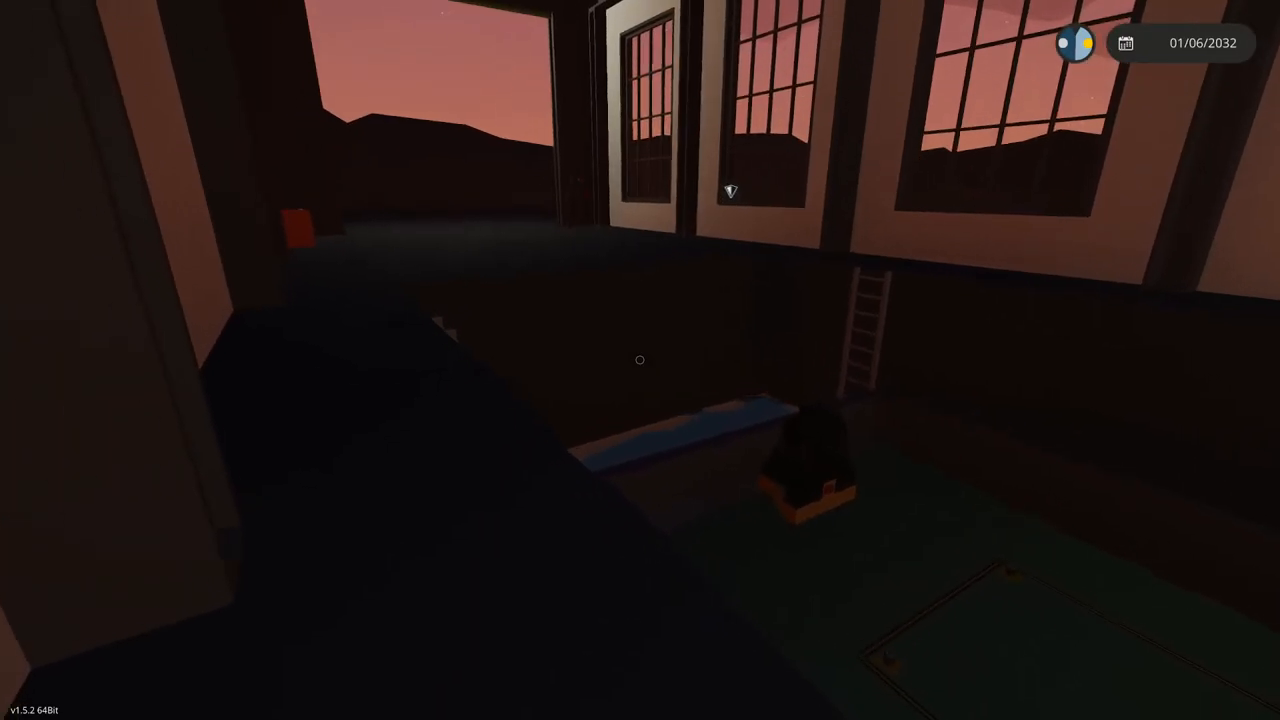
mouse_move(640, 360)
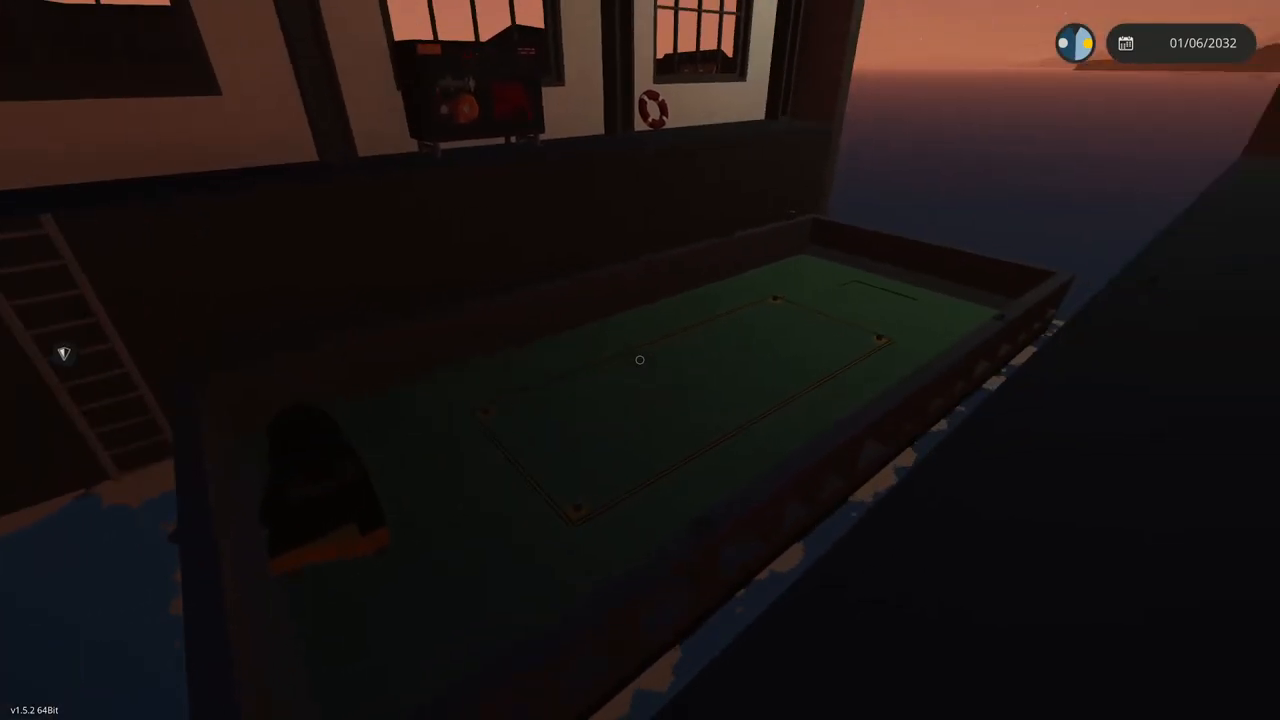
mouse_move(640, 360)
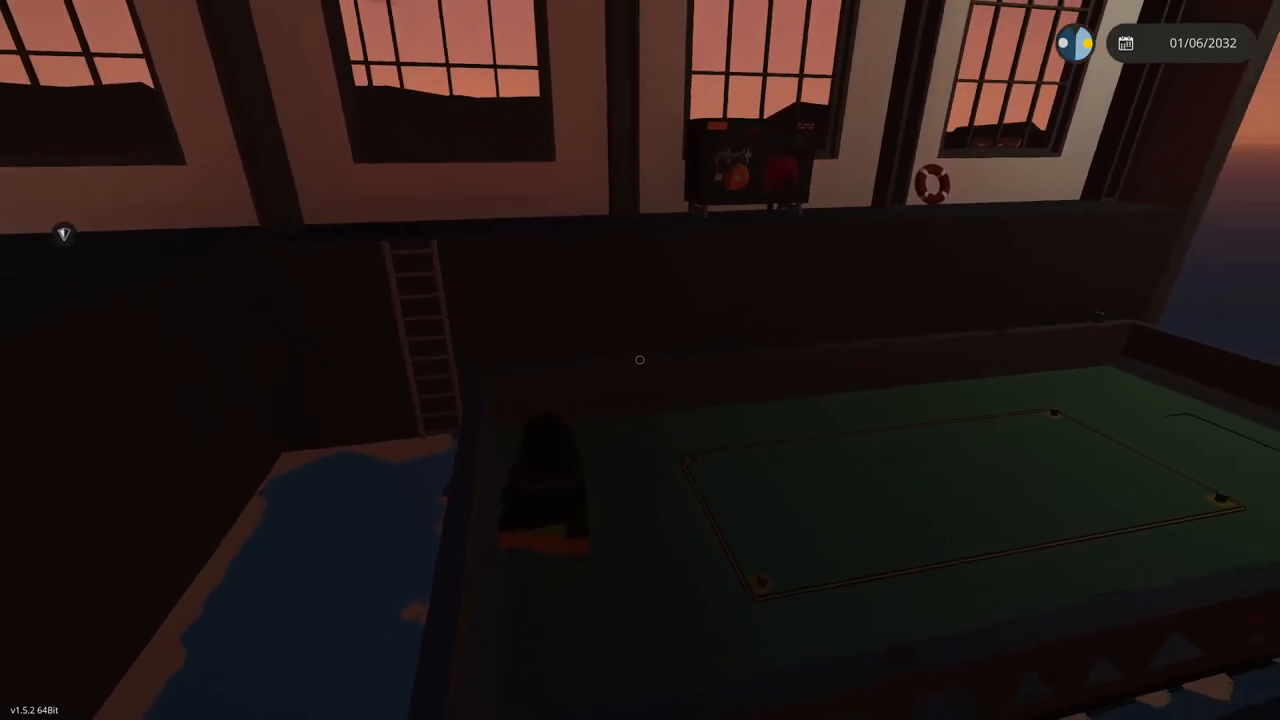
mouse_move(640, 360)
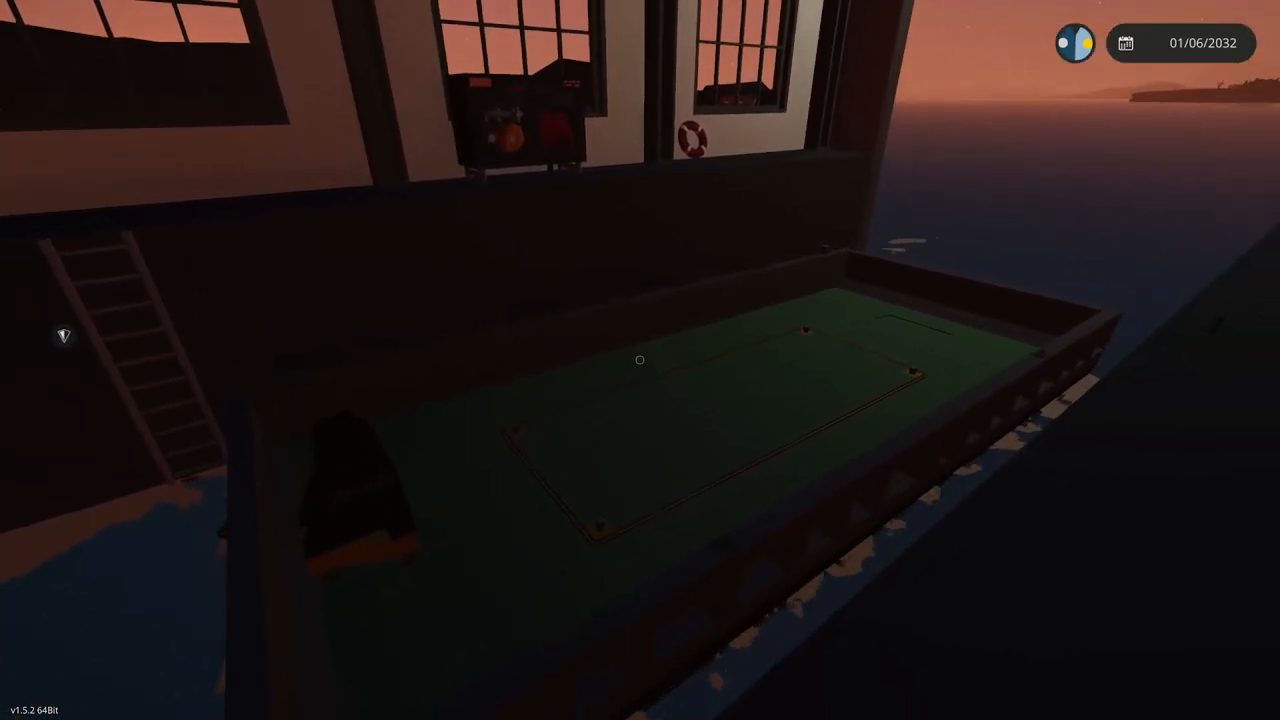
mouse_move(640, 360)
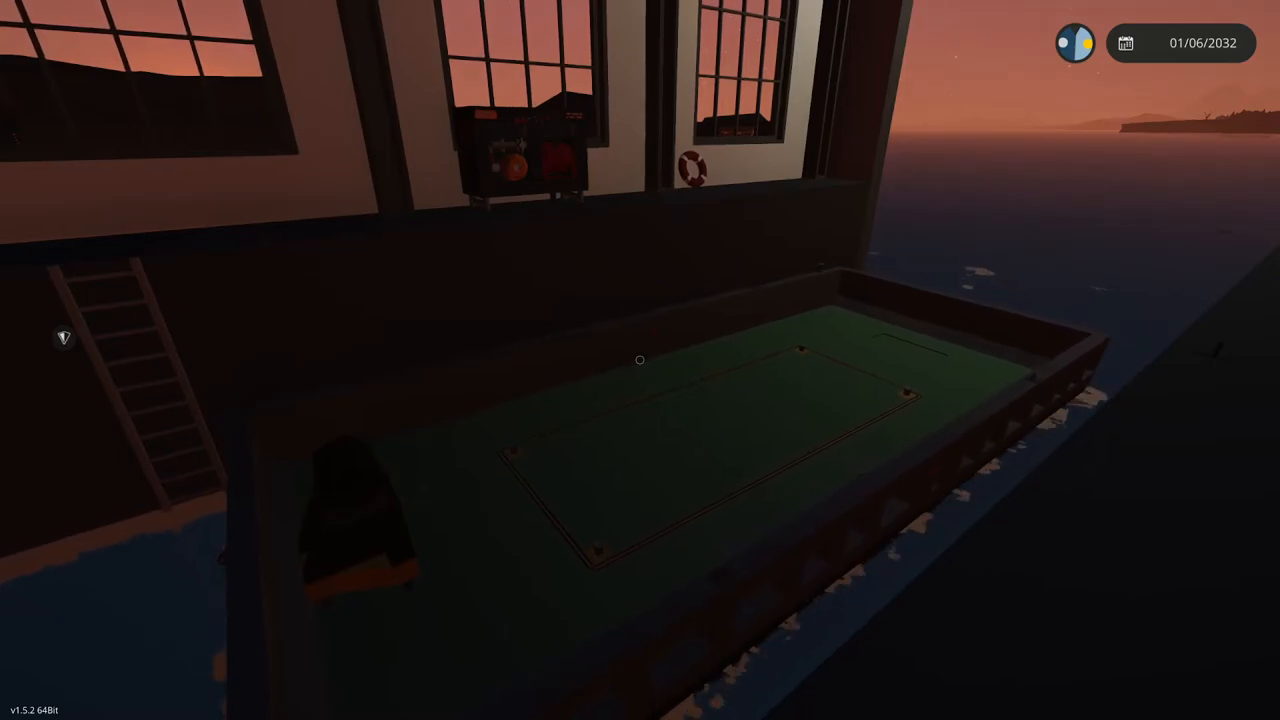
mouse_move(640, 360)
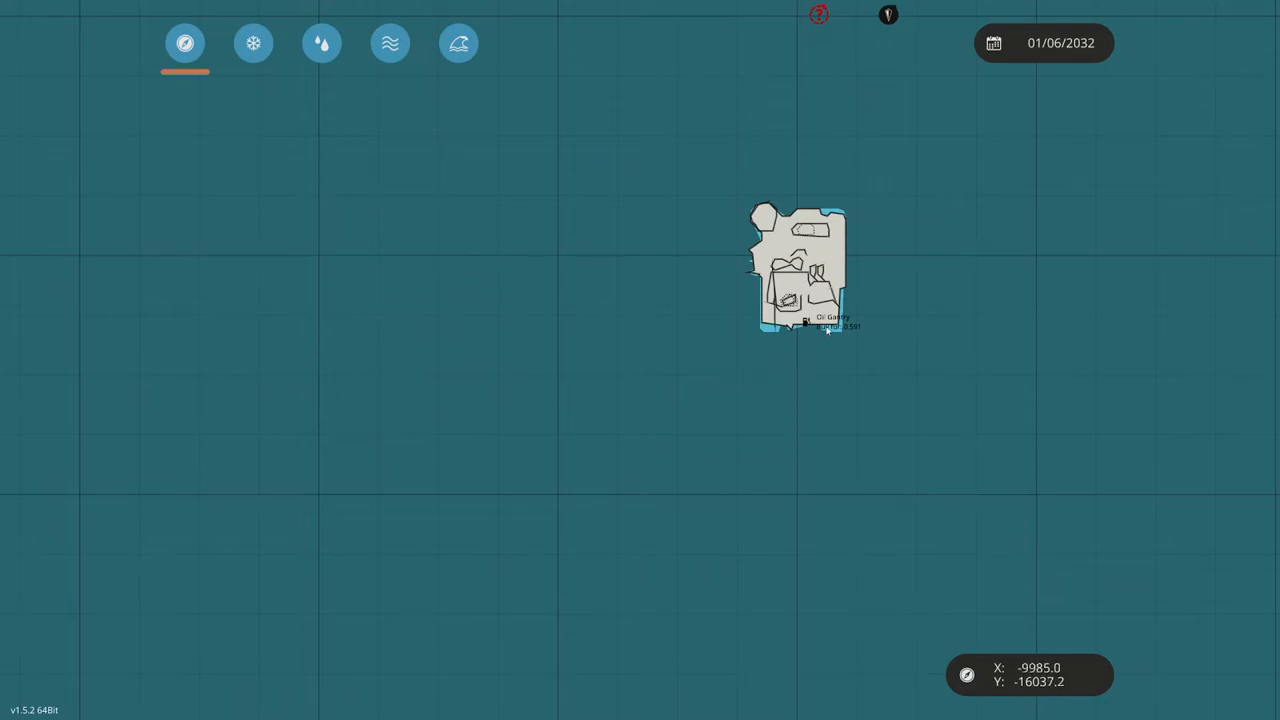
mouse_move(845, 465)
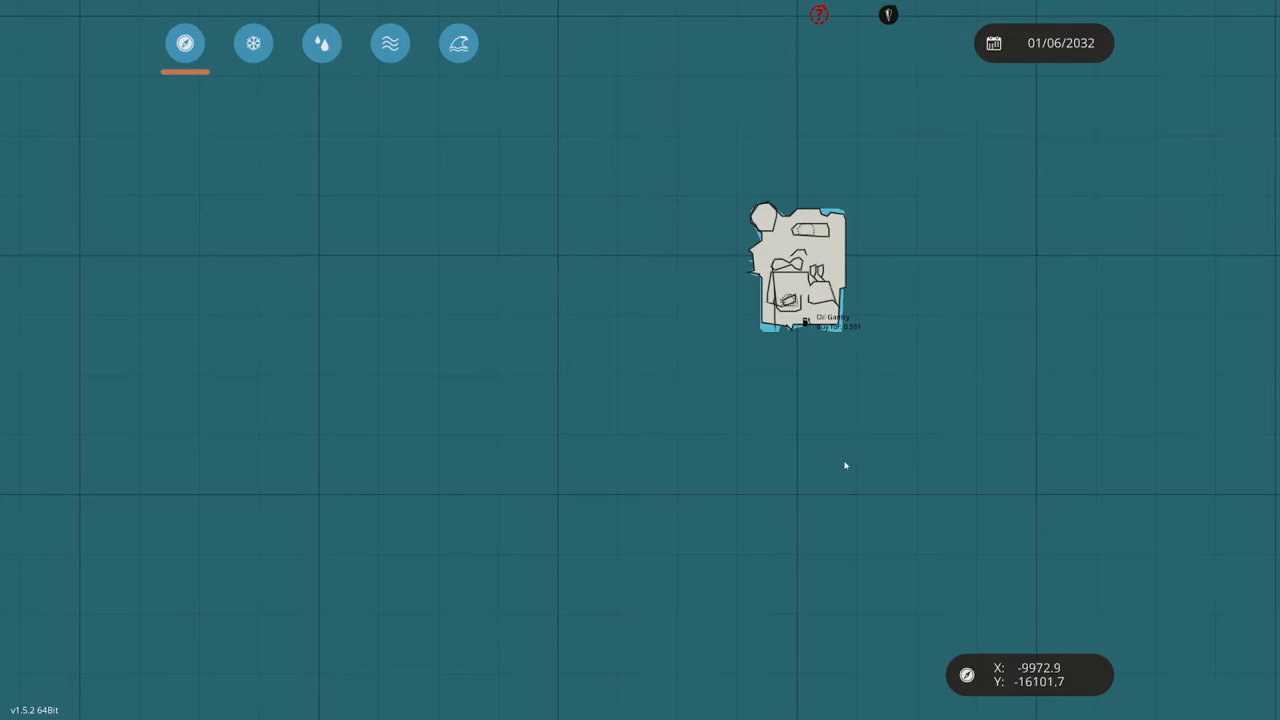
mouse_move(614, 390)
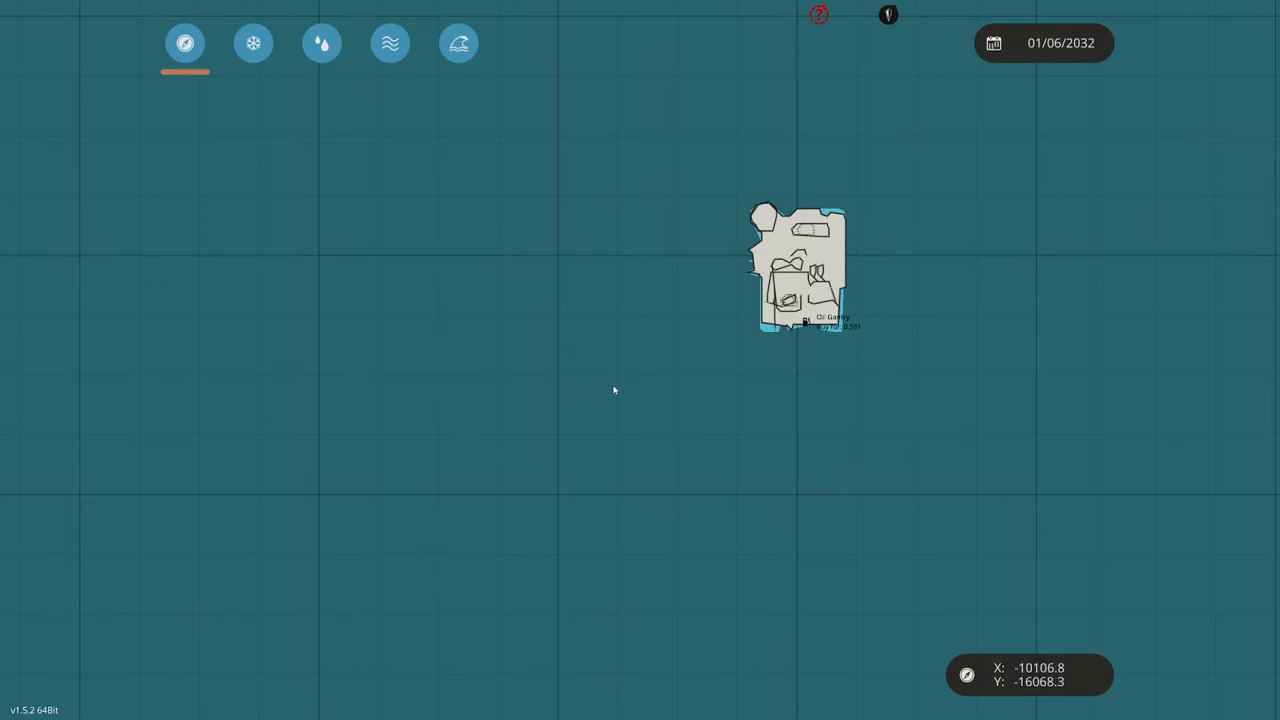
mouse_move(834, 344)
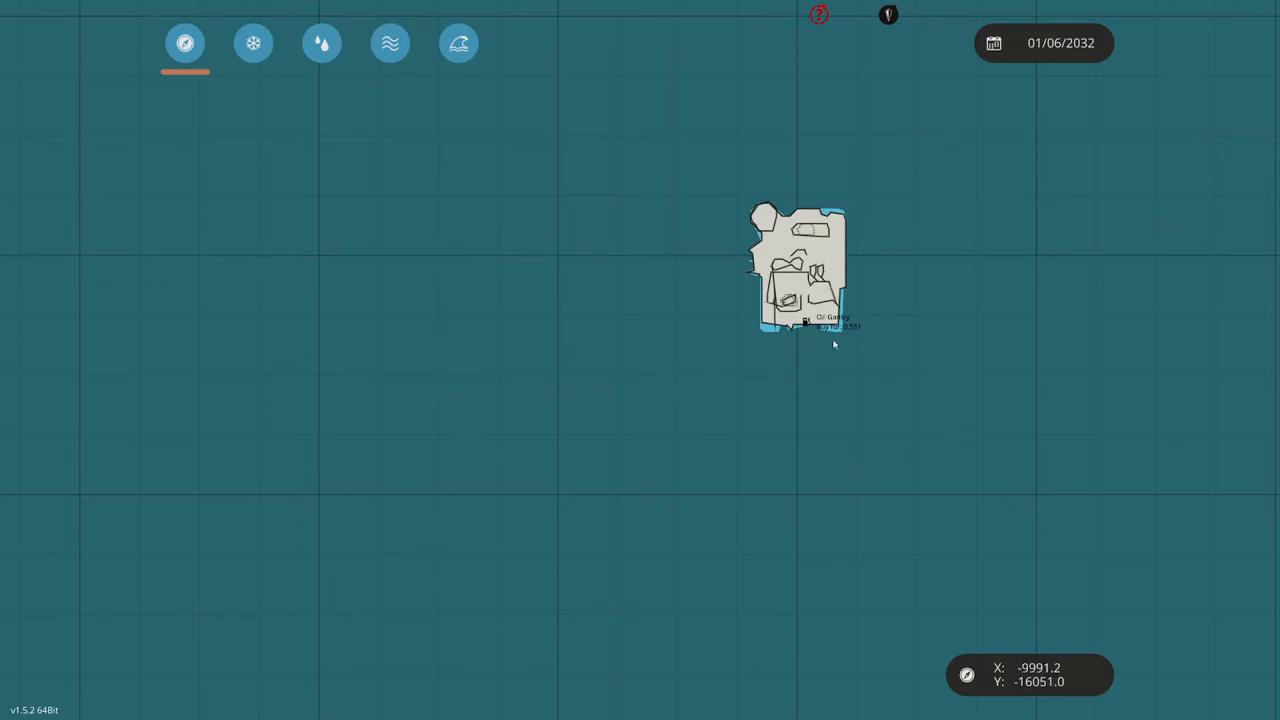
Zoom the map out to view the delivery route line between islands
scroll(down, 3)
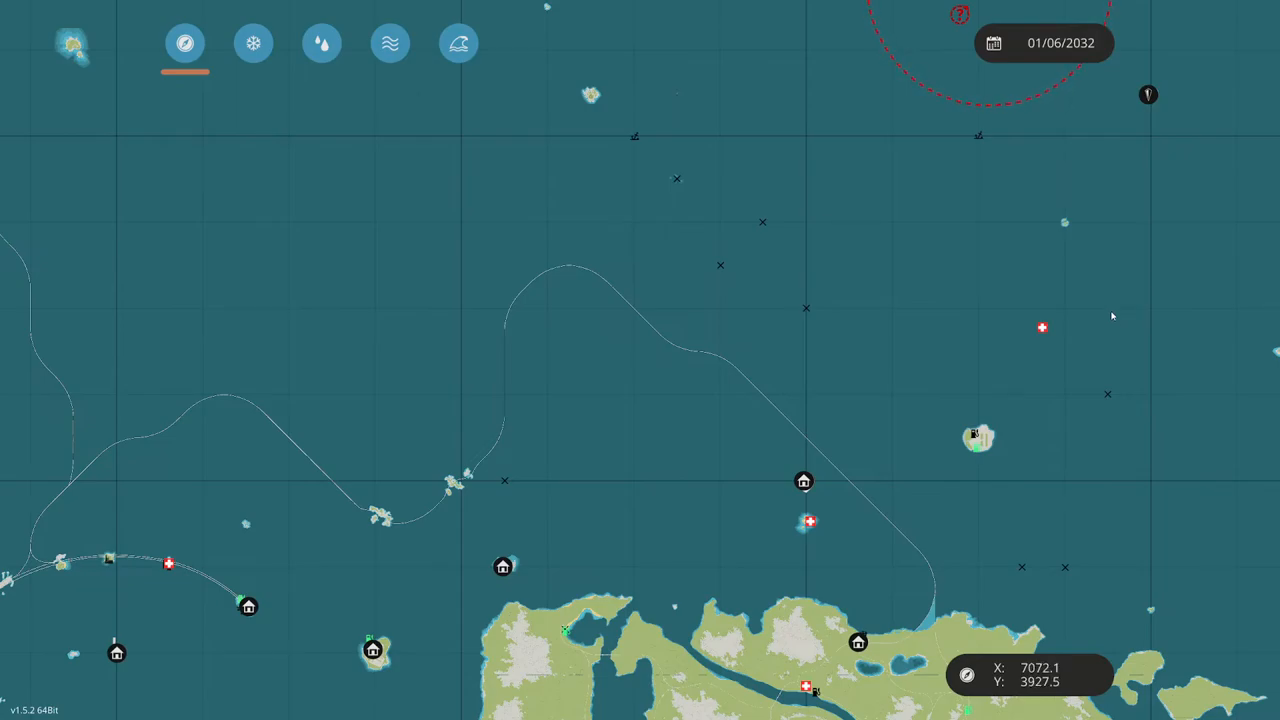
mouse_move(988, 450)
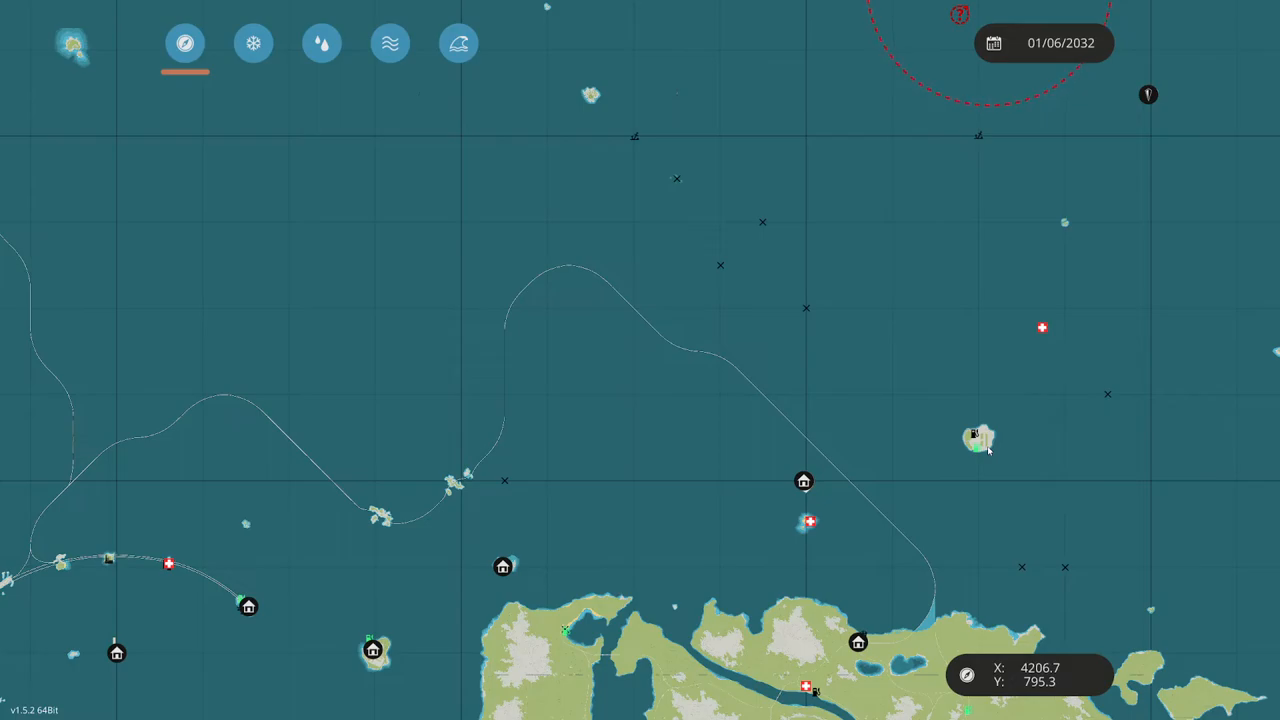
mouse_move(1016, 461)
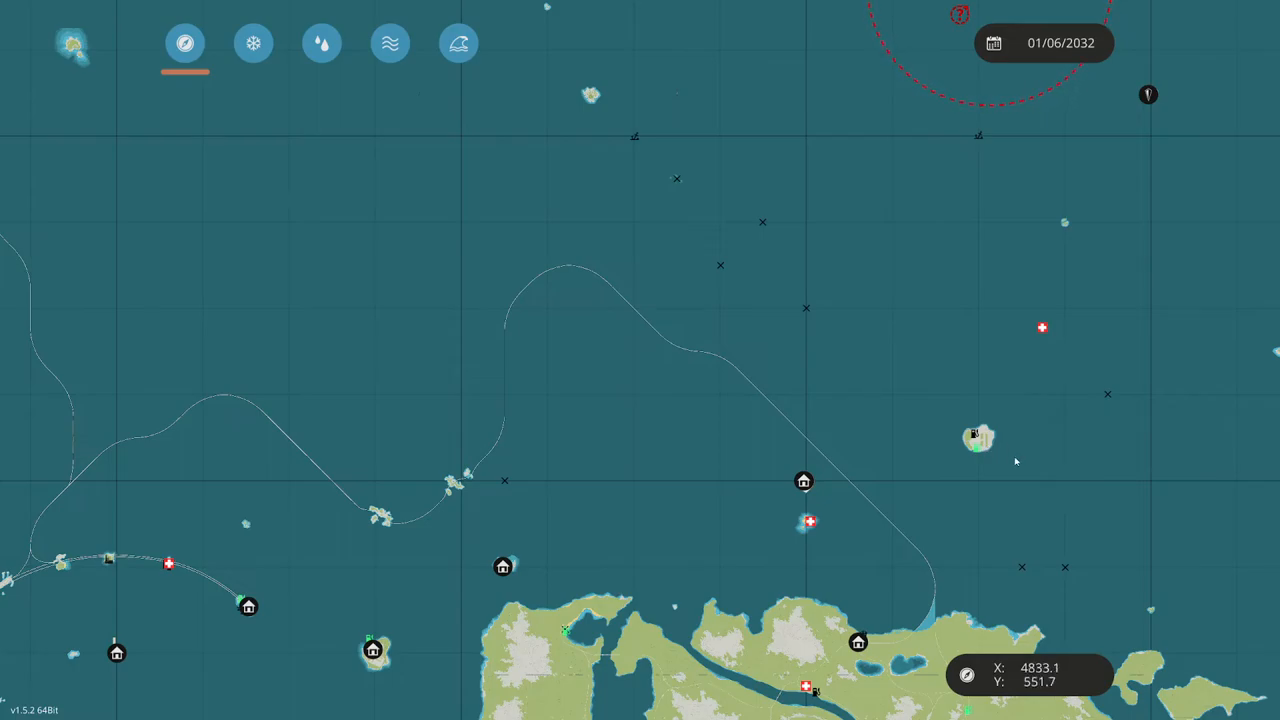
mouse_move(1060, 201)
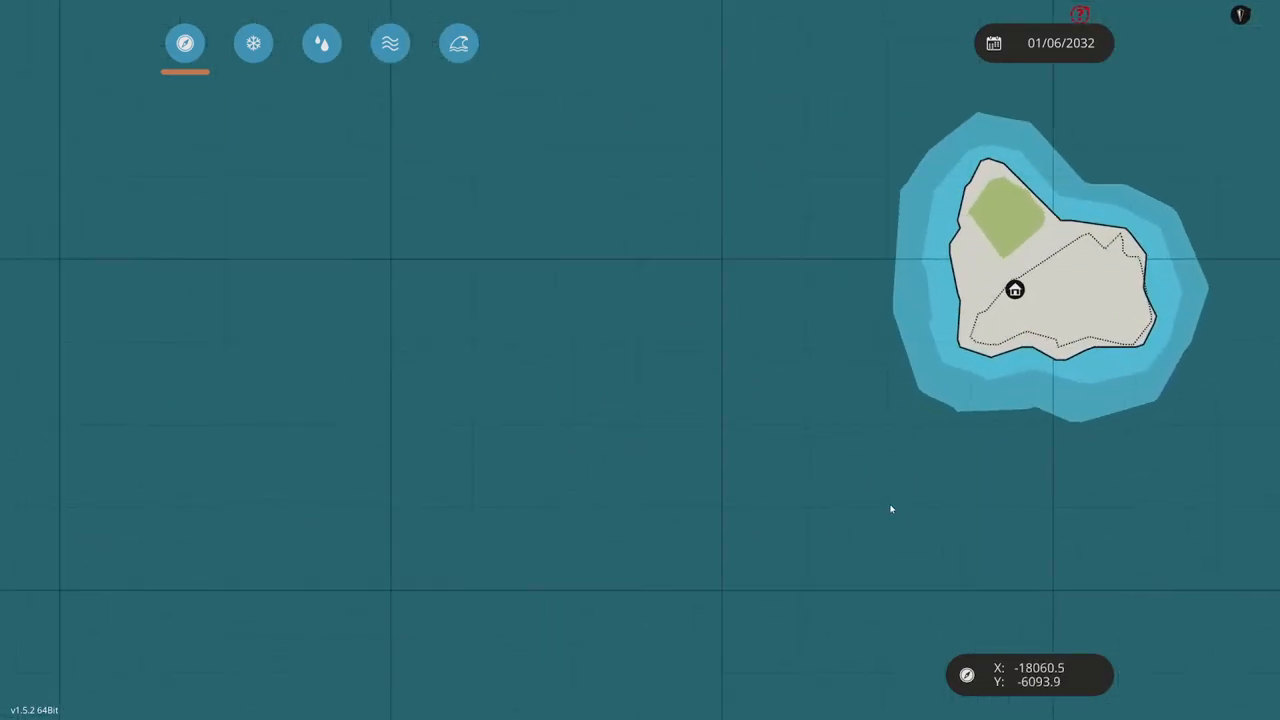
Select the remote home marker south of the fuel island for fast travel
click(1014, 290)
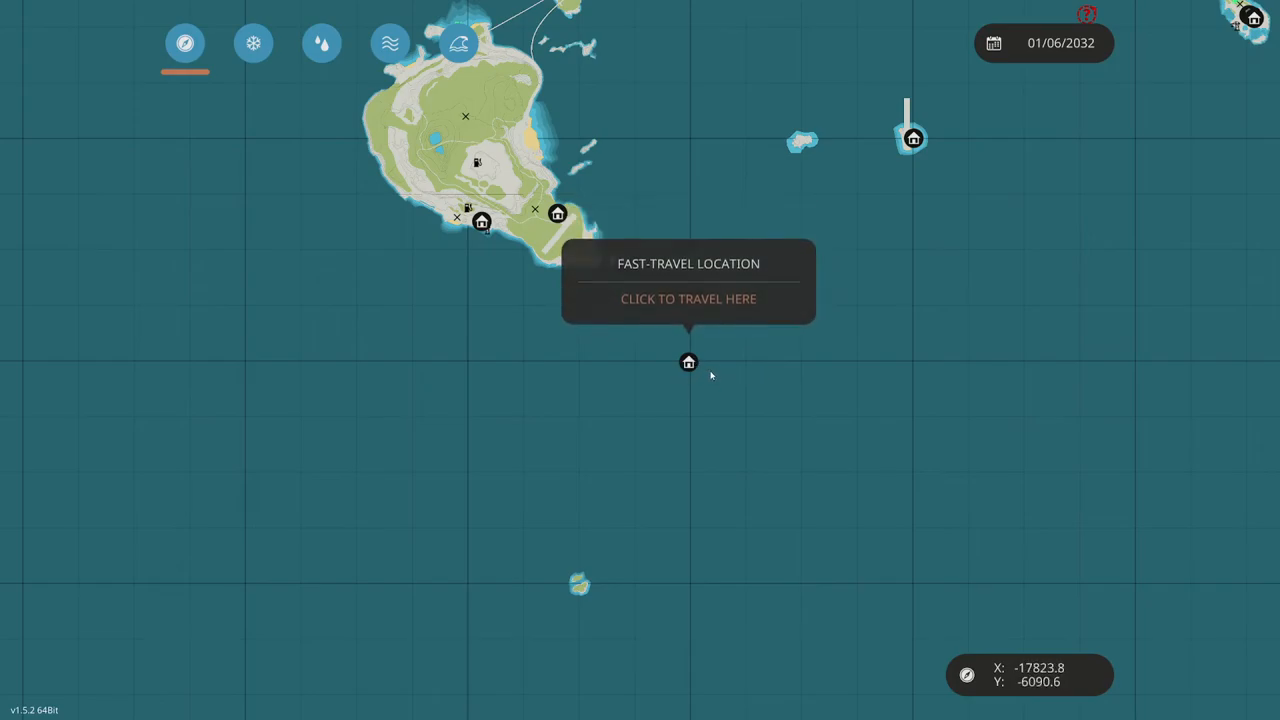
mouse_move(664, 373)
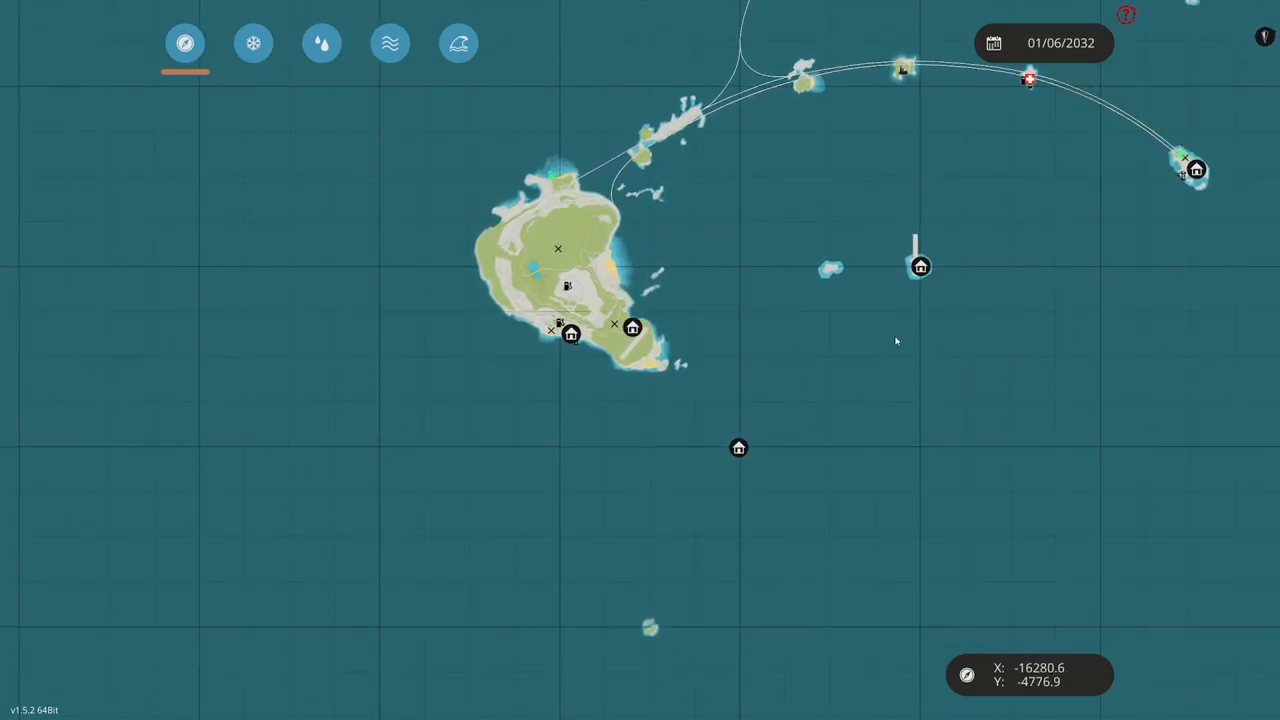
mouse_move(770, 384)
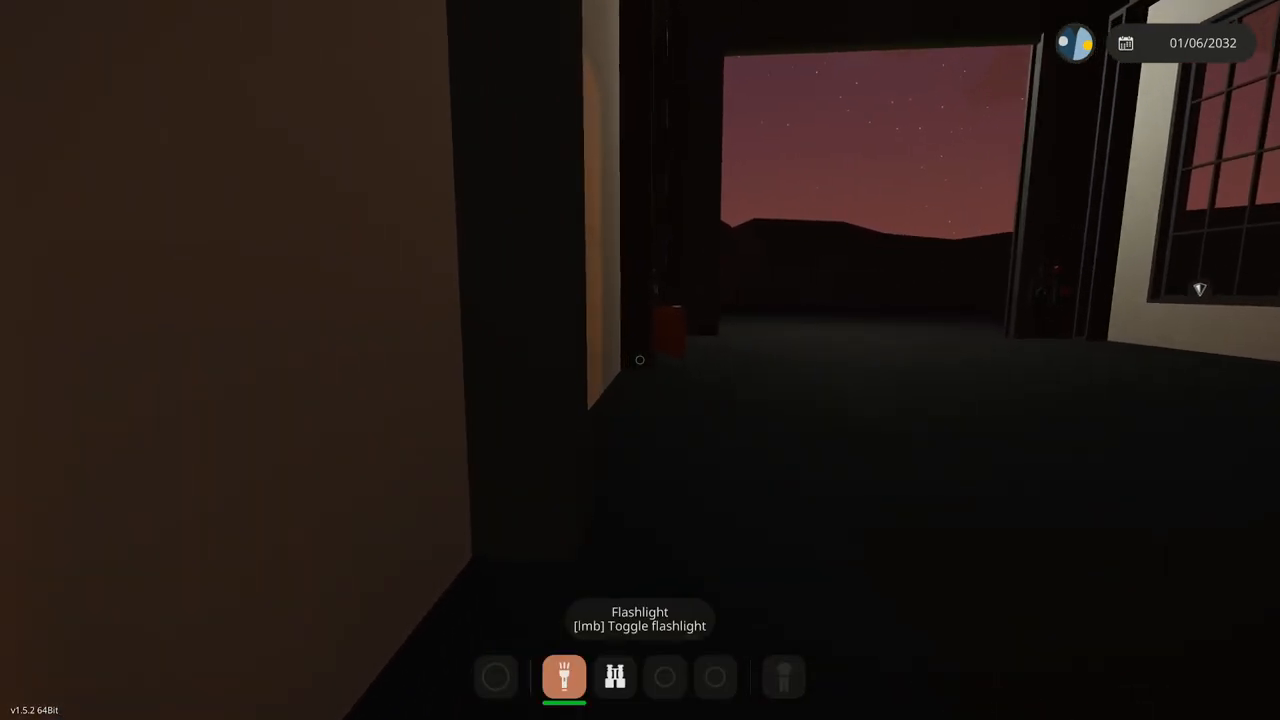
mouse_move(640, 360)
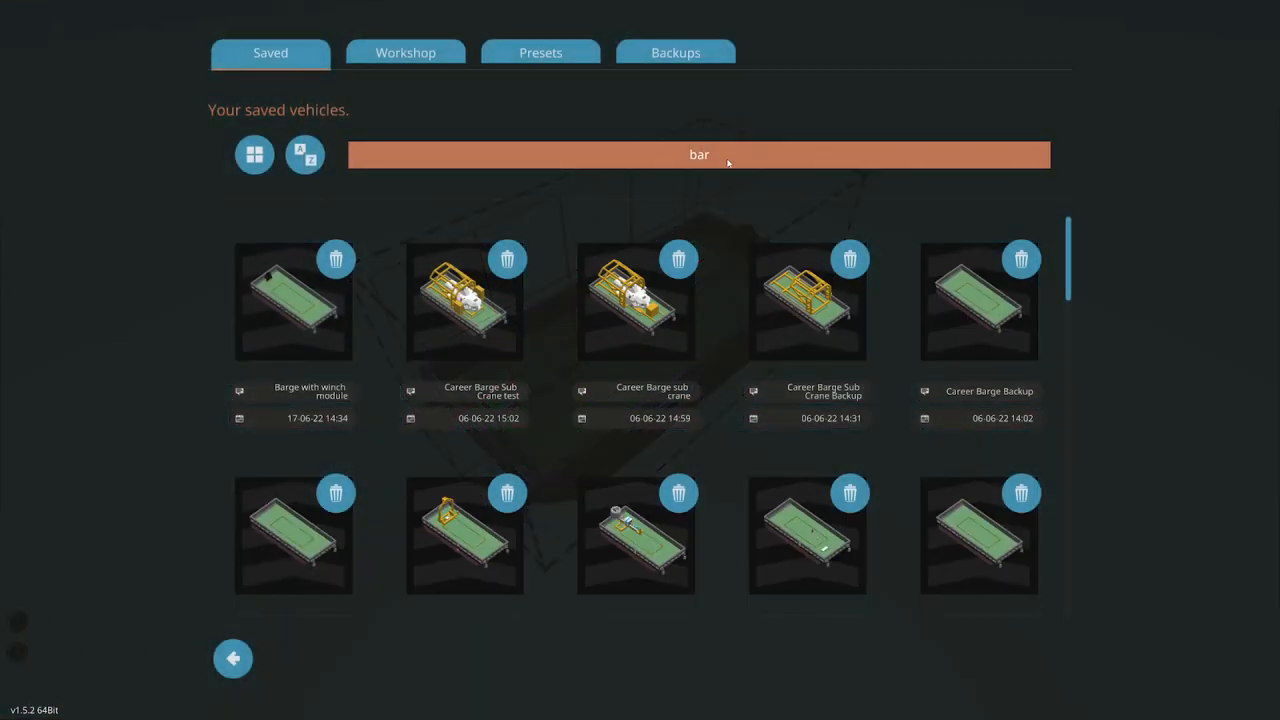
Search saved vehicles for 'ta 8', try loading Ta 800 Detailing, dismiss the too-large warning
text(ta 8)
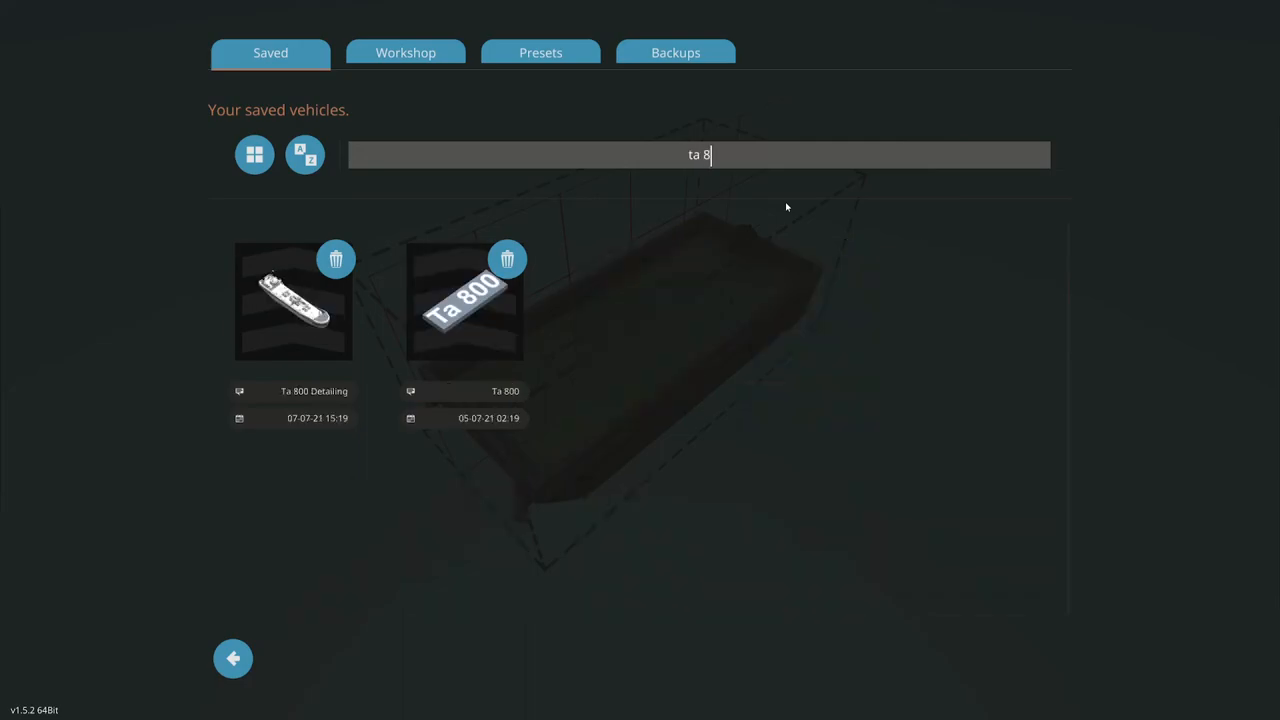
click(464, 302)
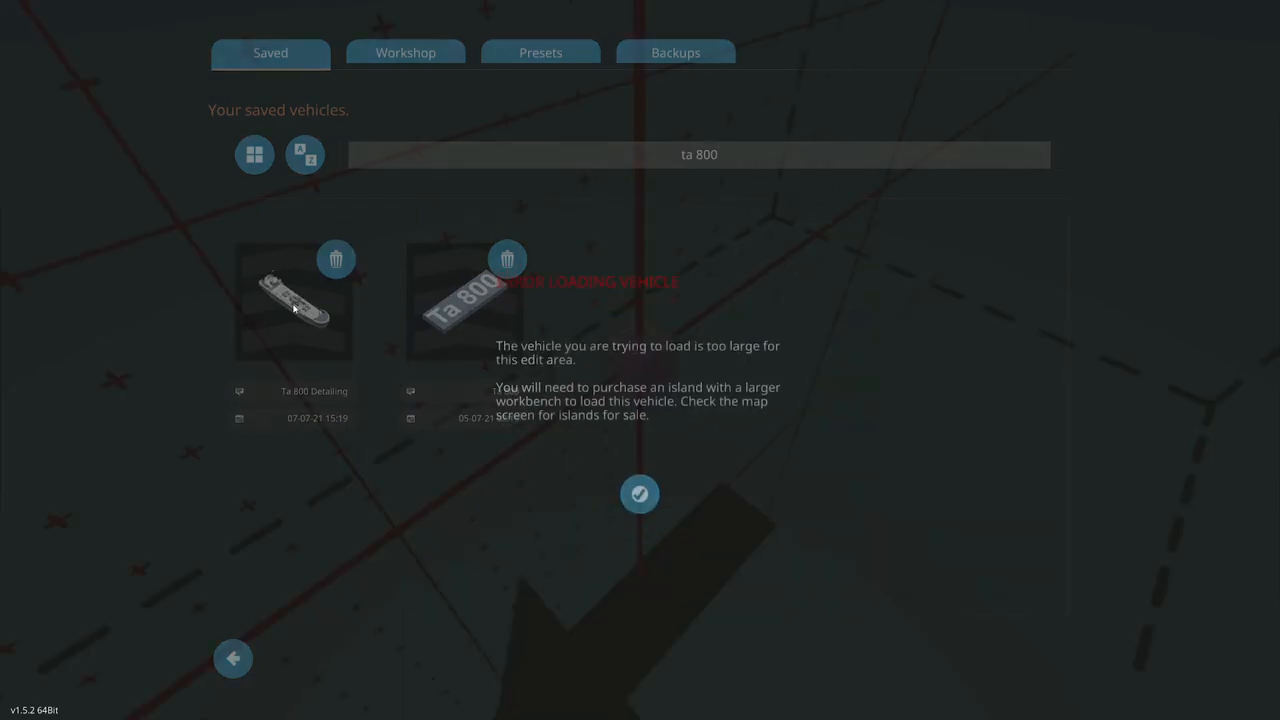
click(640, 493)
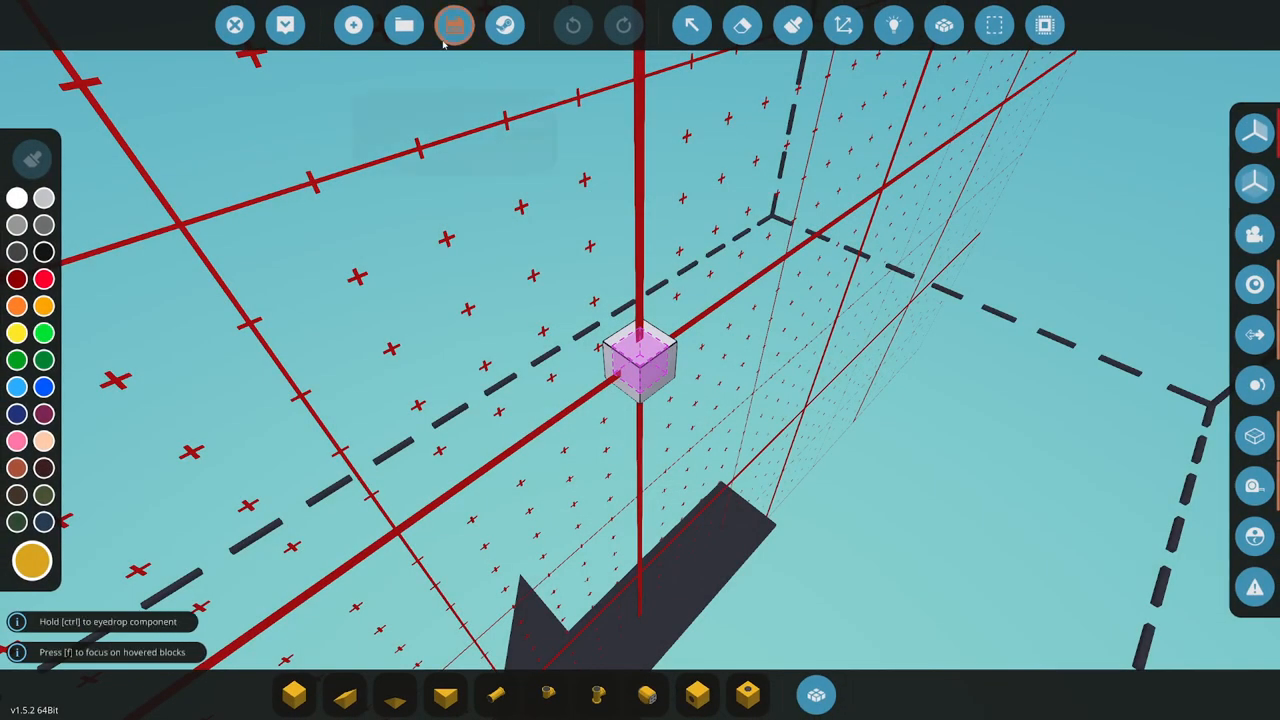
click(453, 25)
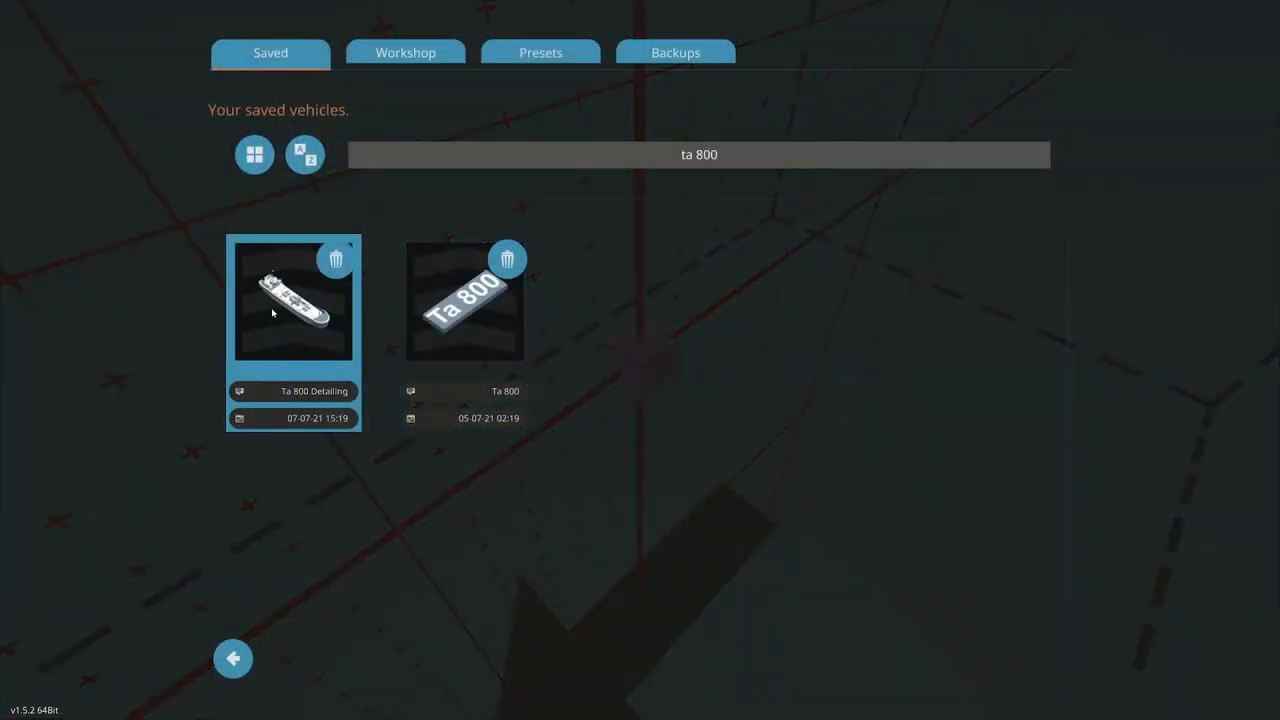
mouse_move(283, 320)
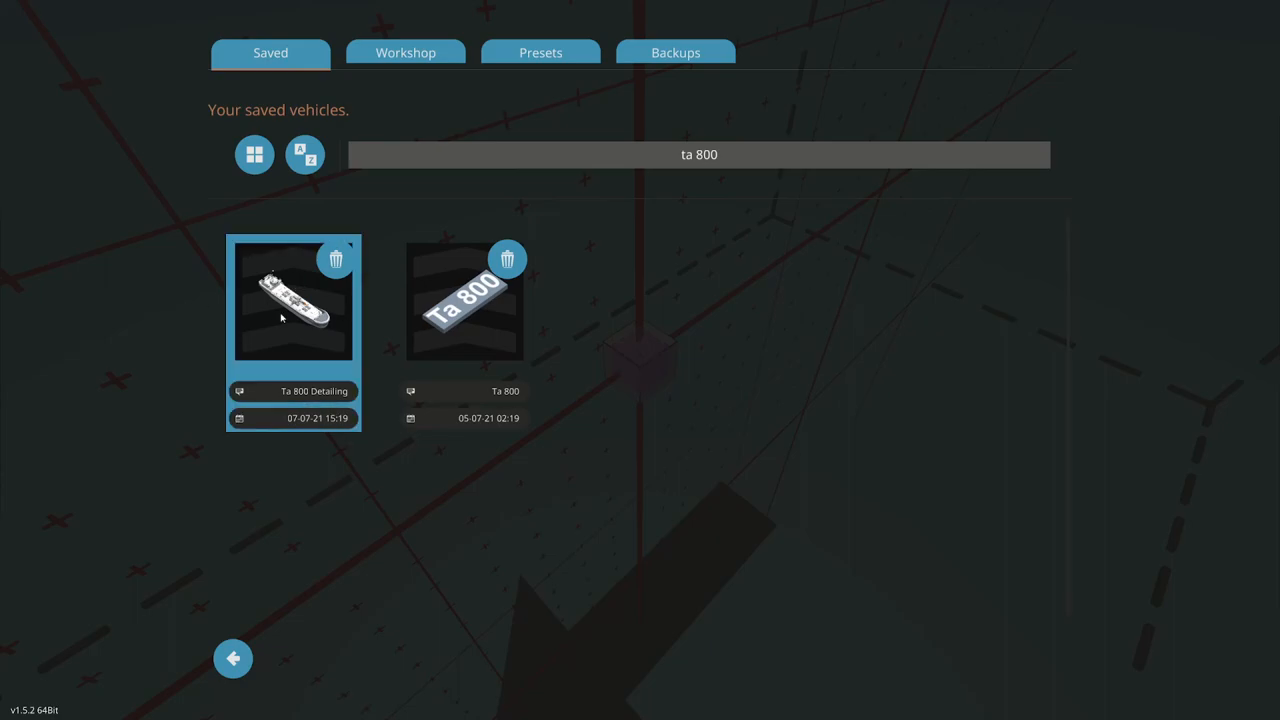
mouse_move(313, 340)
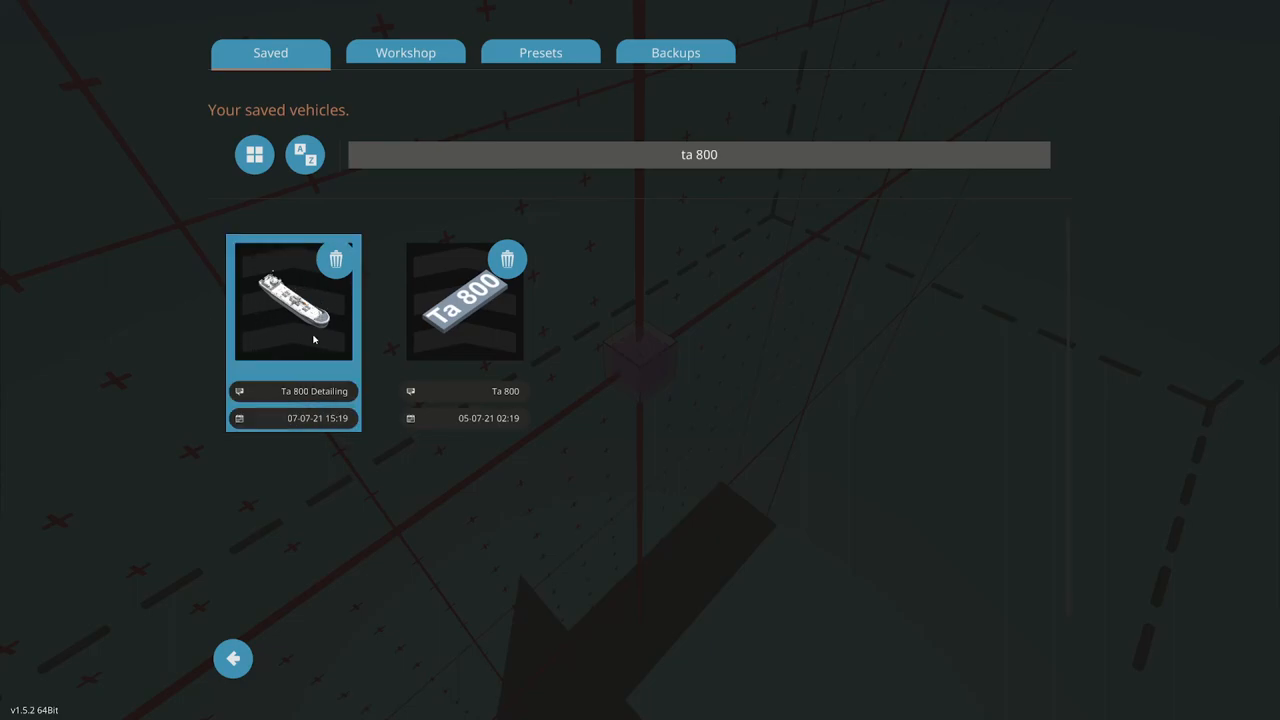
mouse_move(353, 415)
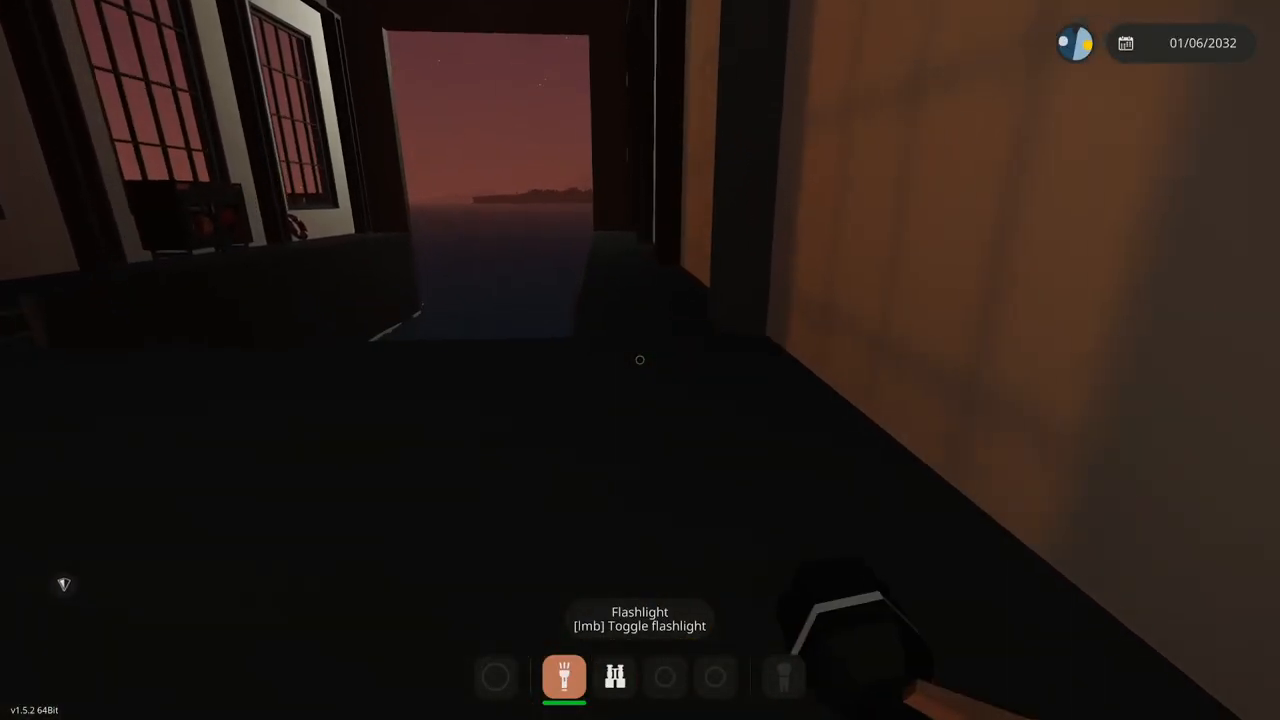
mouse_move(640, 360)
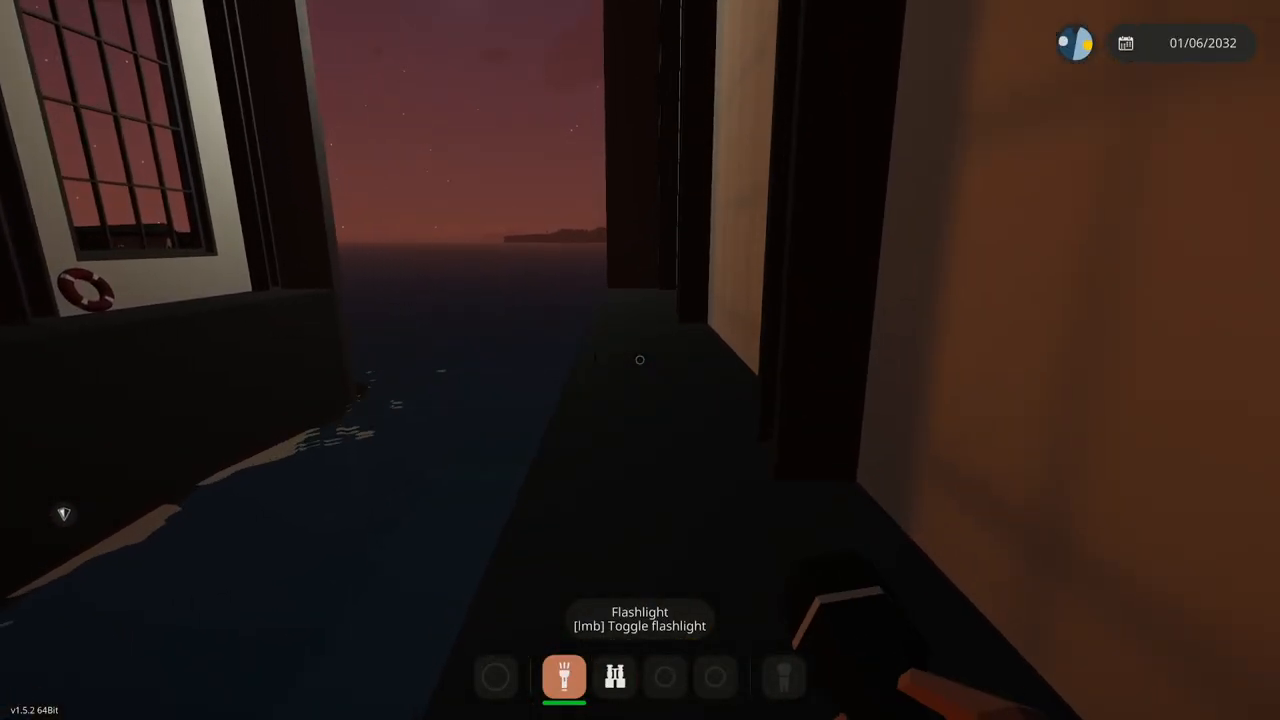